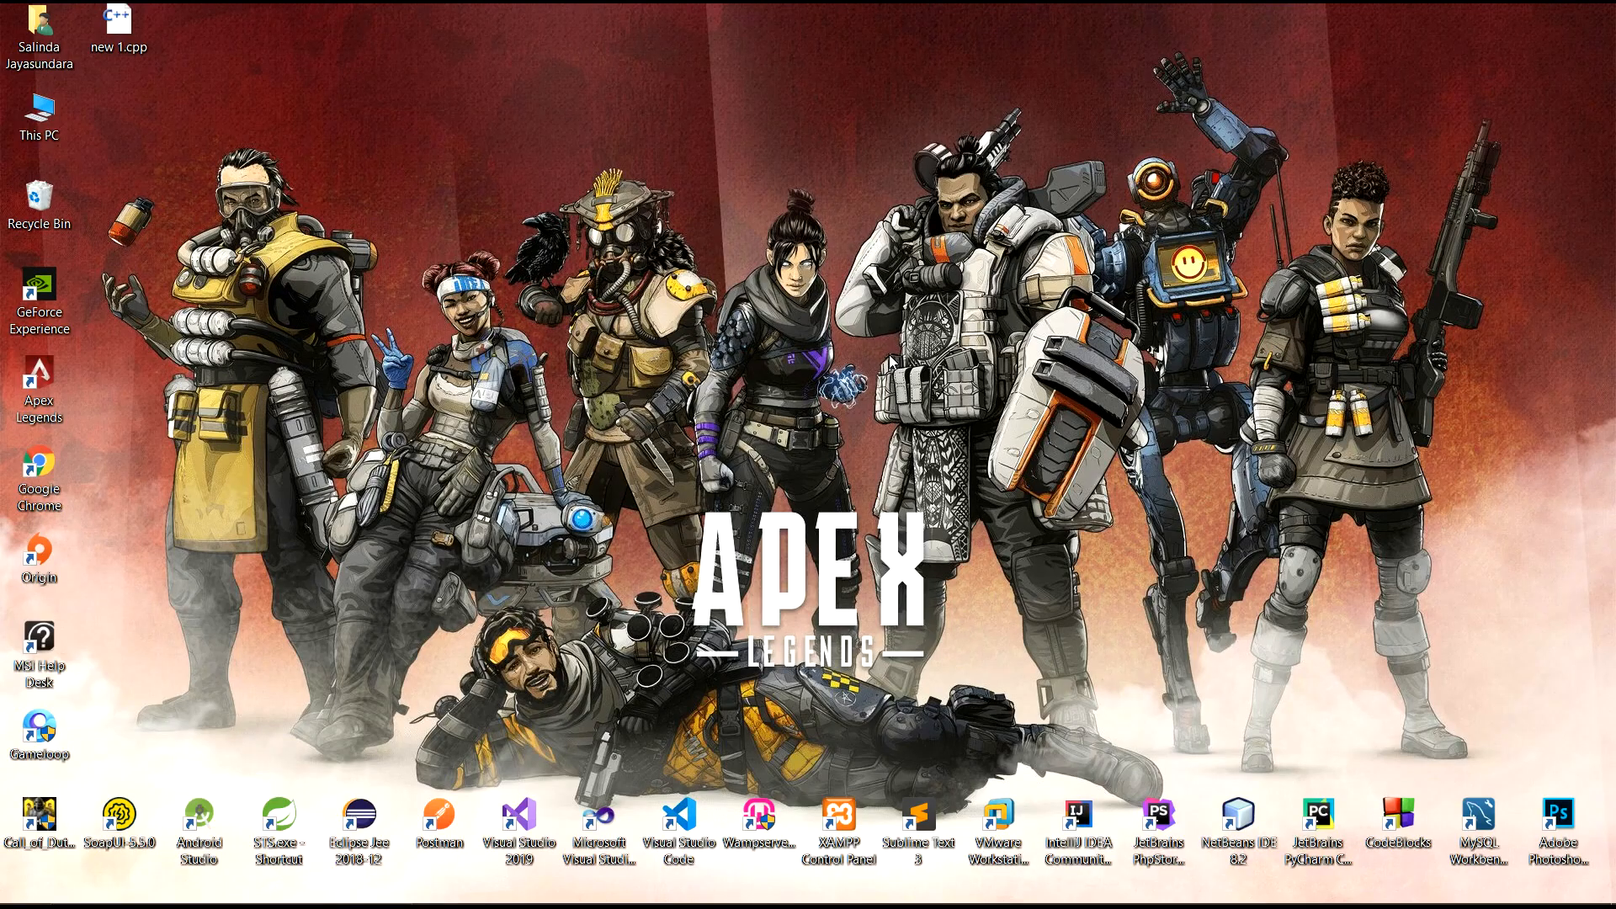
mouse_move(888, 358)
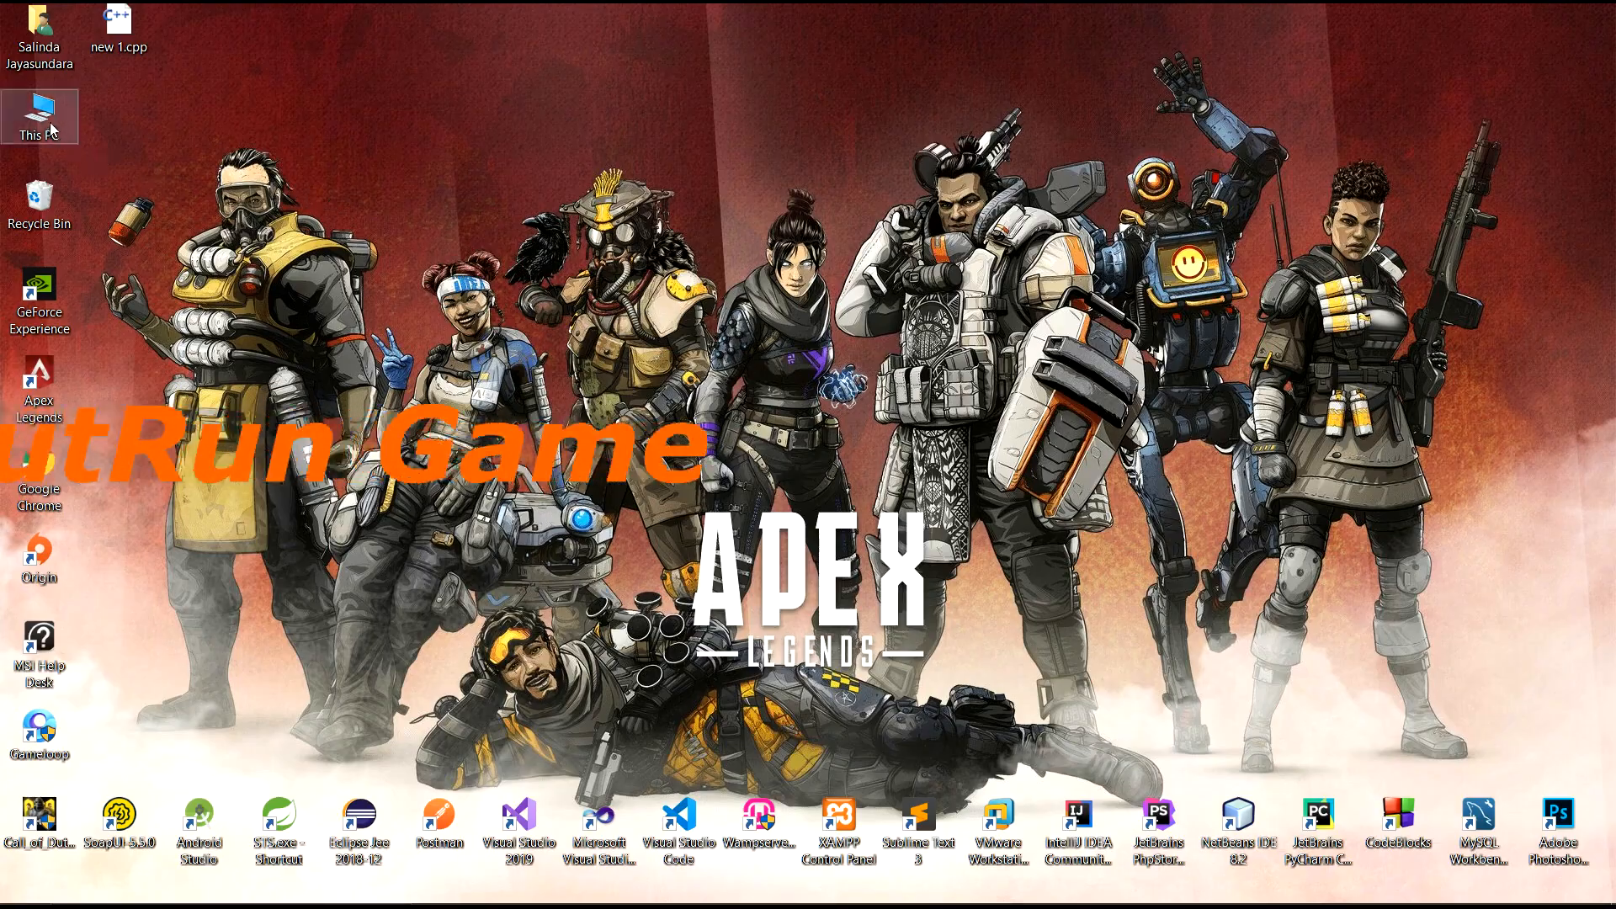
Open This PC from the desktop to browse toward D:\Visual Studio 2019 workspace
double_click(39, 116)
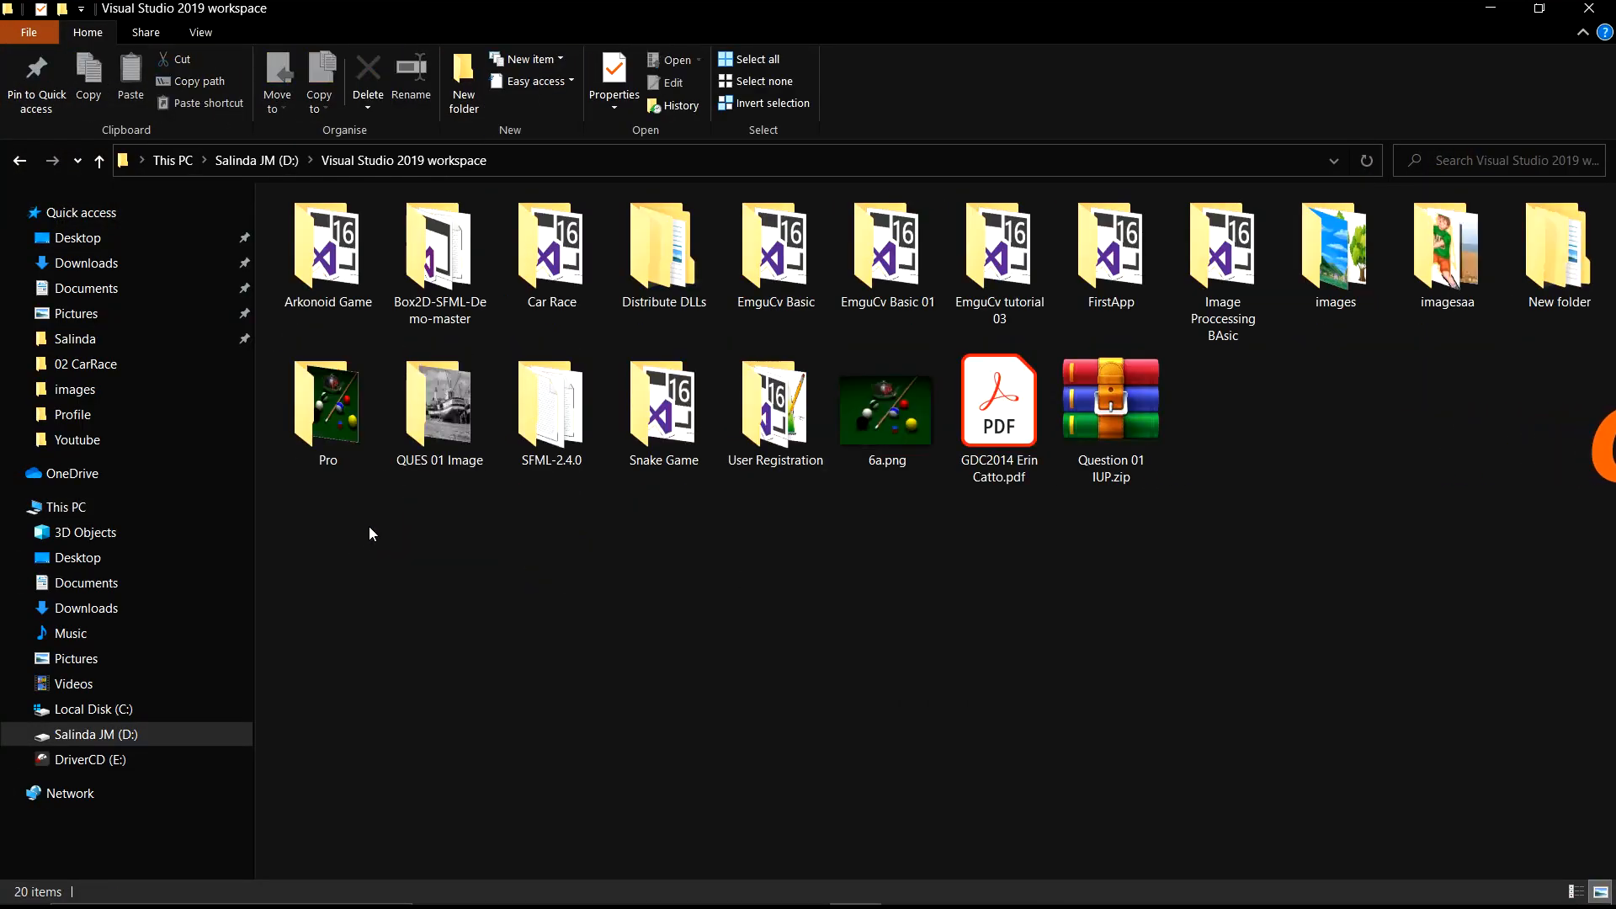
double_click(550, 403)
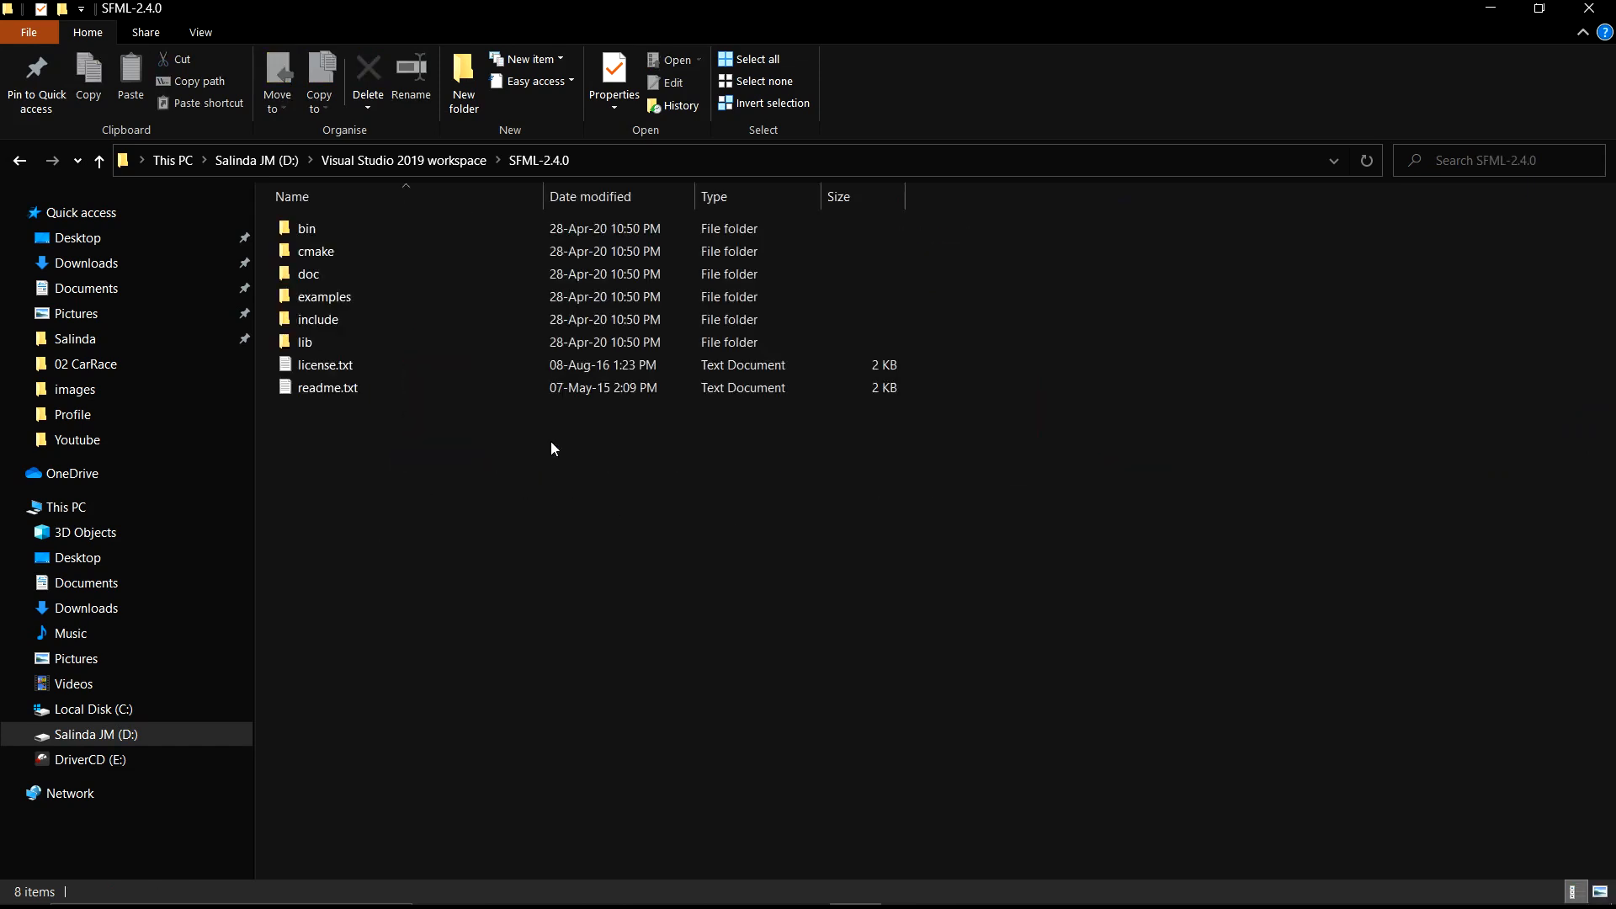
left_click(314, 251)
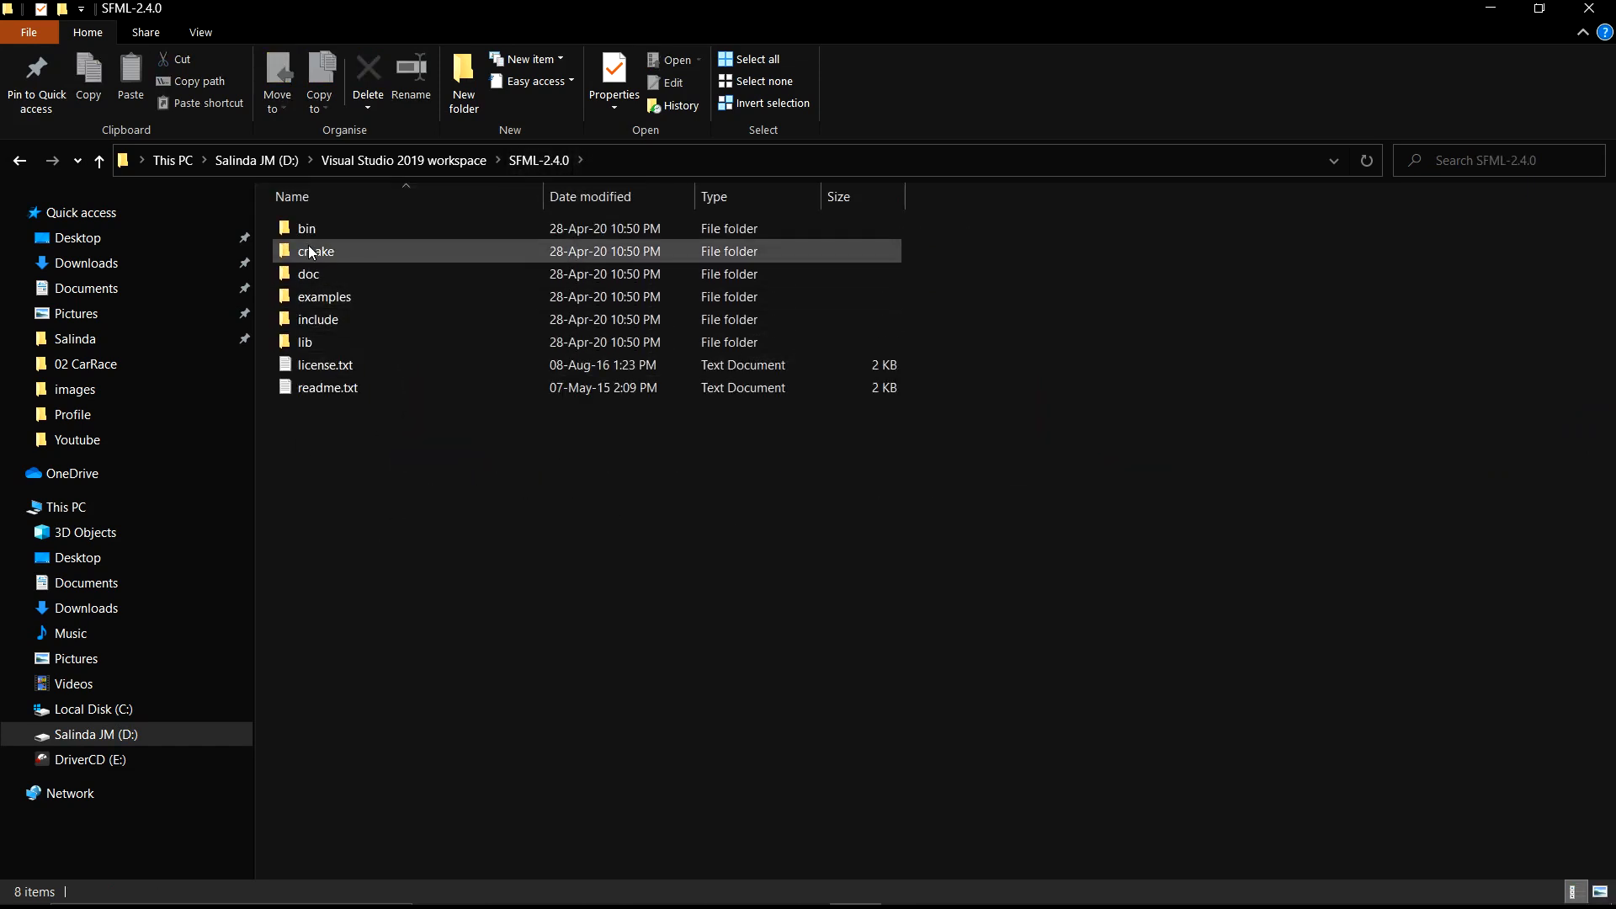
left_click(320, 319)
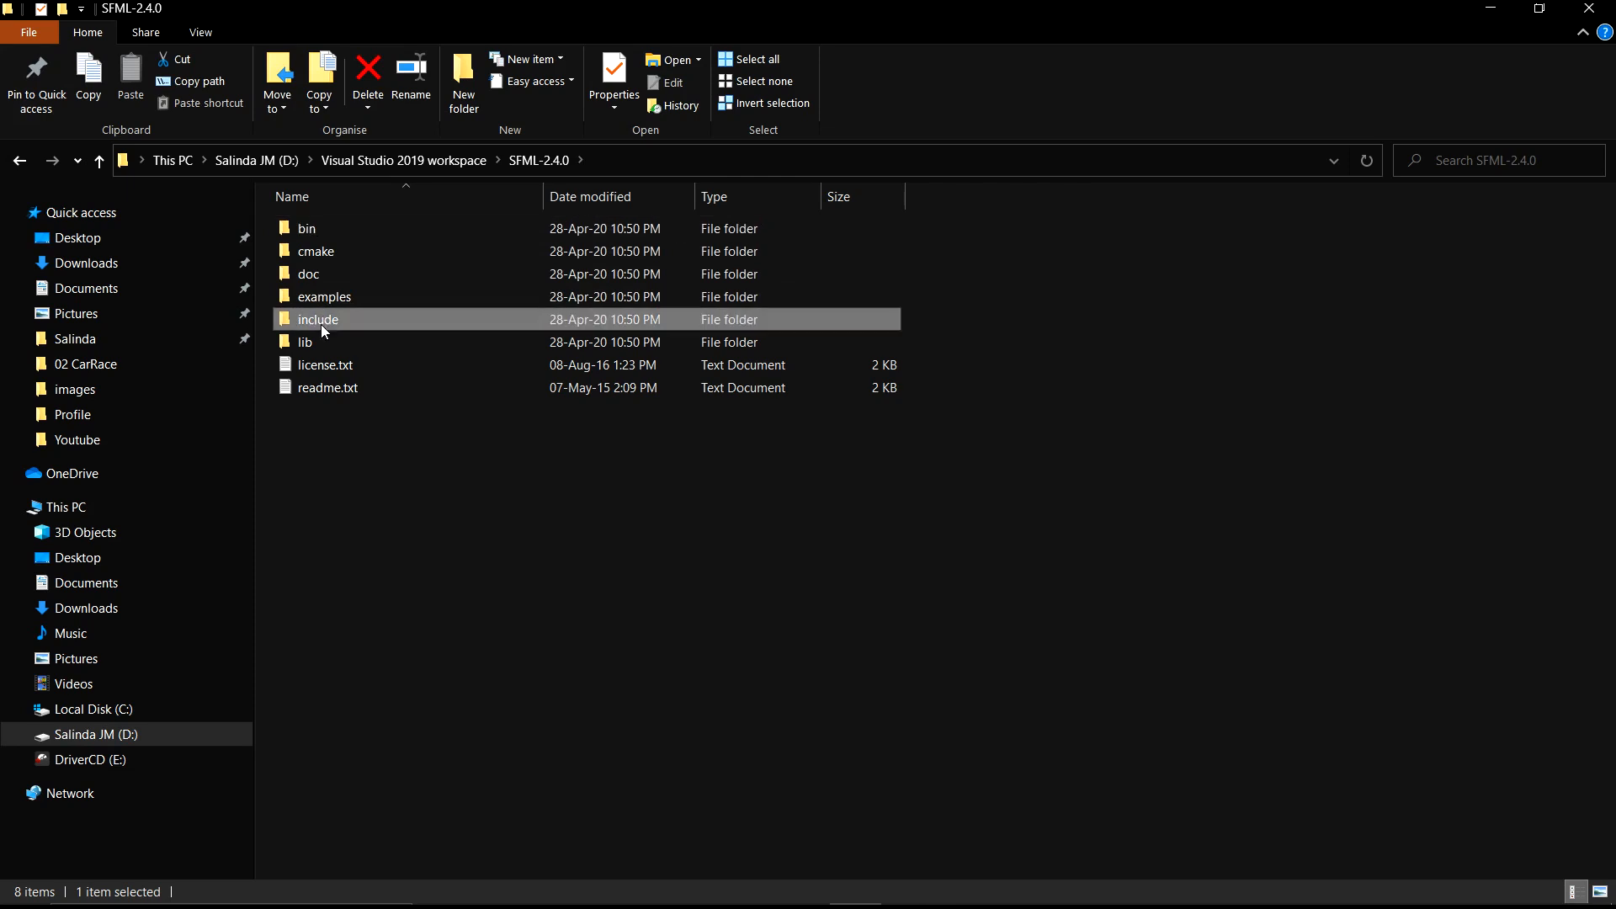
left_click(305, 343)
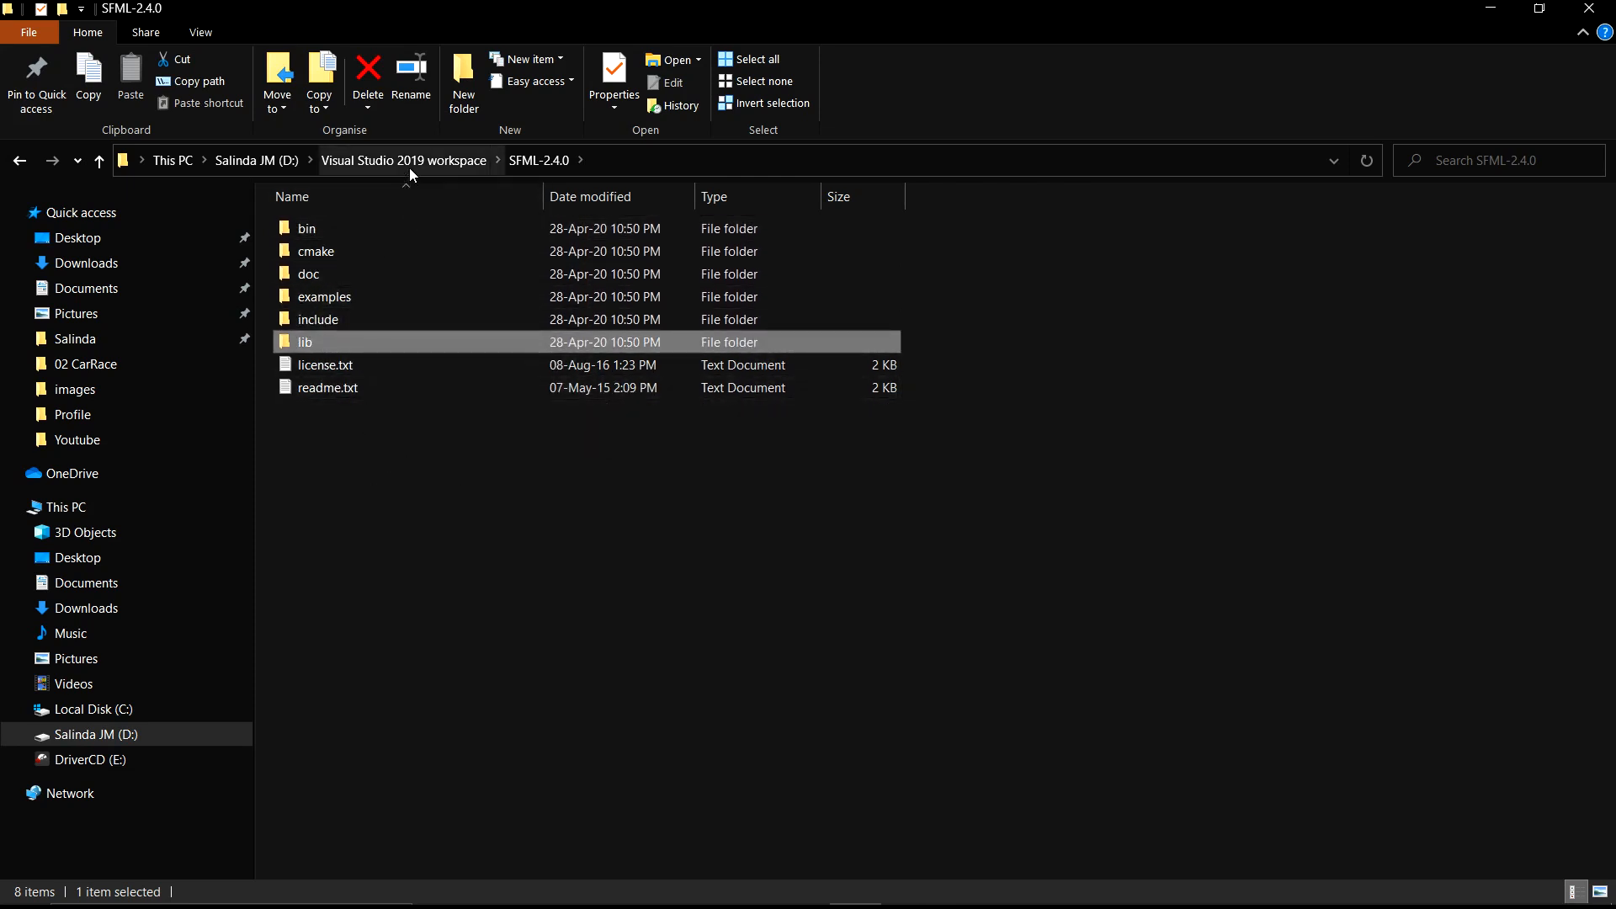
left_click(403, 160)
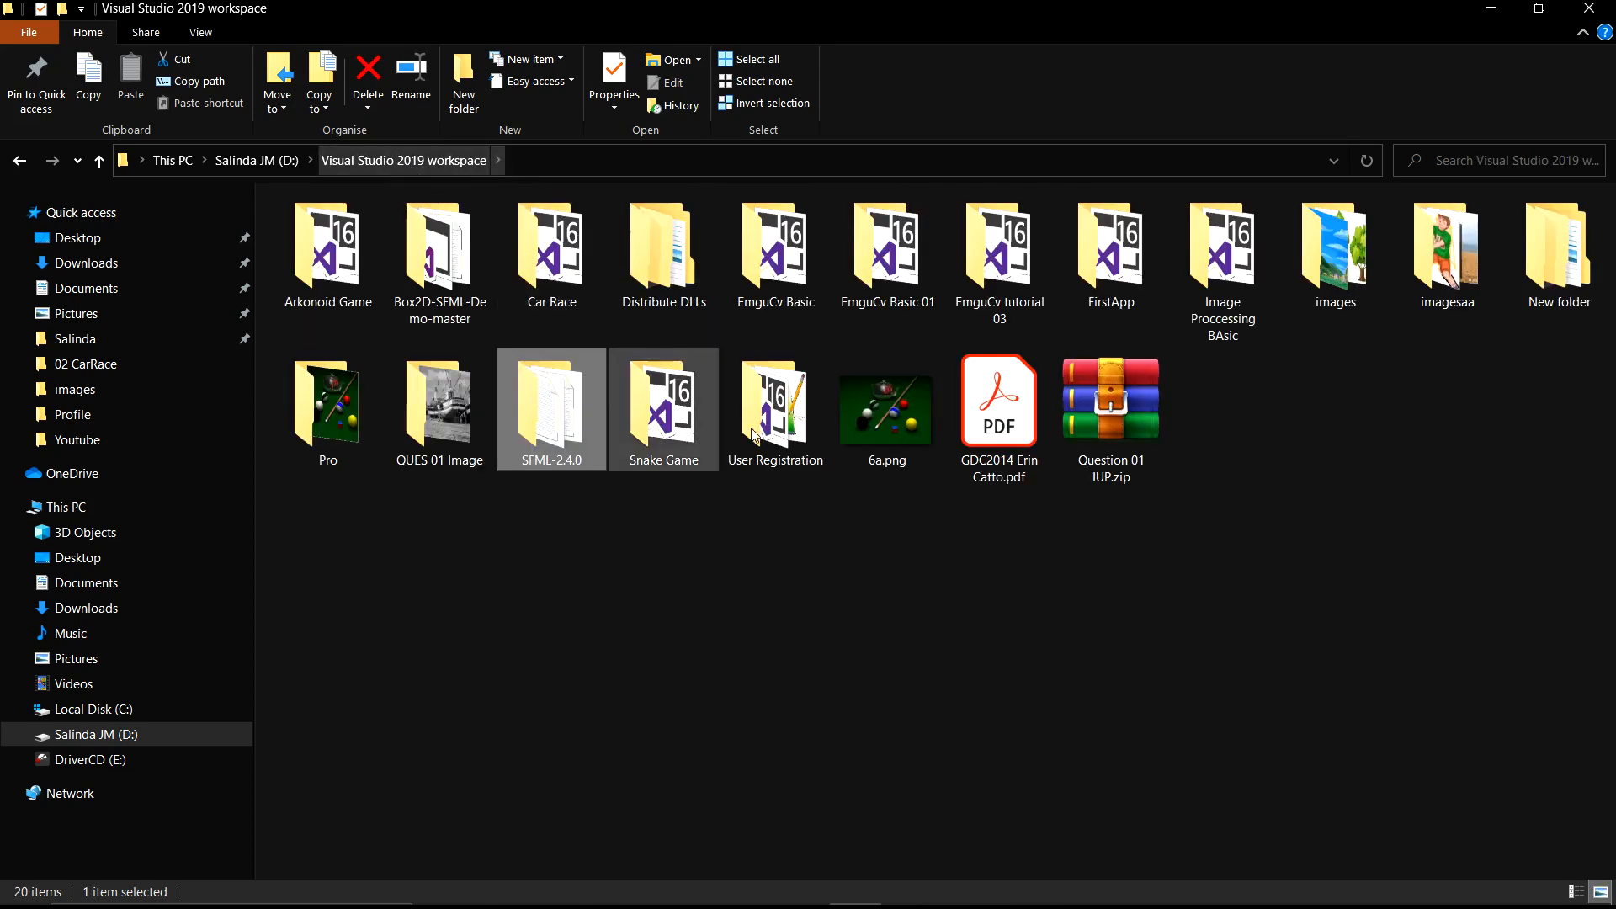
left_click(1333, 251)
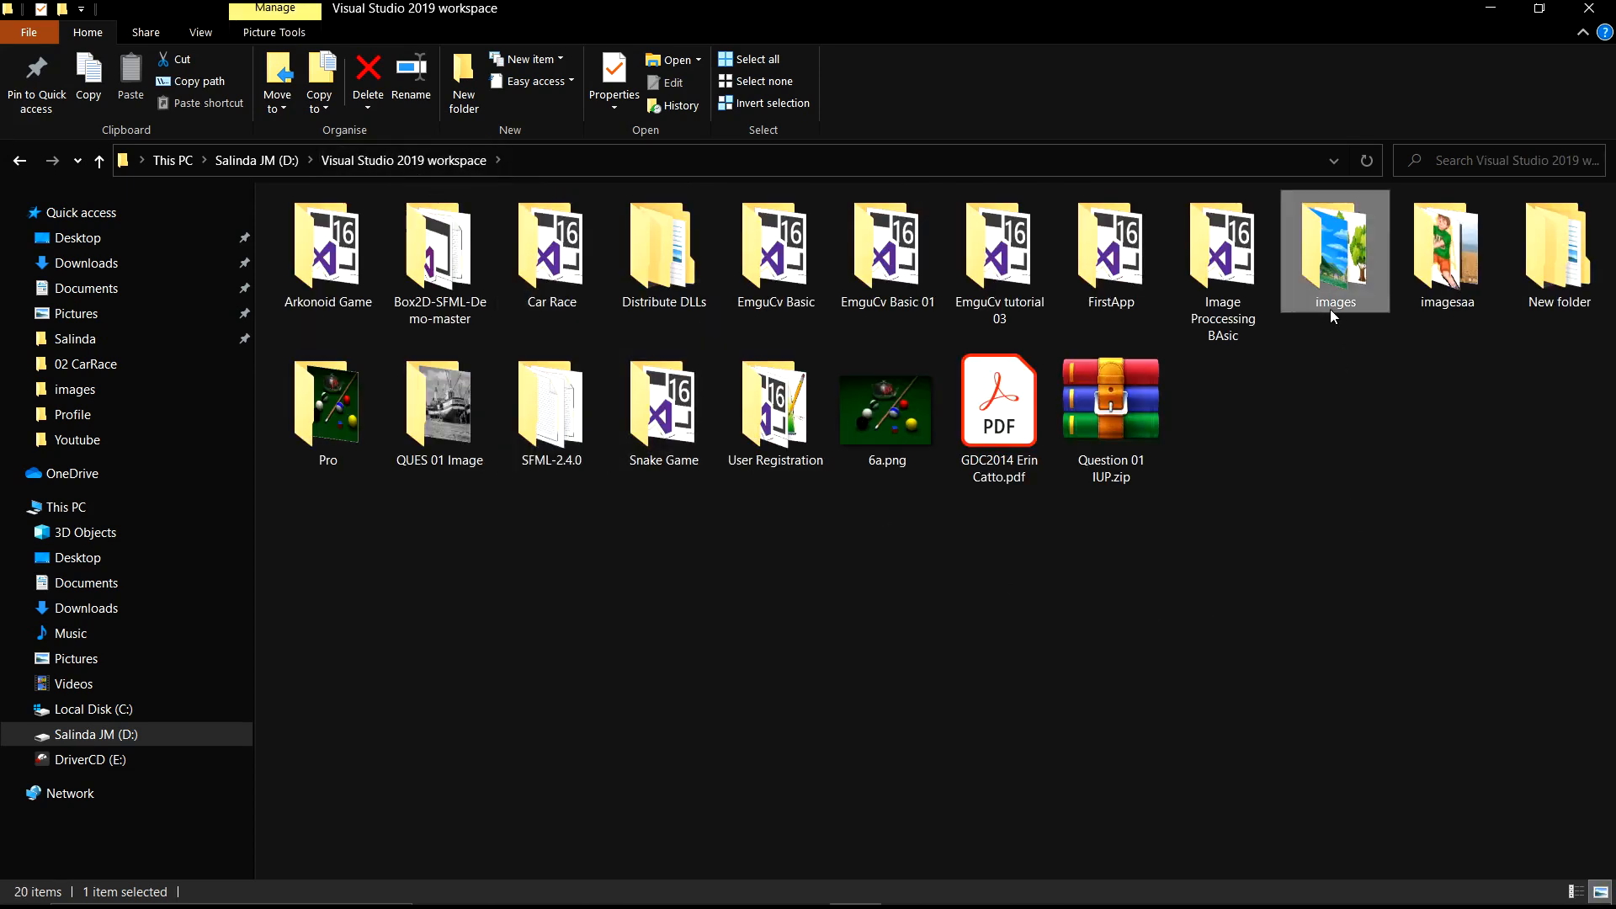
Open the images folder and view the palm-tree pictures from 1.png through bg1.png in Photos
double_click(1336, 252)
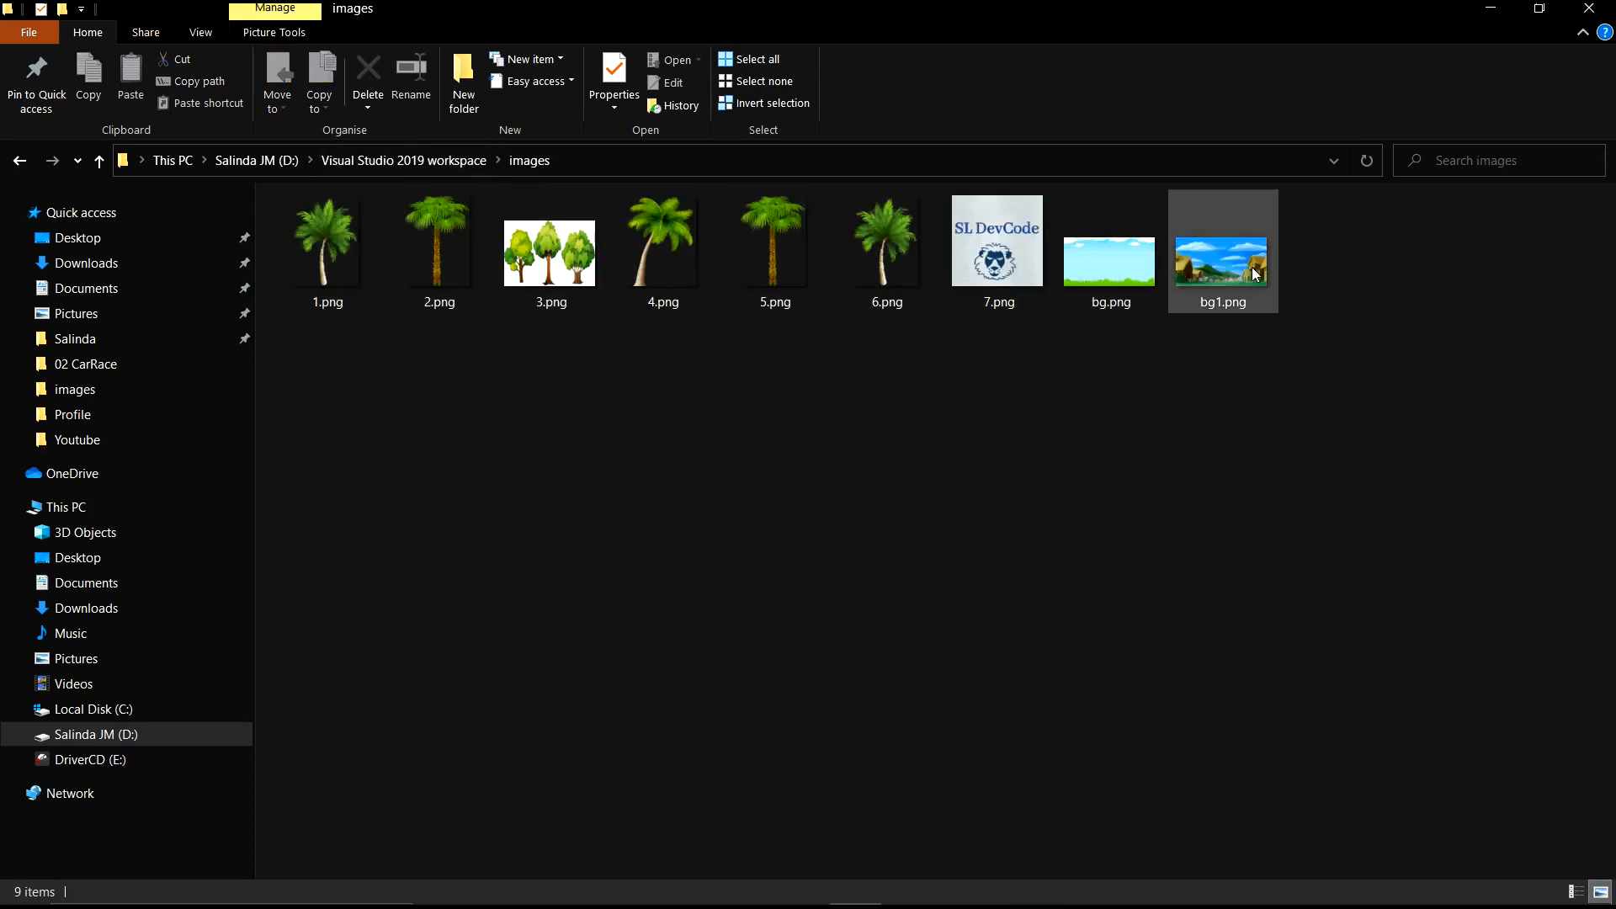
double_click(1222, 250)
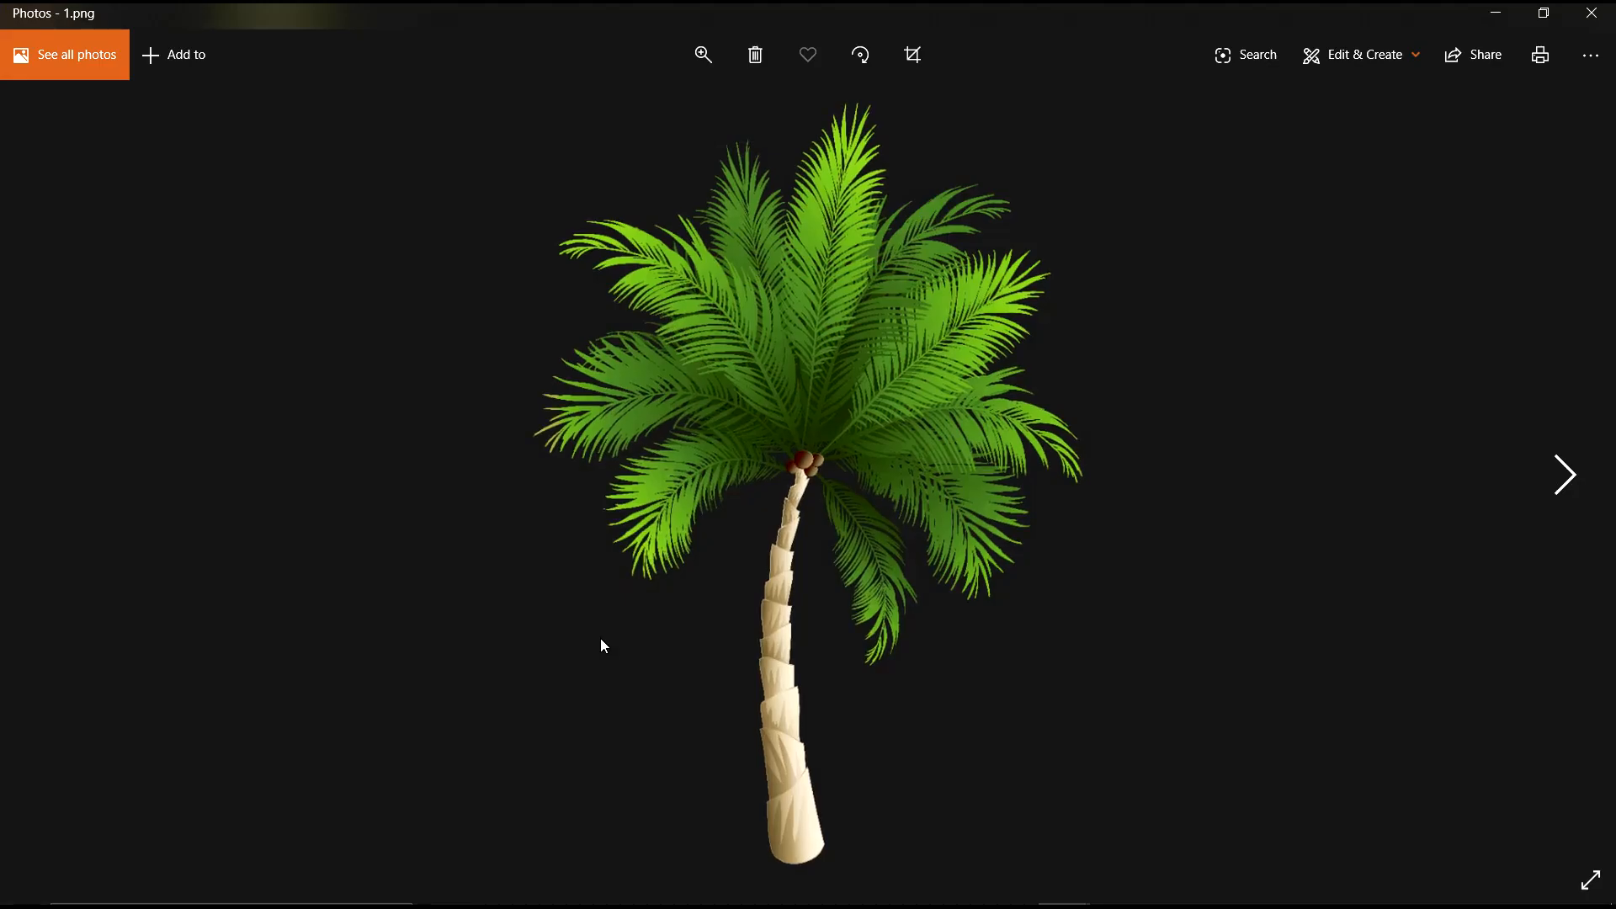
left_click(1564, 474)
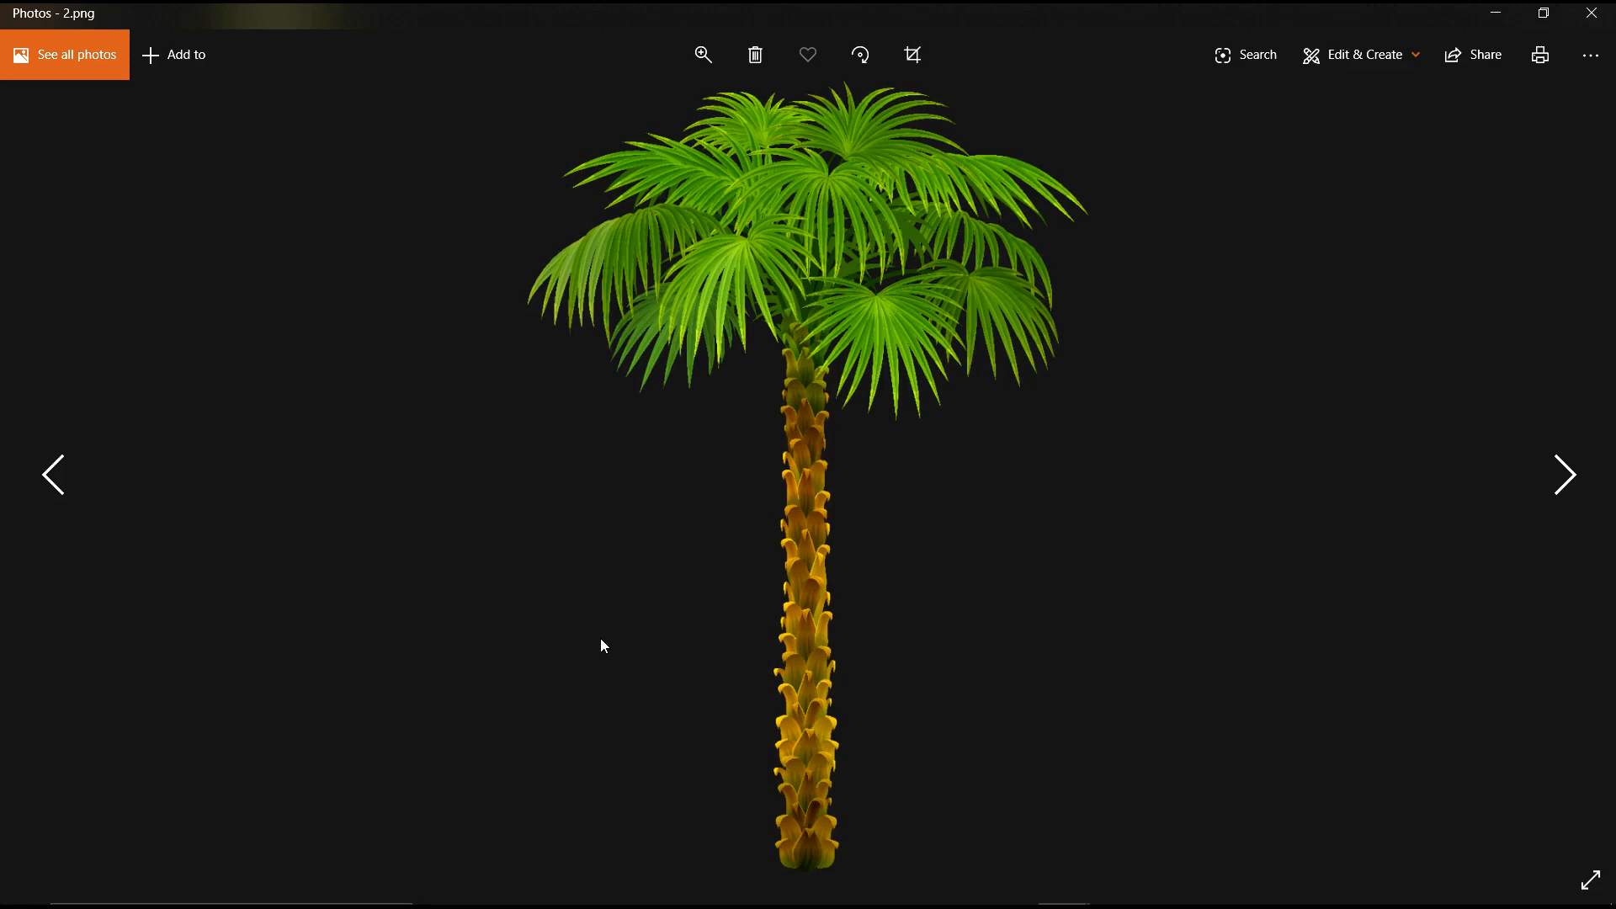
left_click(1565, 475)
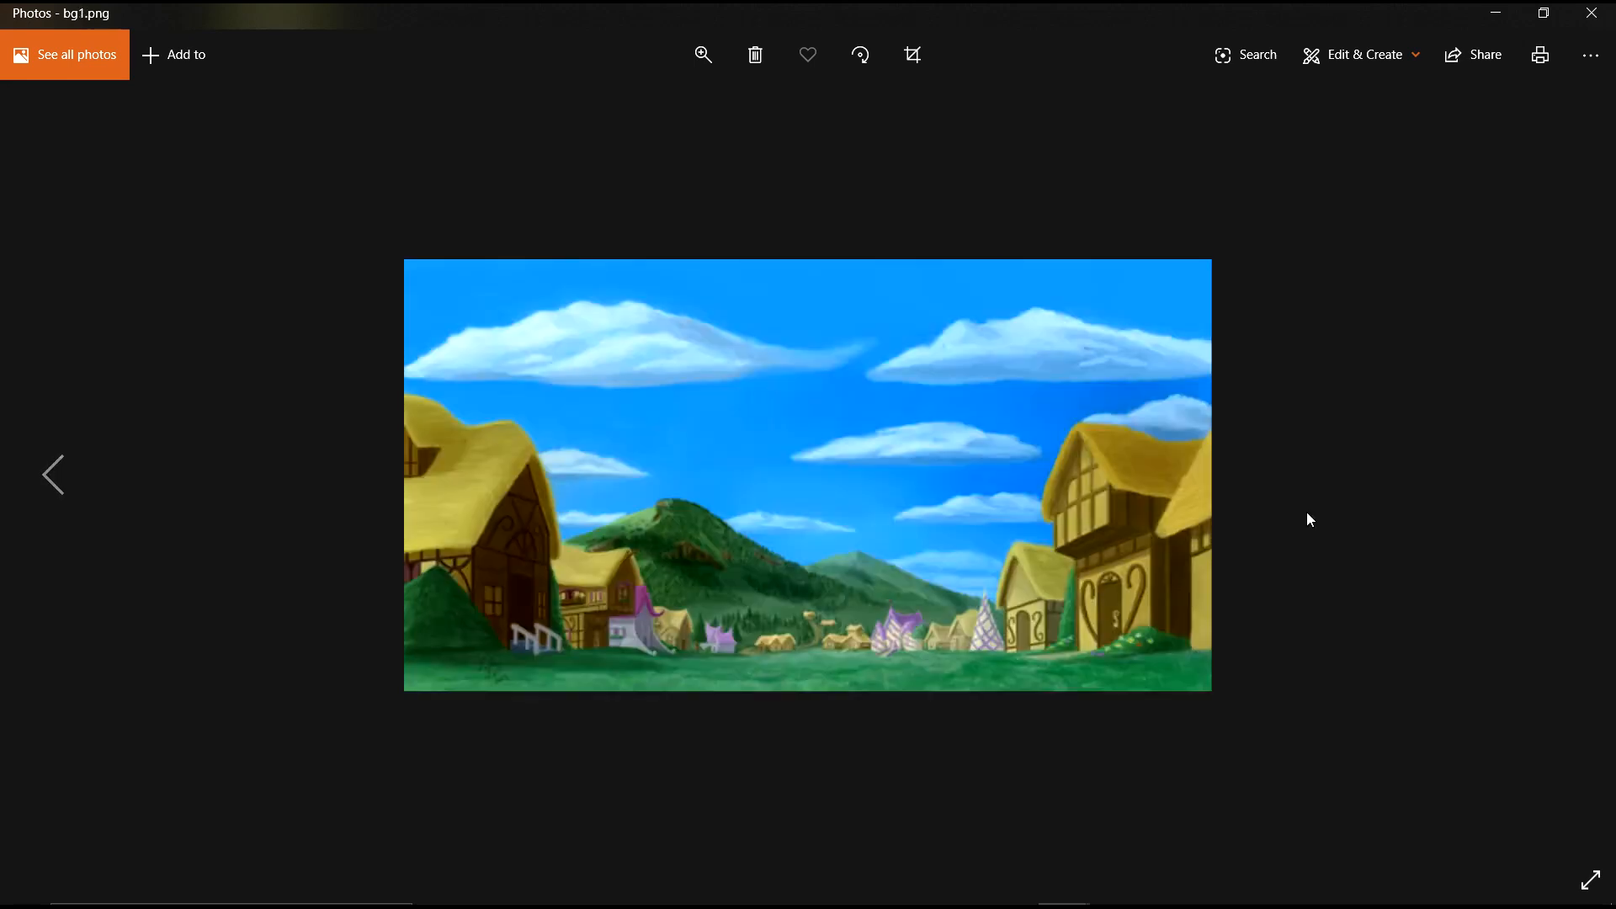
mouse_move(1539, 55)
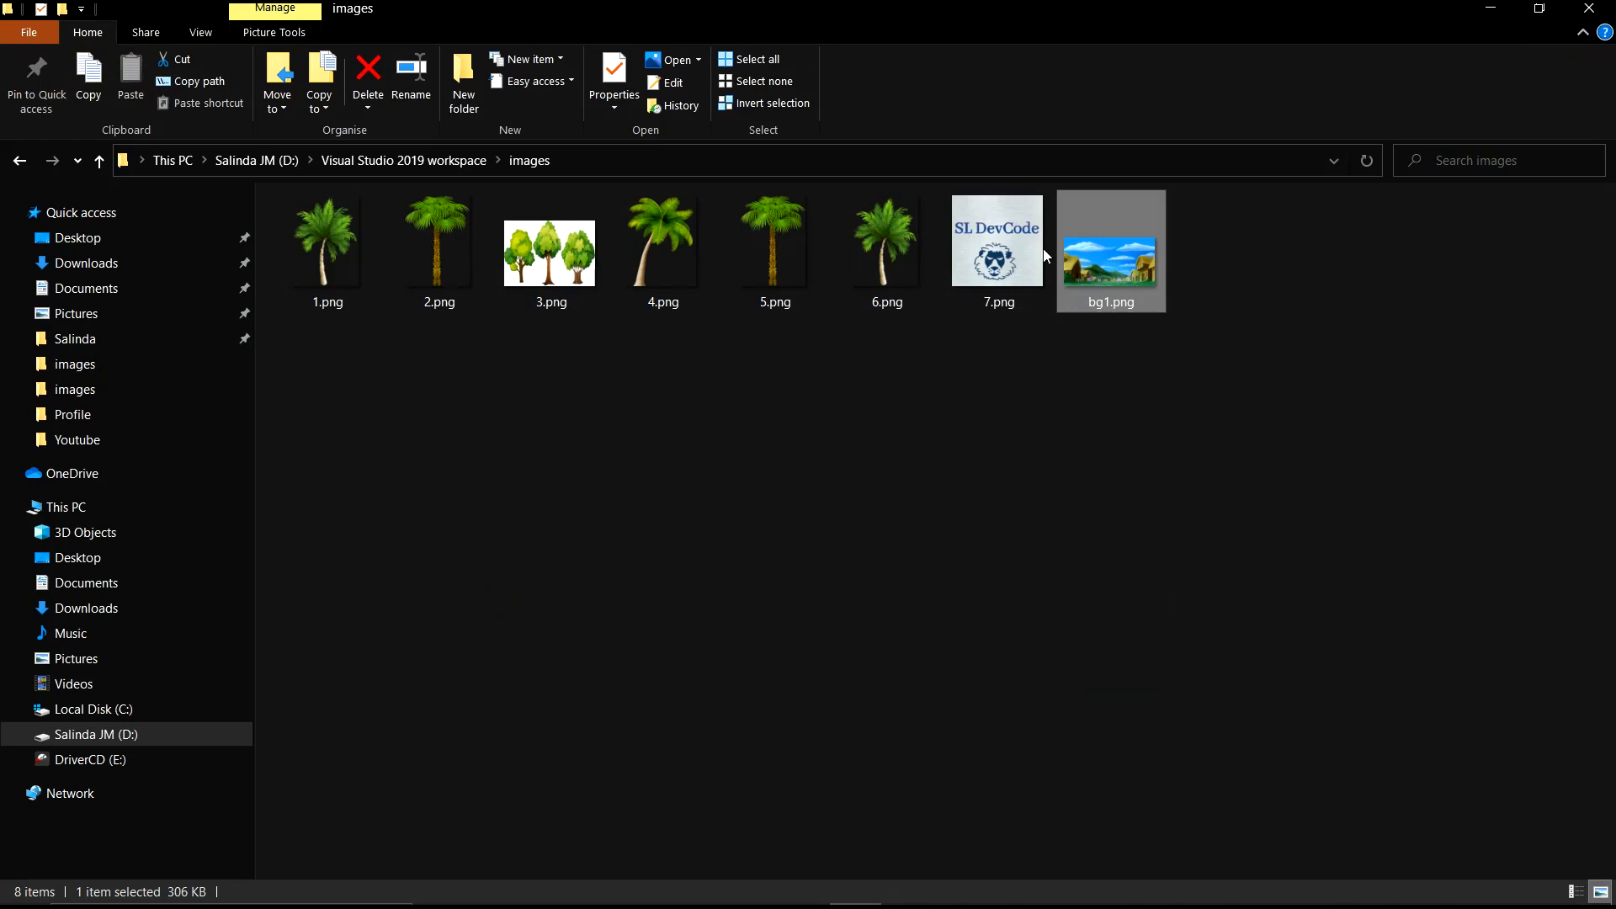
left_click(438, 247)
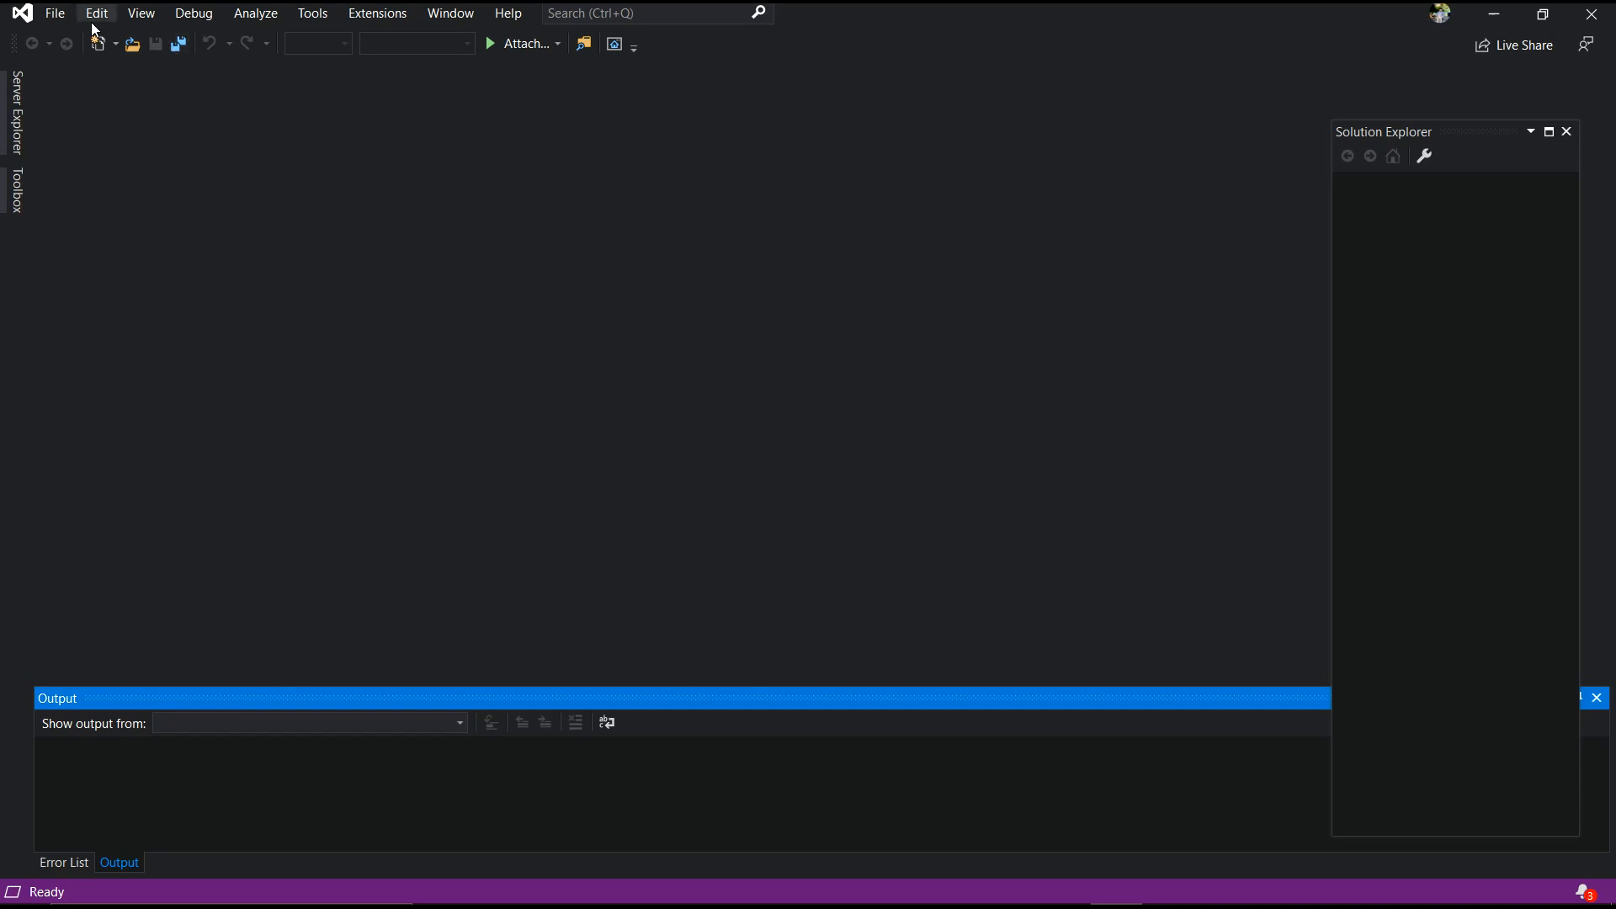
Start a new project from the C++ Console App template and continue to its configuration page
left_click(55, 13)
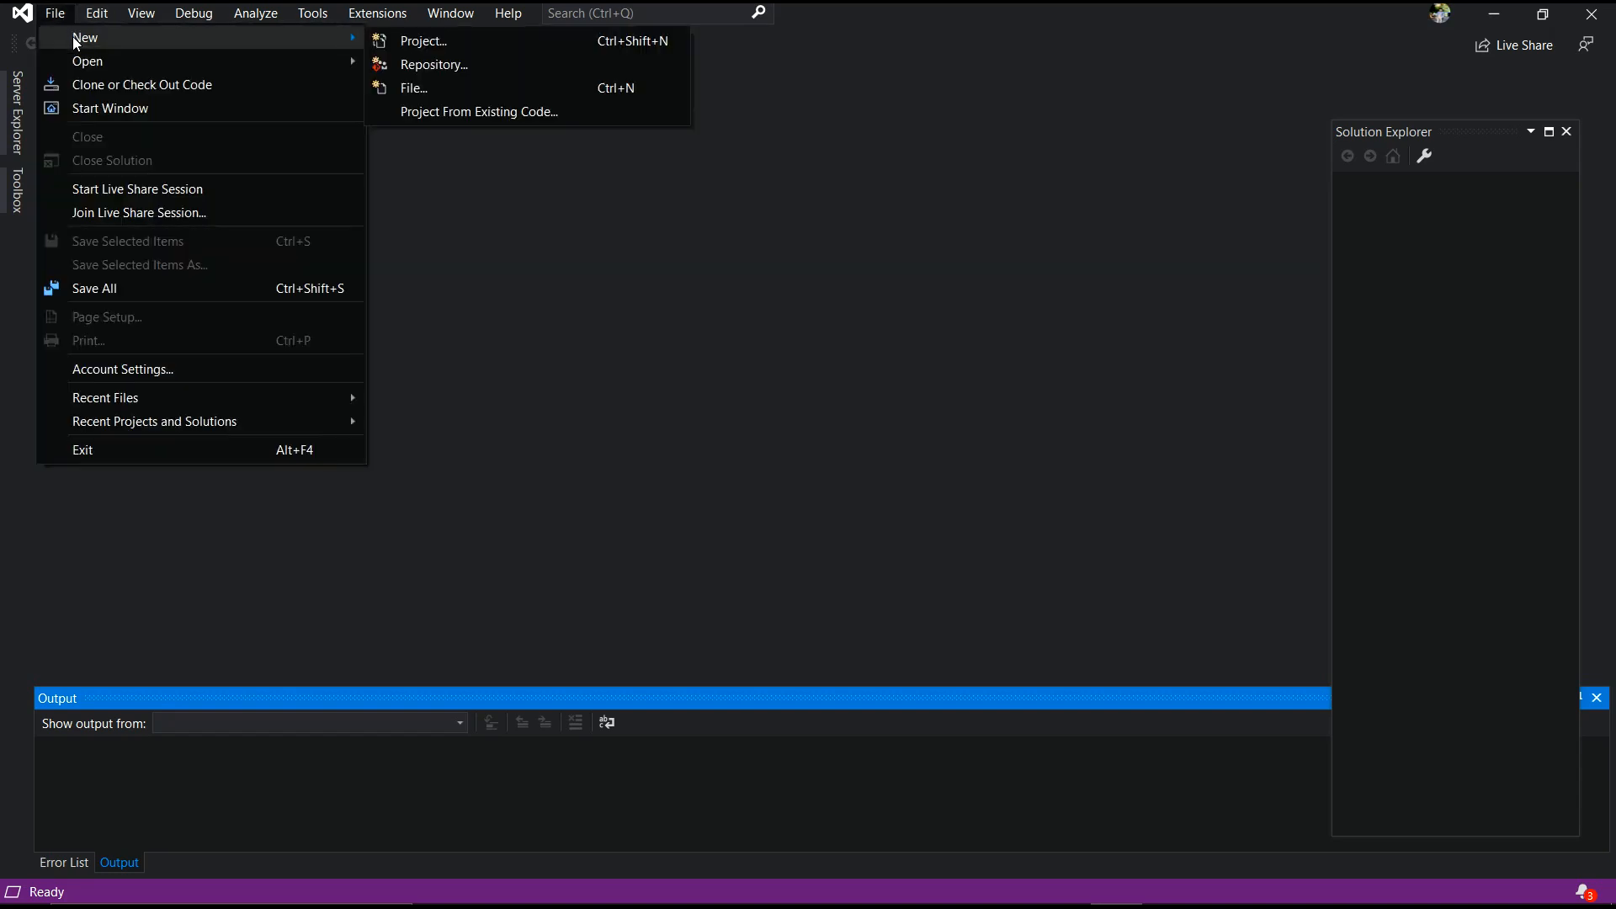
mouse_move(497, 41)
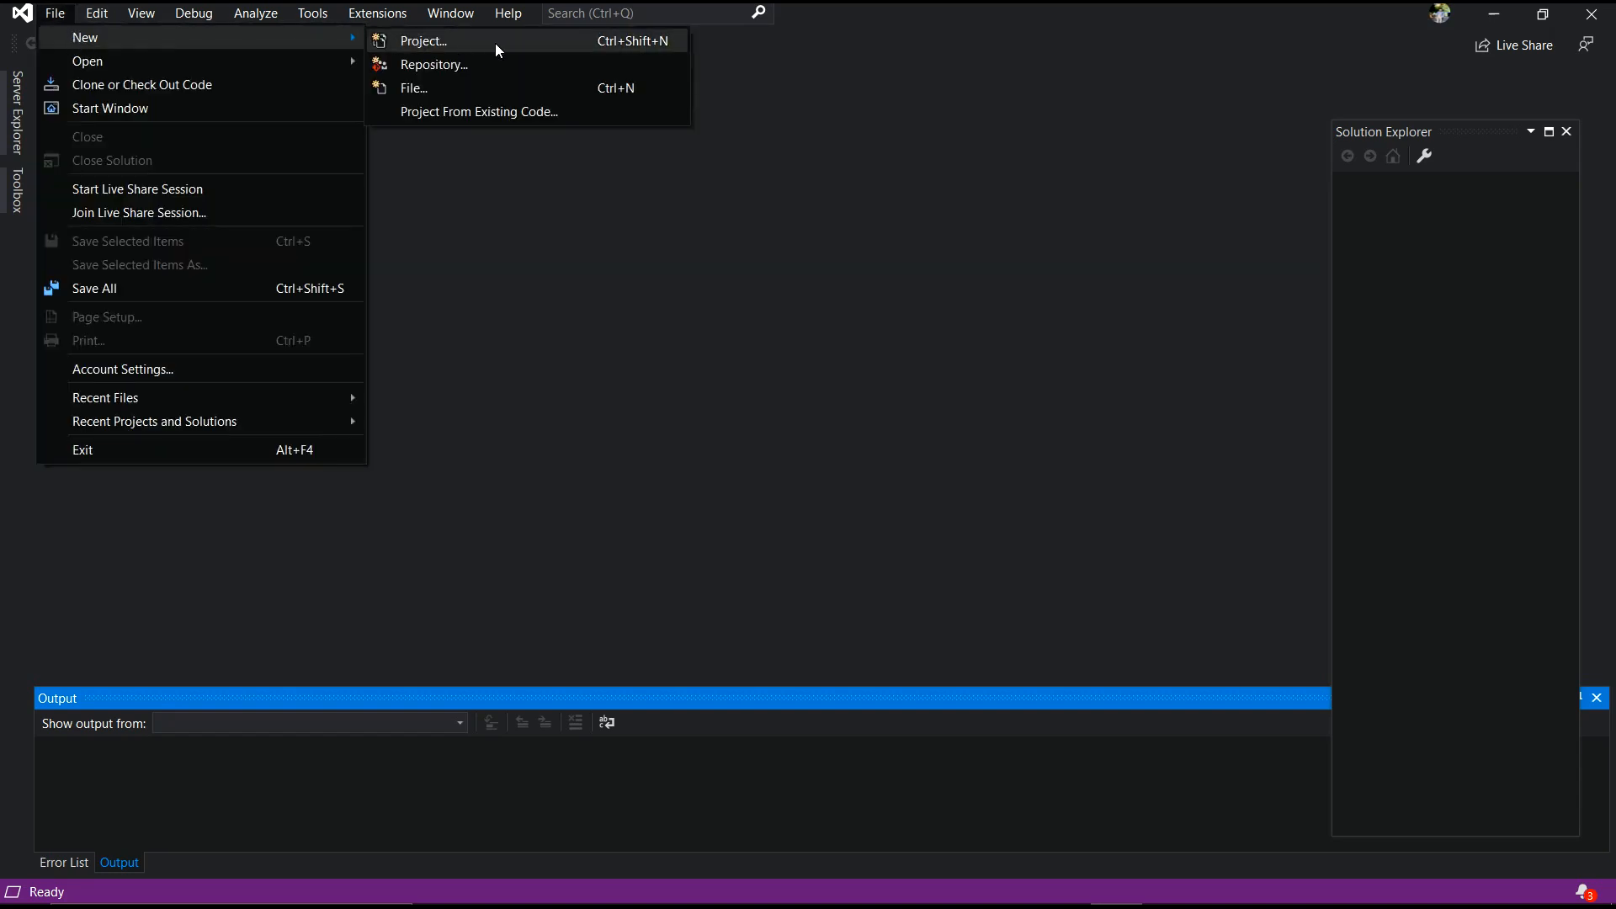
left_click(422, 40)
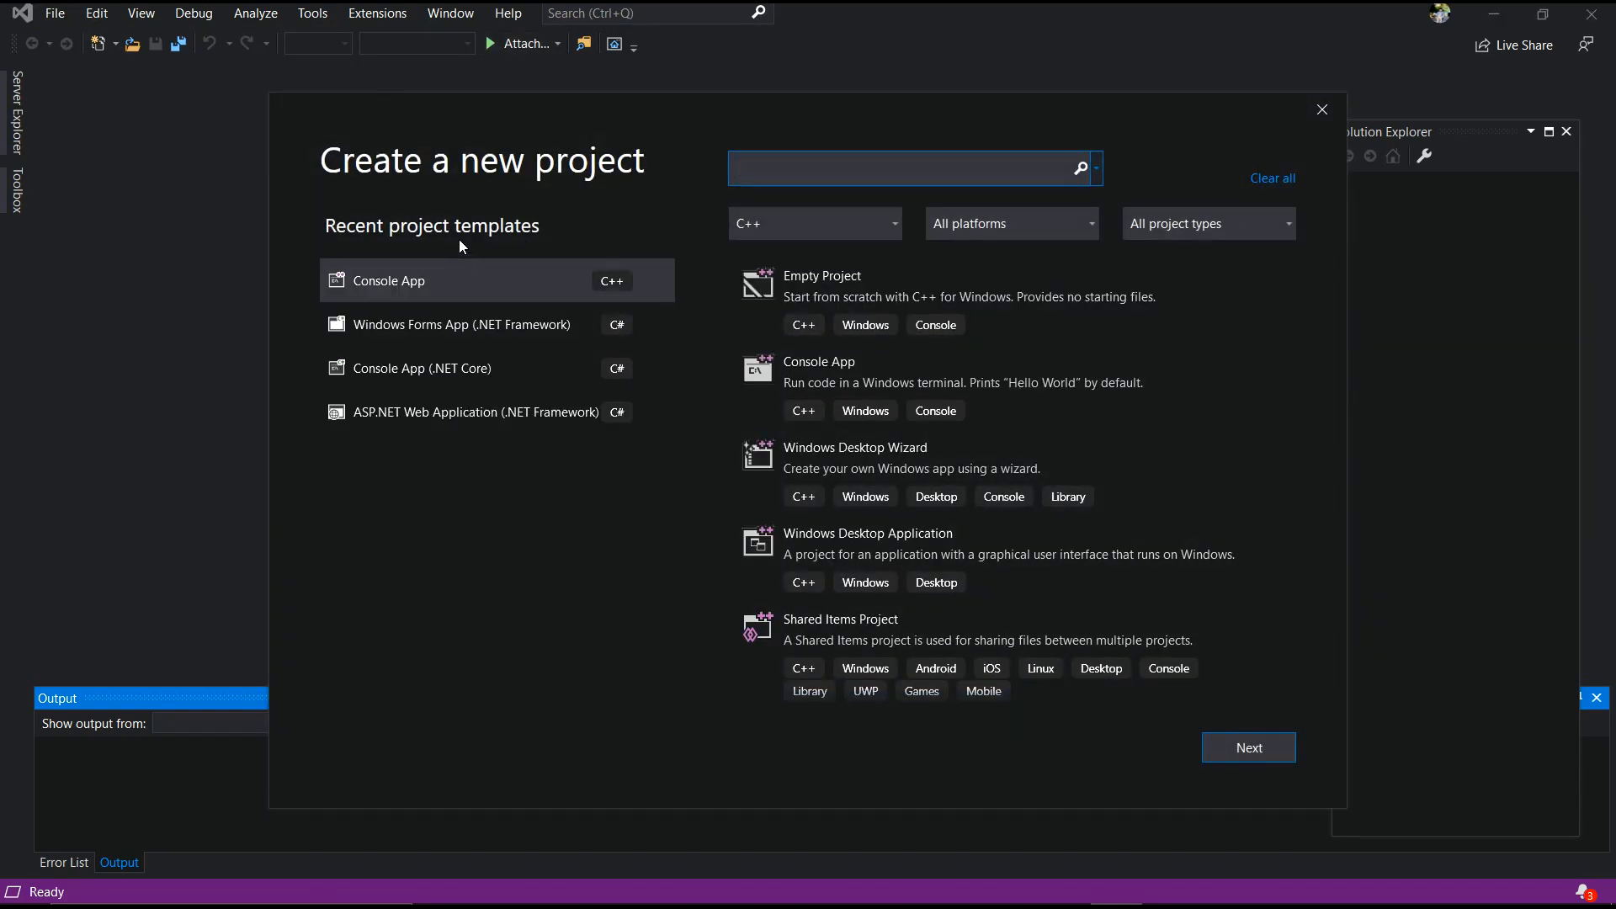
left_click(908, 168)
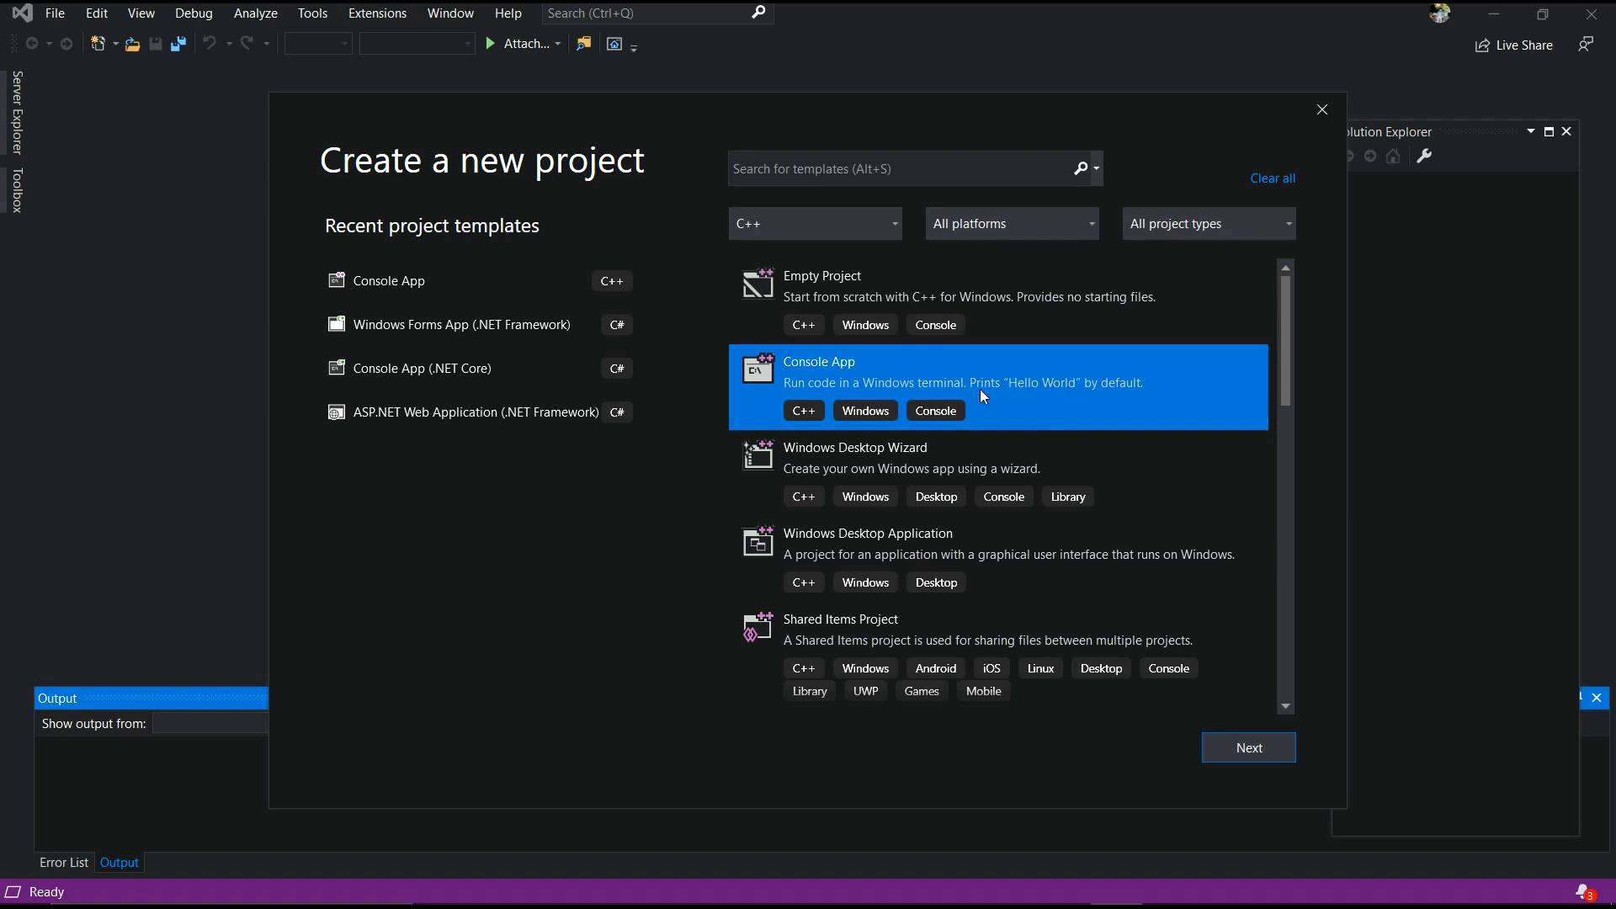
left_click(1245, 747)
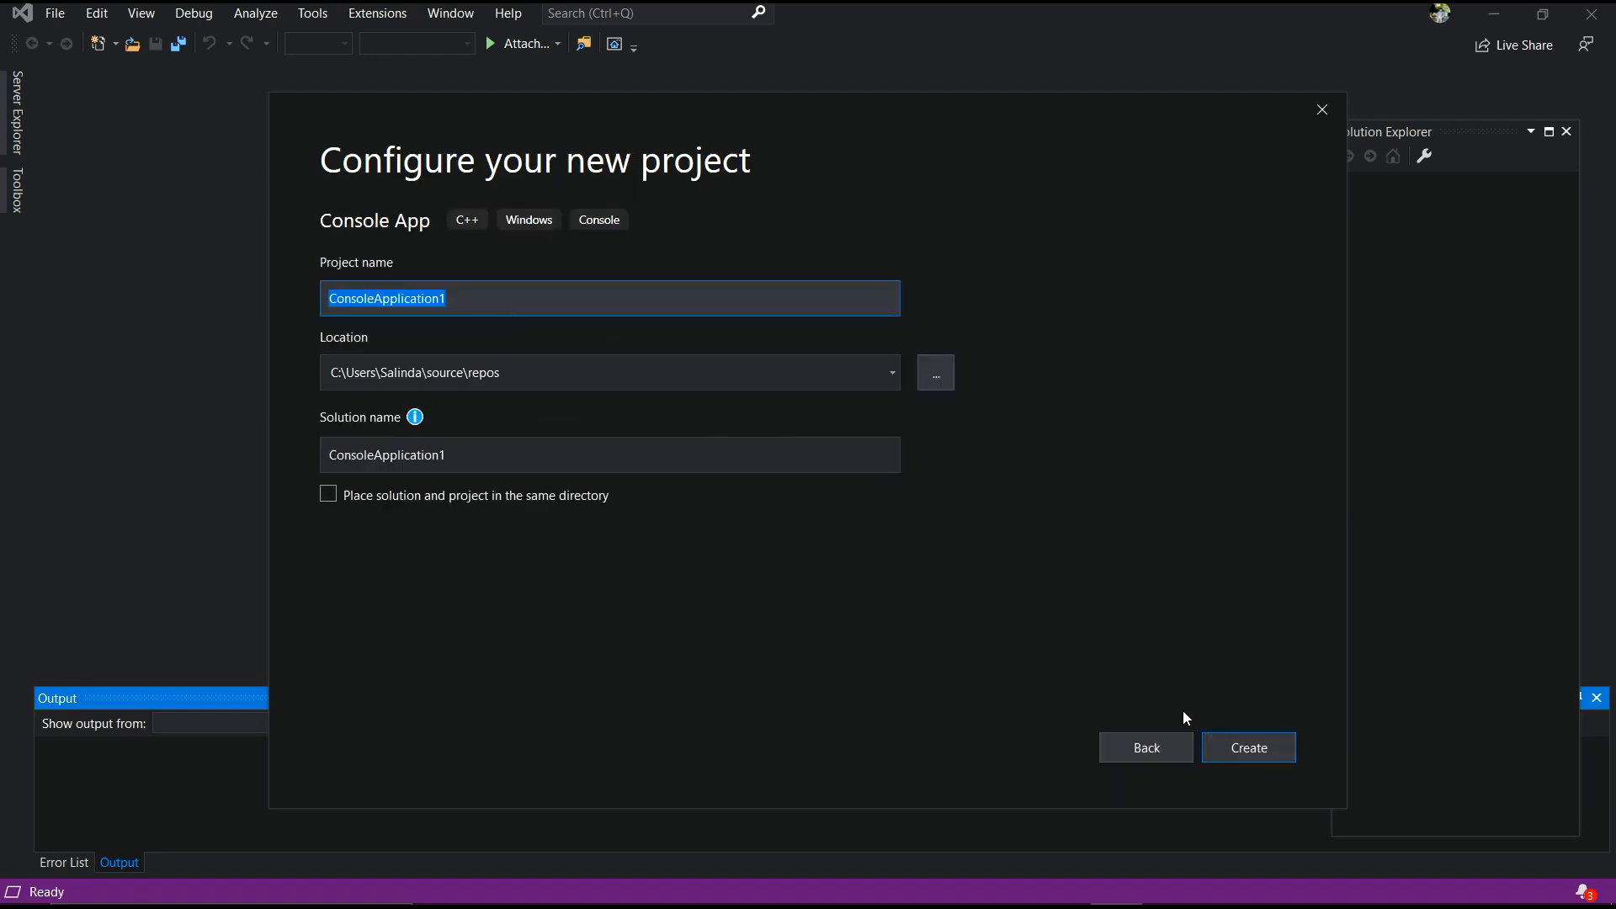
mouse_move(504, 315)
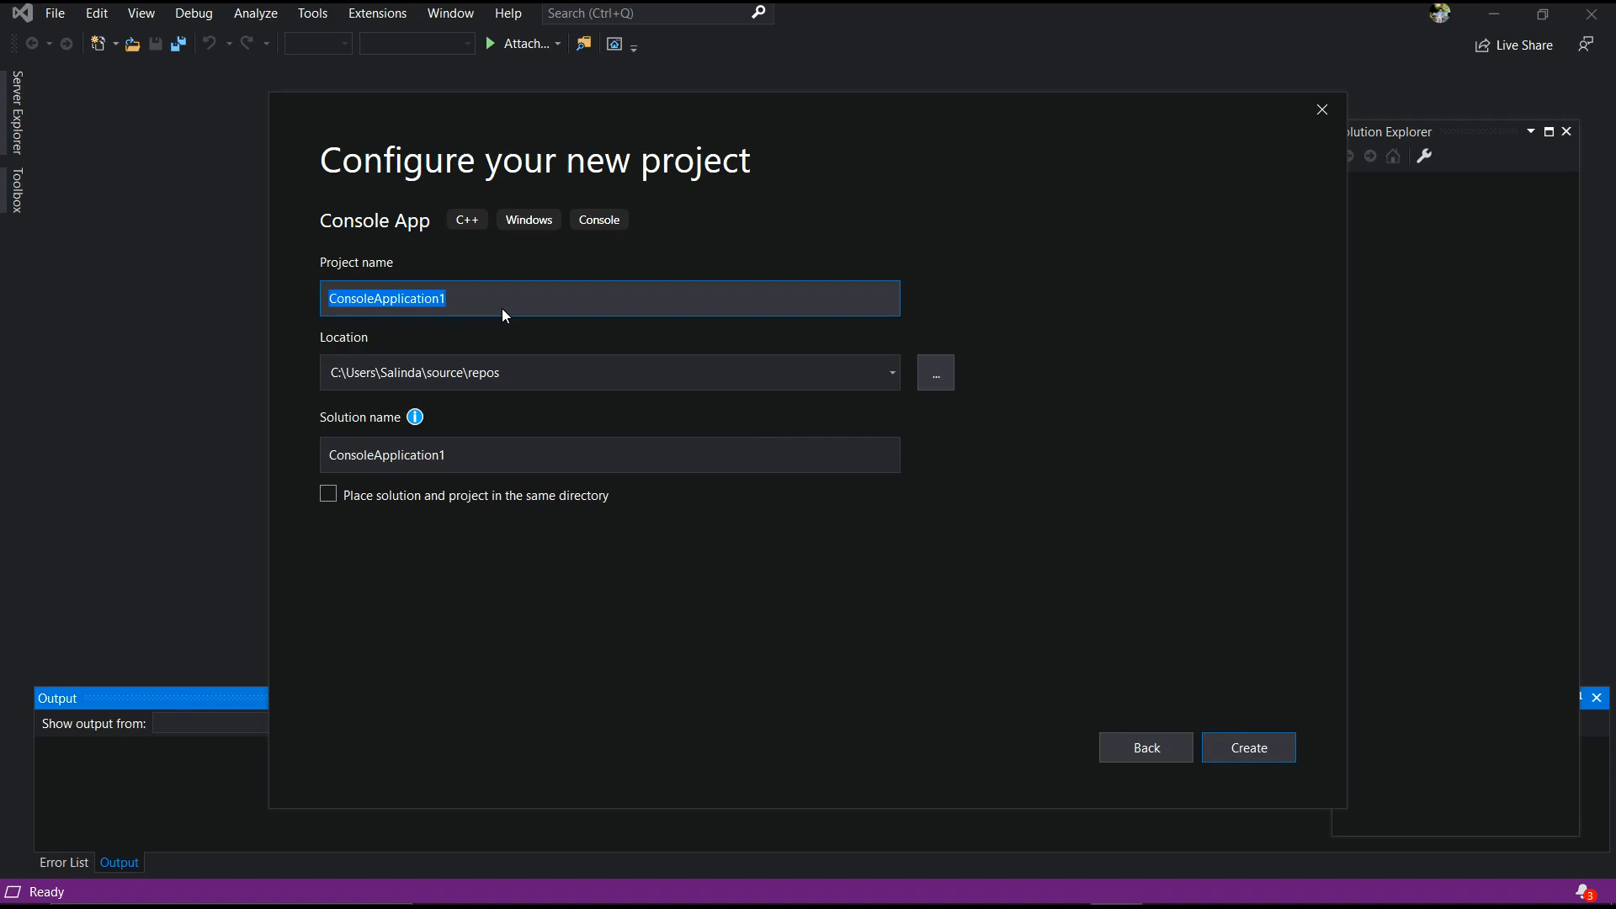
Enter 'Walk Race' as the project name, with the solution name following
type("Walk")
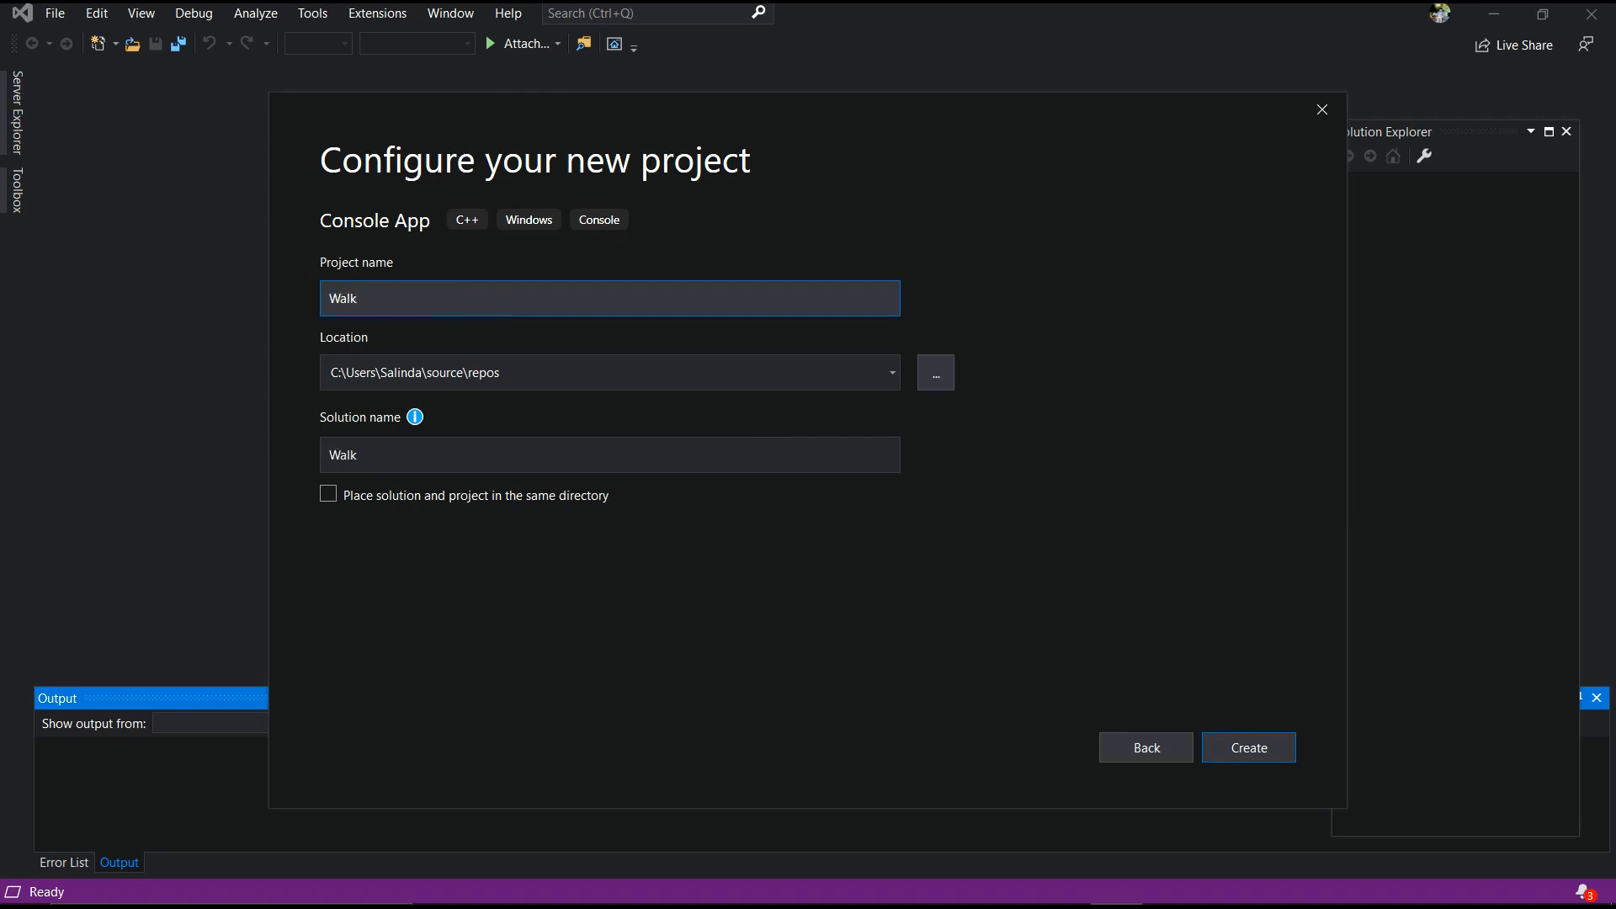
type("Race")
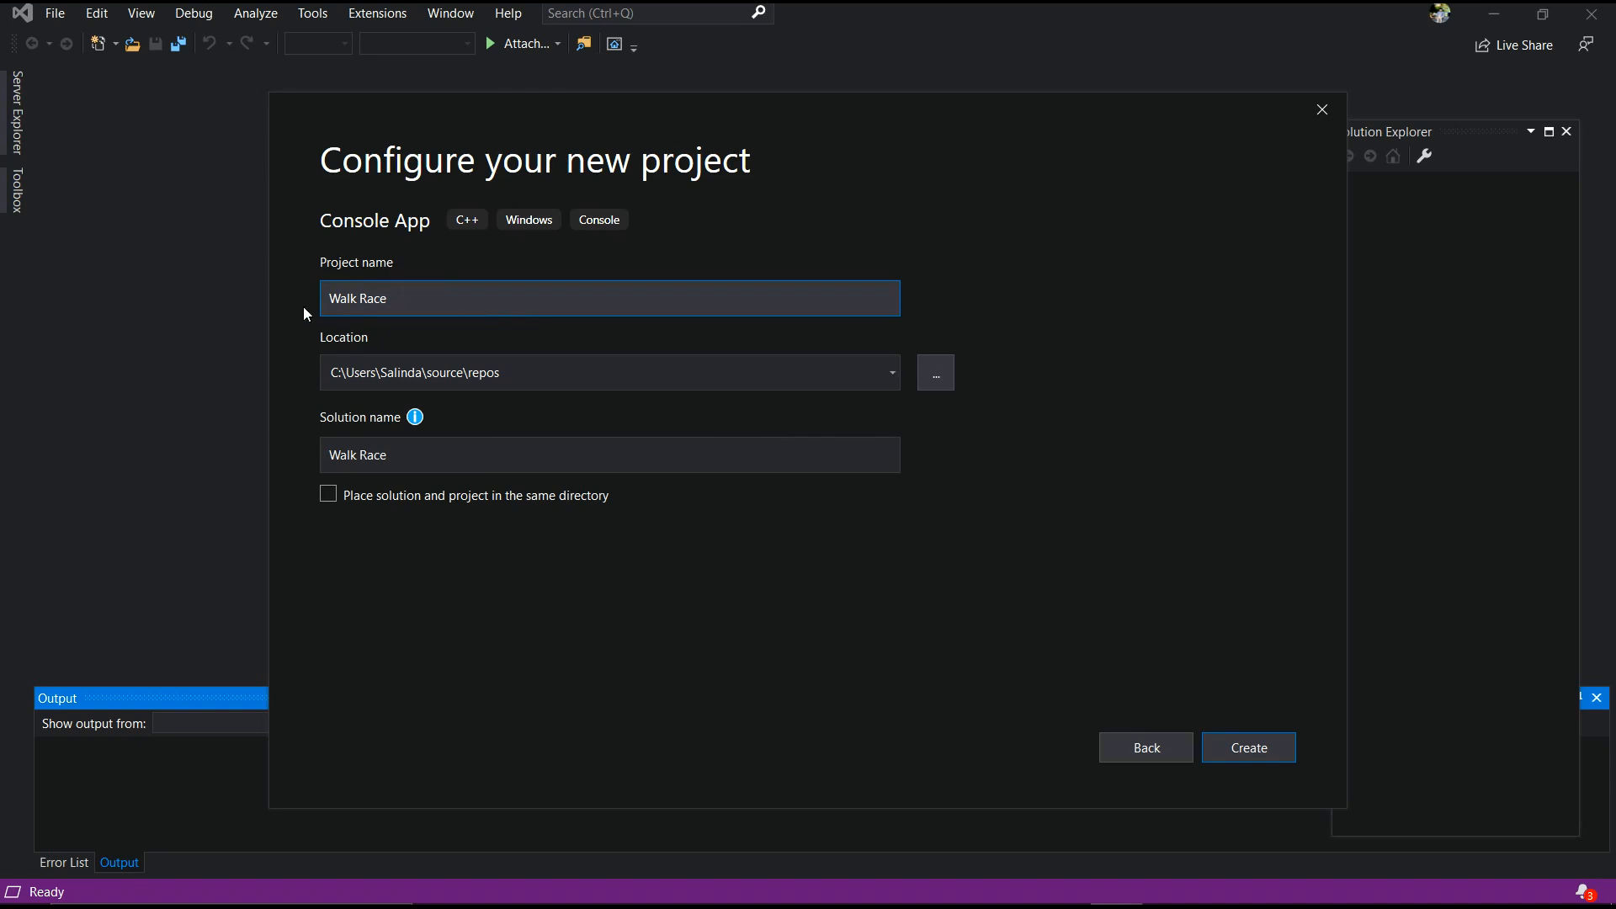
mouse_move(935, 372)
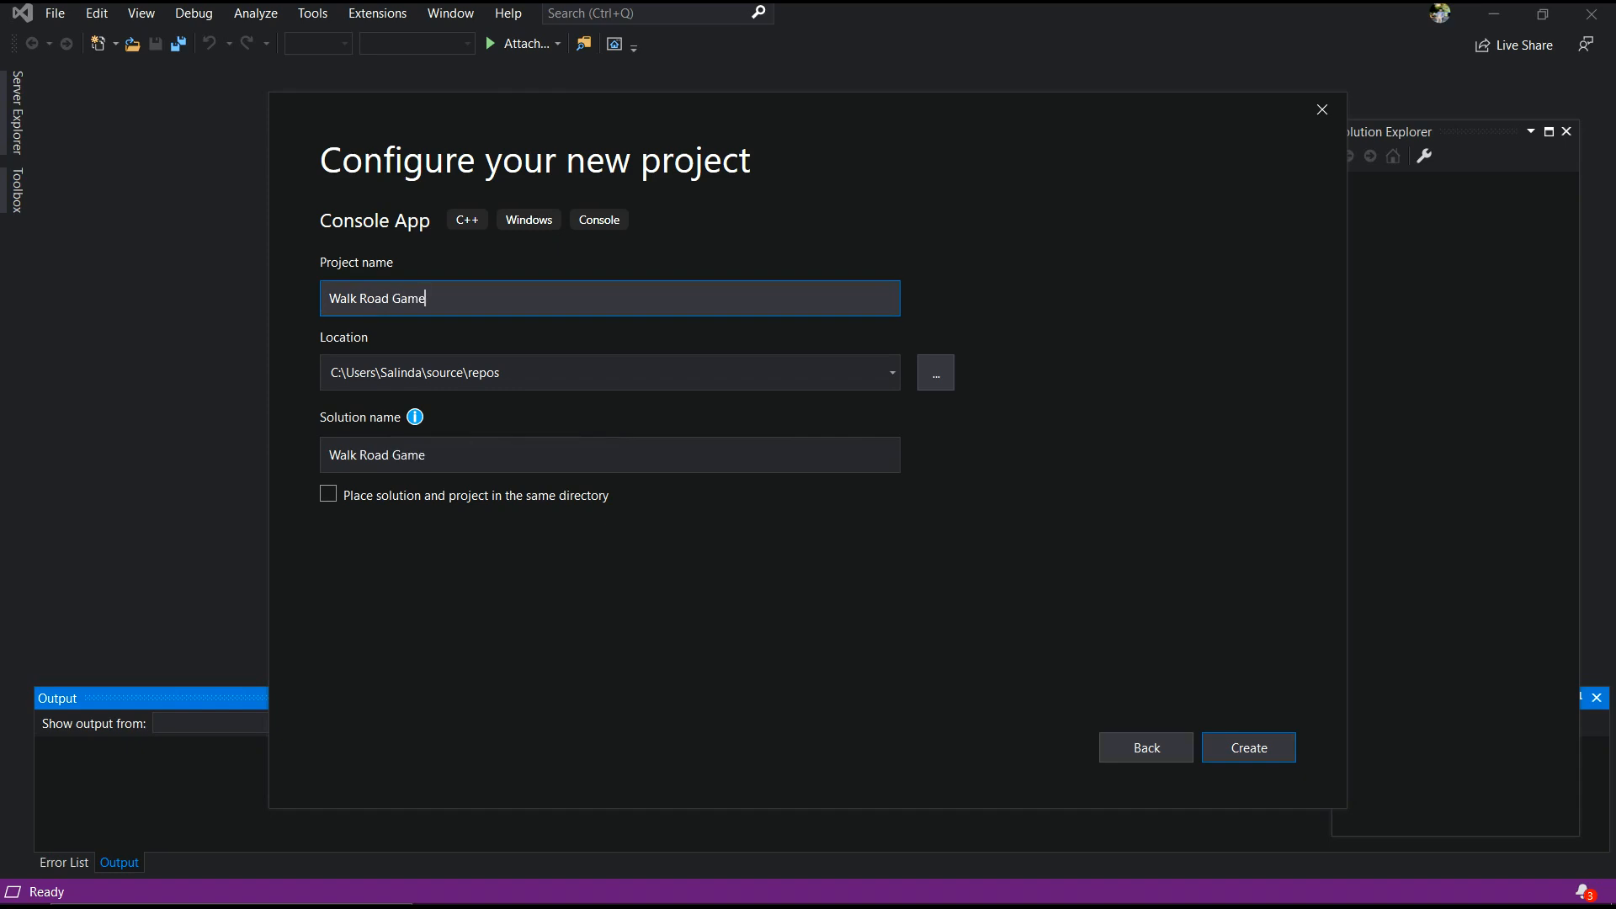
Set the project location to D:\Visual Studio 2019 workspace and create the project
left_click(933, 372)
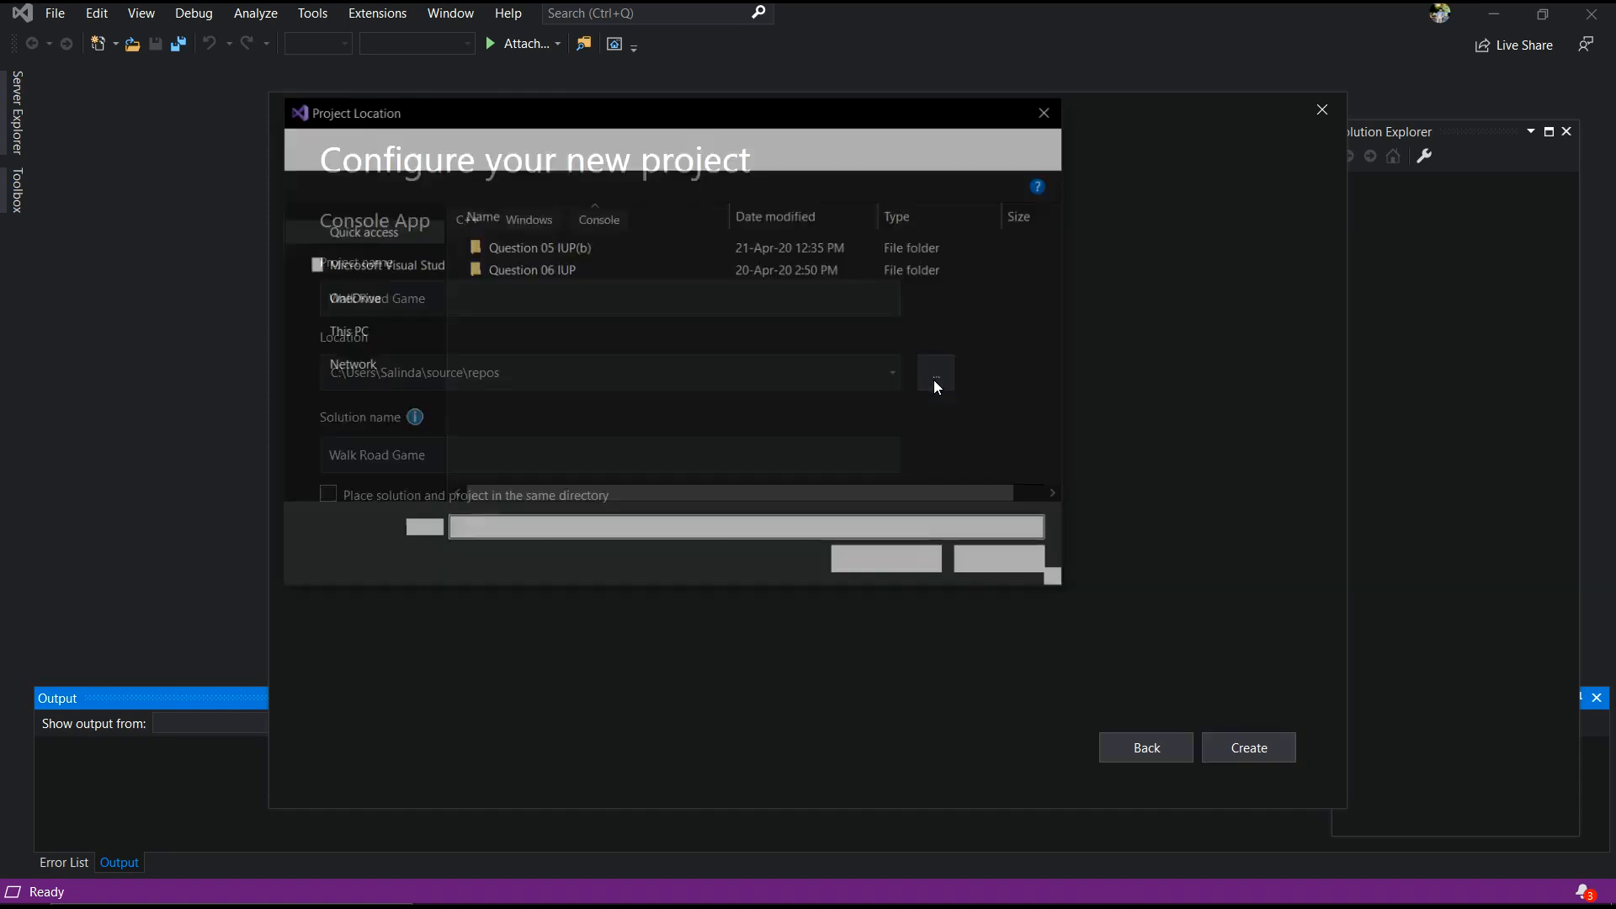
left_click(934, 373)
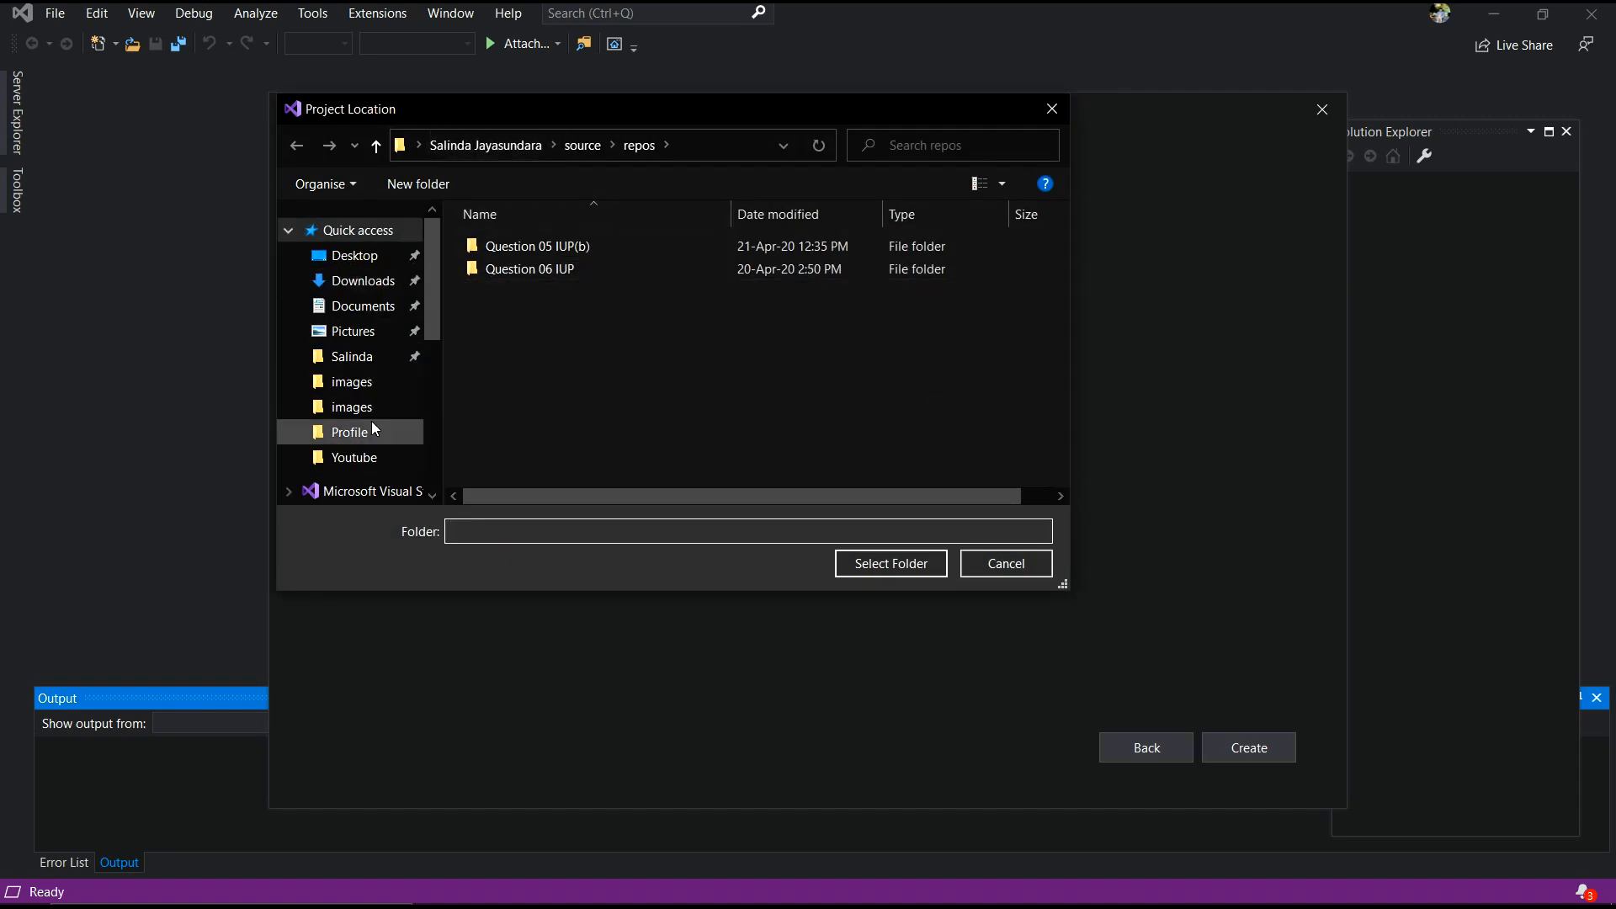
scroll("down", 3)
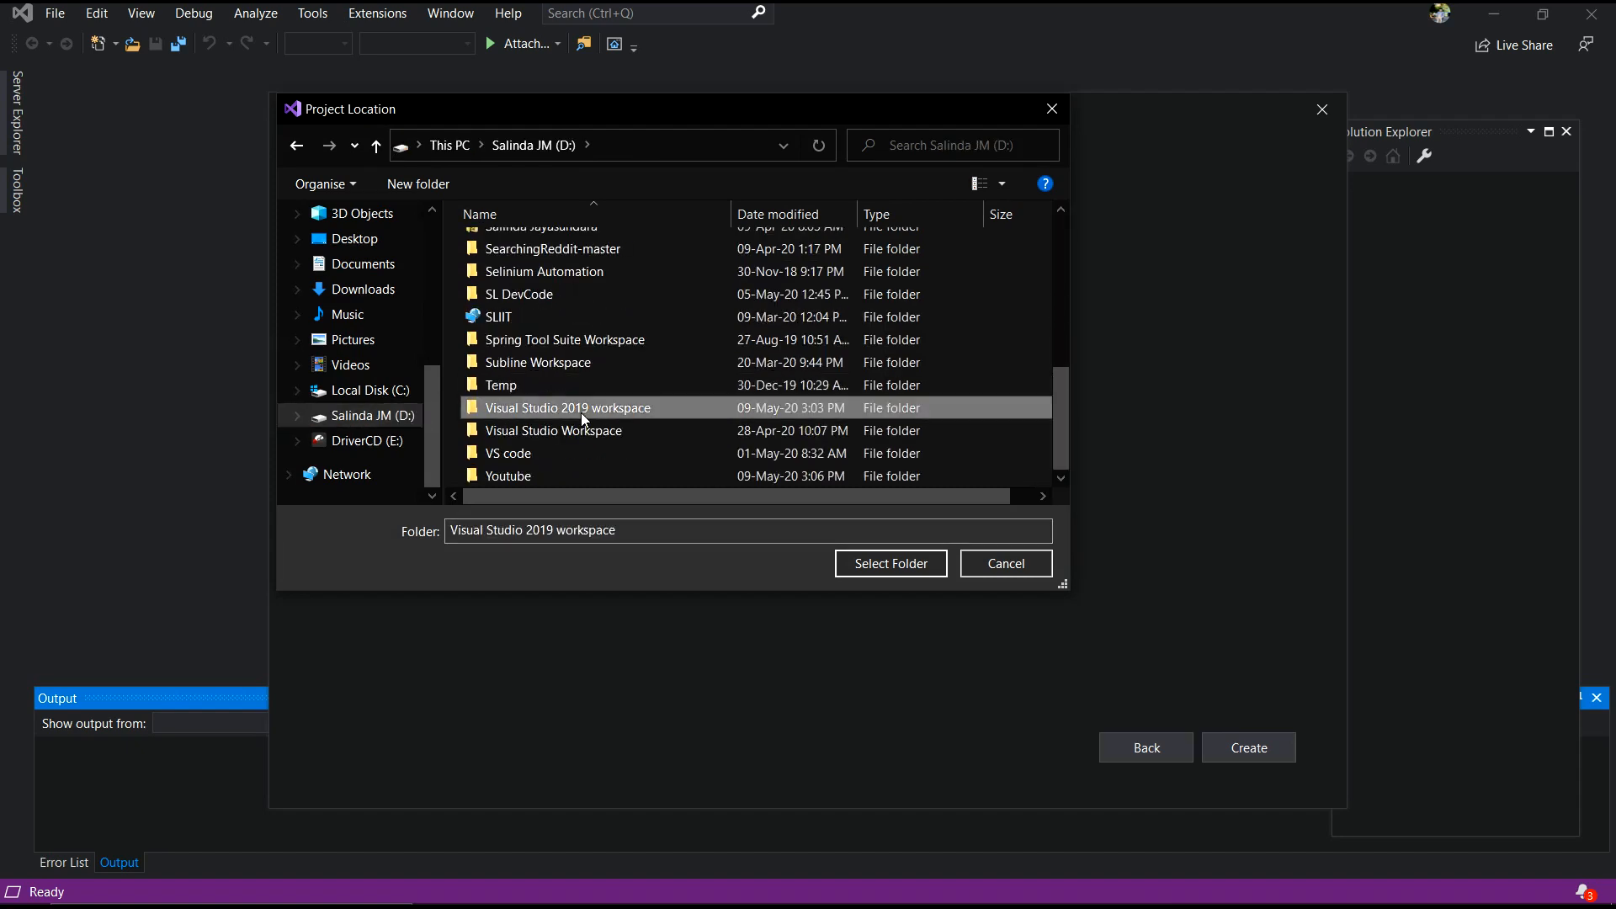
double_click(566, 407)
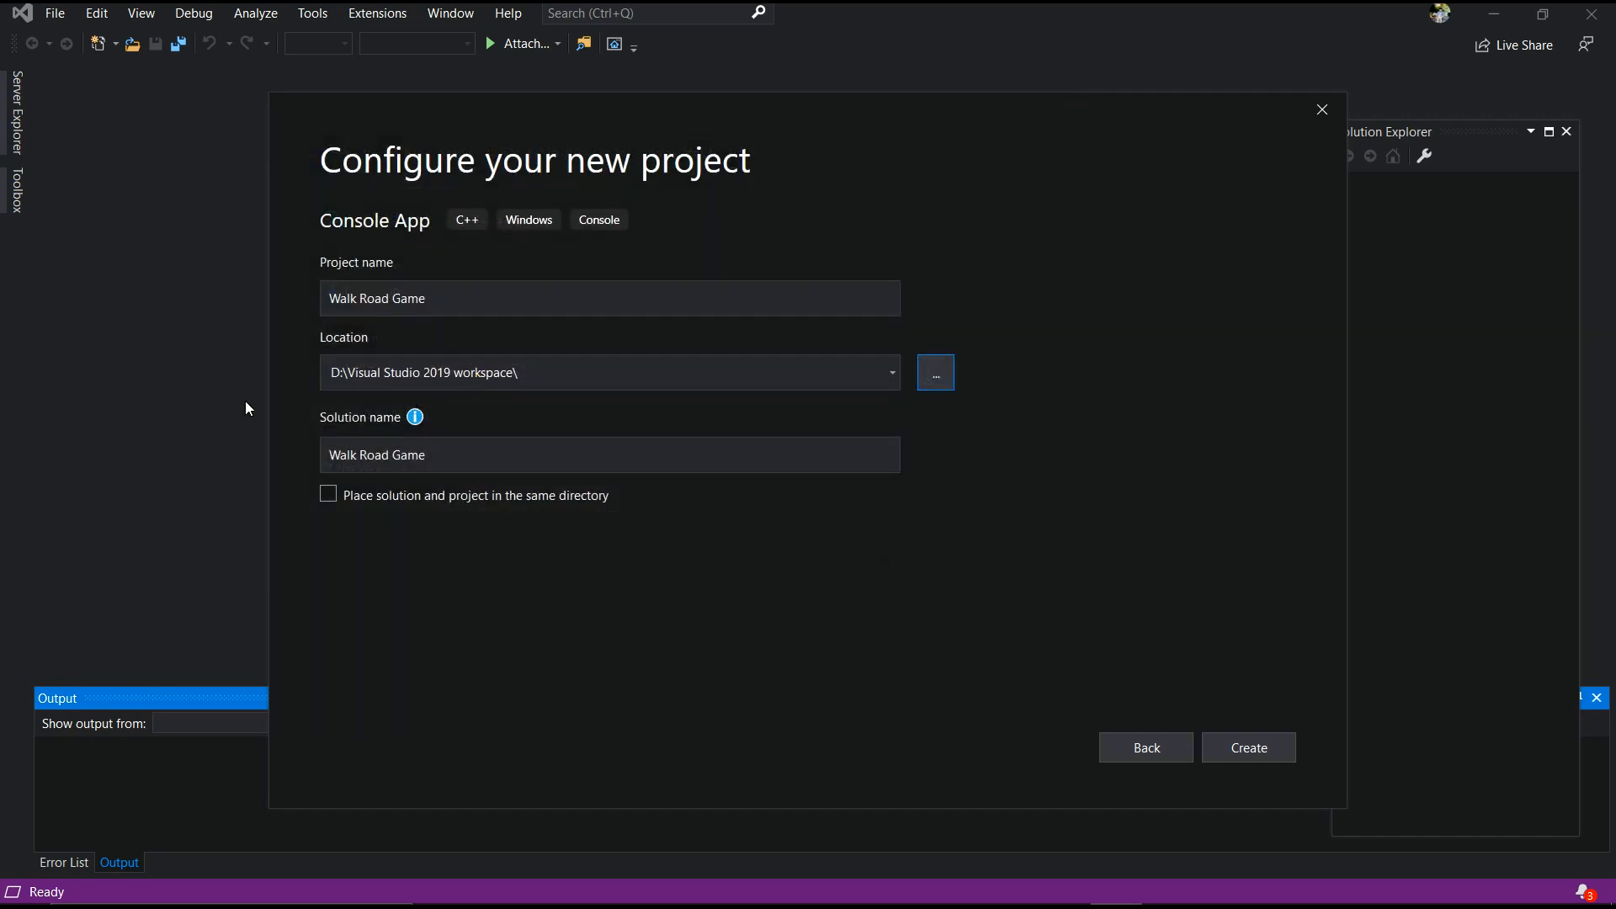
left_click(1247, 747)
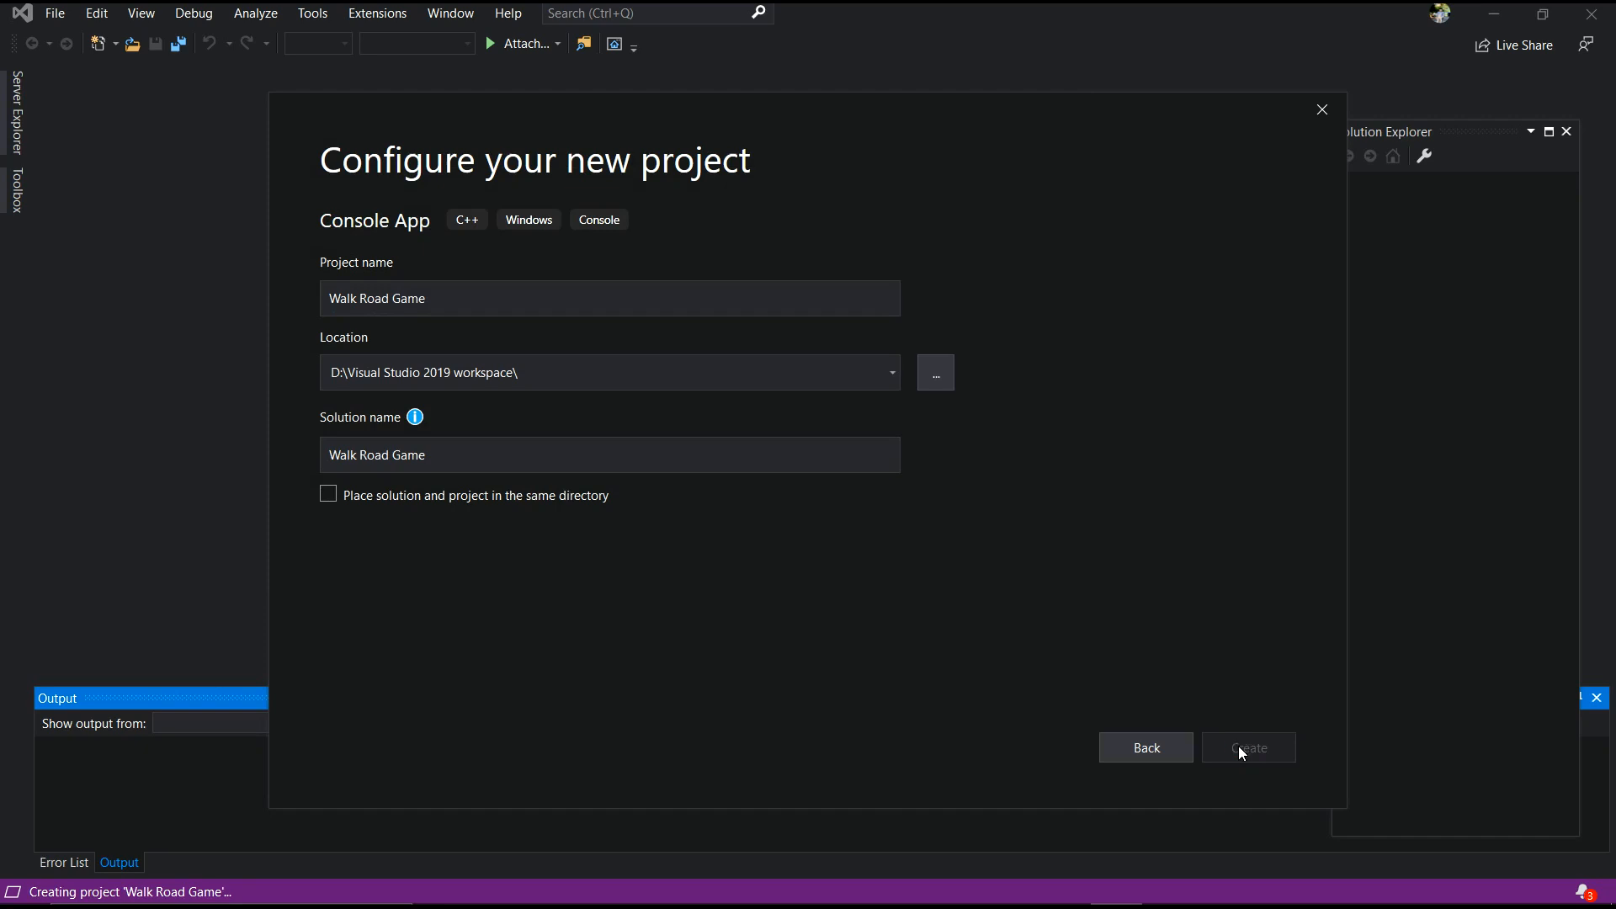
Let the project finish creating, opening Walk Road Game.cpp with its Hello World code
left_click(1247, 747)
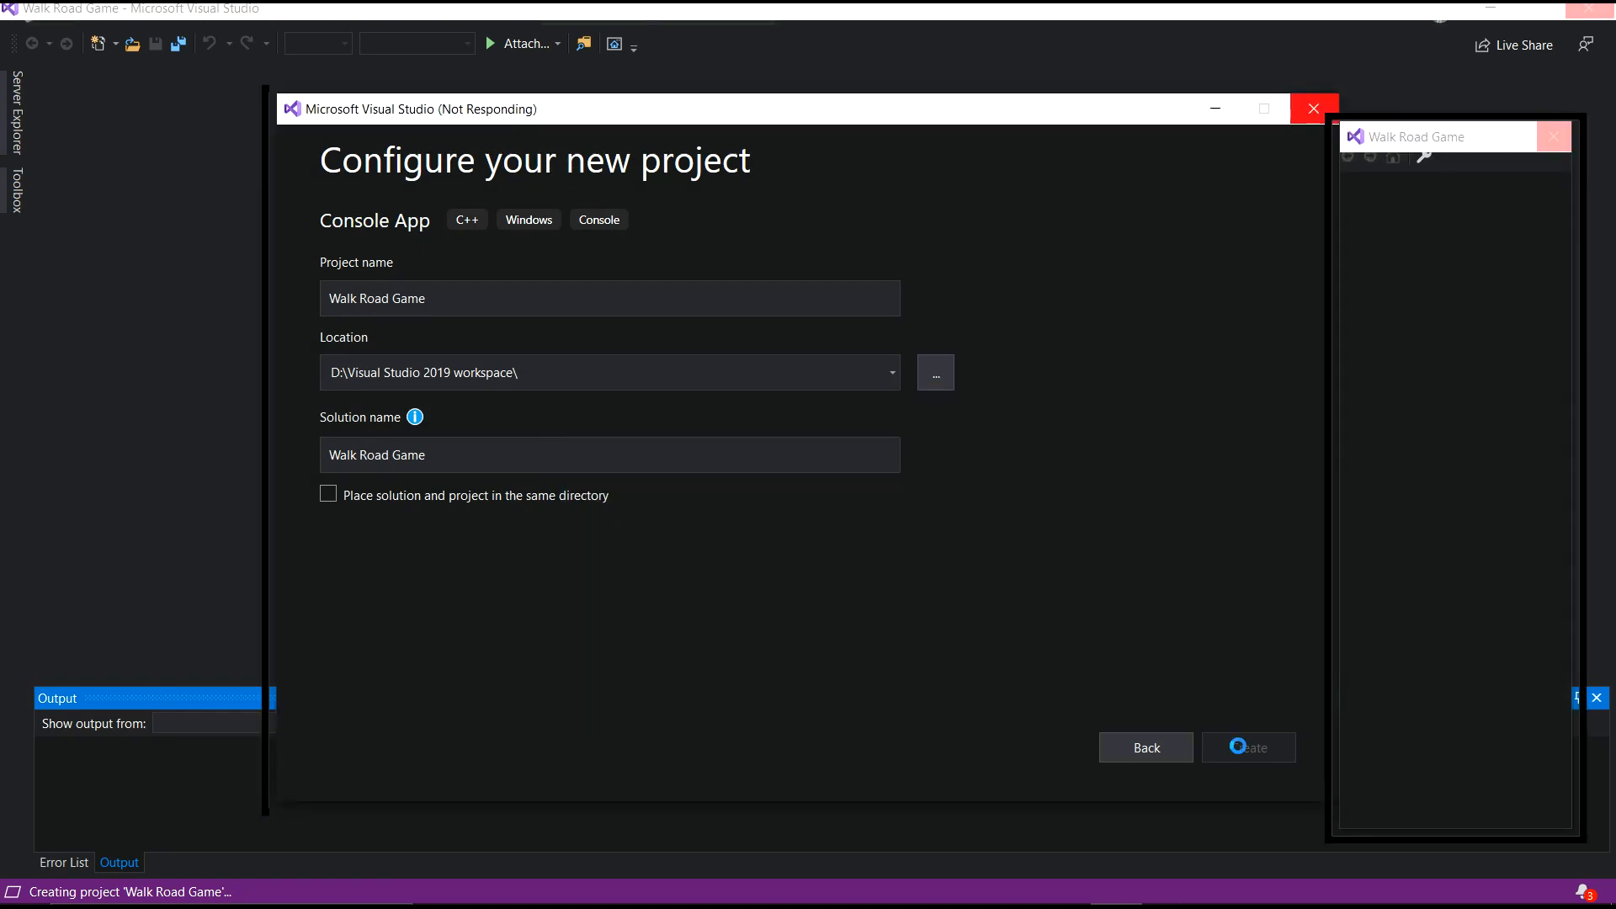
left_click(1248, 747)
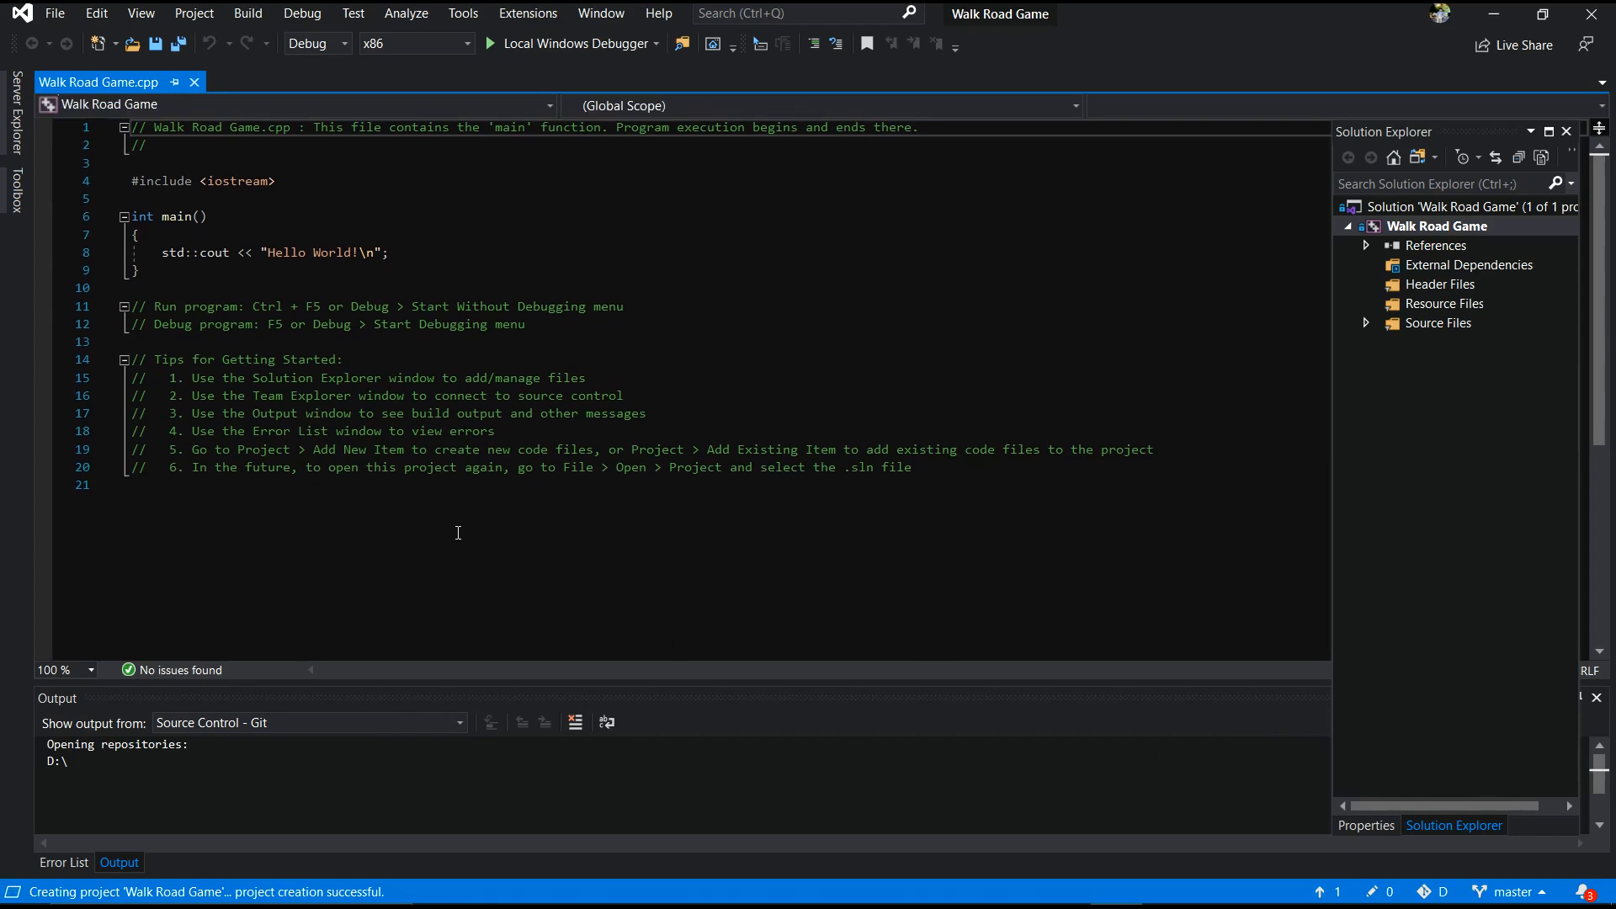
mouse_move(808, 275)
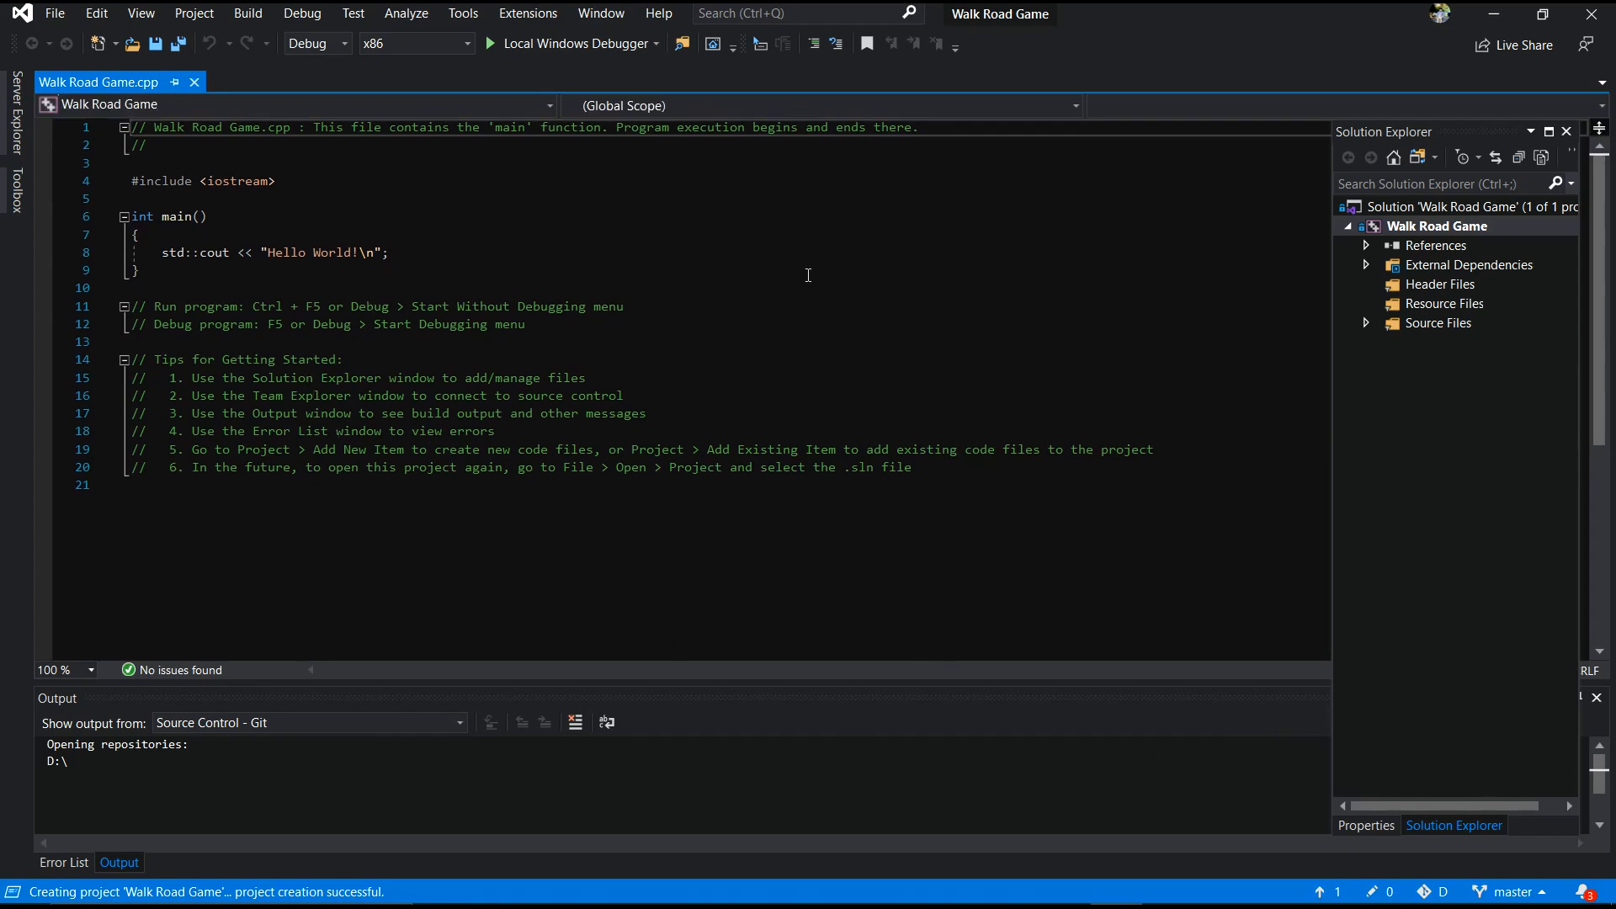
mouse_move(568, 454)
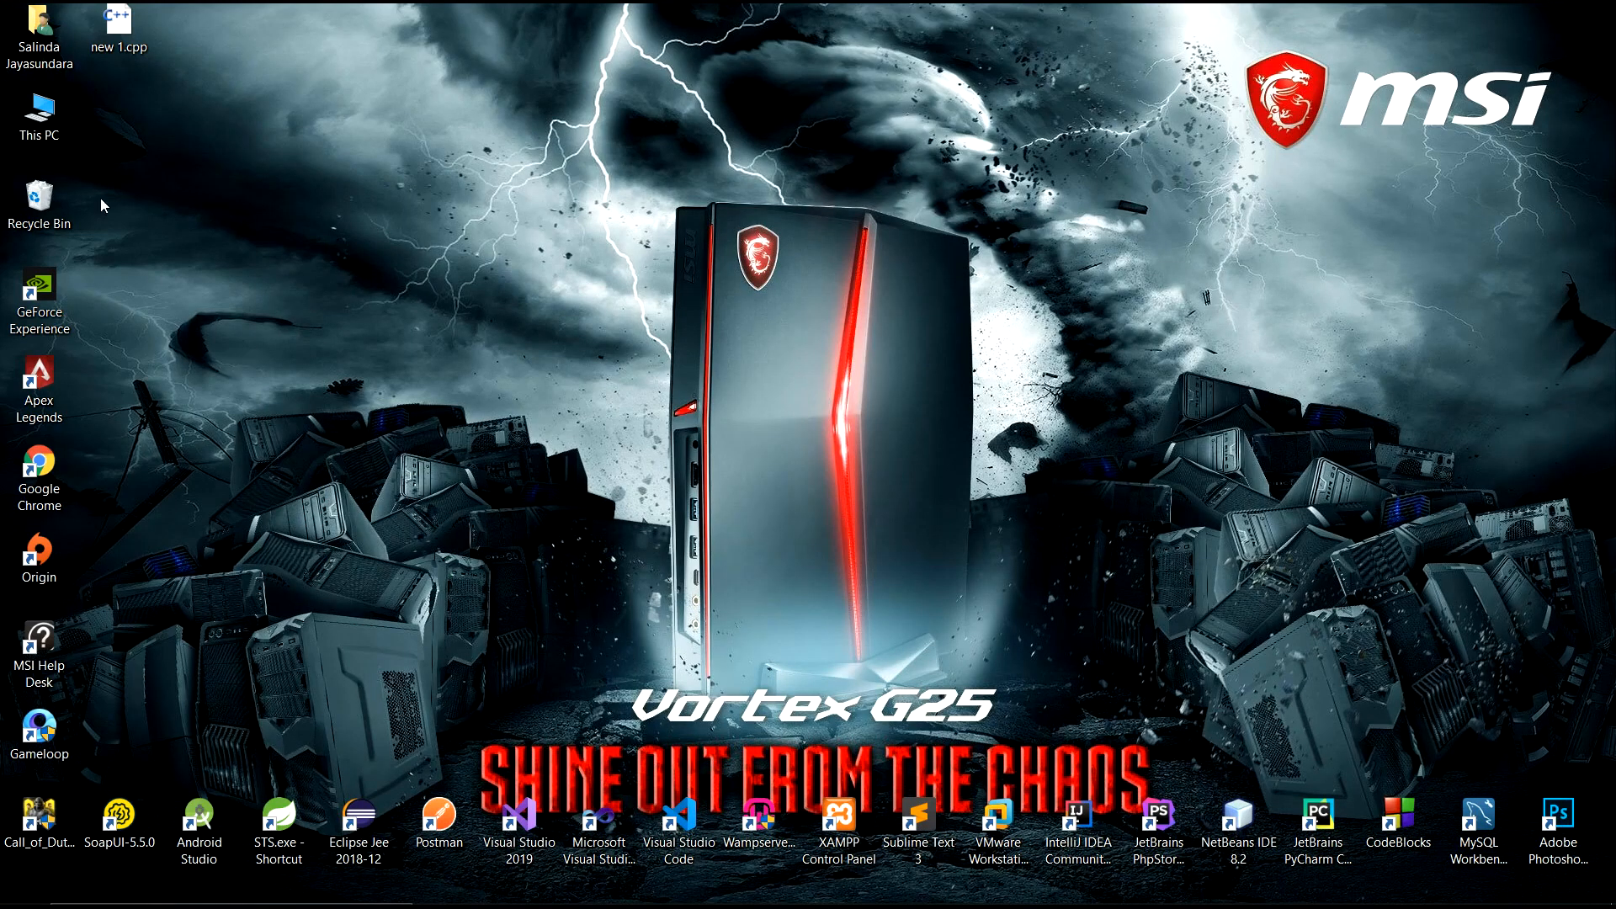
In D:\Visual Studio 2019 workspace\Walk Road Game, create a new folder named sfml
double_click(39, 108)
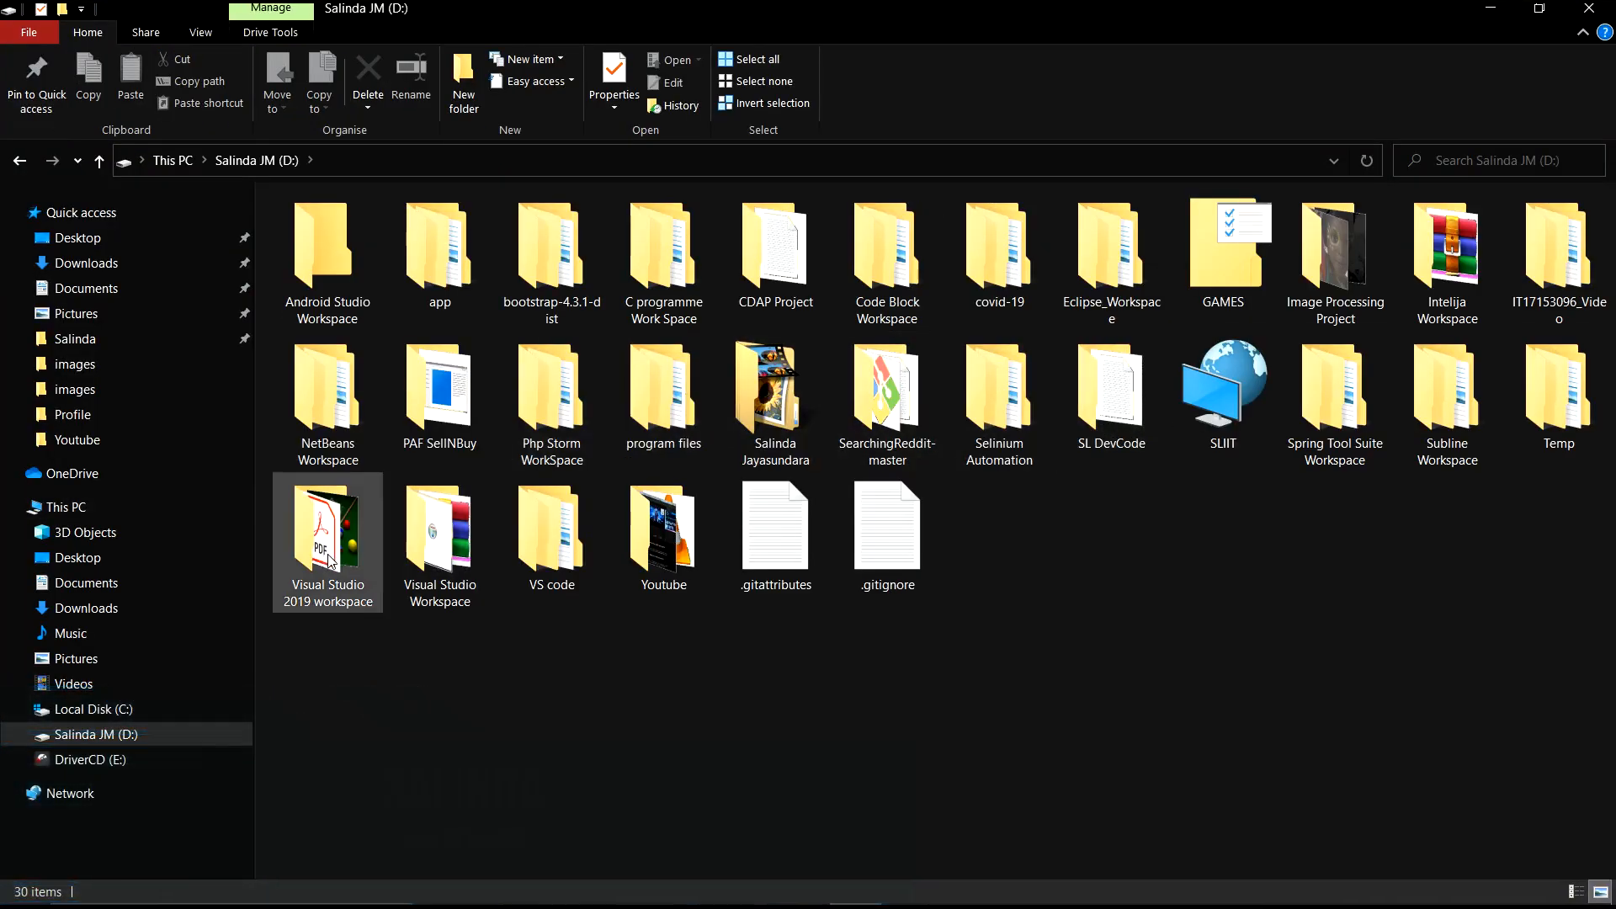
double_click(327, 524)
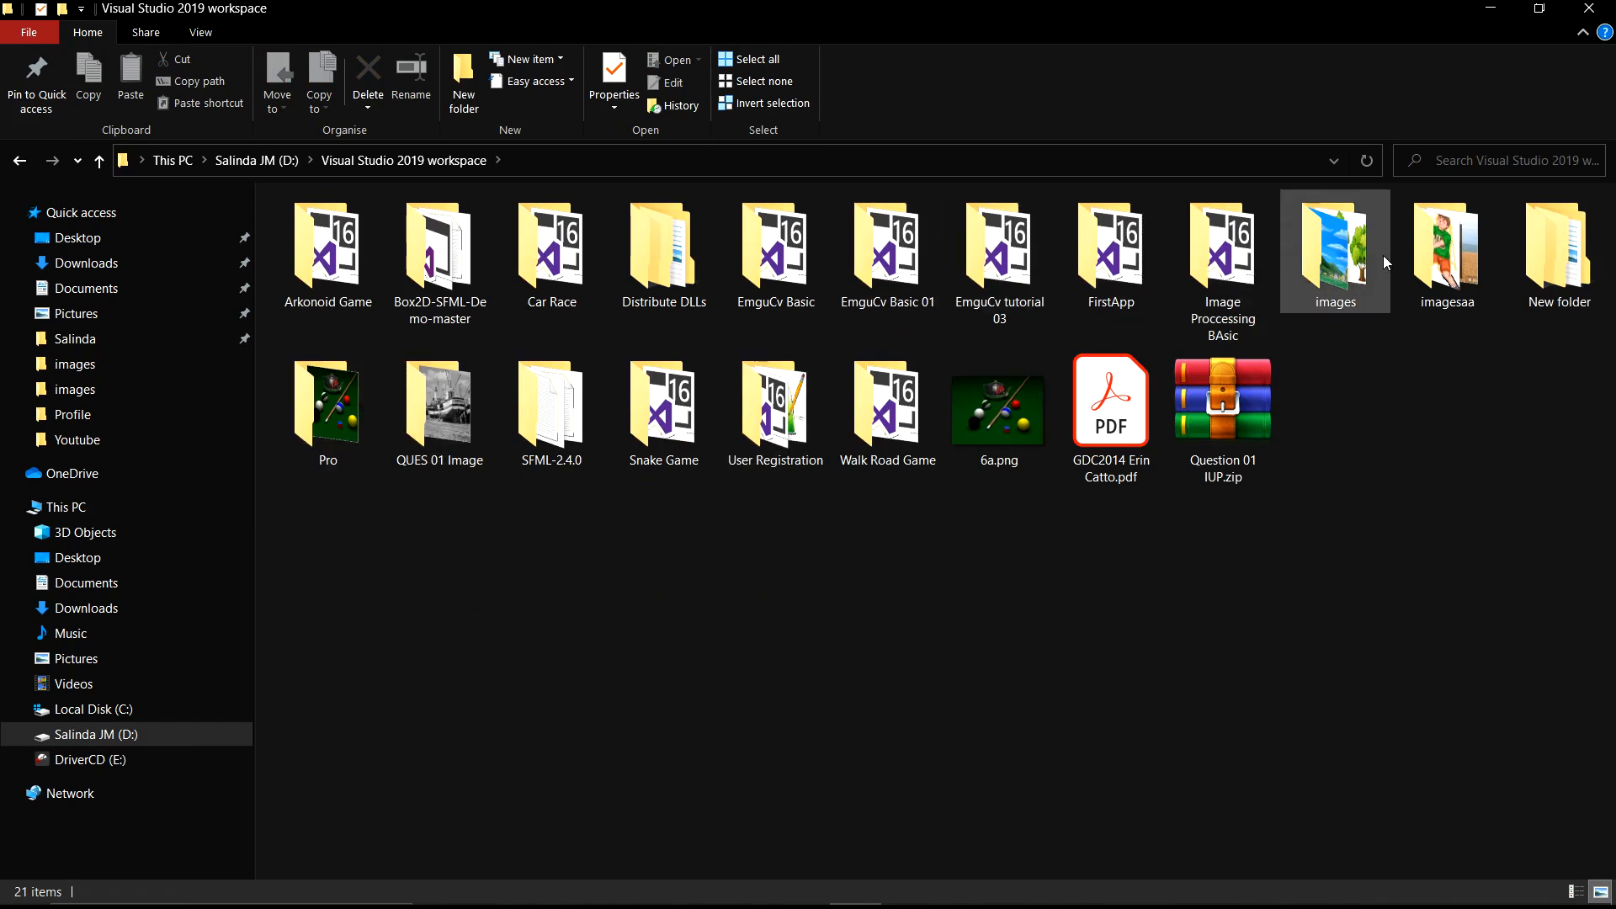
left_click(722, 374)
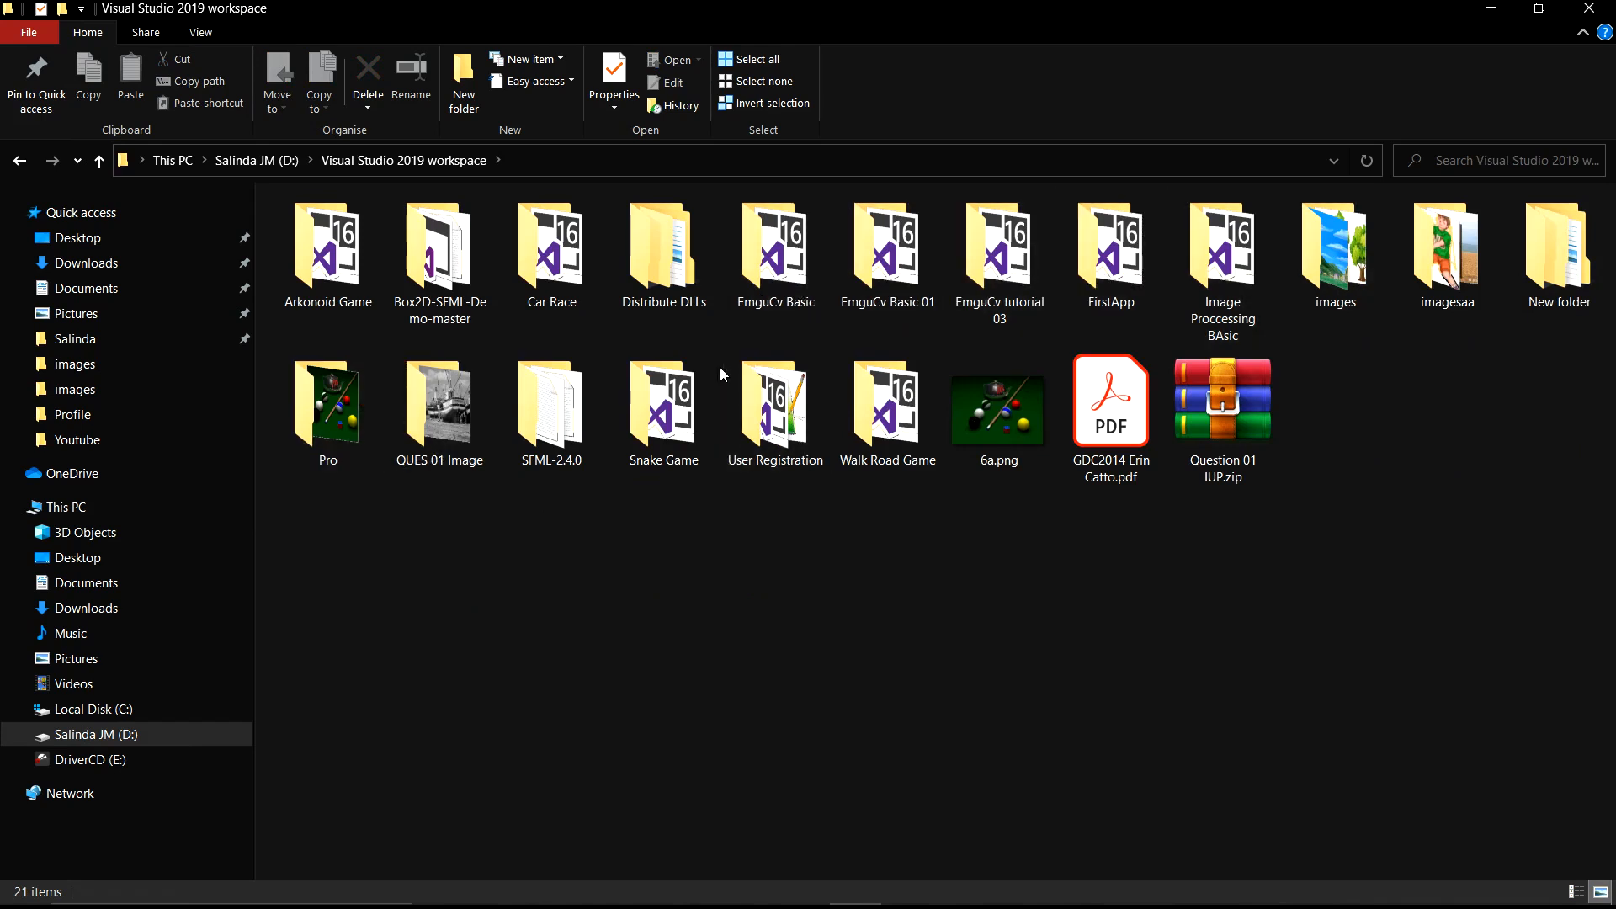
double_click(887, 401)
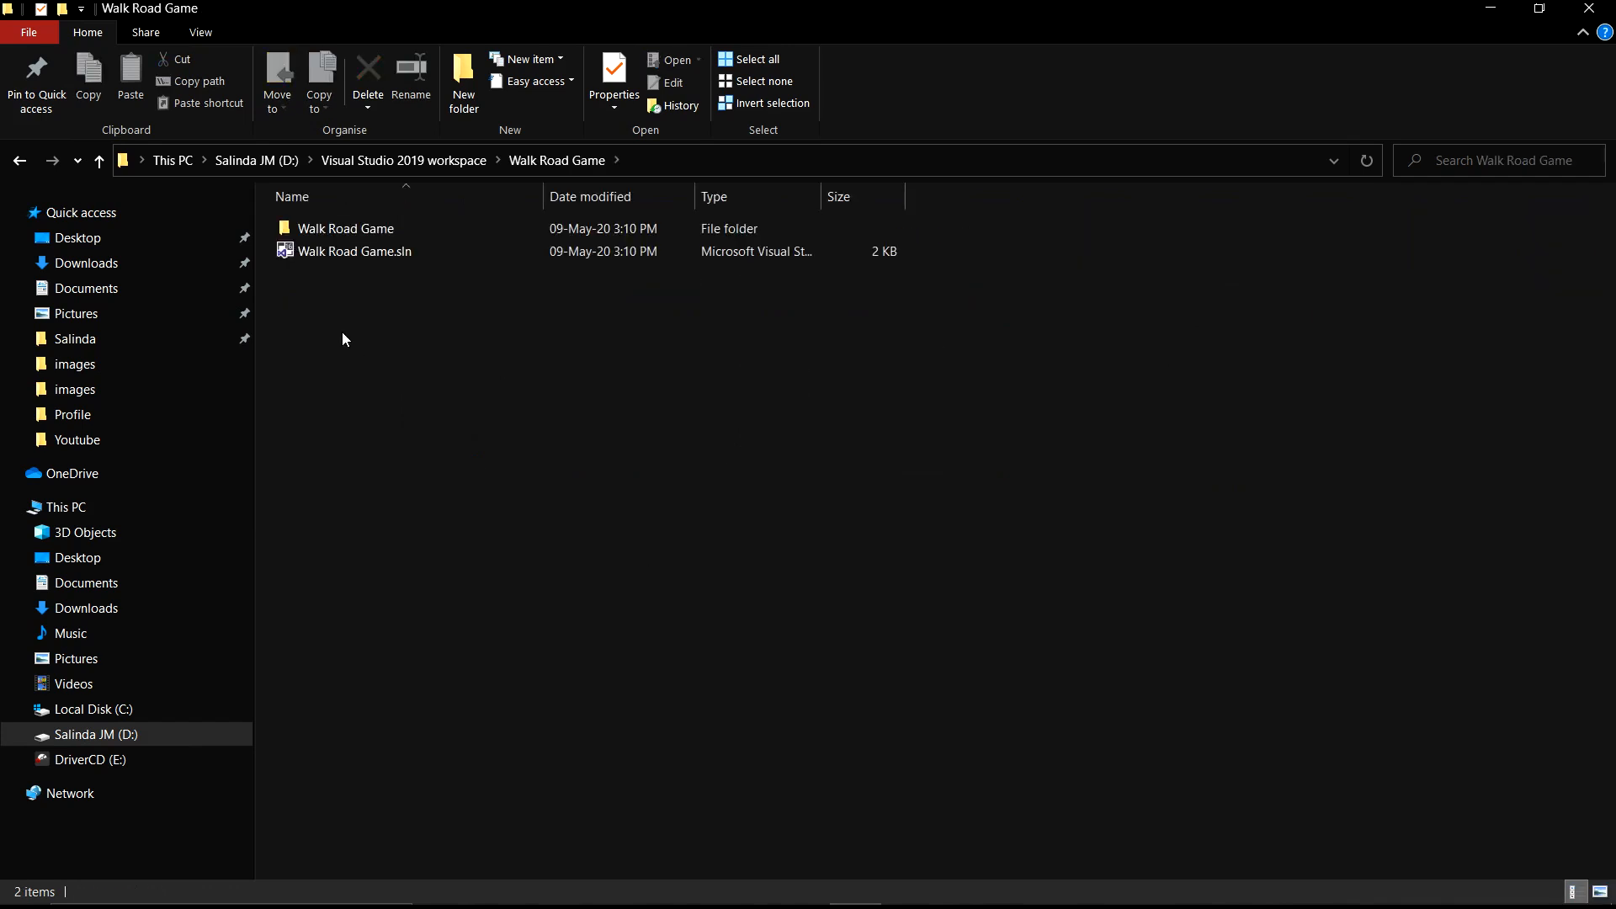
right_click(345, 338)
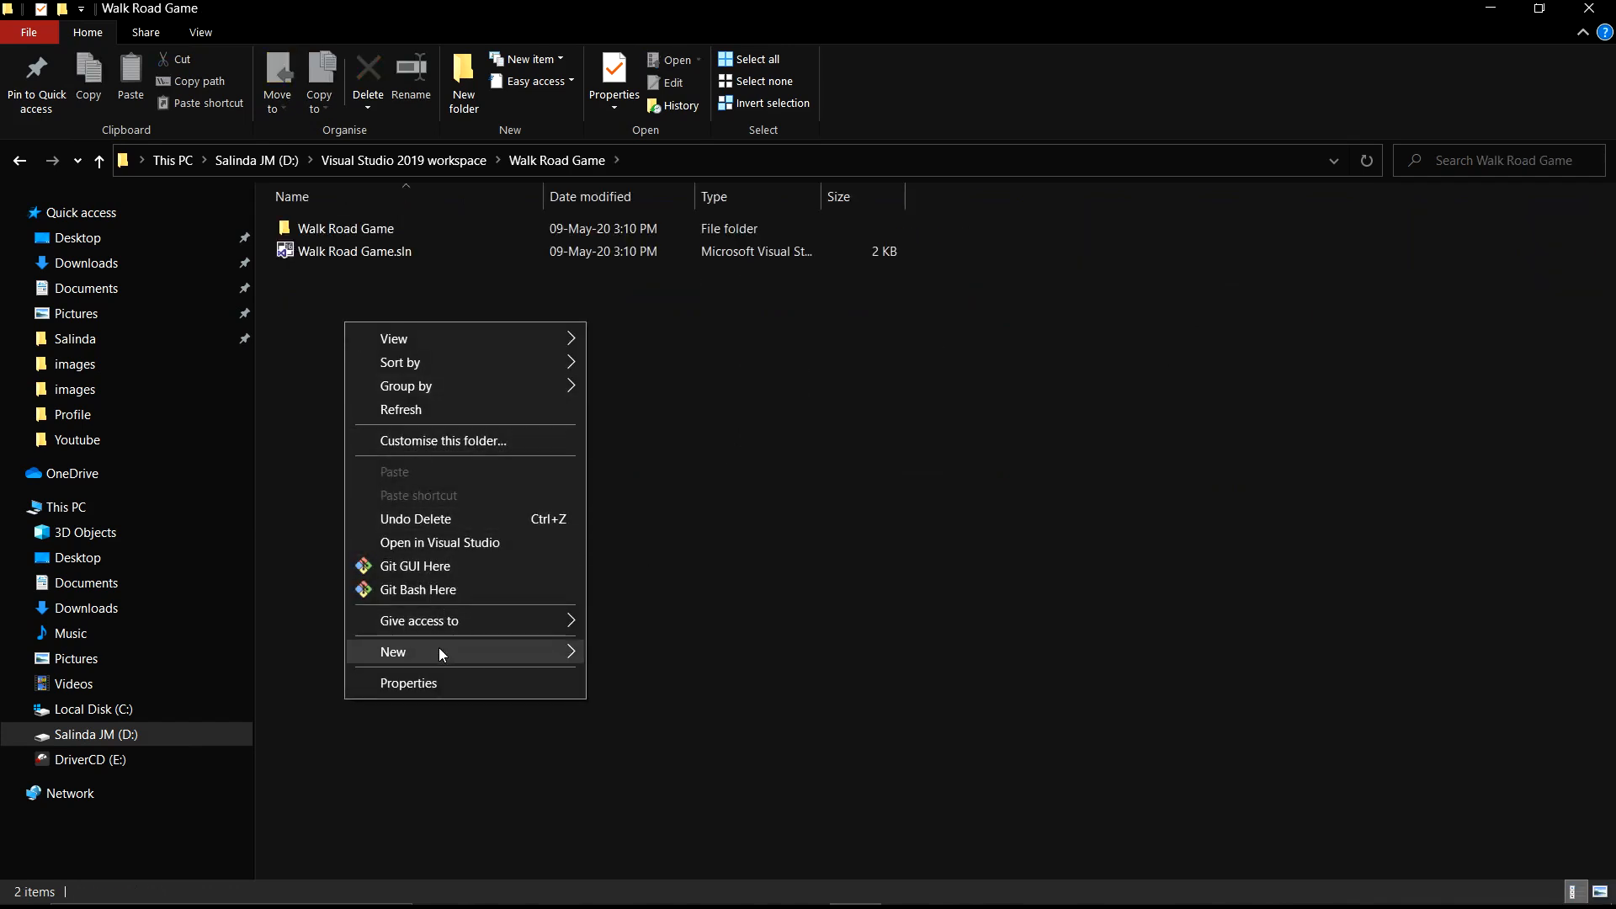
left_click(393, 651)
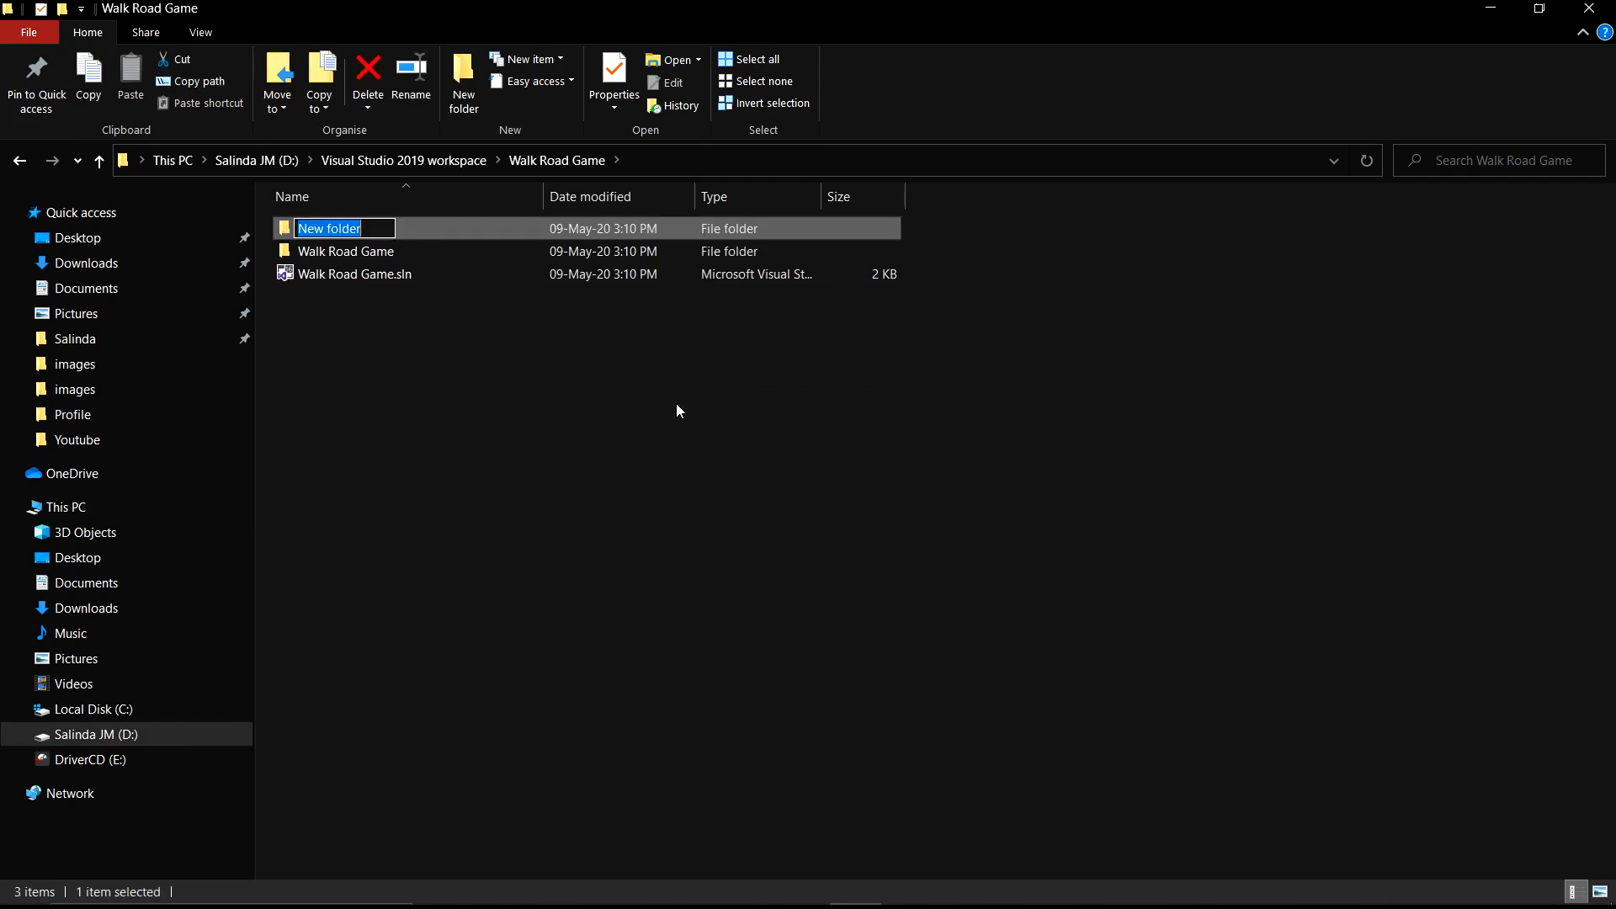
type("sfml")
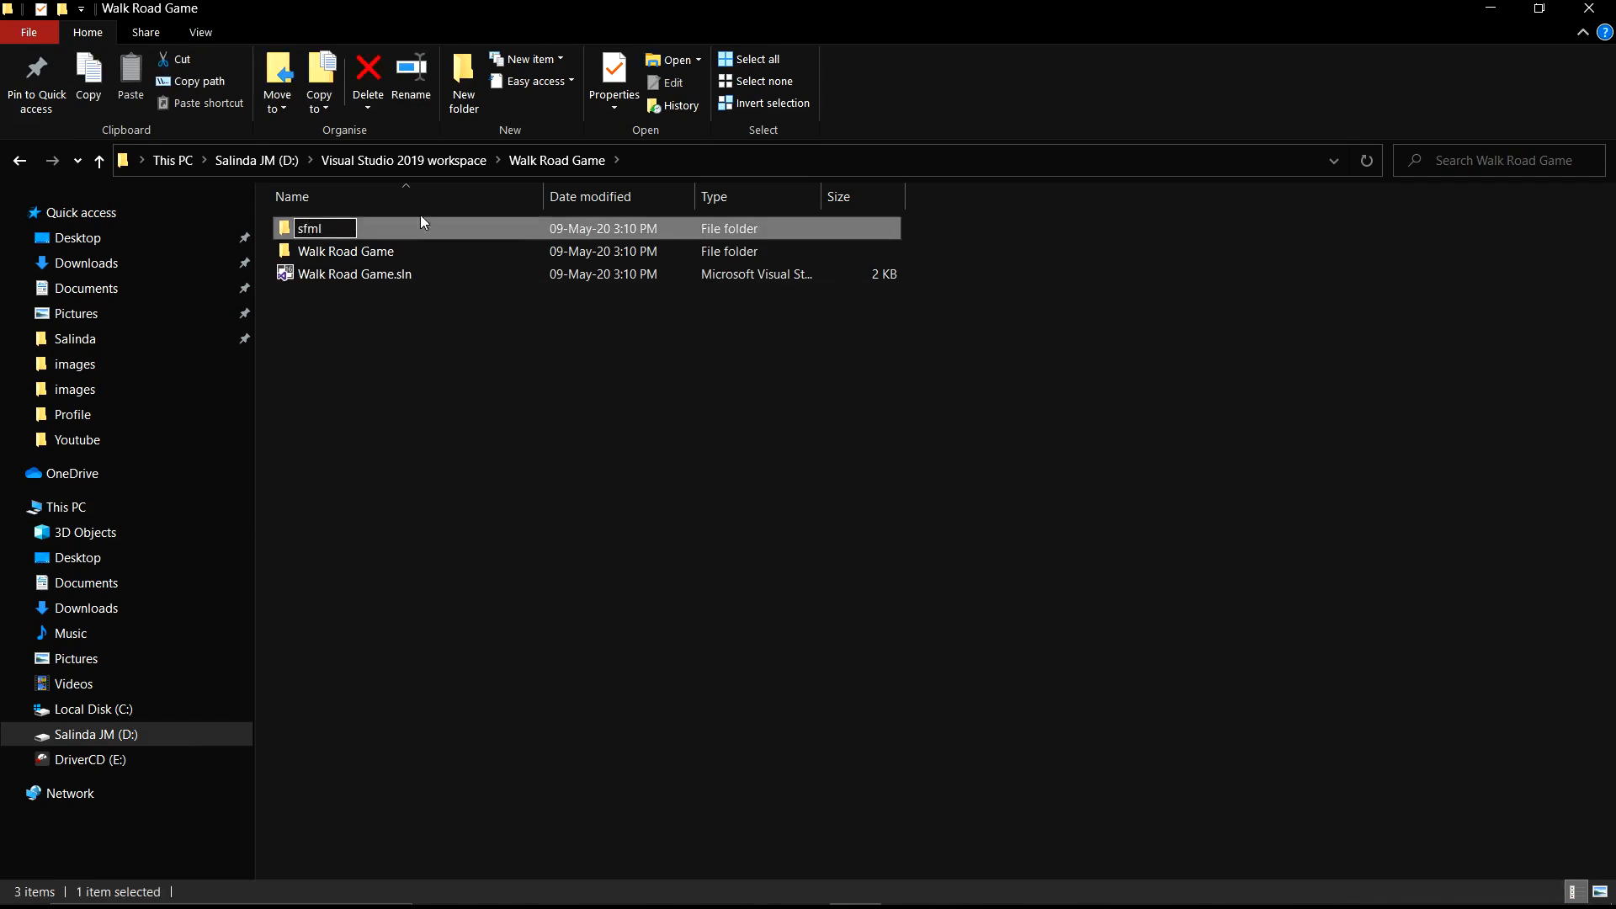
Copy the bin, include and lib folders from SFML-2.4.0
left_click(403, 160)
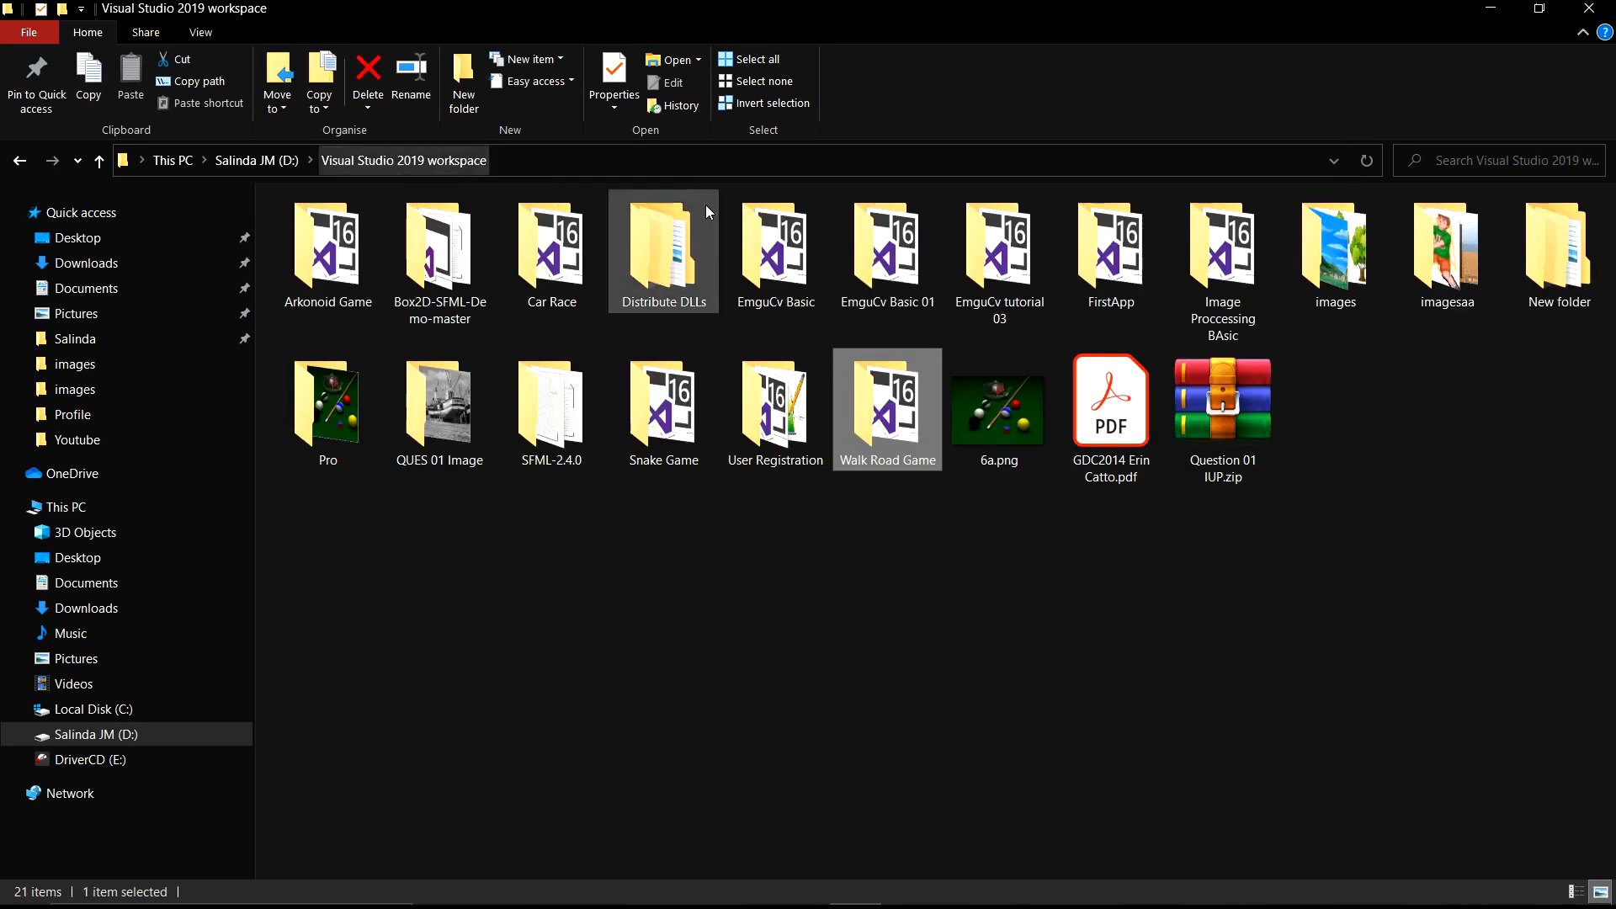
left_click(662, 402)
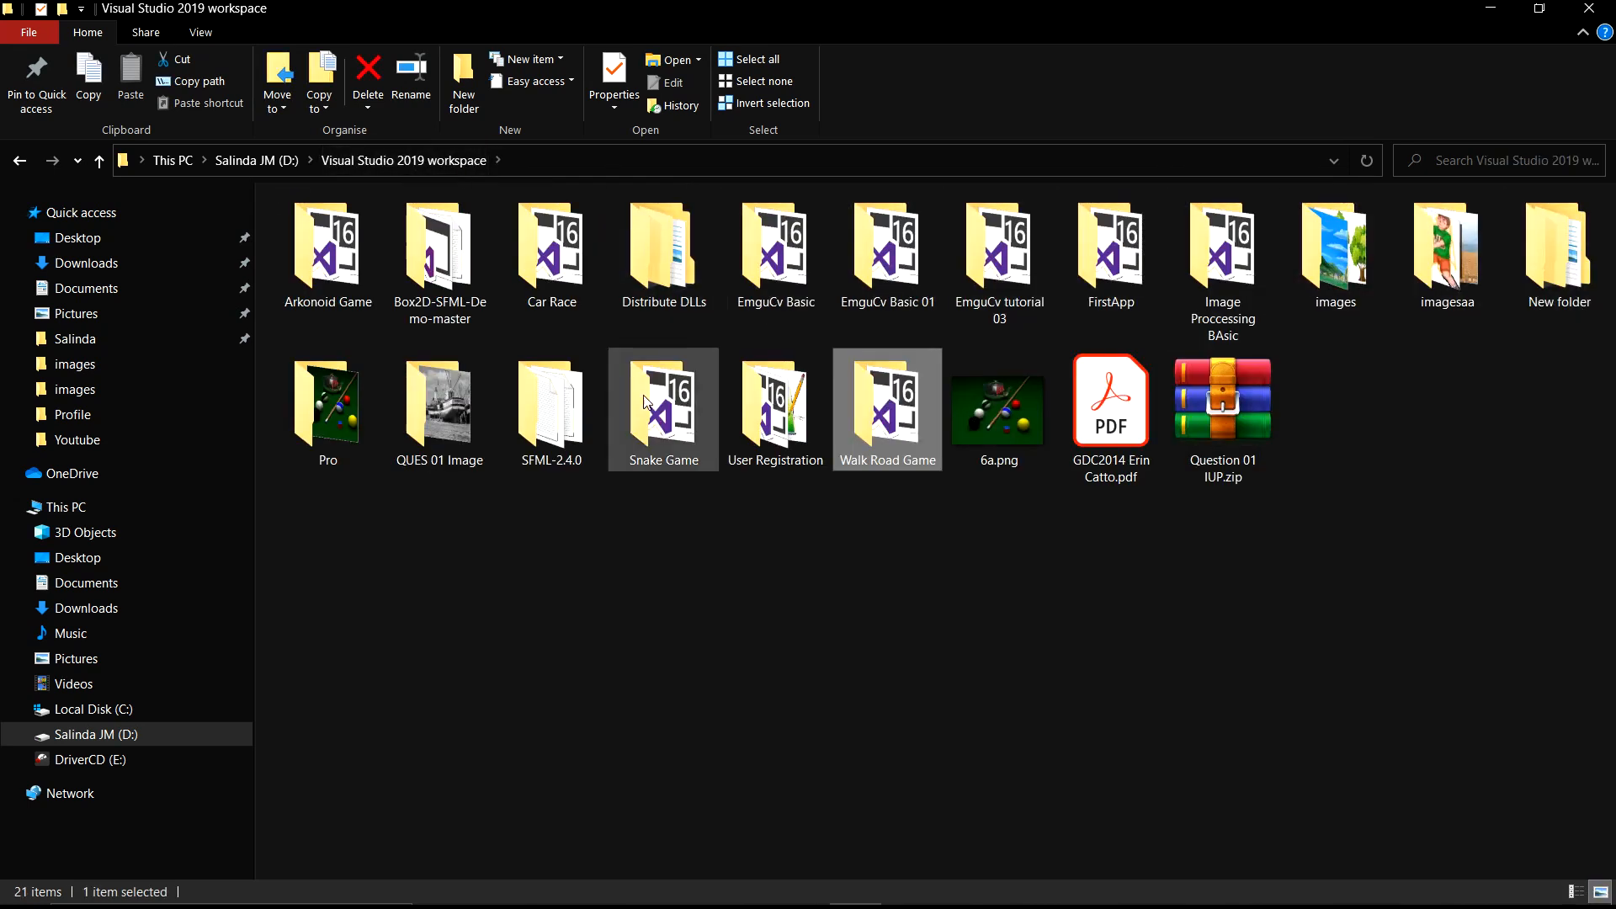
double_click(550, 403)
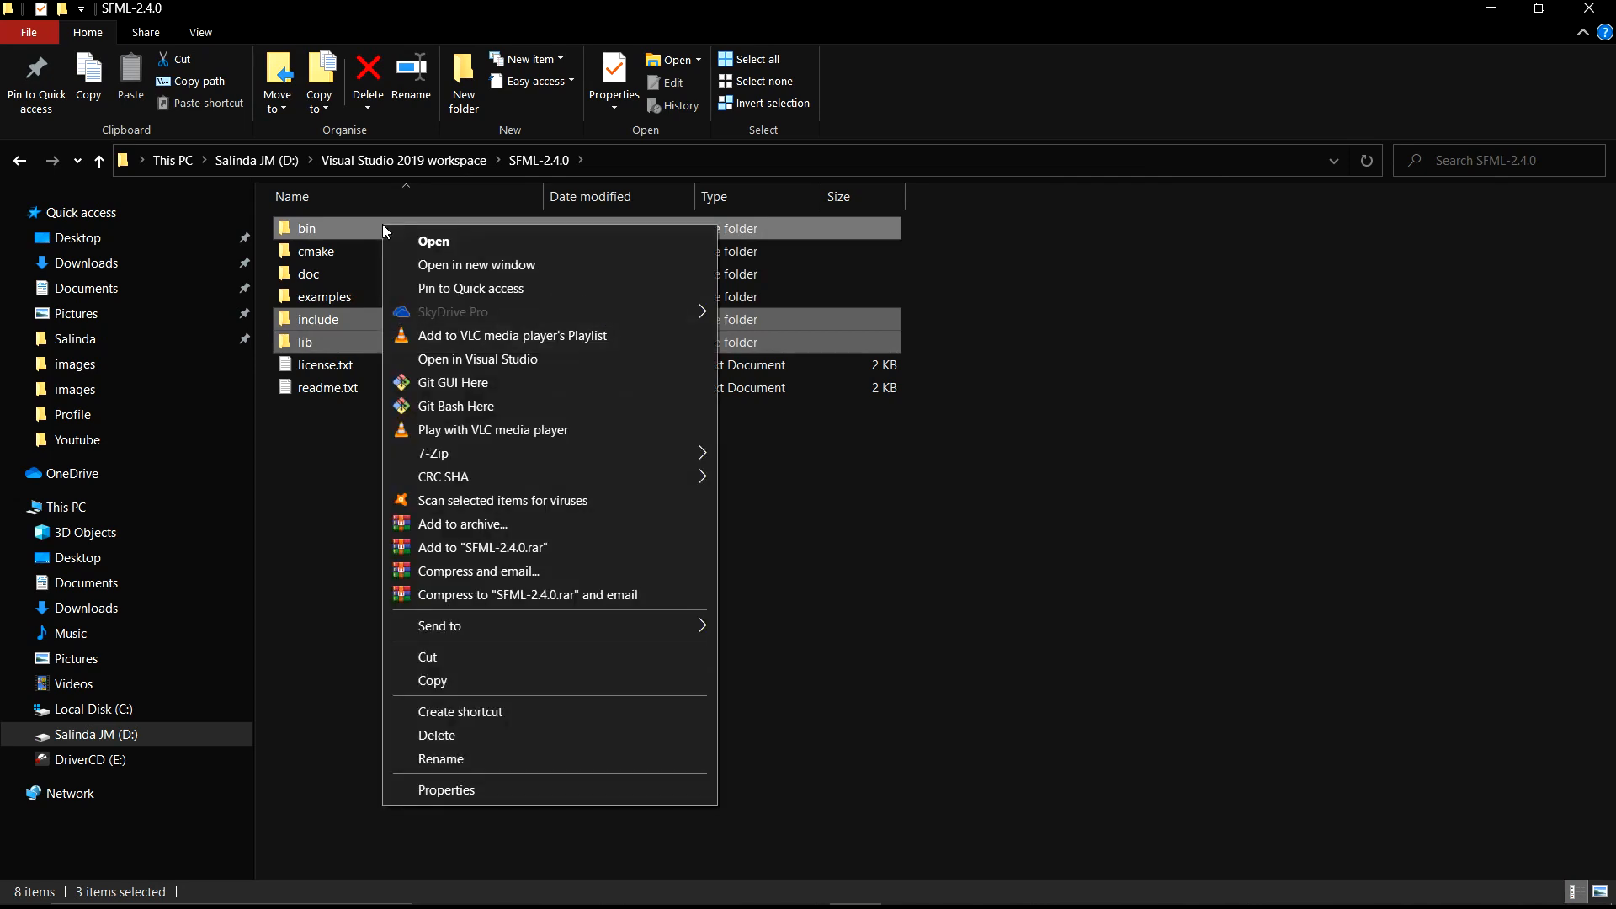
left_click(432, 680)
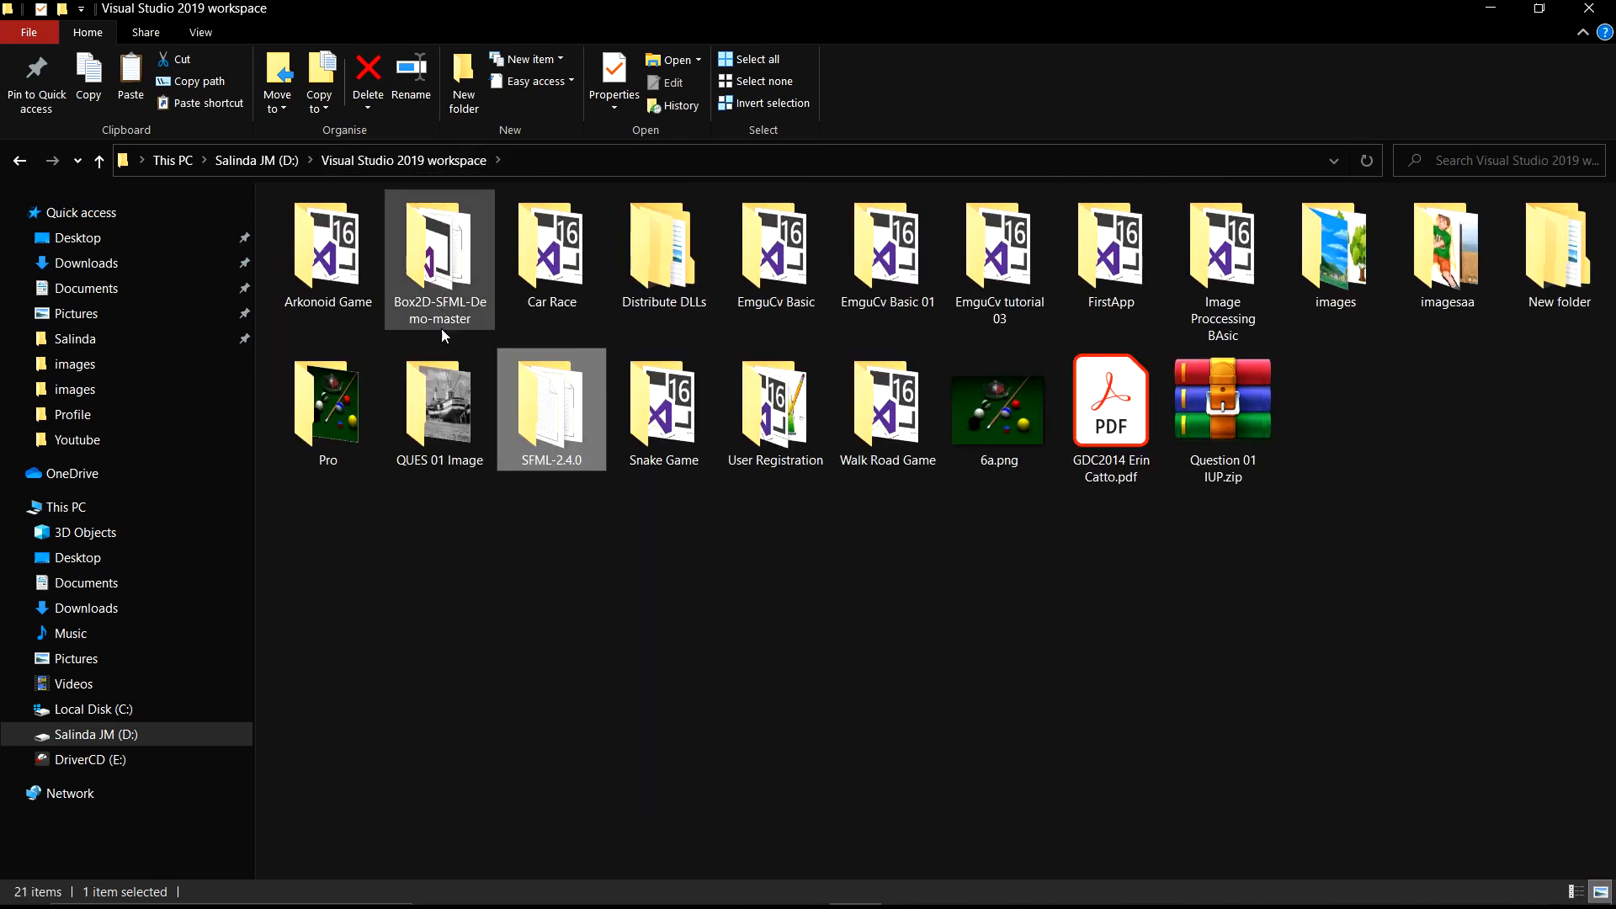
left_click(1109, 253)
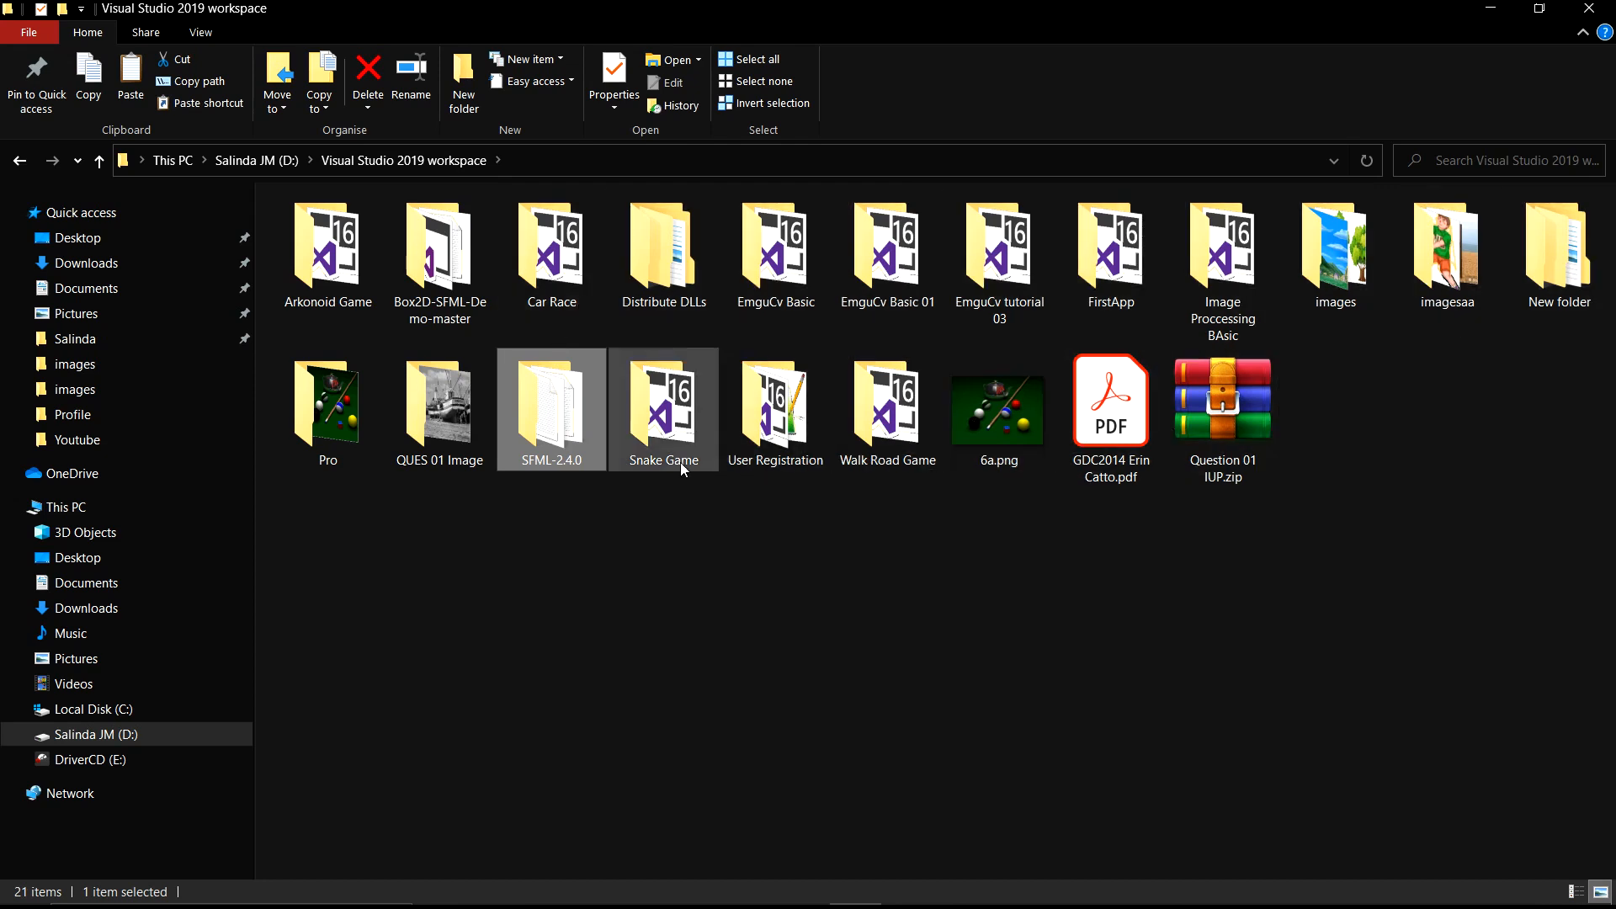
mouse_move(550, 402)
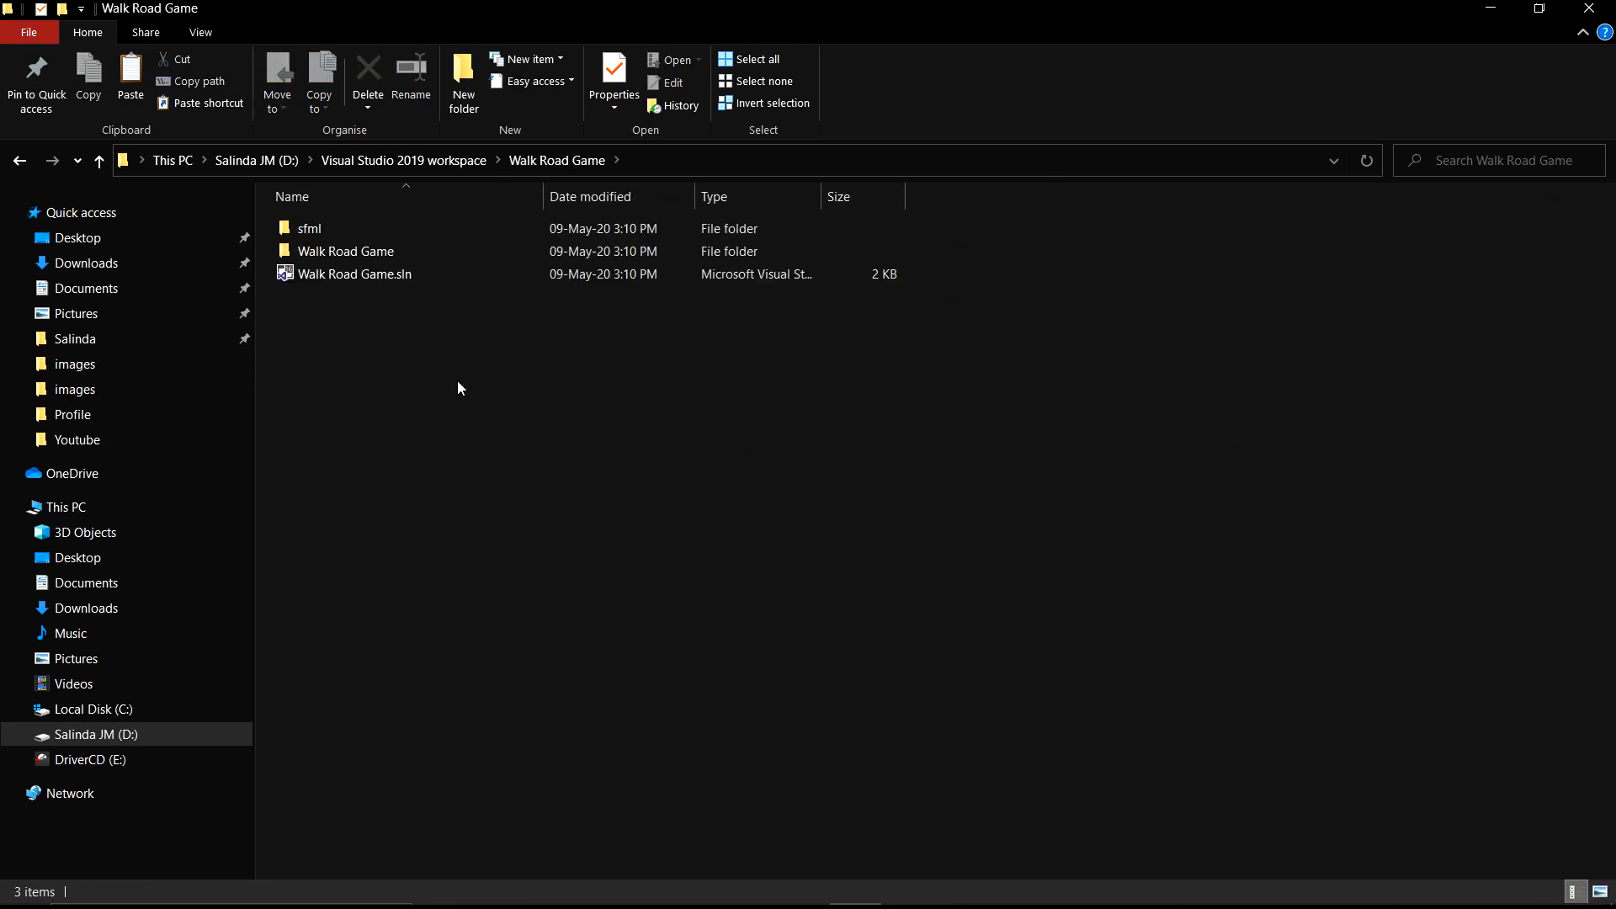
Paste the copied SFML folders into the project's empty sfml folder
double_click(308, 228)
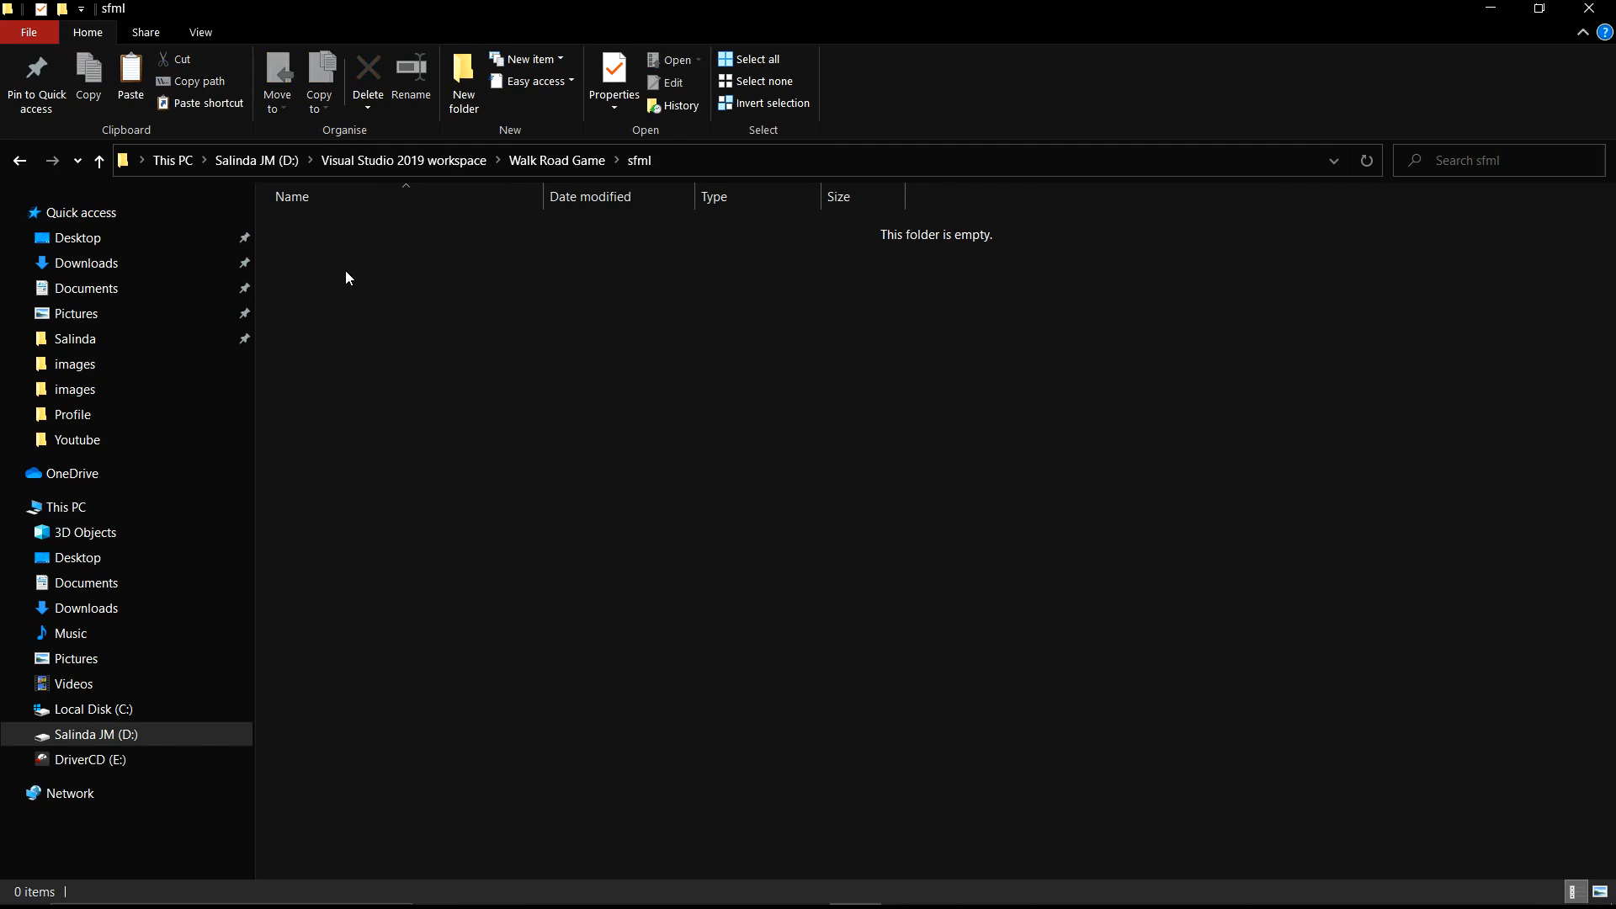
right_click(348, 277)
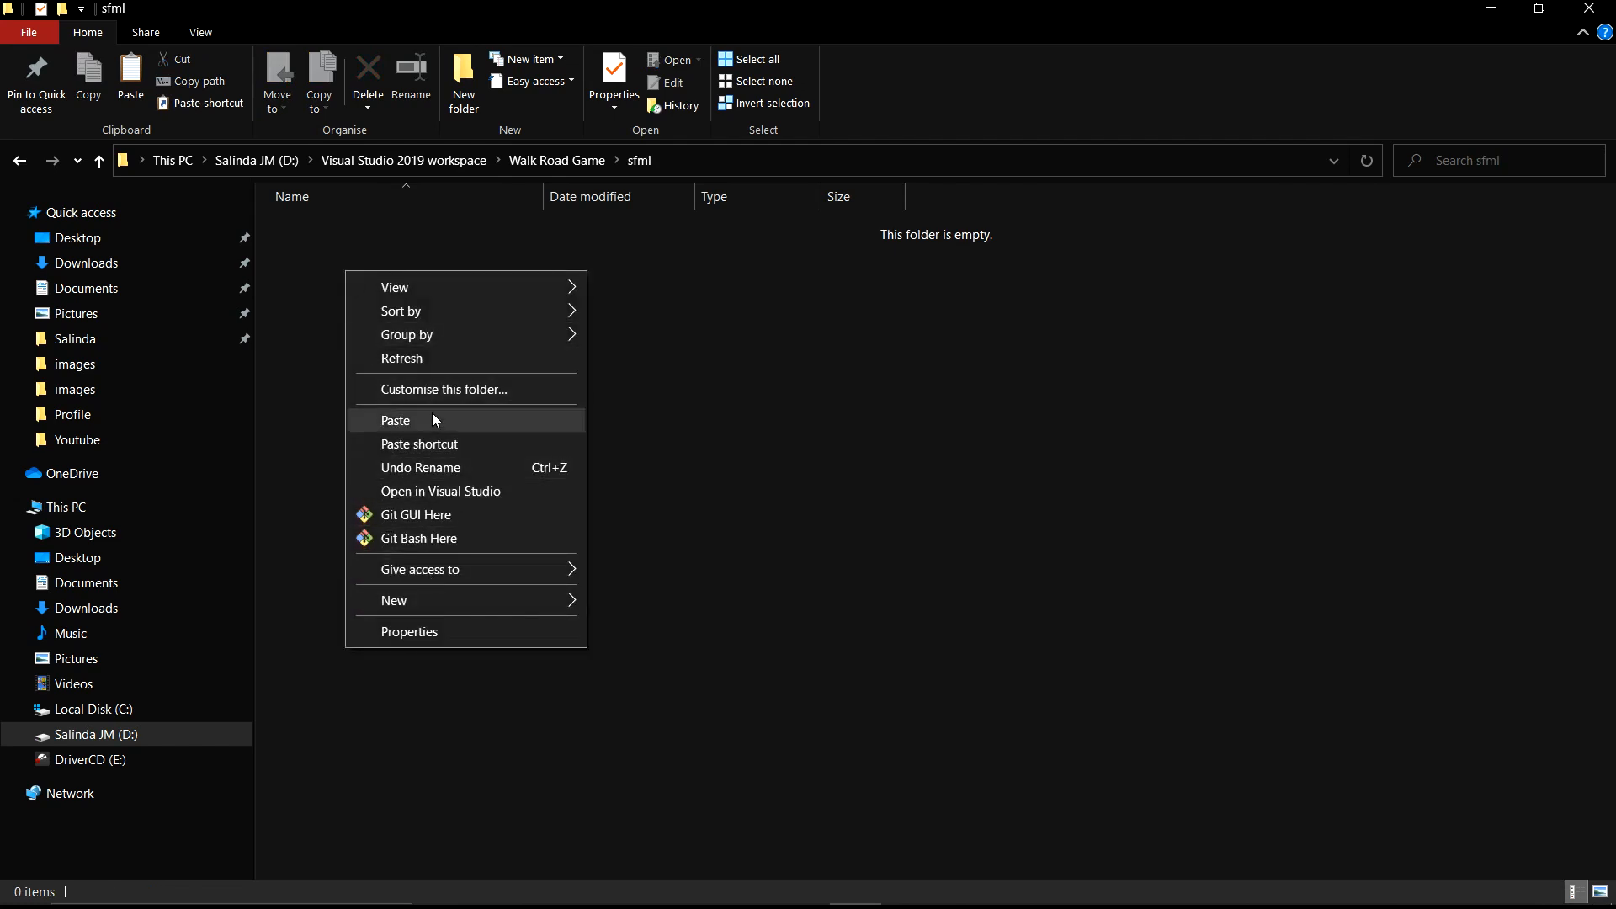
left_click(395, 420)
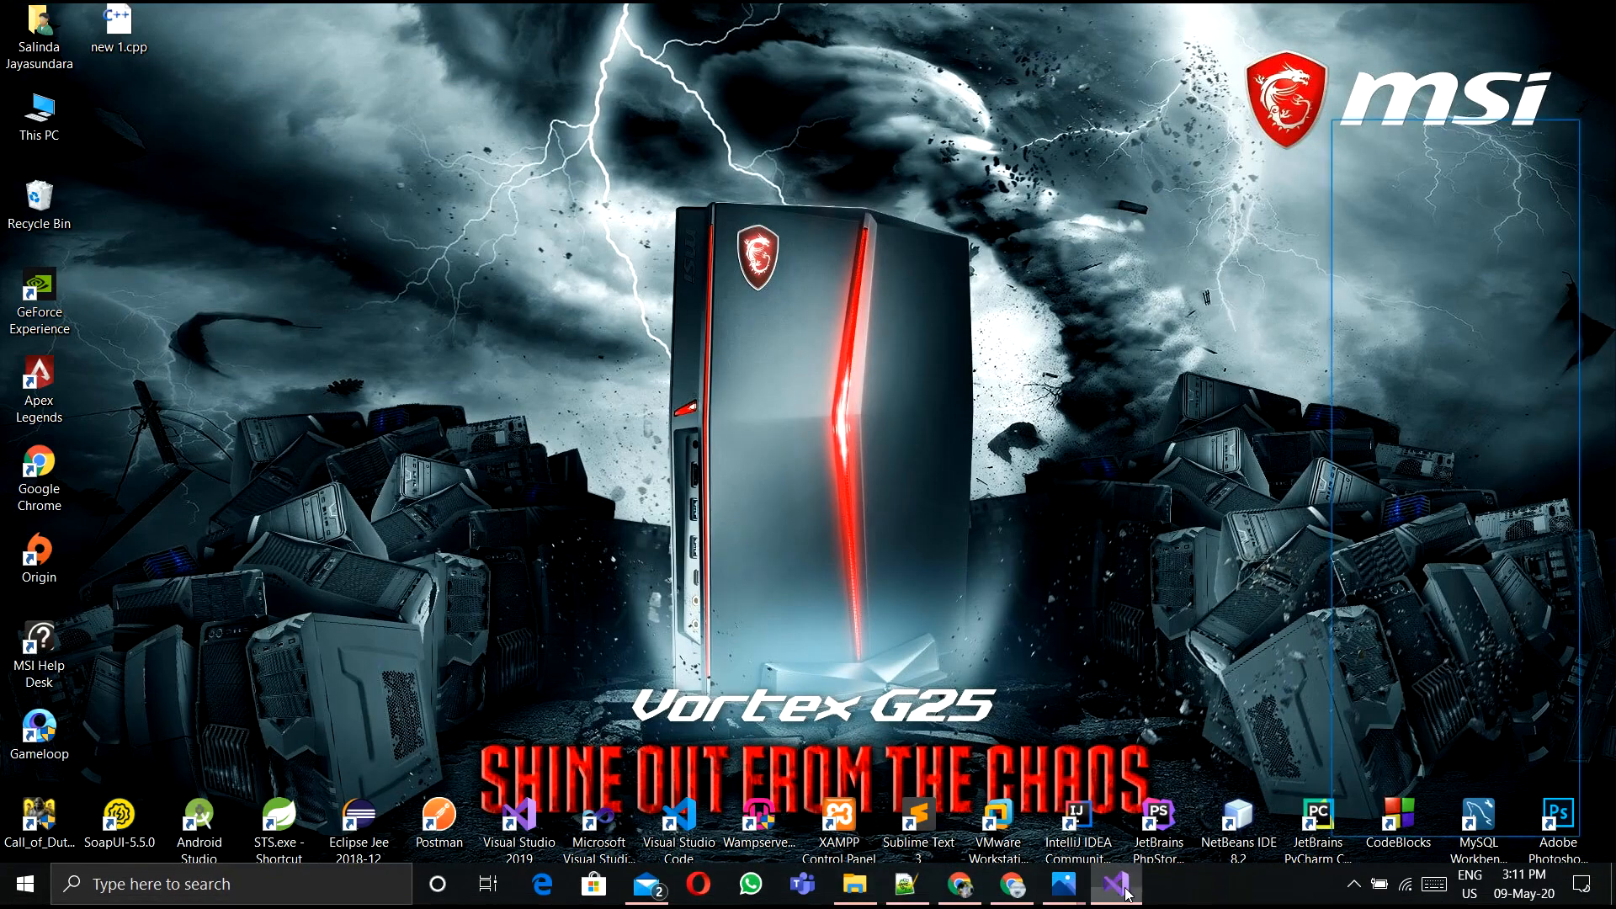
Open Walk Road Game's property pages for All Configurations and show the Linker settings
left_click(1119, 884)
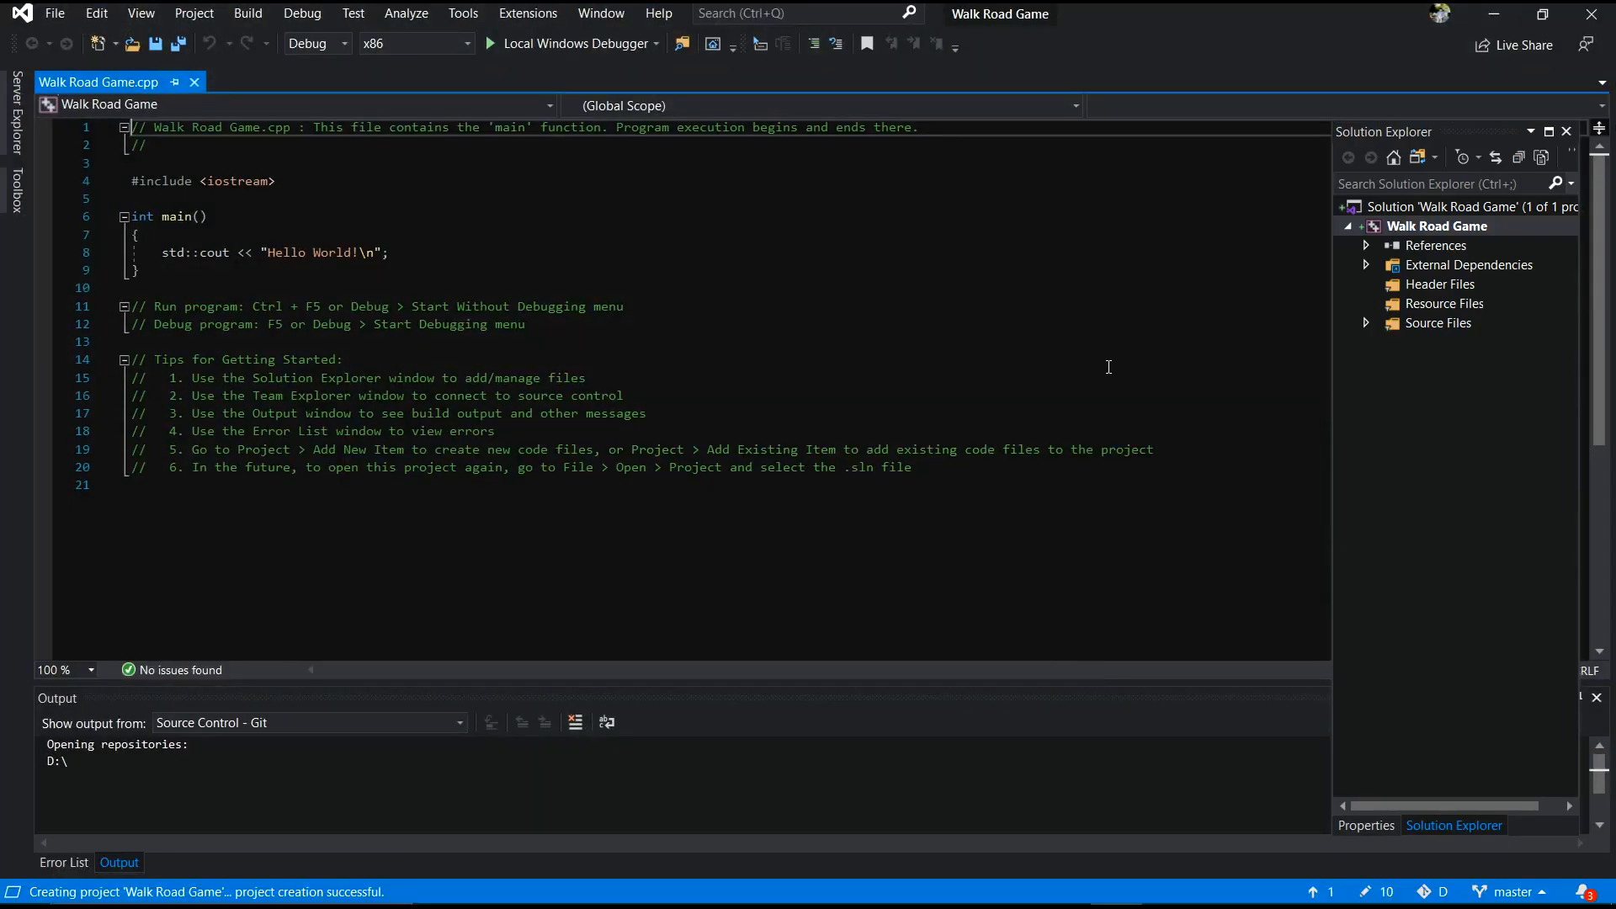
right_click(1435, 225)
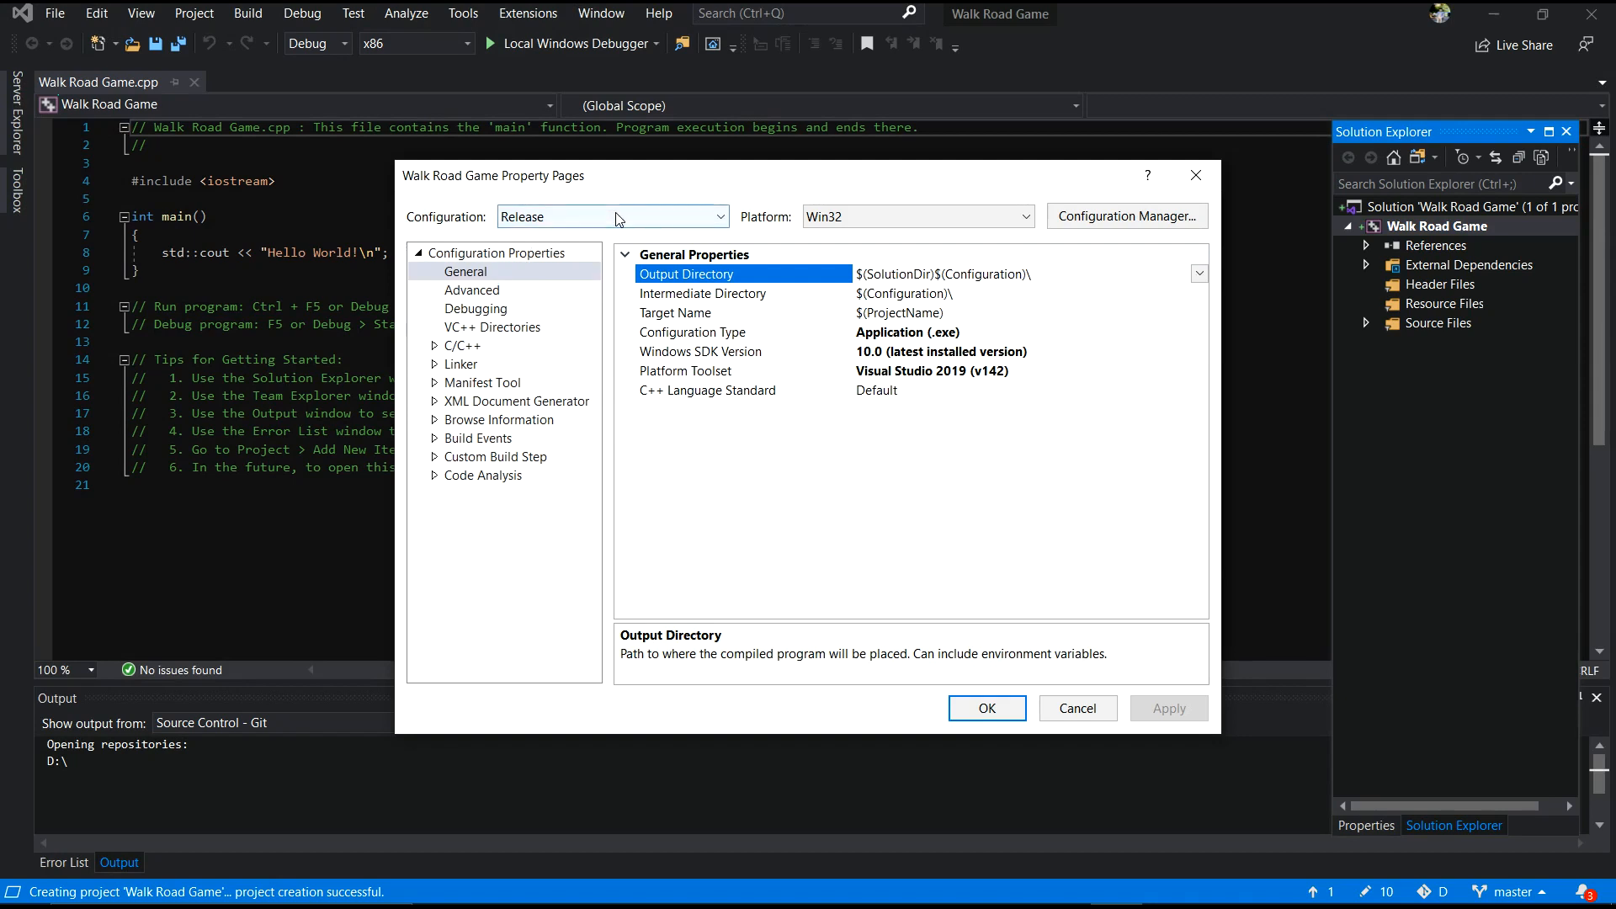
left_click(611, 216)
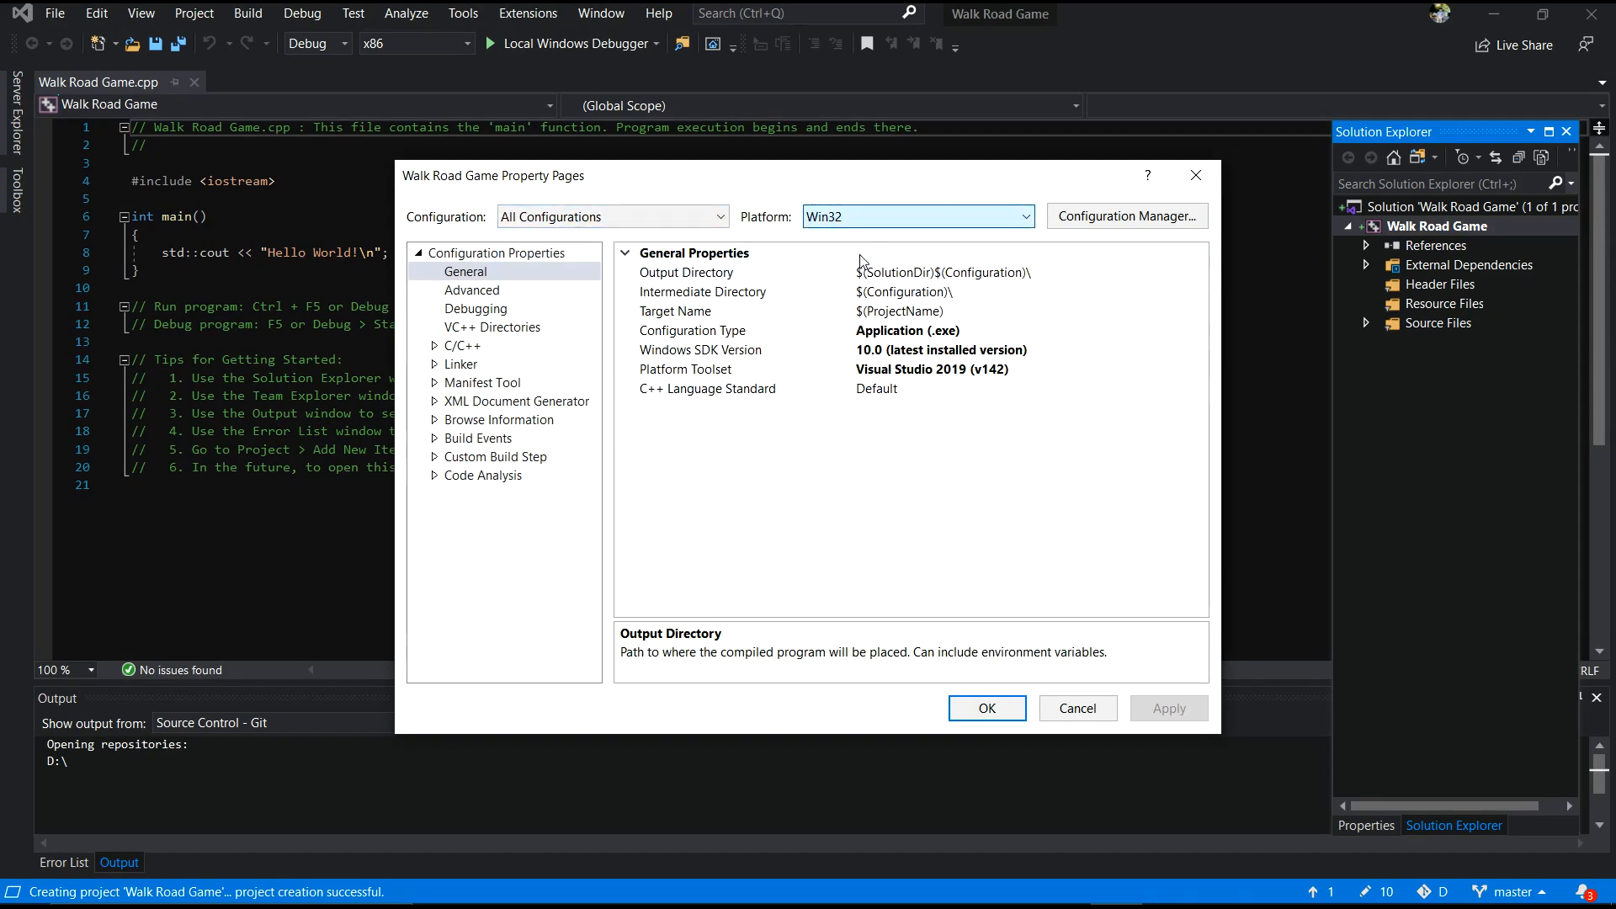
left_click(460, 363)
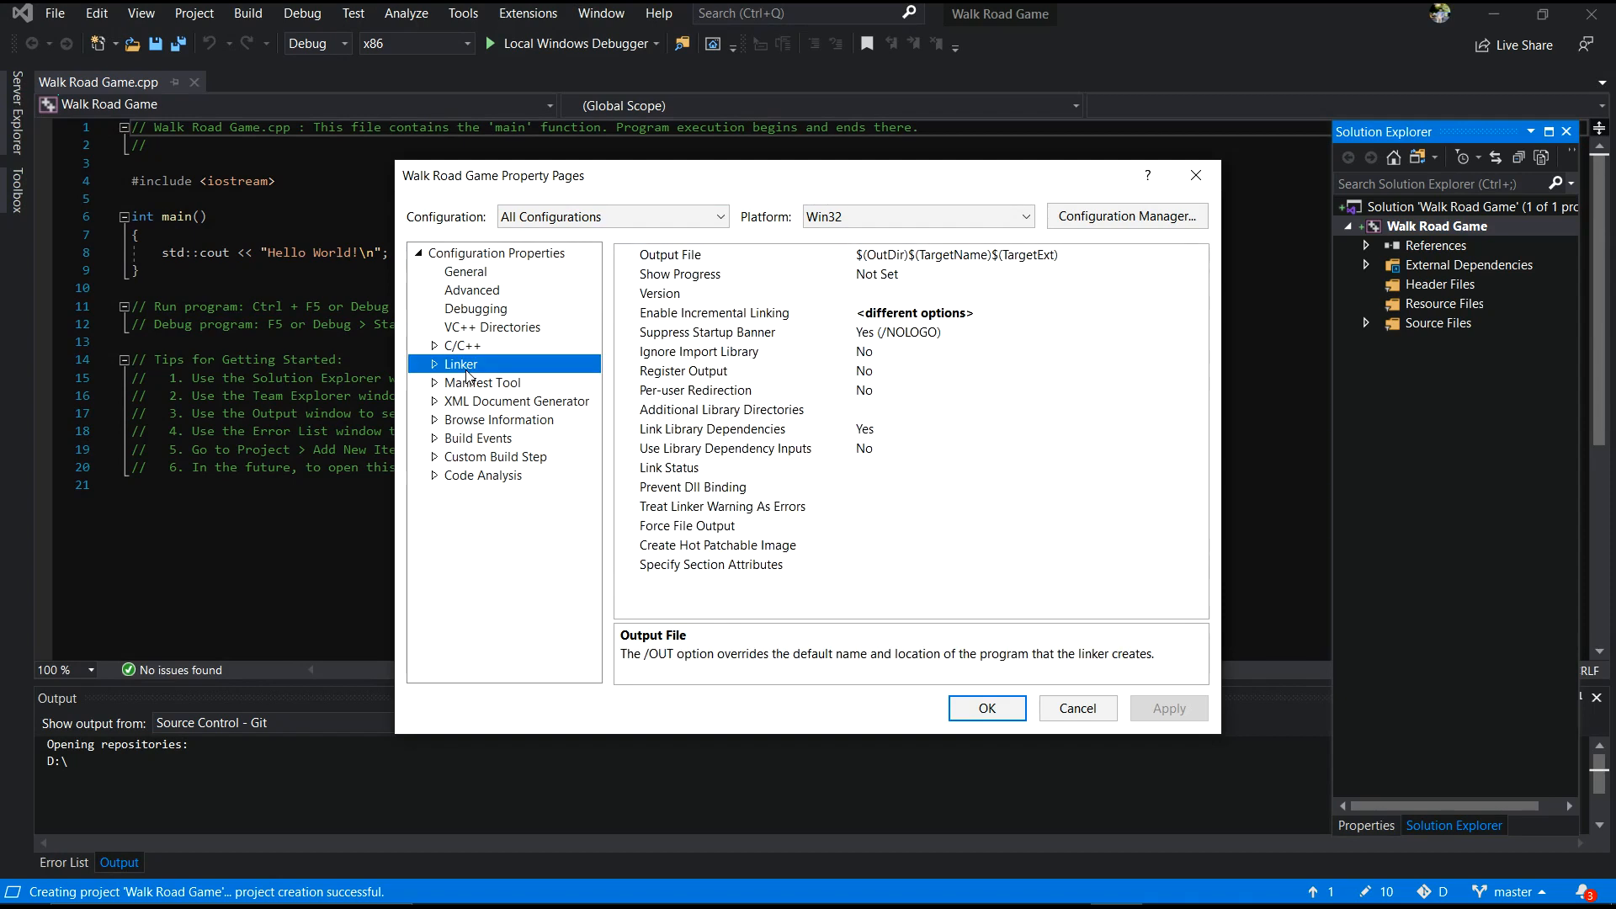
mouse_move(745, 409)
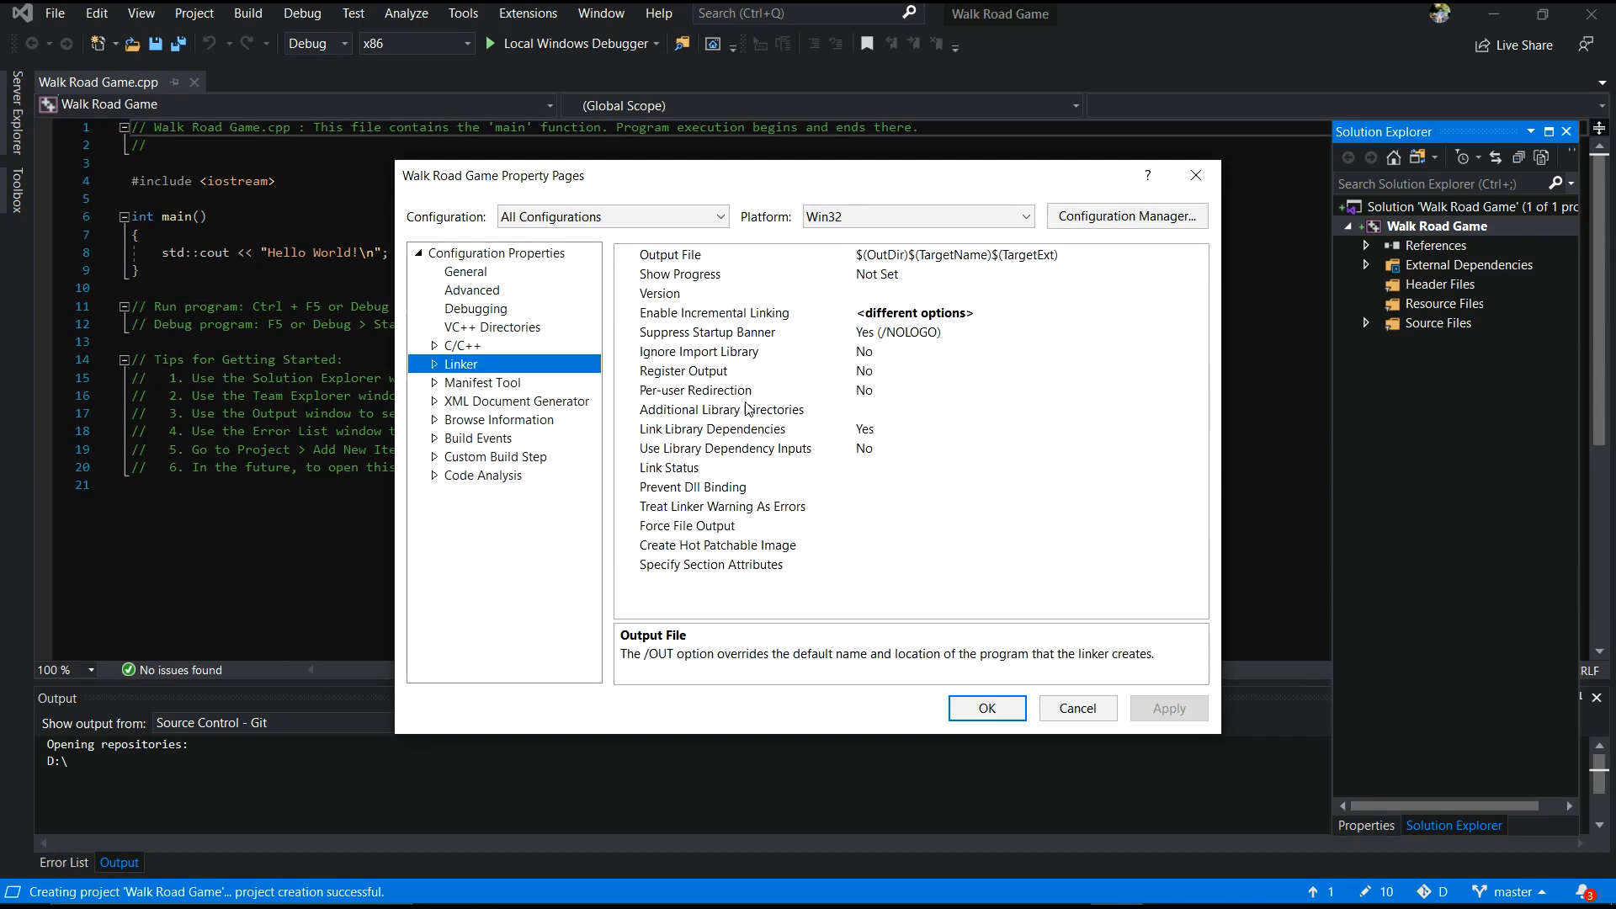
Add Walk Road Game\sfml\lib as an Additional Library Directory
left_click(722, 409)
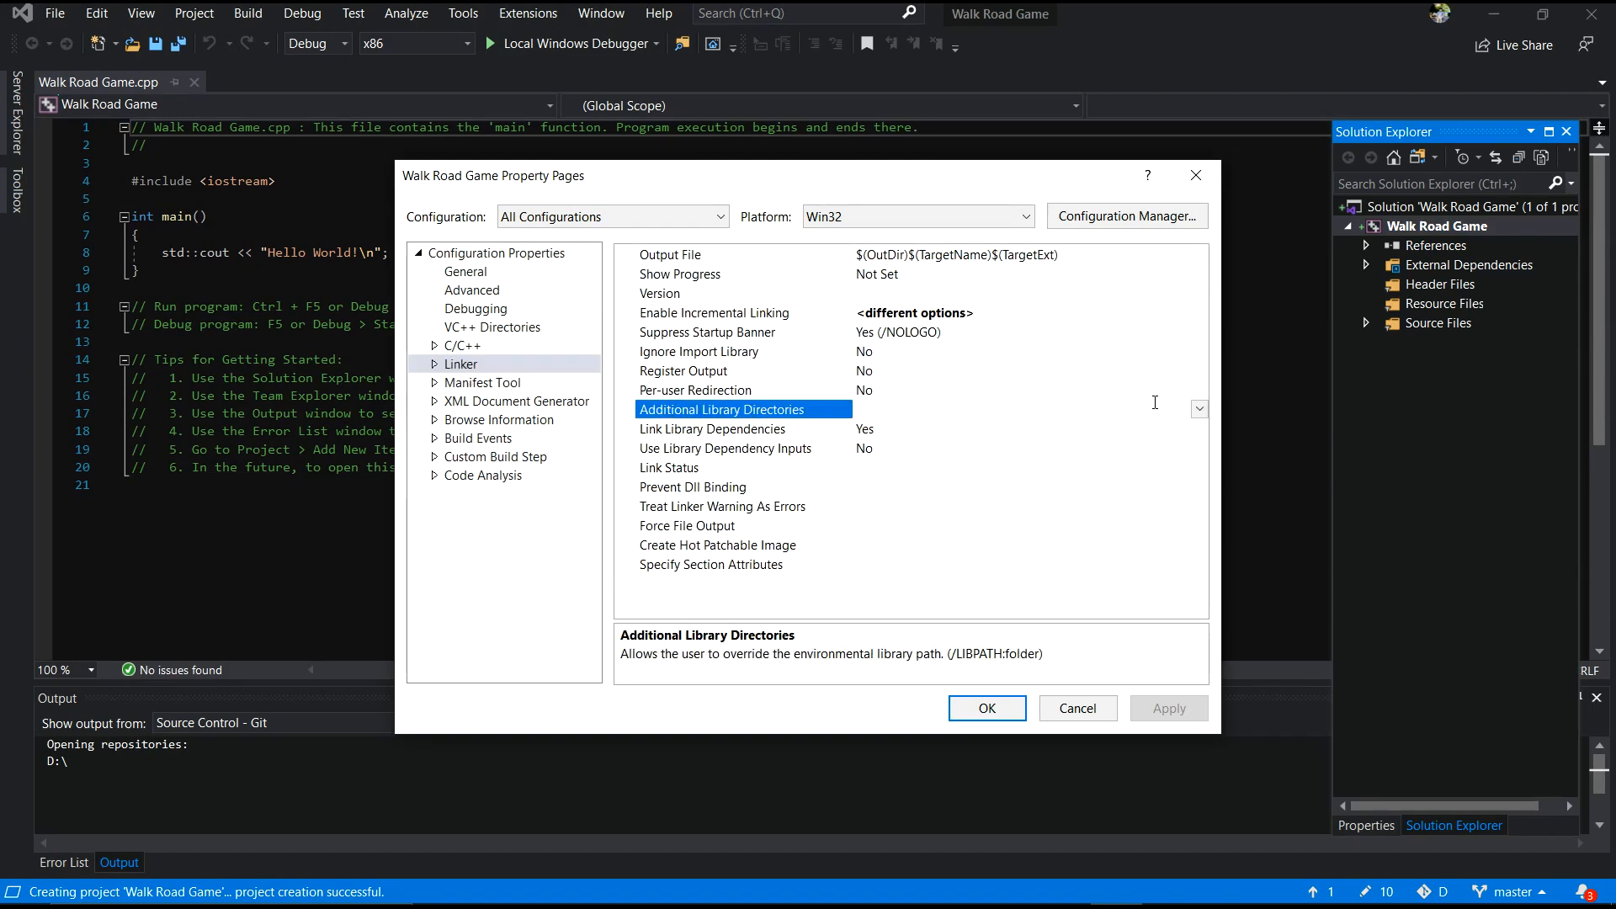
left_click(1199, 409)
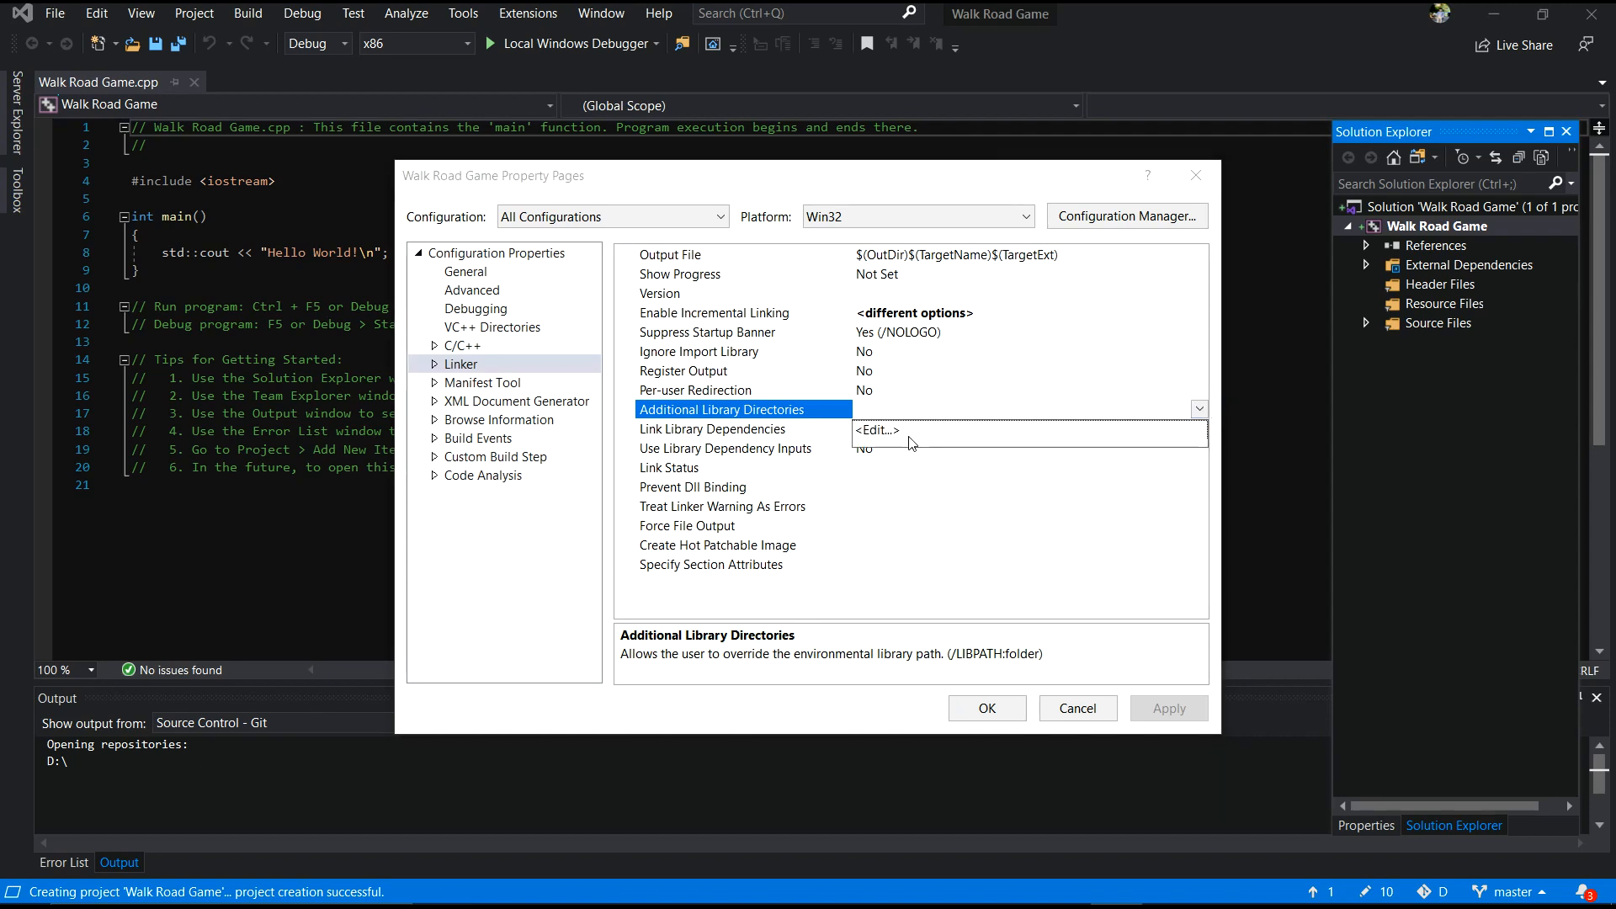
left_click(876, 430)
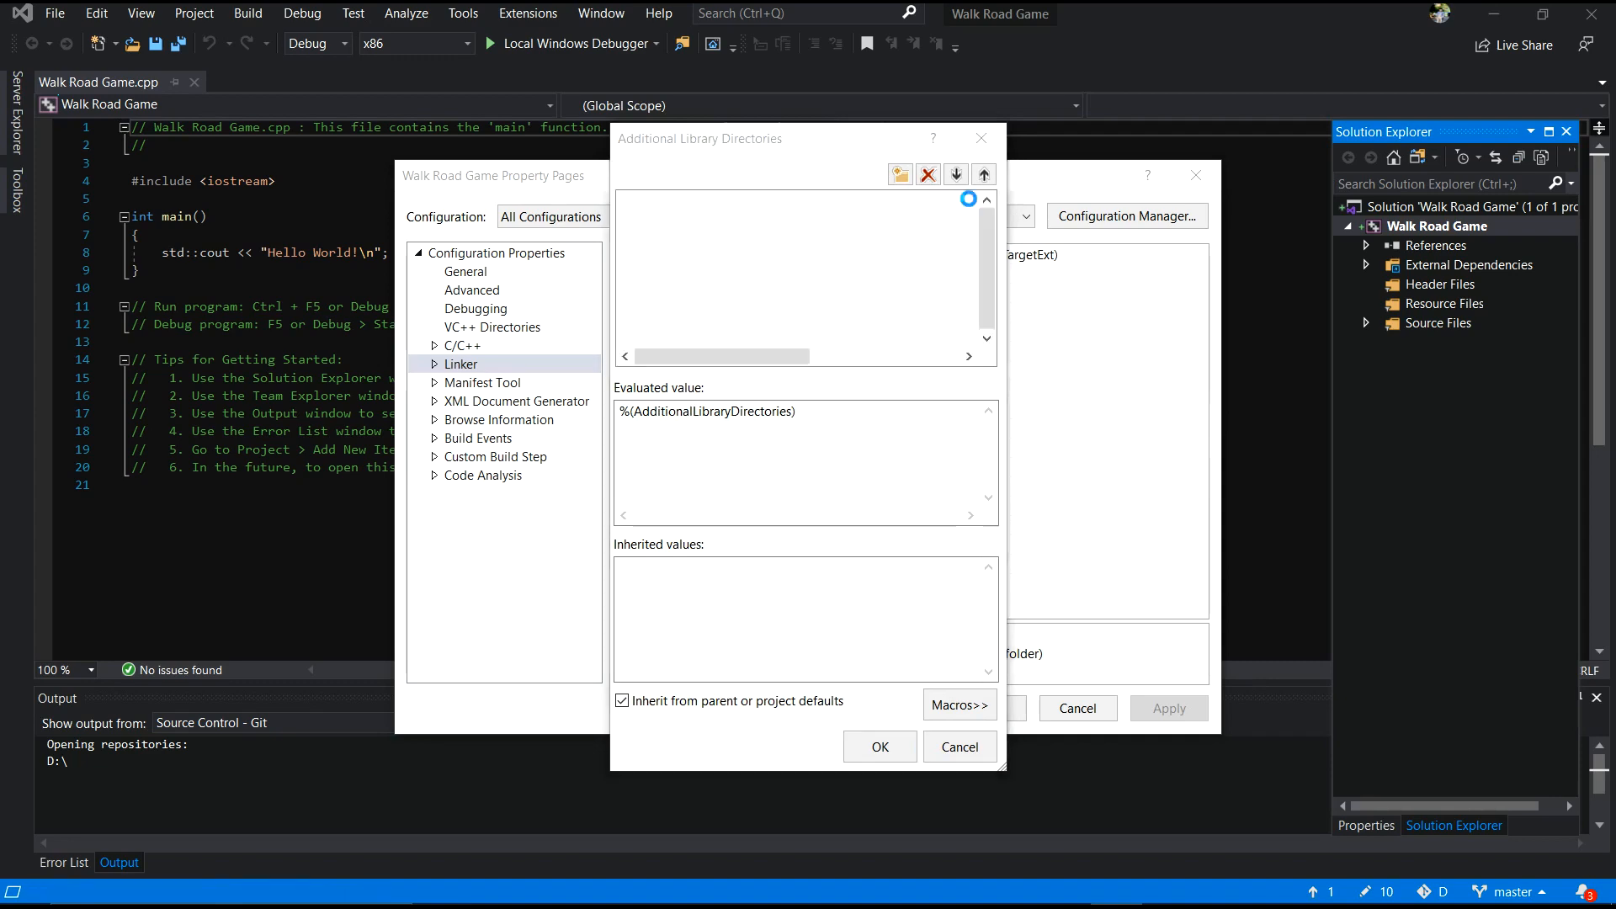
left_click(898, 174)
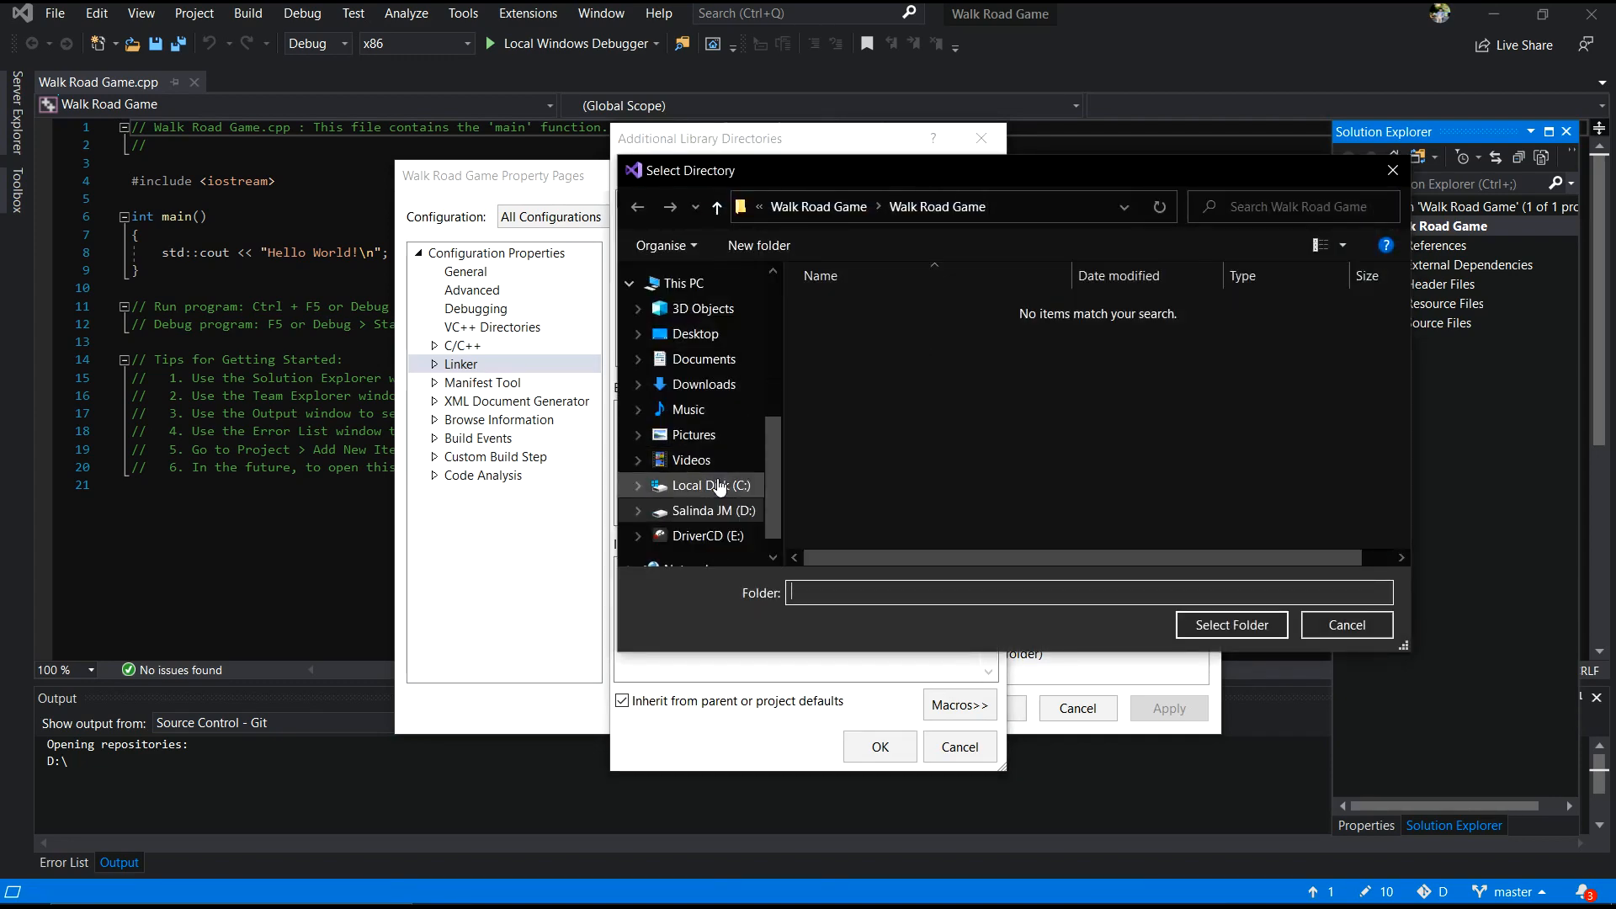
left_click(708, 510)
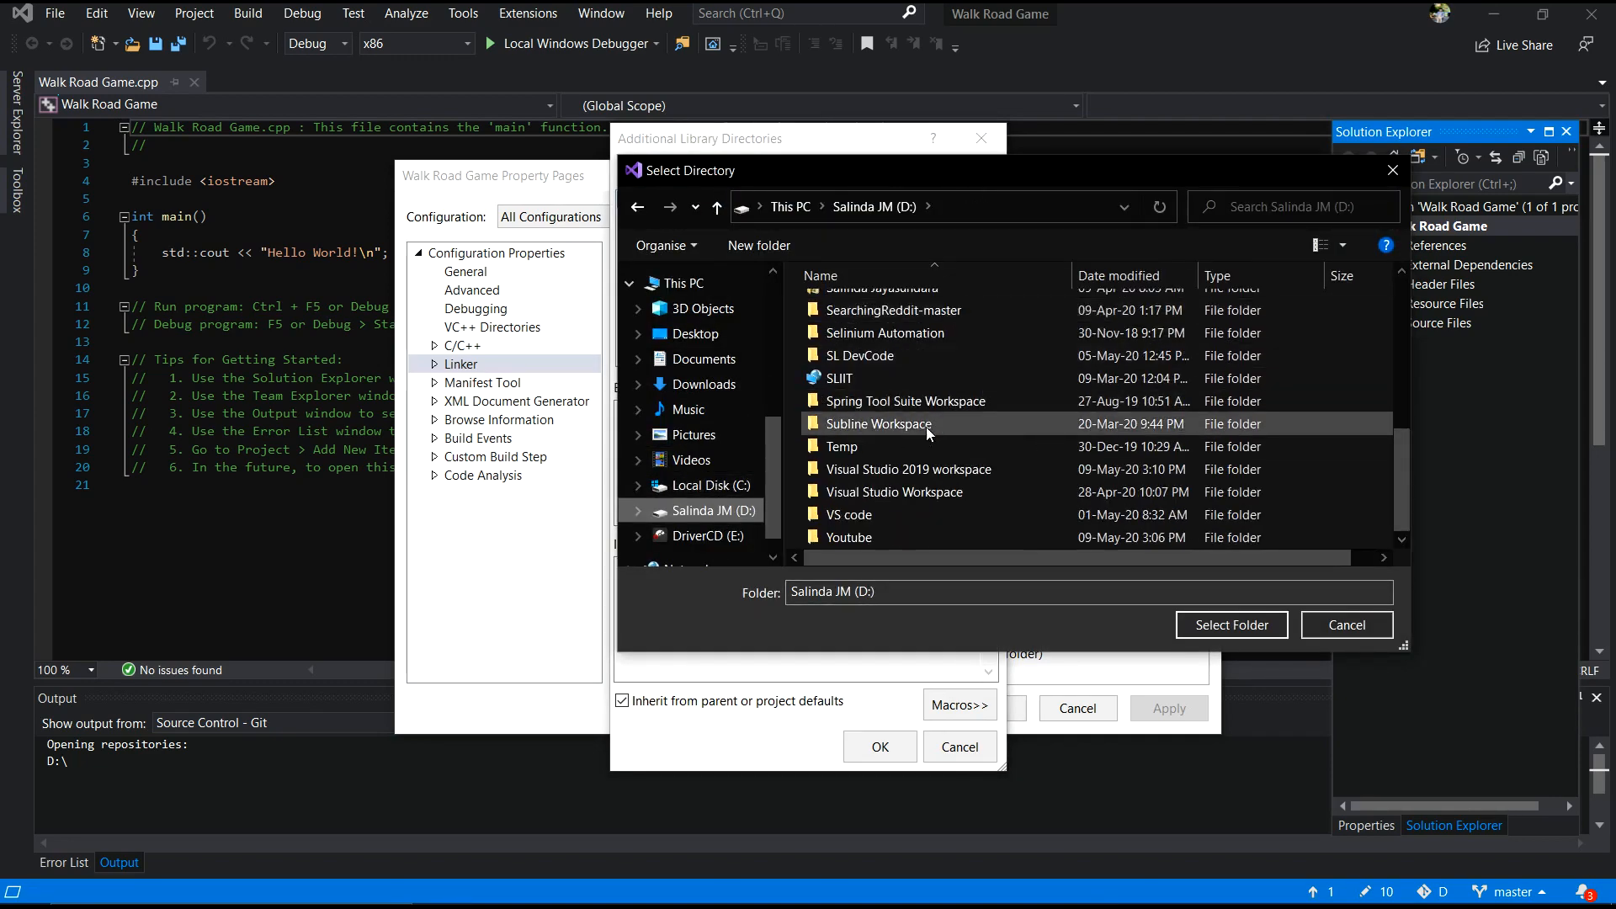
double_click(910, 469)
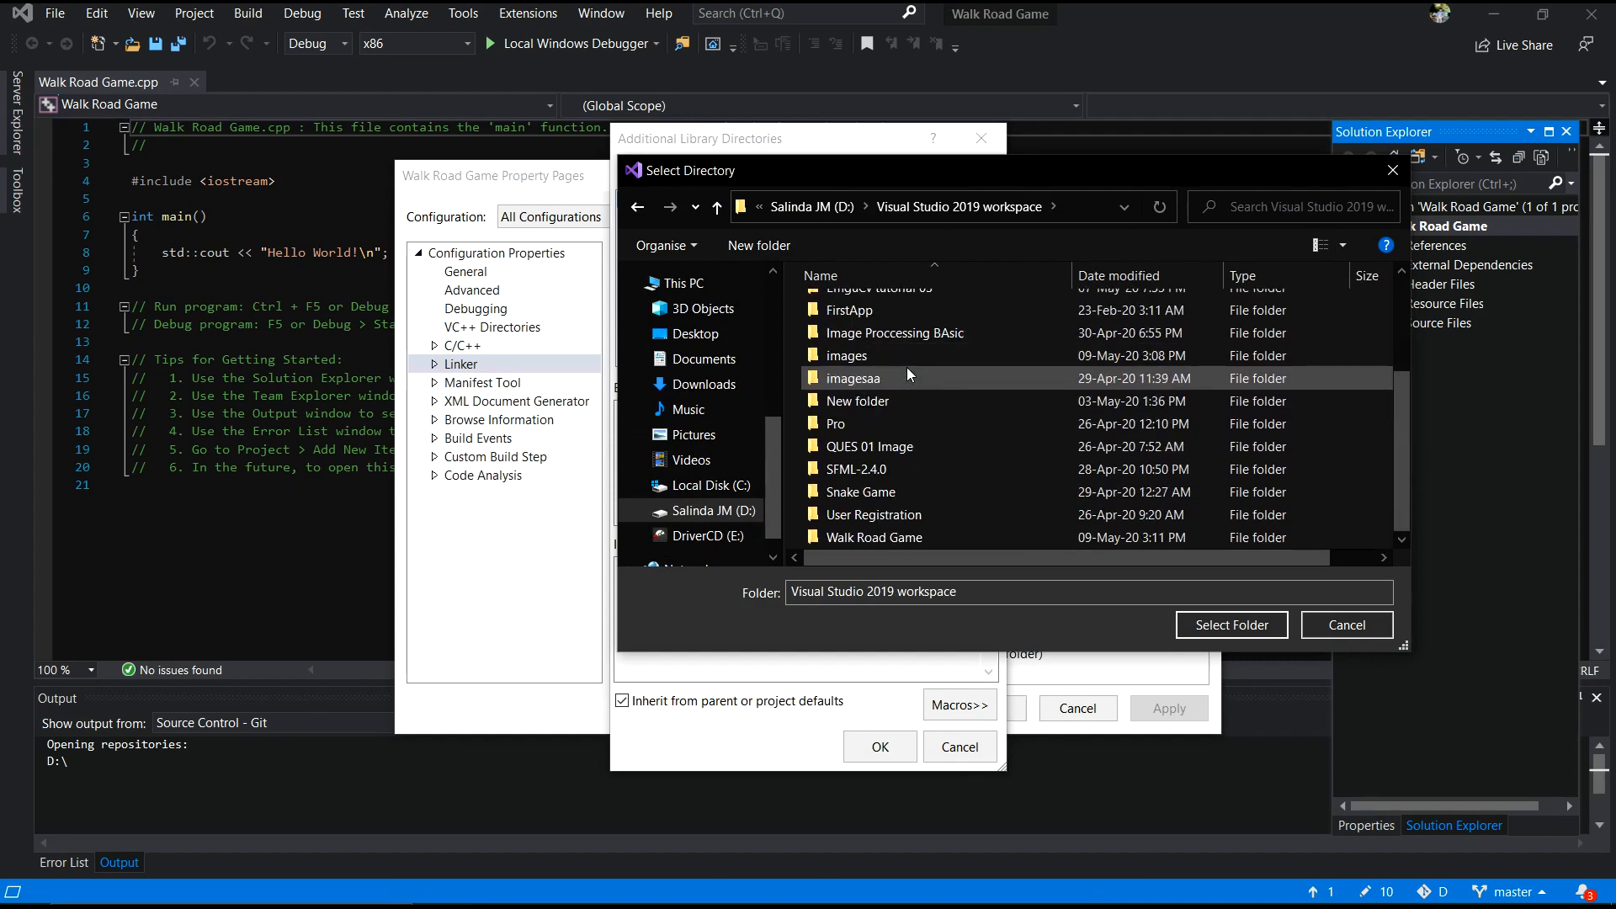
left_click(872, 537)
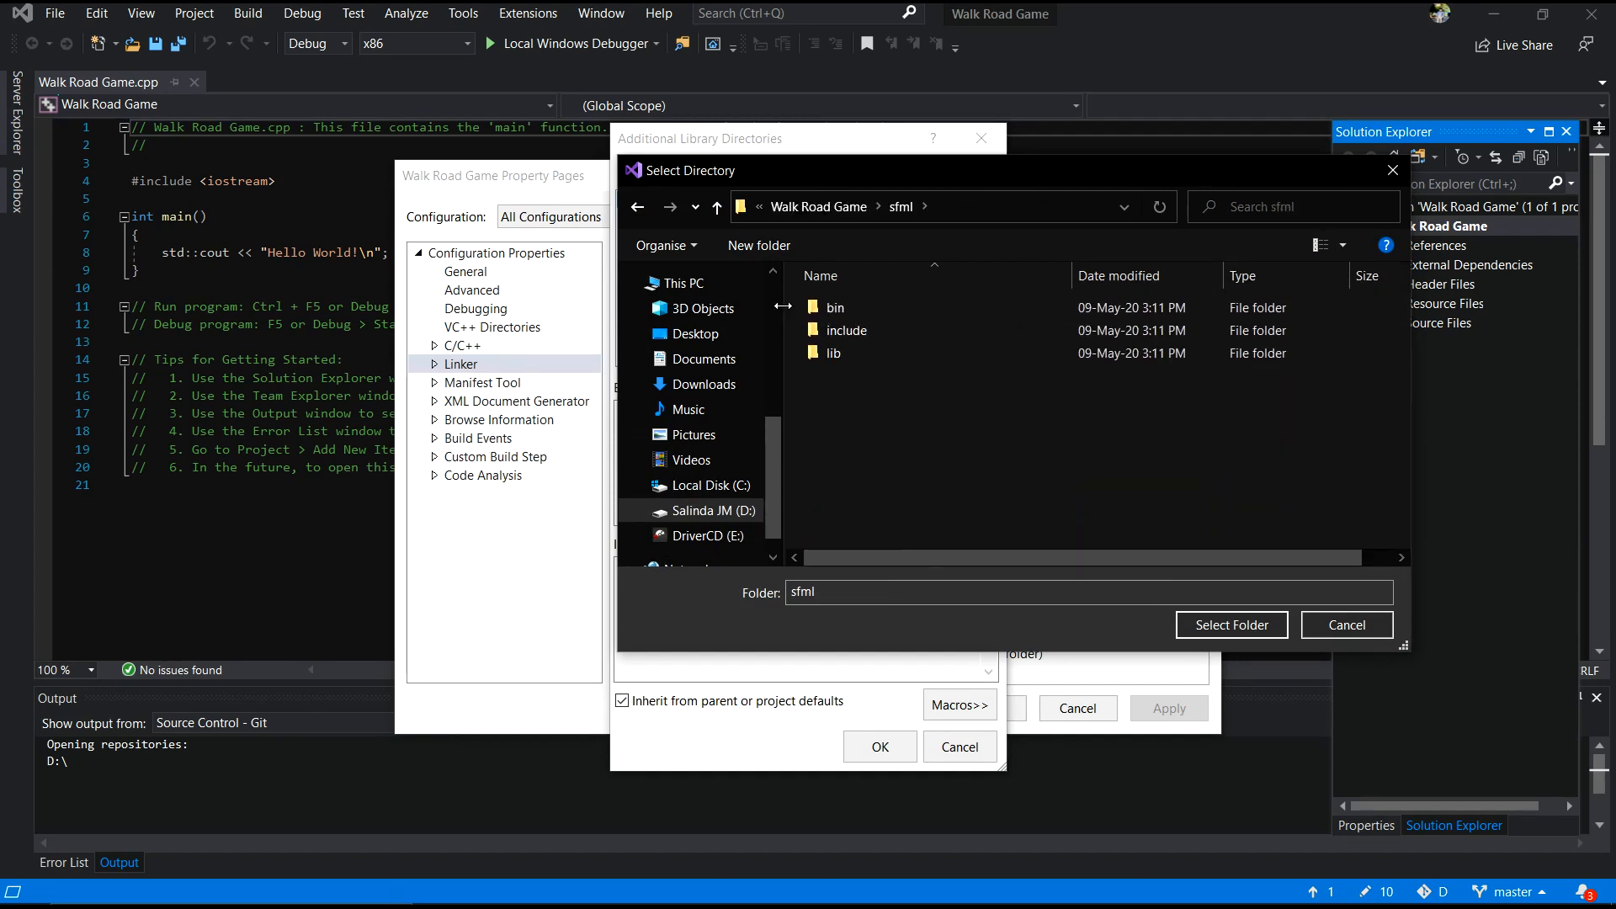
left_click(832, 353)
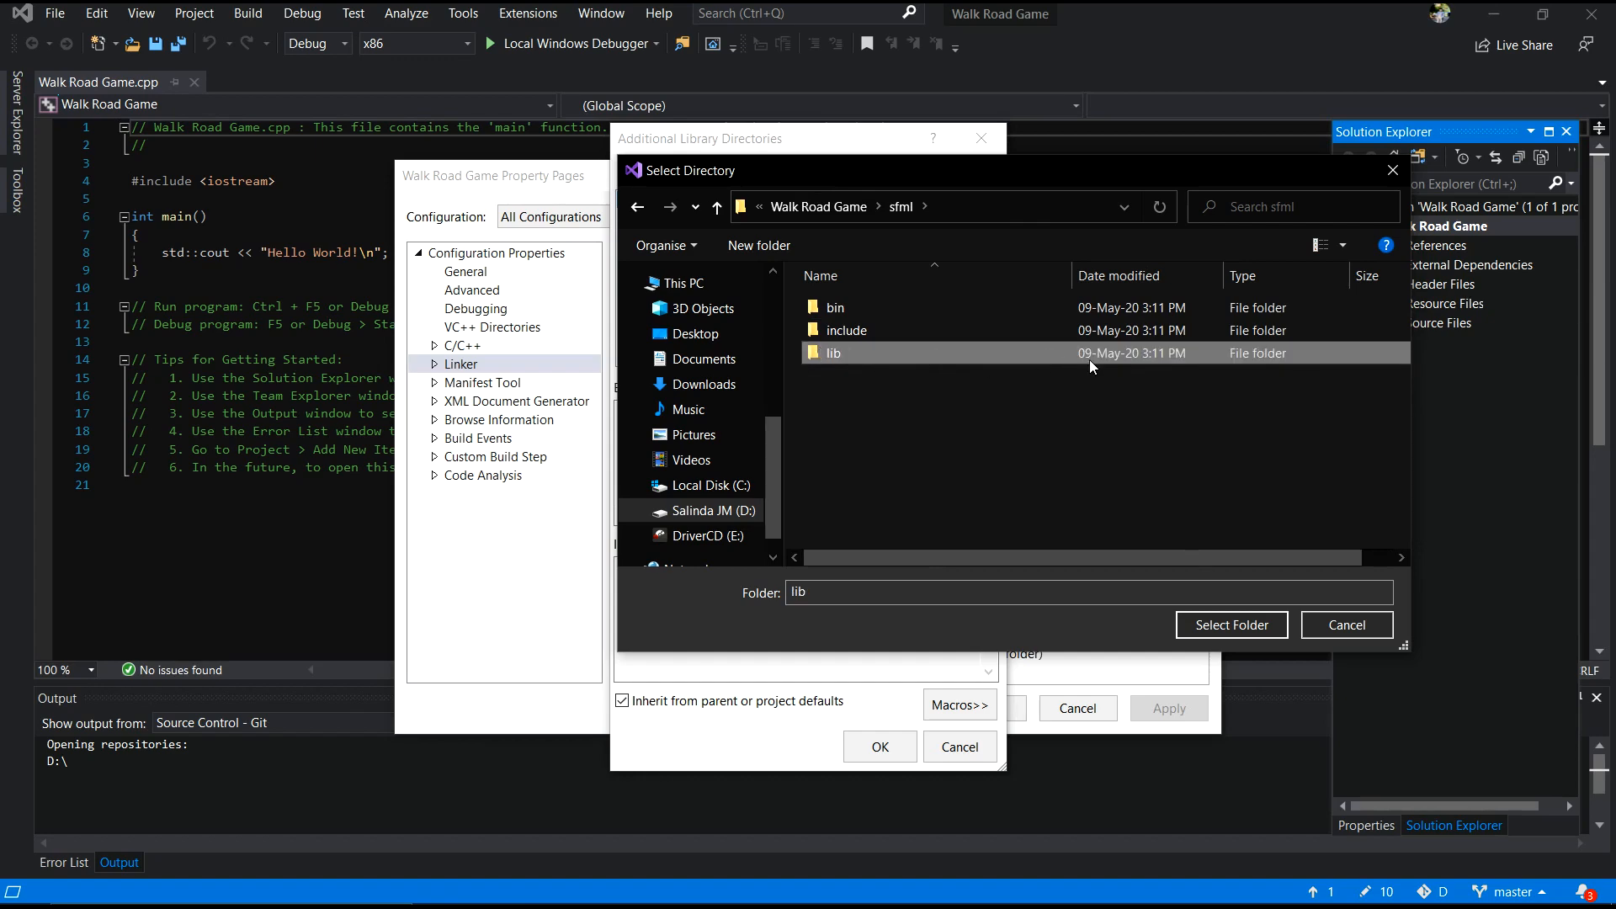
left_click(1230, 624)
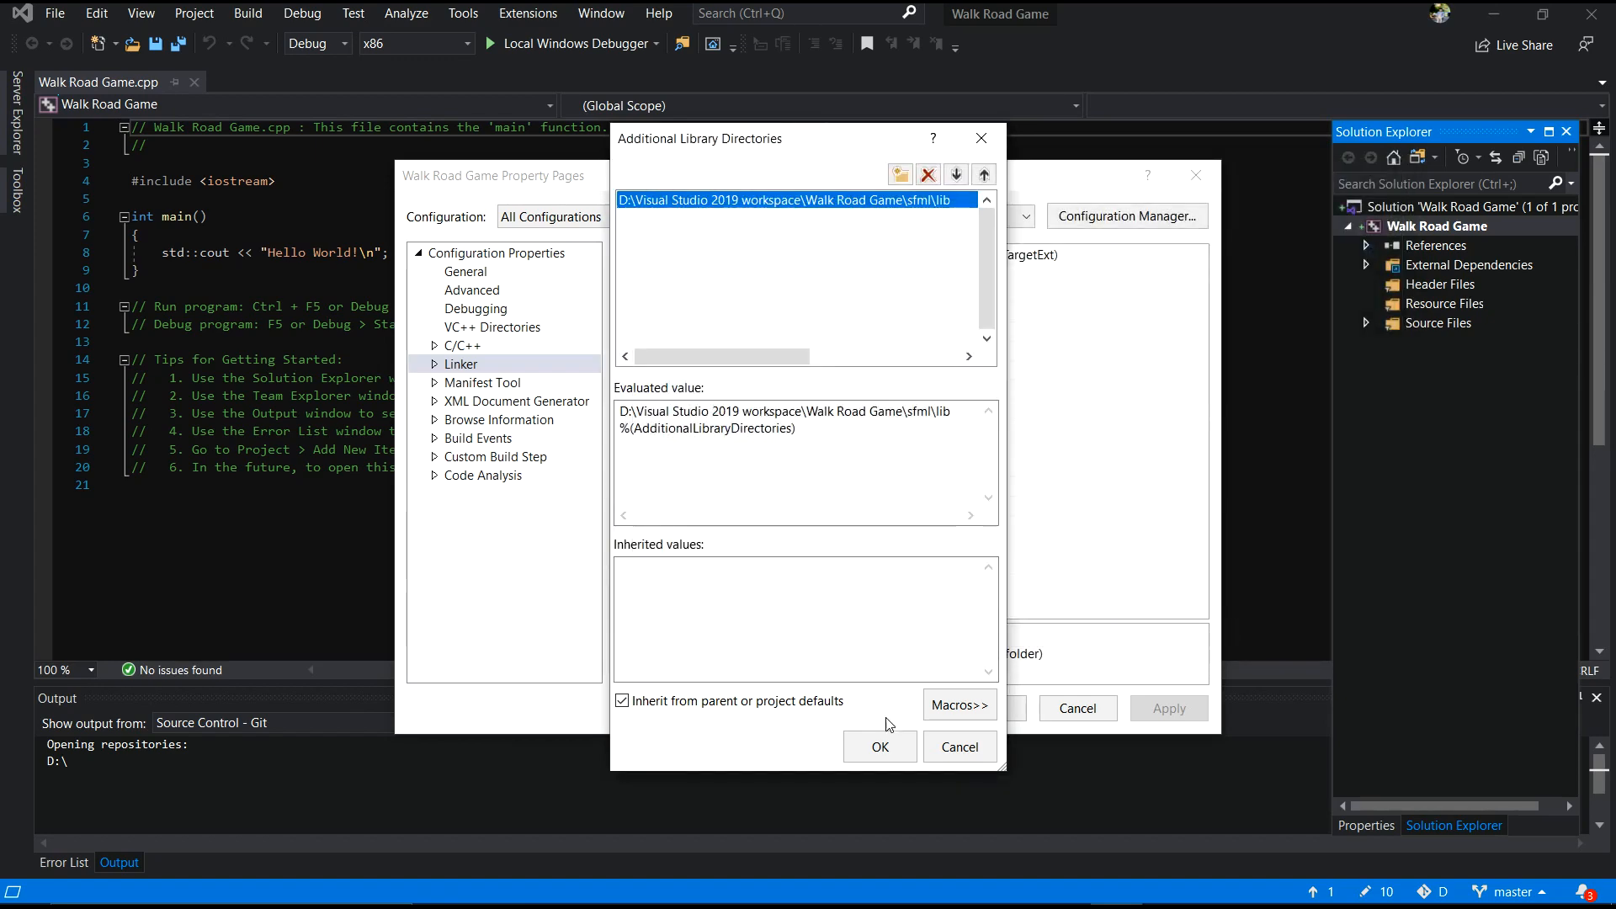
Add sfml-system-d, graphics-d, audio-d, network-d and window-d .lib as linker dependencies
left_click(878, 746)
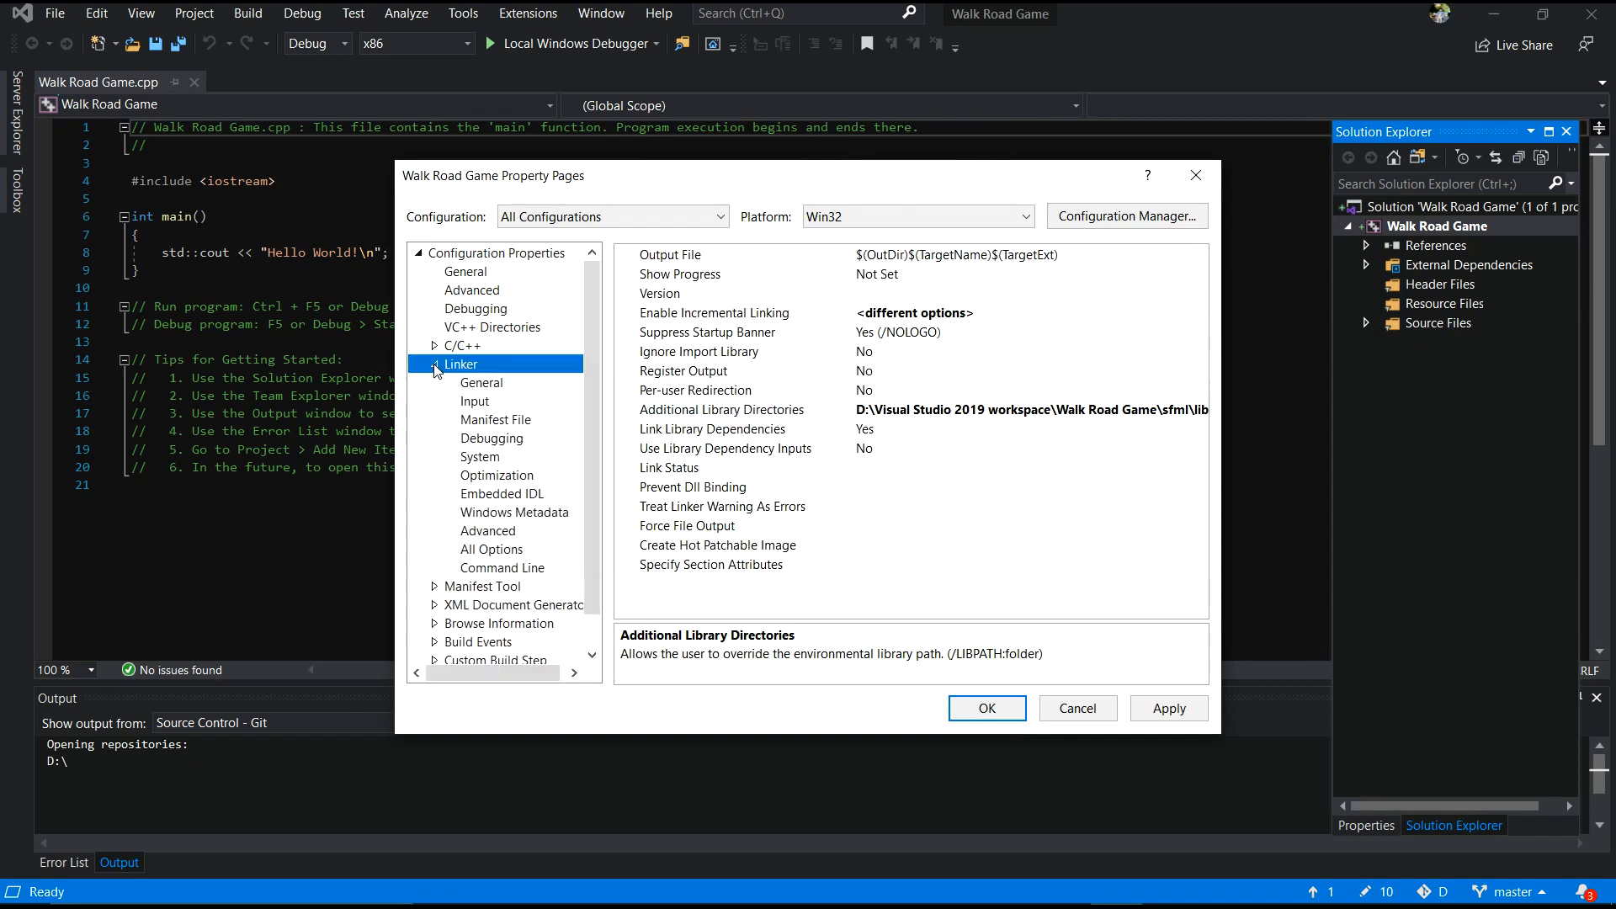
left_click(475, 401)
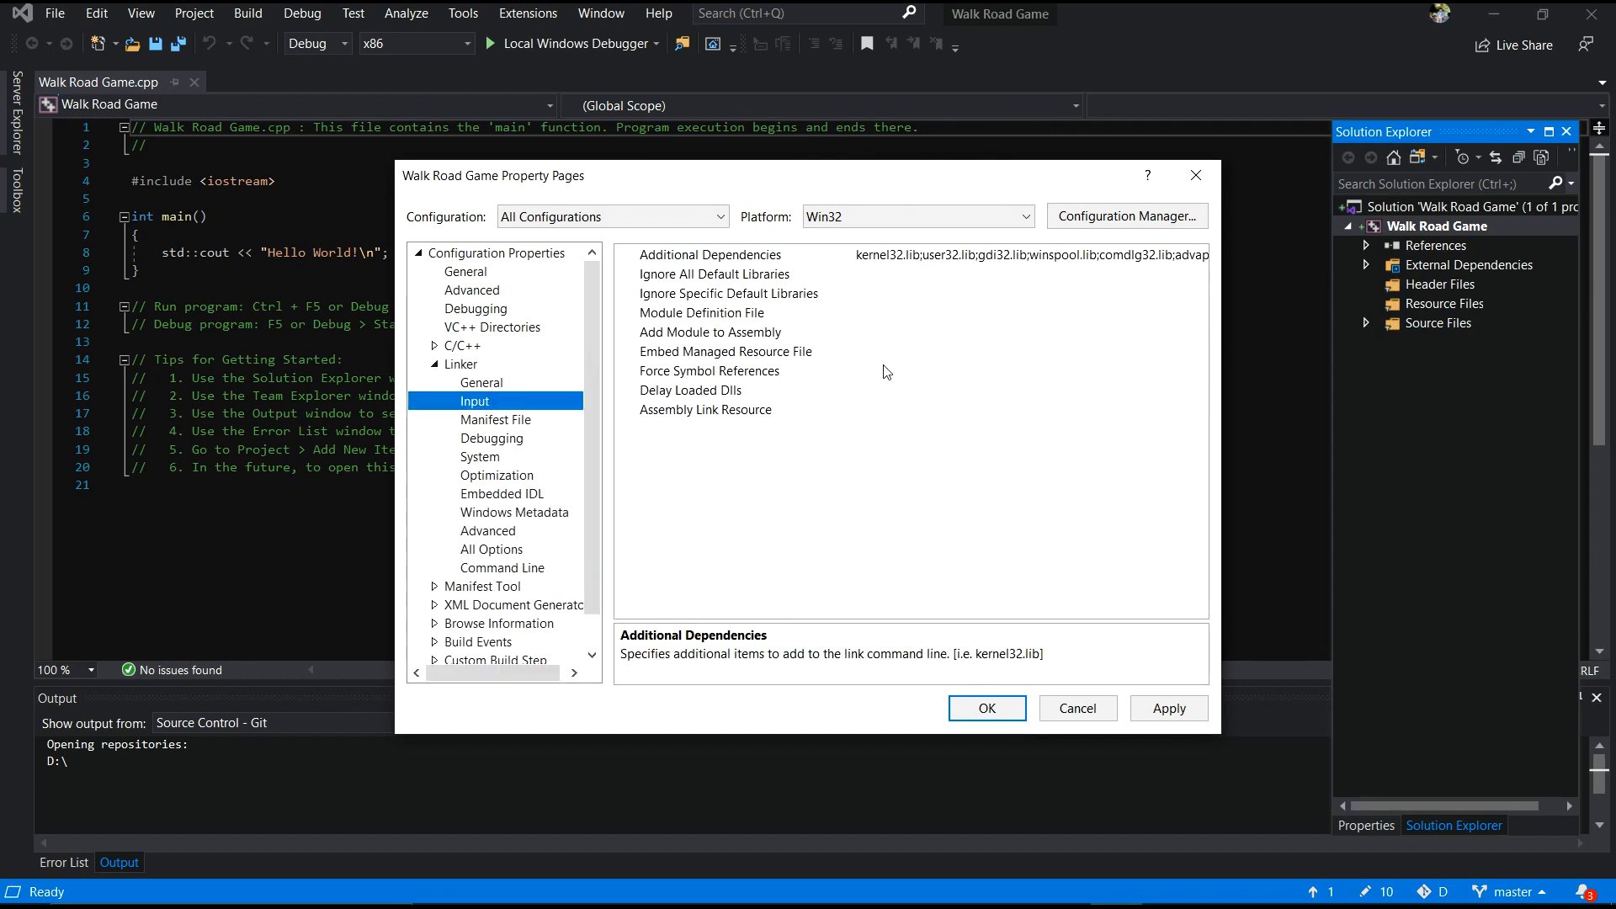
left_click(710, 254)
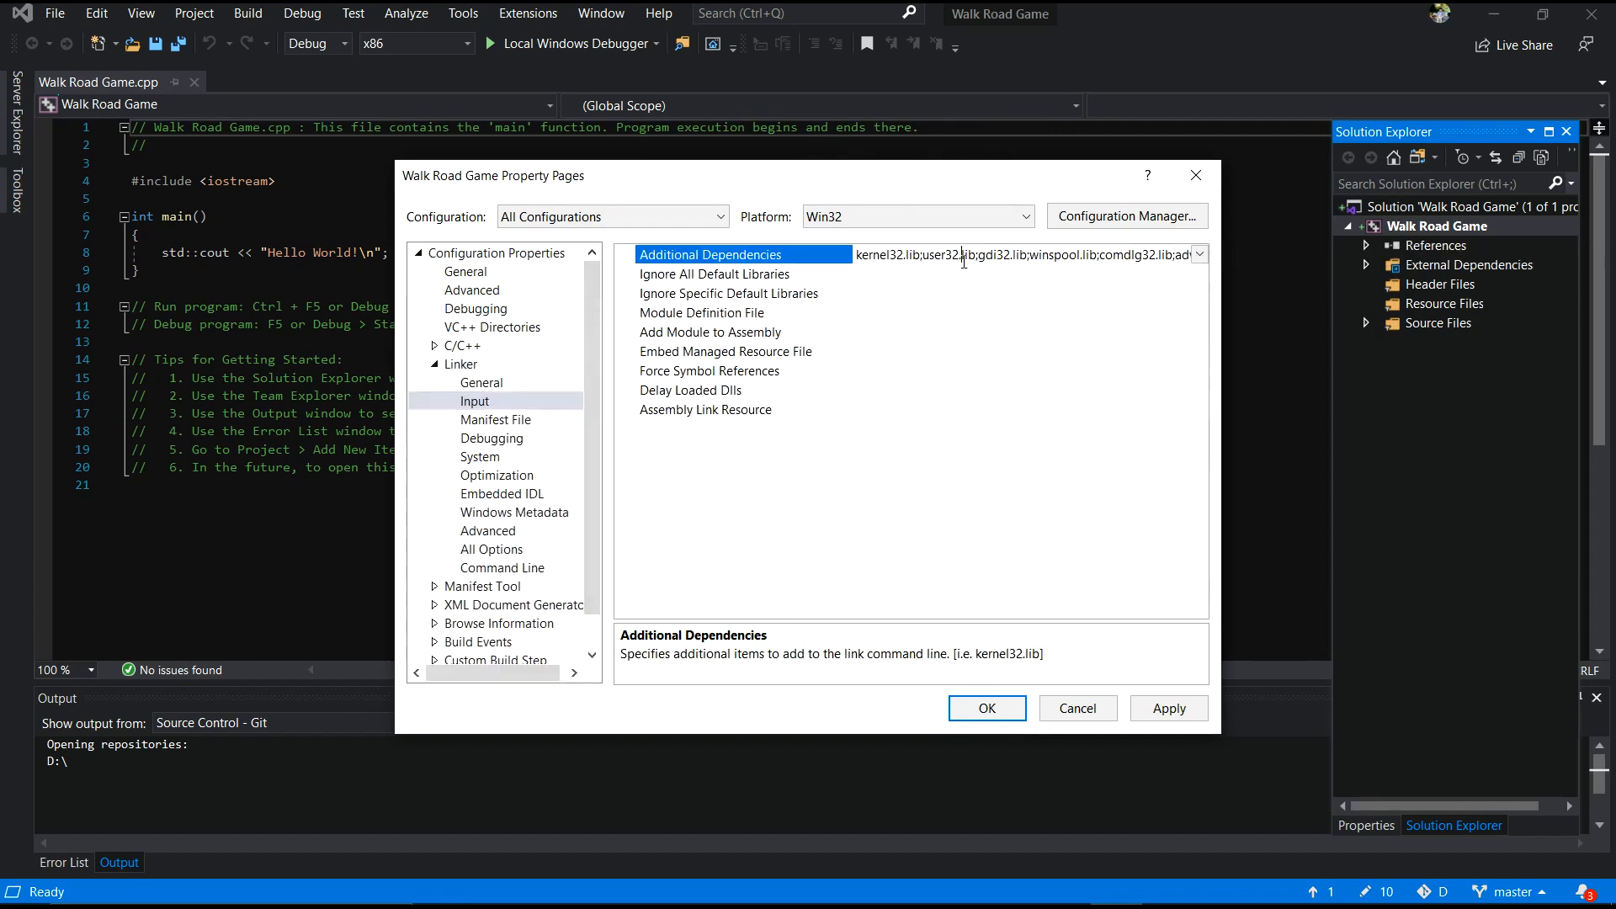
left_click(1197, 254)
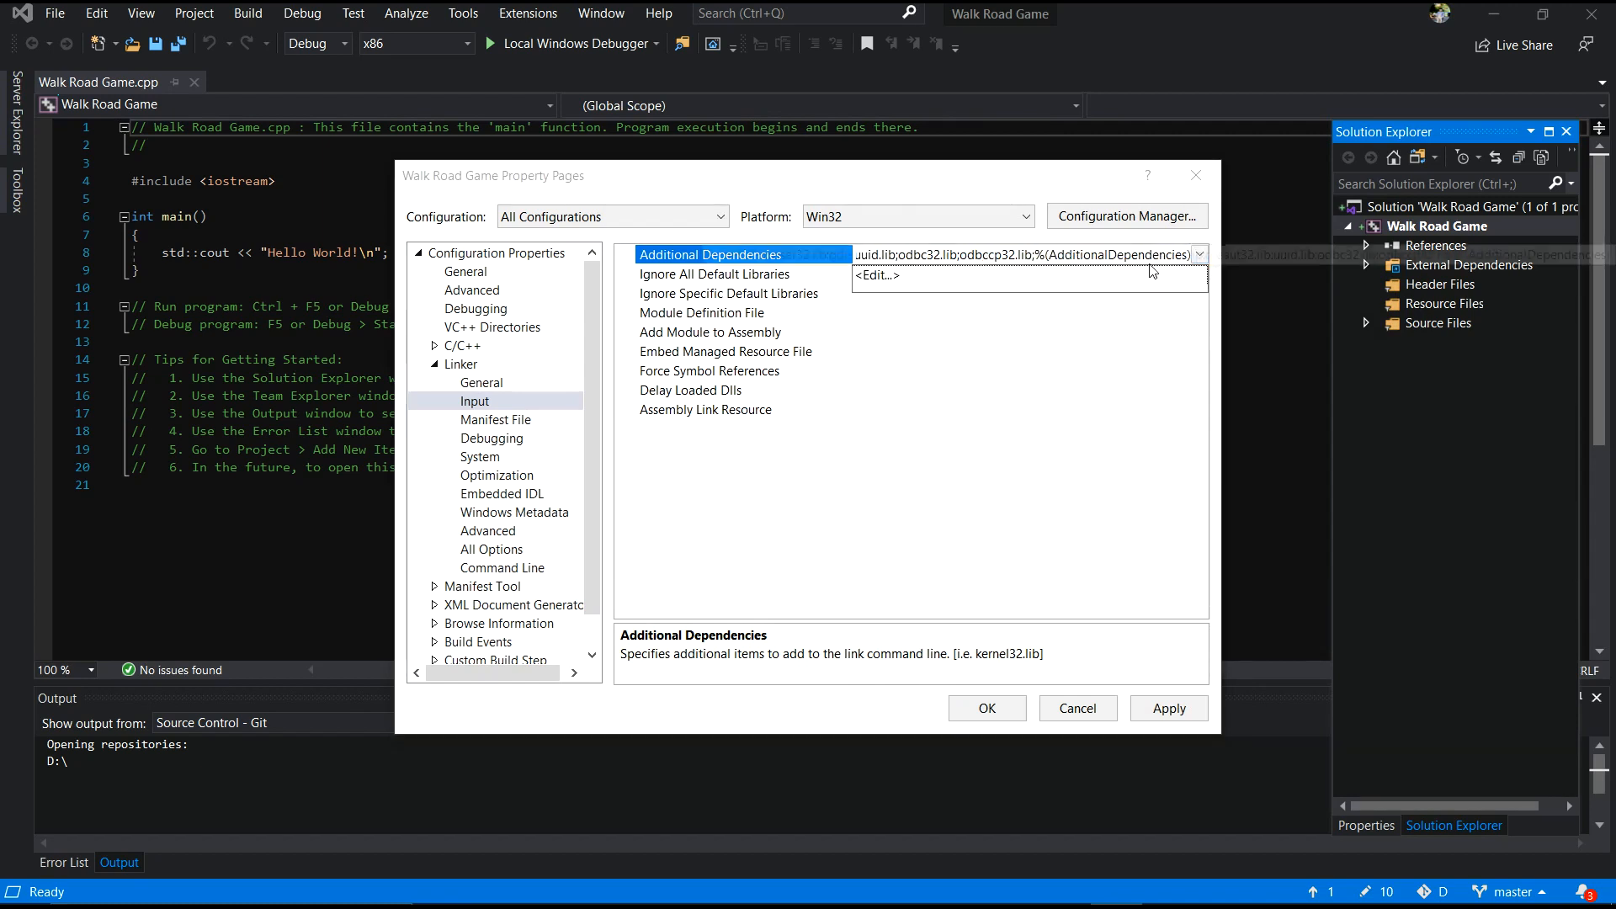
left_click(878, 275)
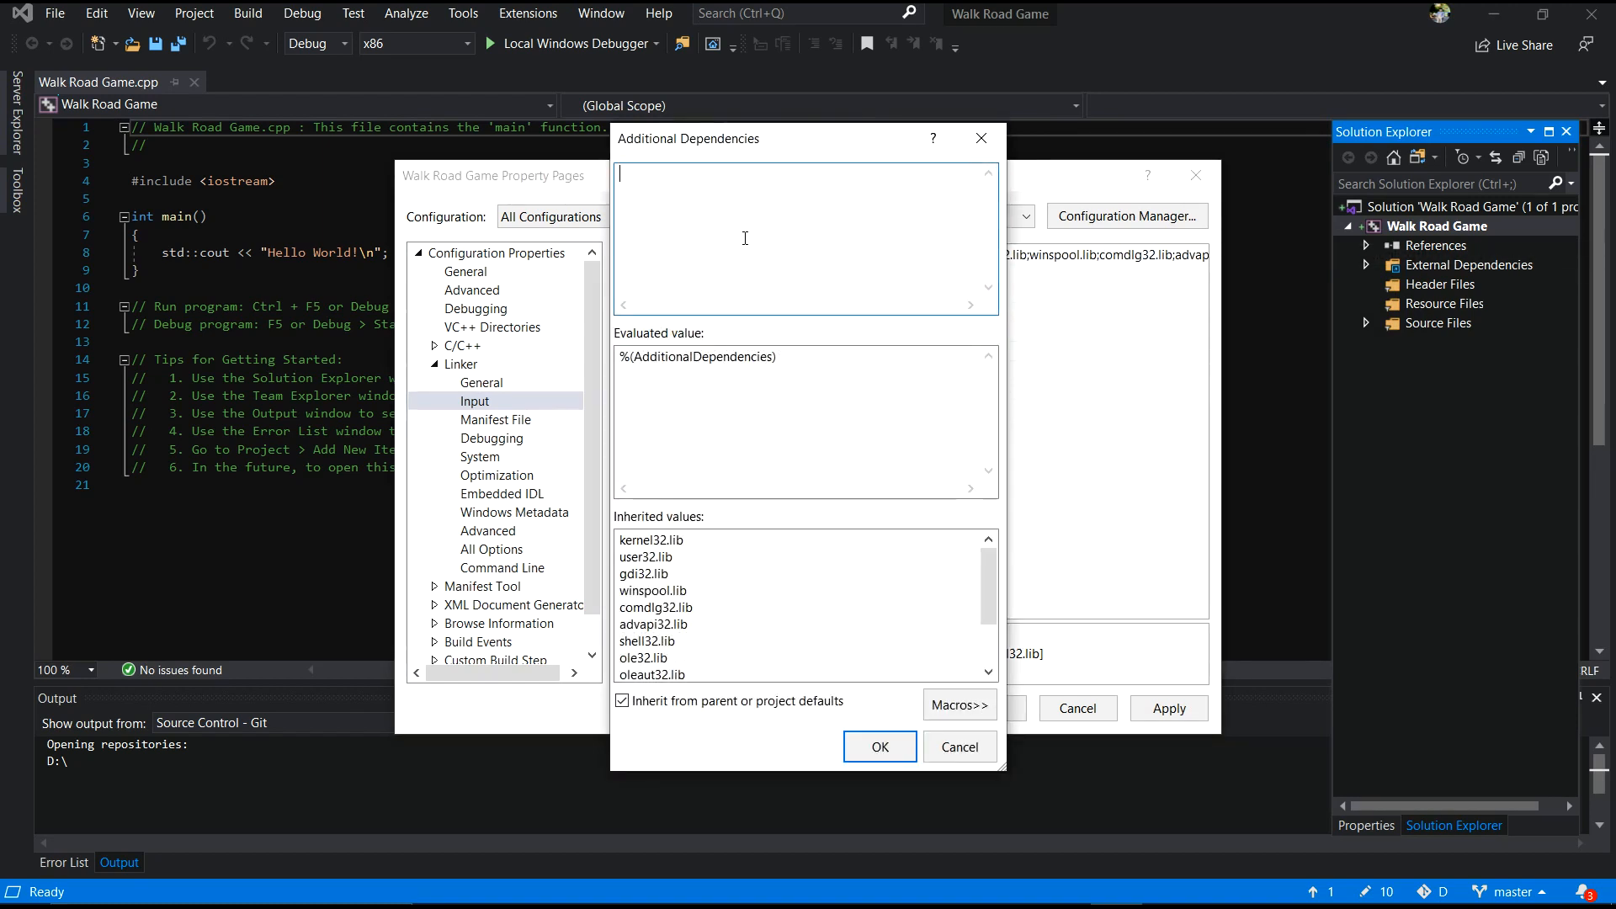
type("sfml-system-d.lib")
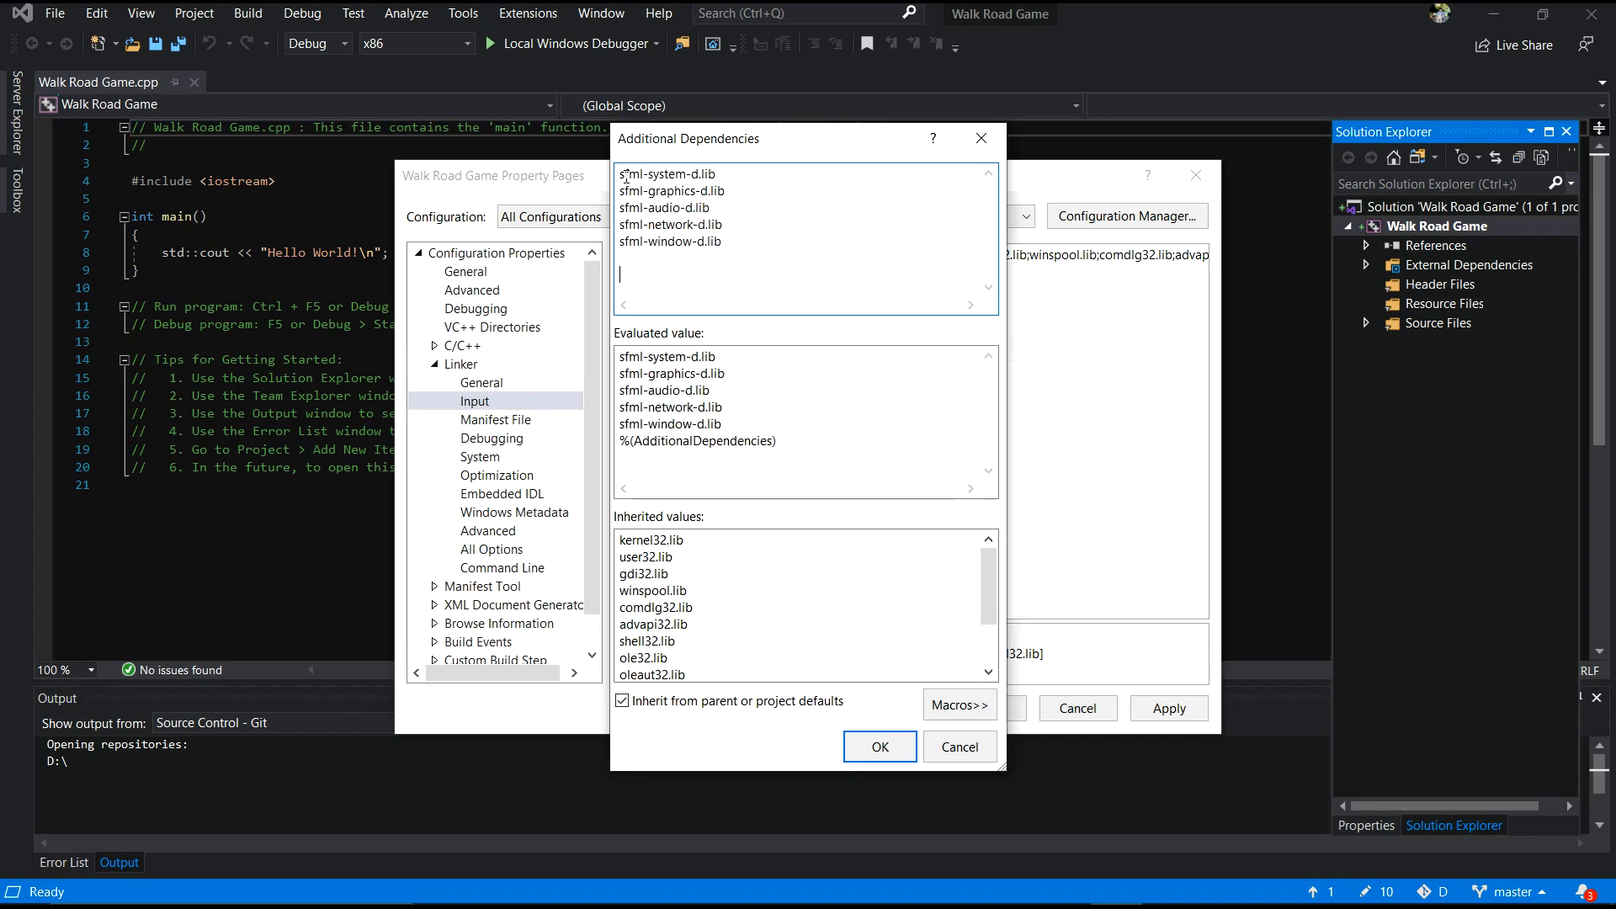
left_click_drag(624, 174, 721, 247)
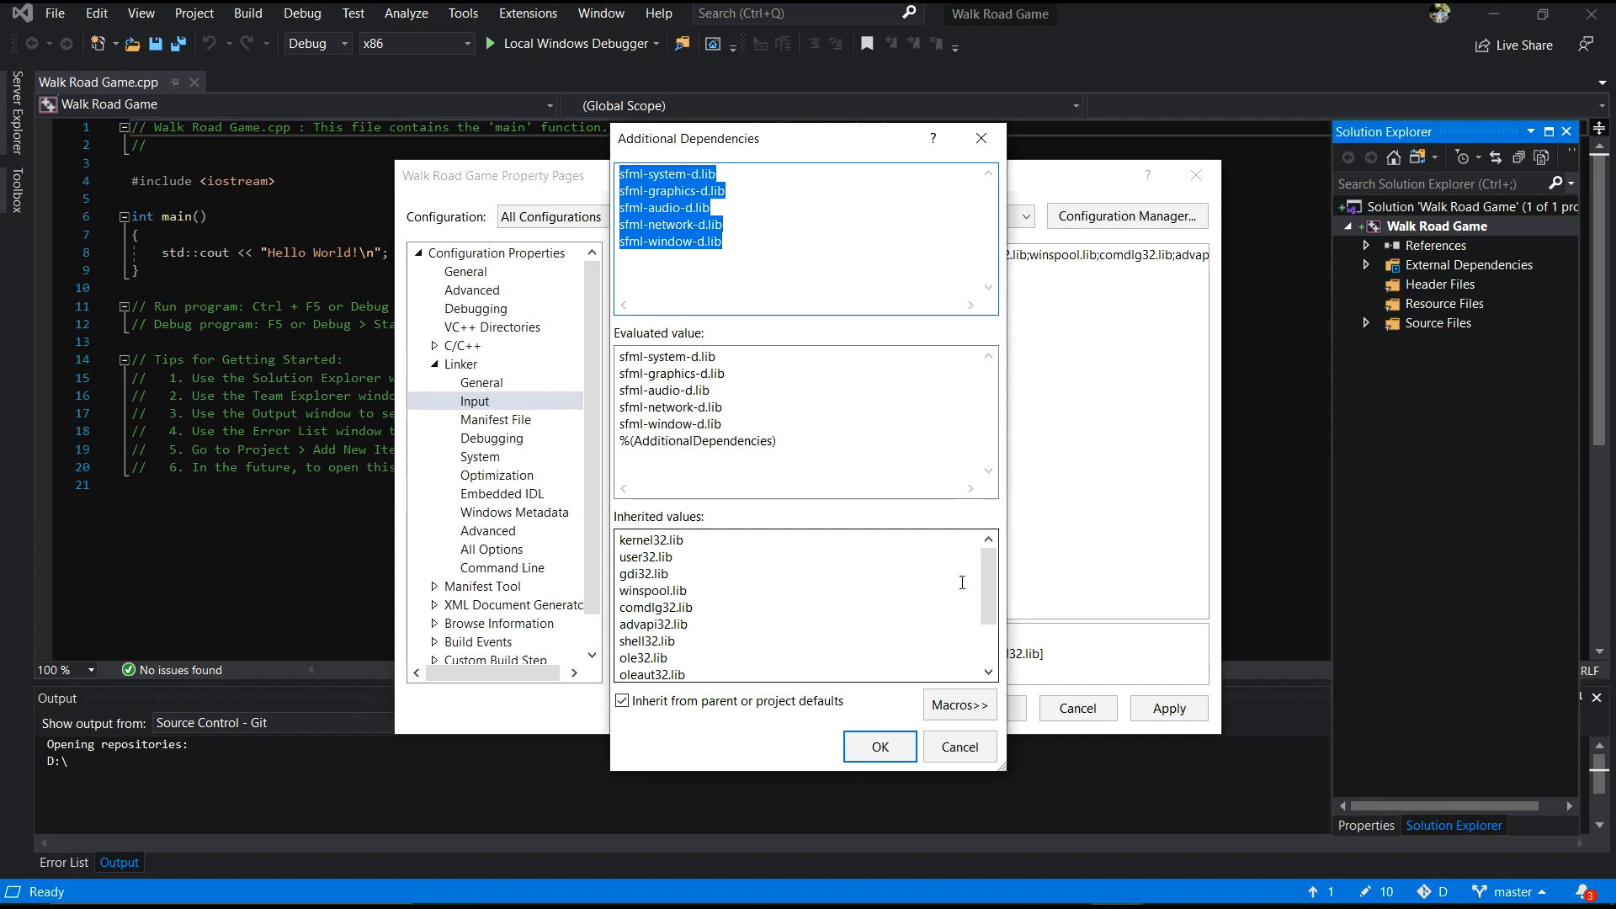
left_click(878, 747)
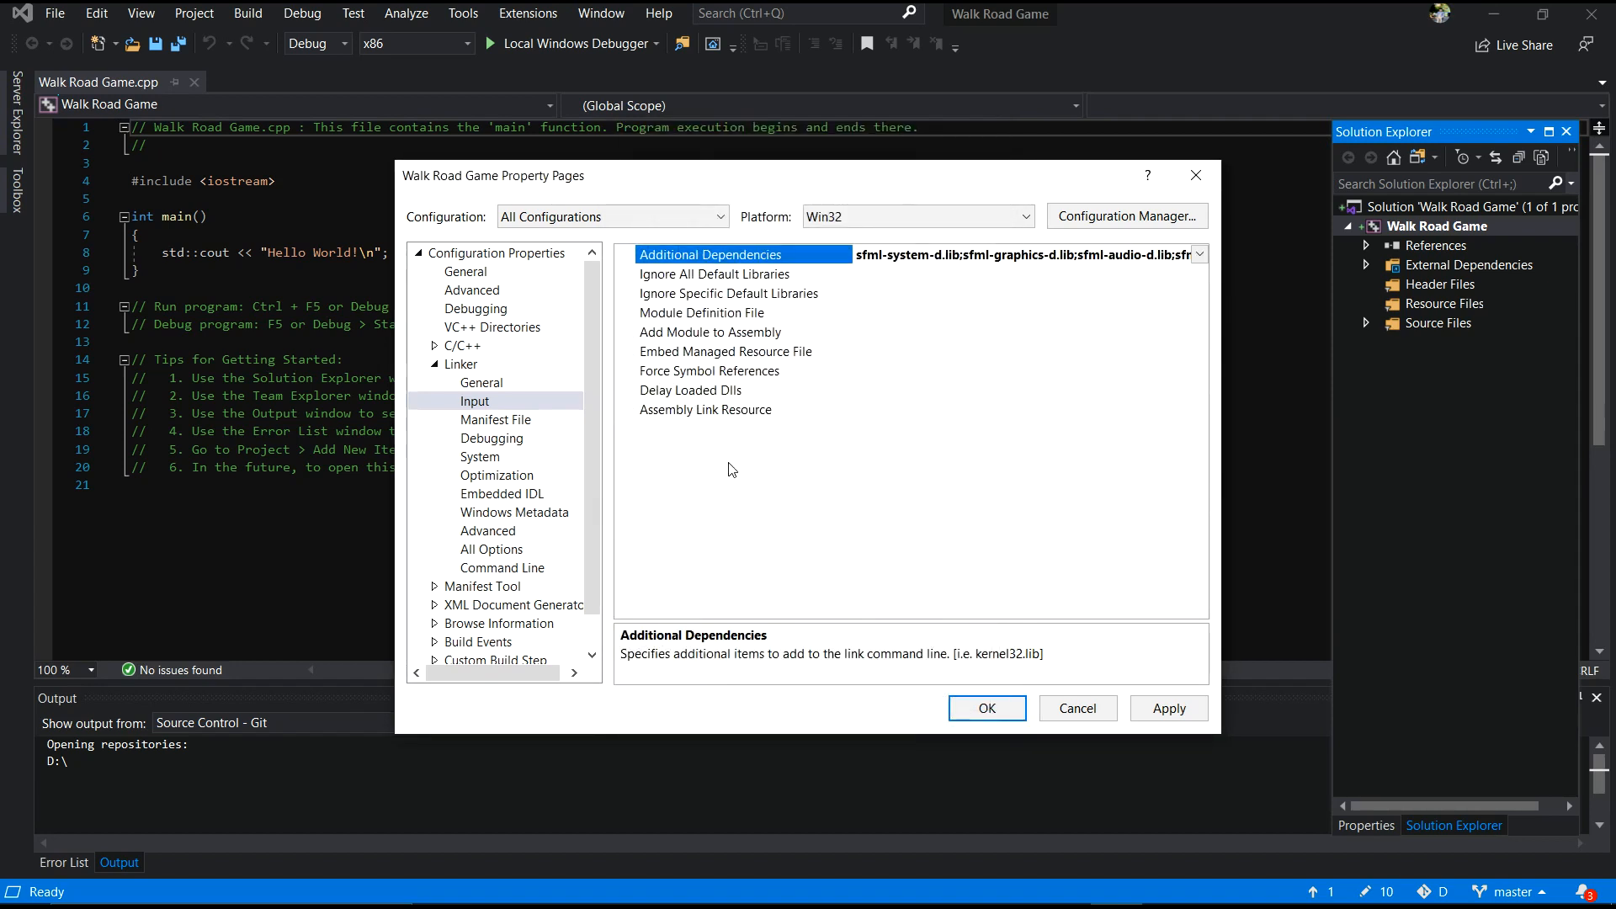
Add the sfml\include folder to C/C++ Additional Include Directories and apply
left_click(460, 345)
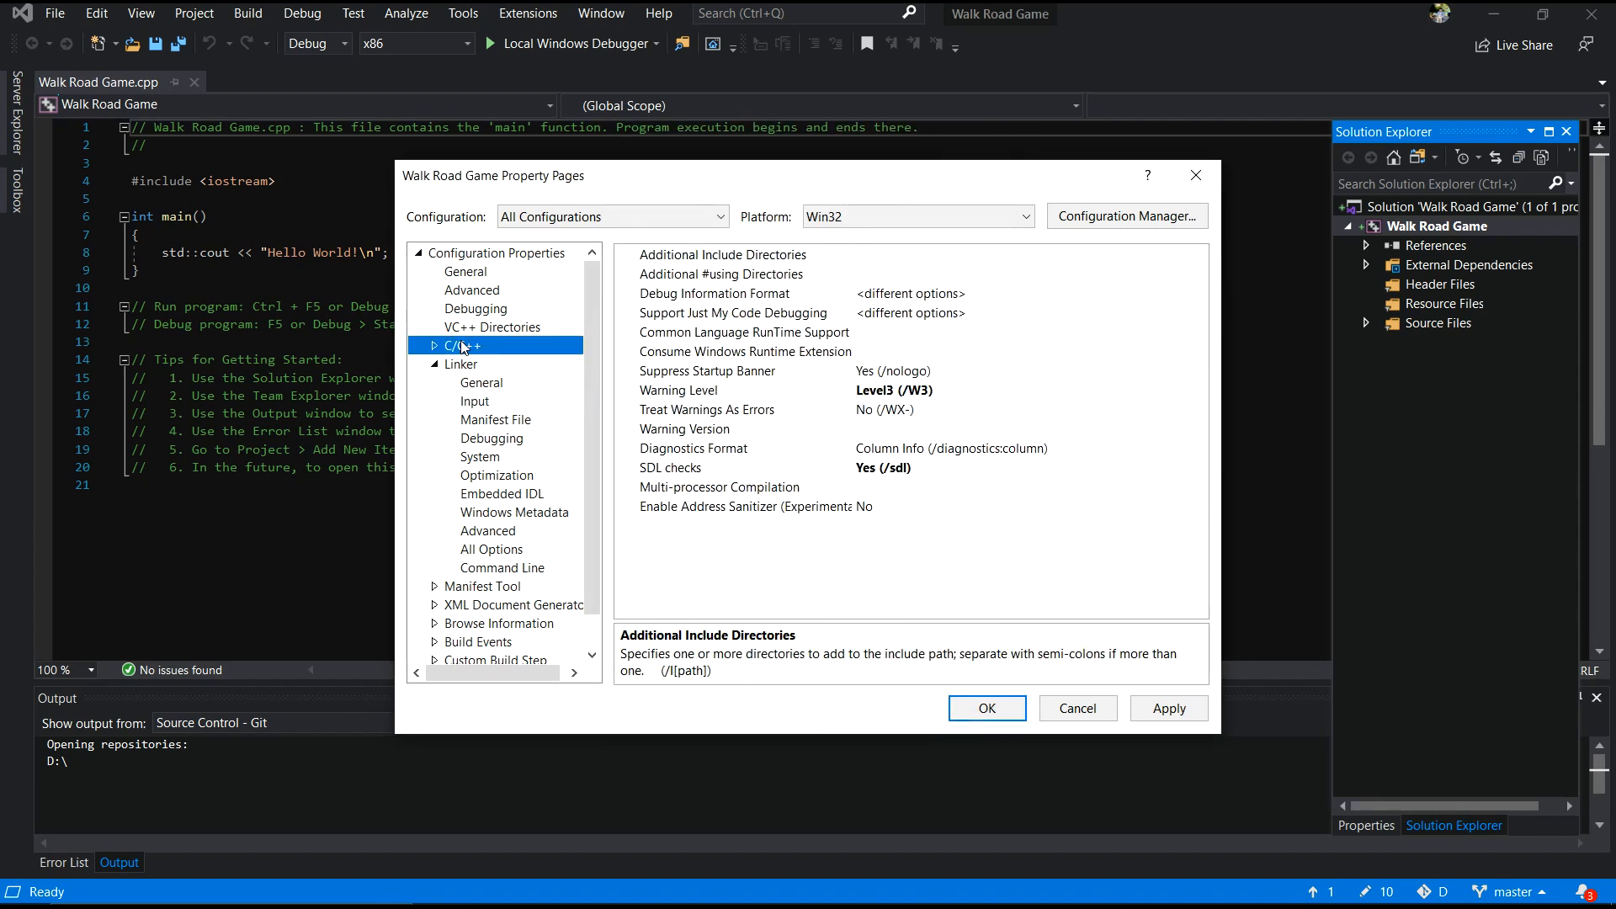
left_click(721, 255)
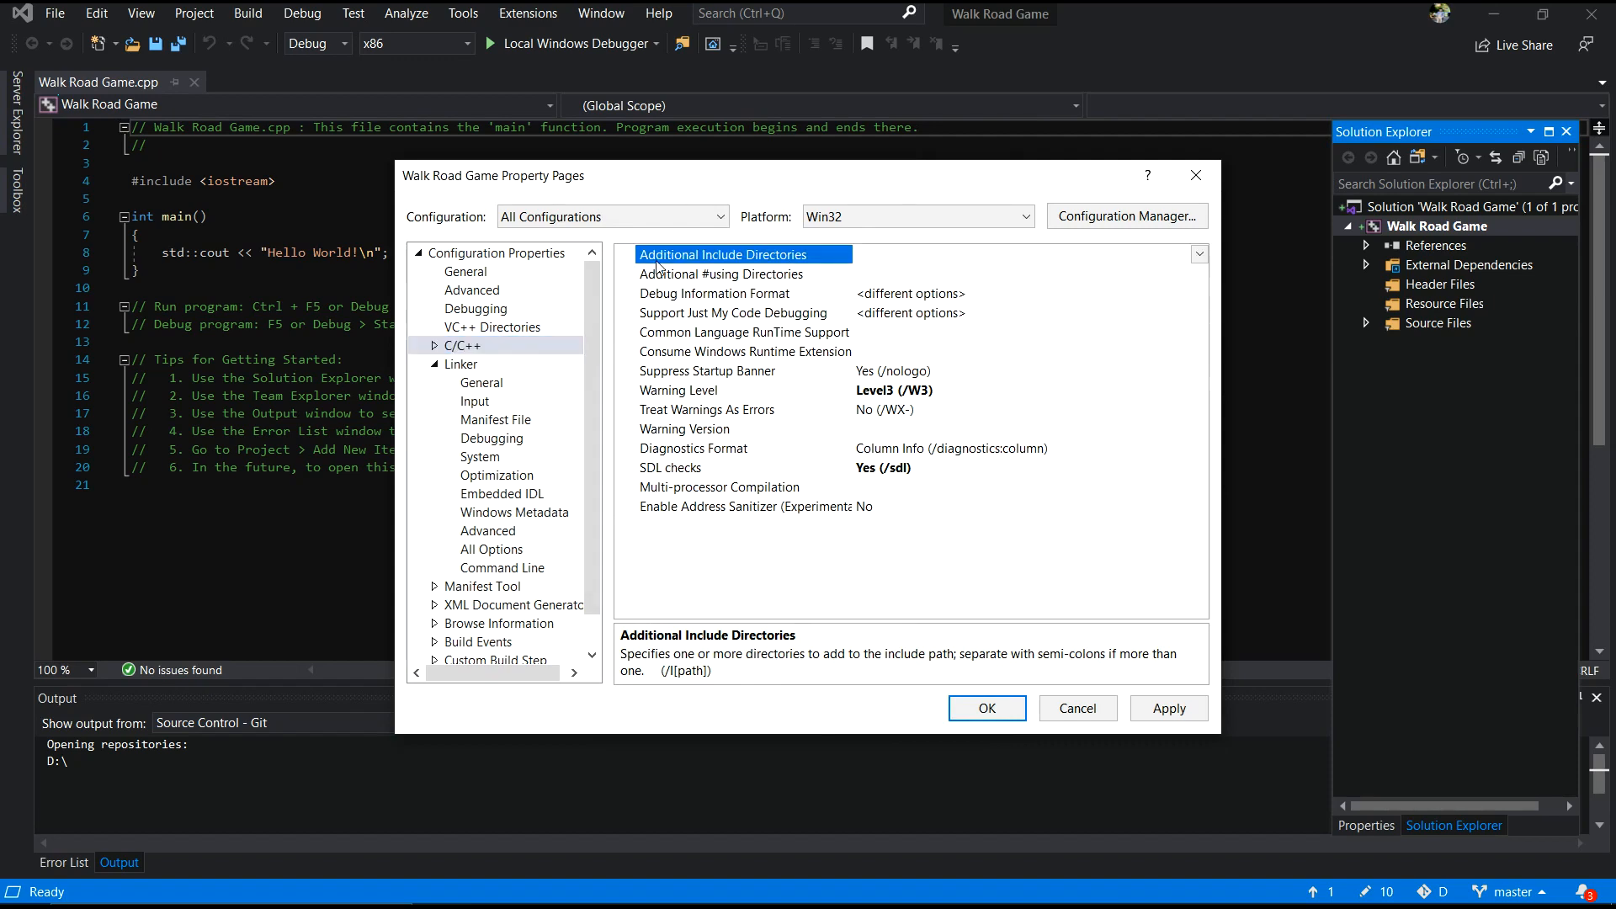
left_click(1197, 254)
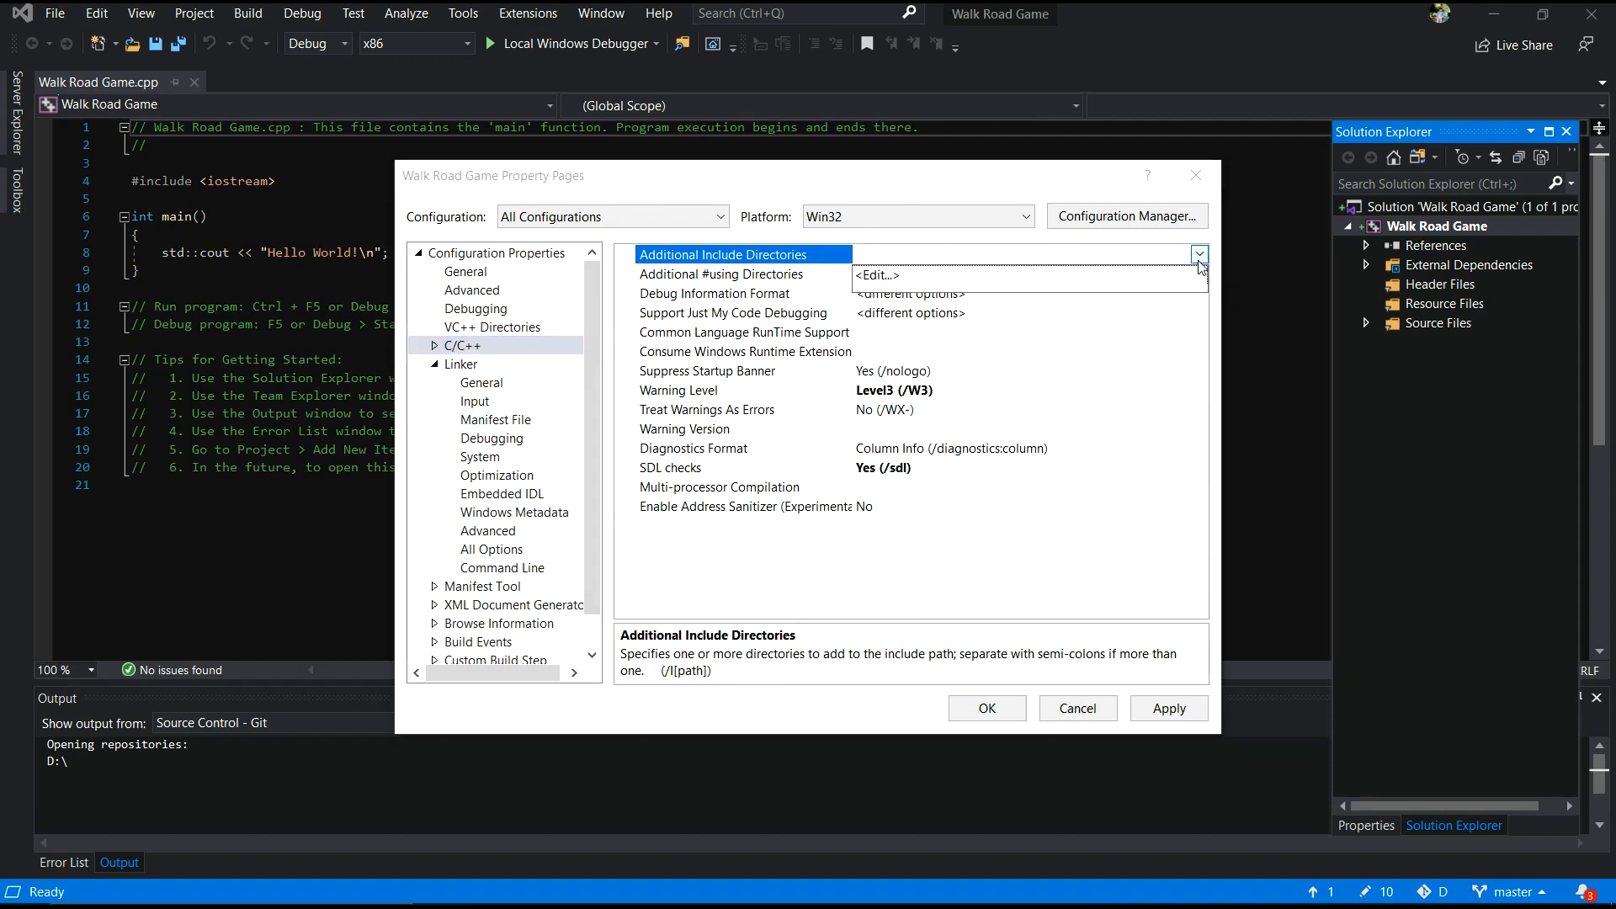
left_click(1198, 253)
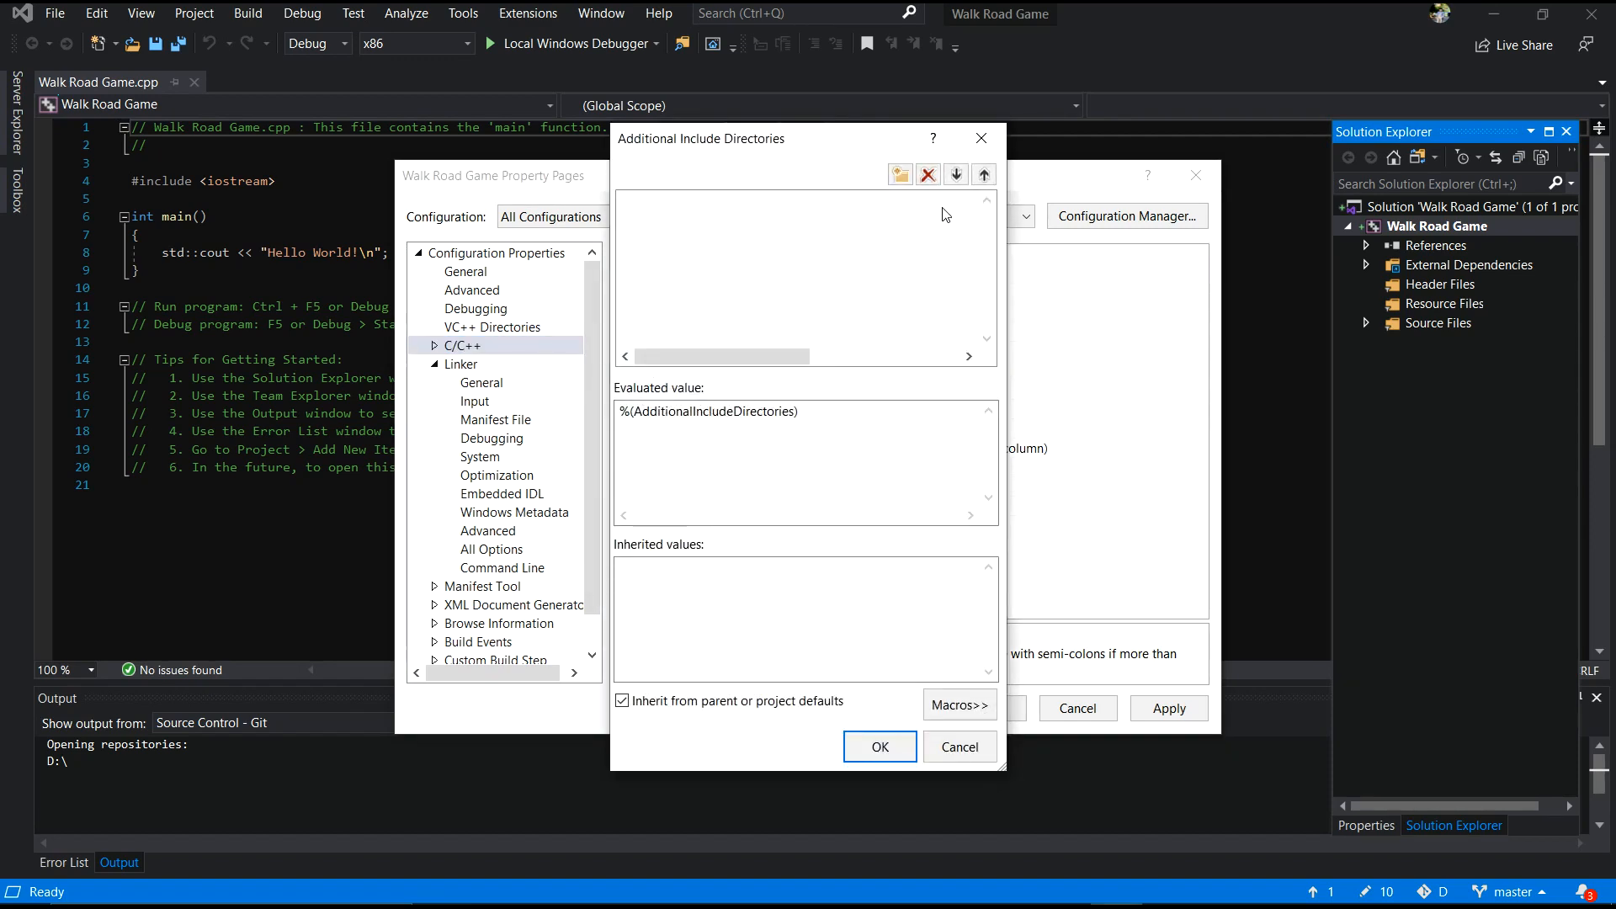
left_click(899, 173)
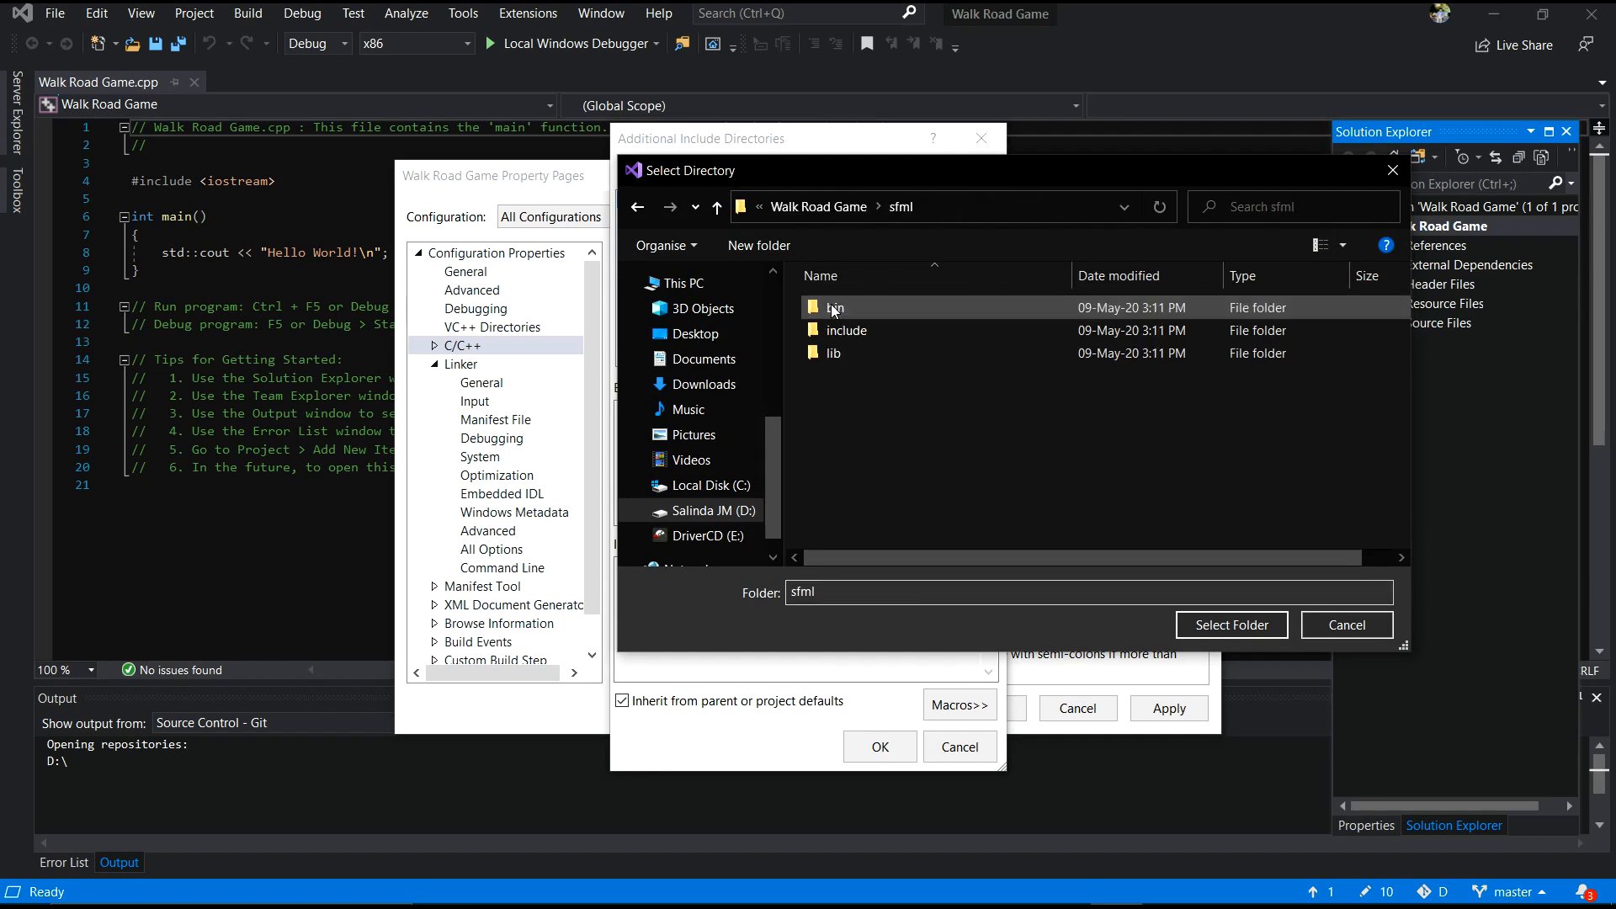
left_click(848, 329)
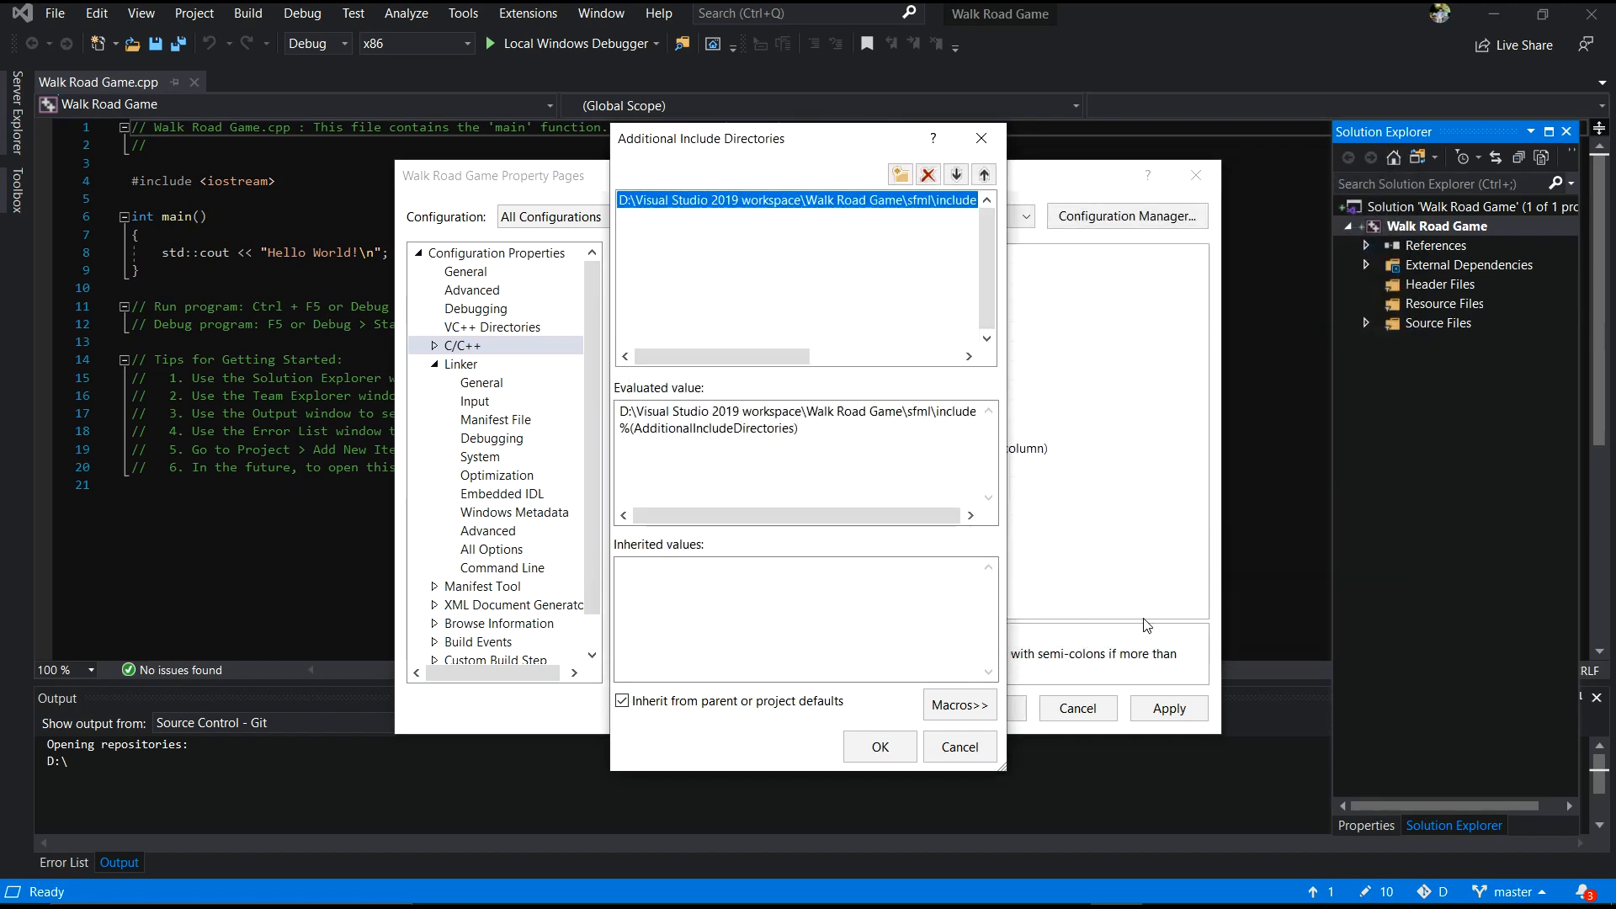
left_click(879, 747)
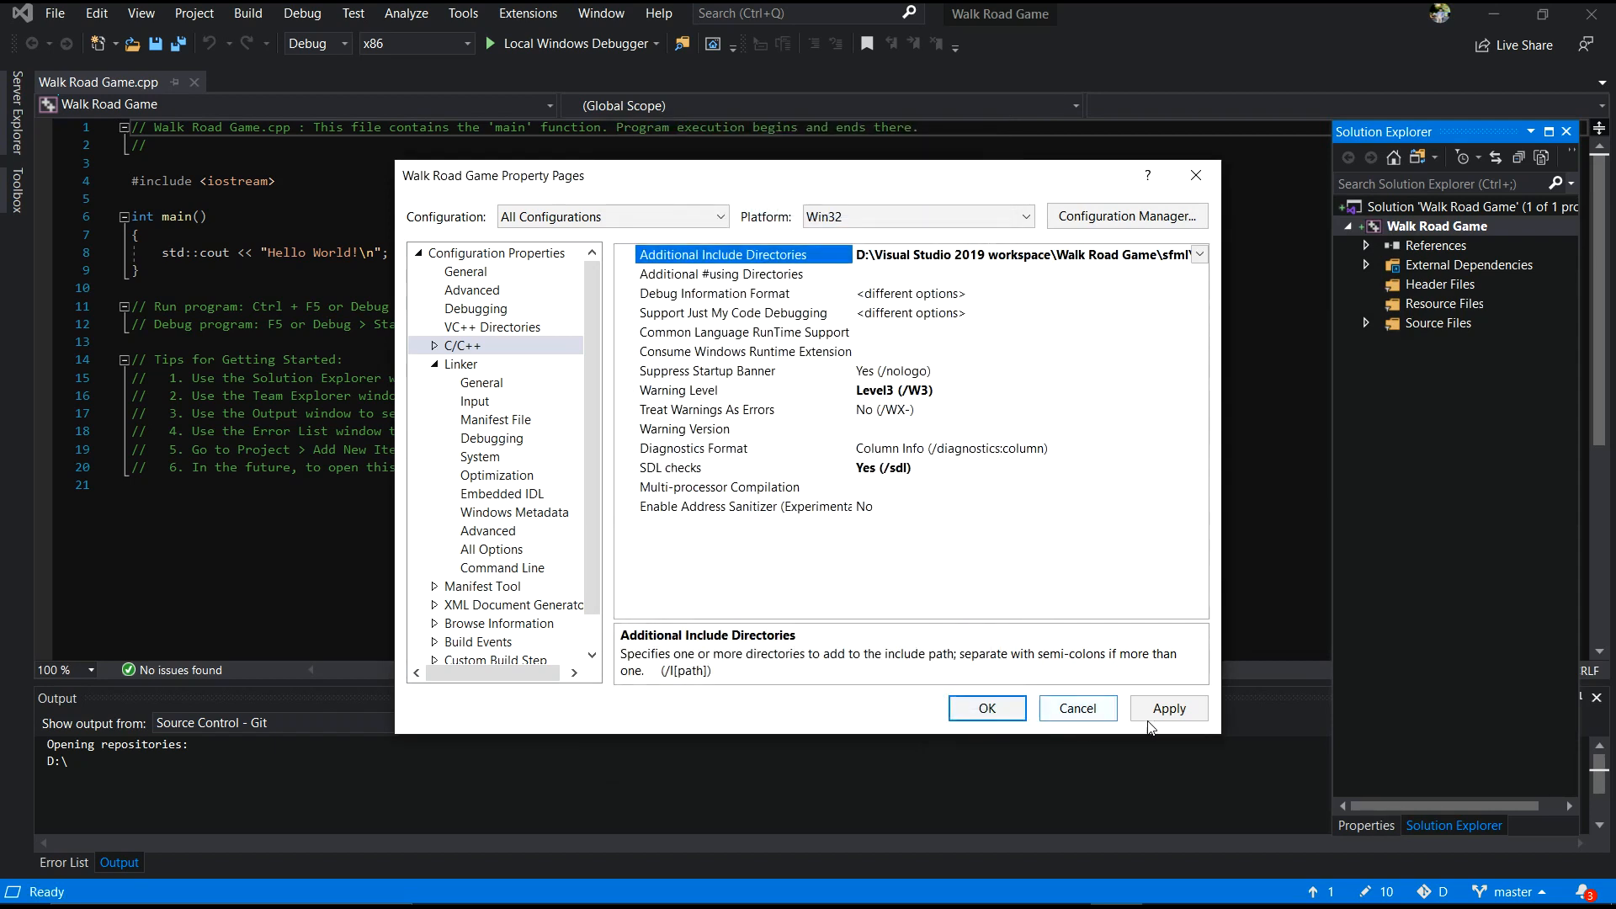
left_click(462, 345)
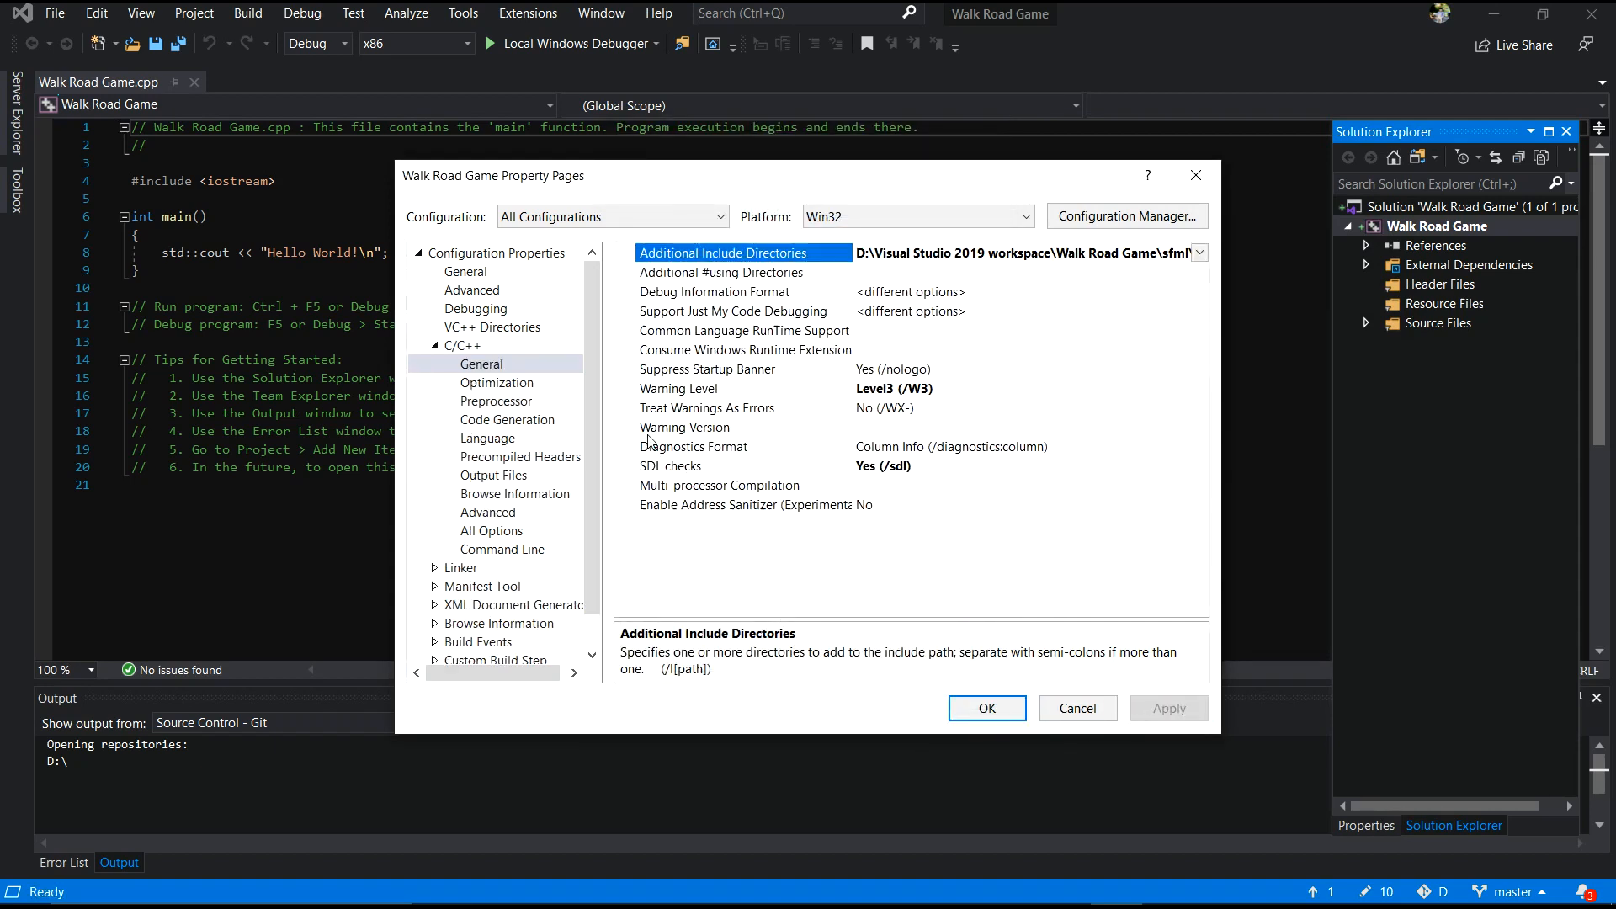
Switch the property pages to the Release configuration
left_click(611, 217)
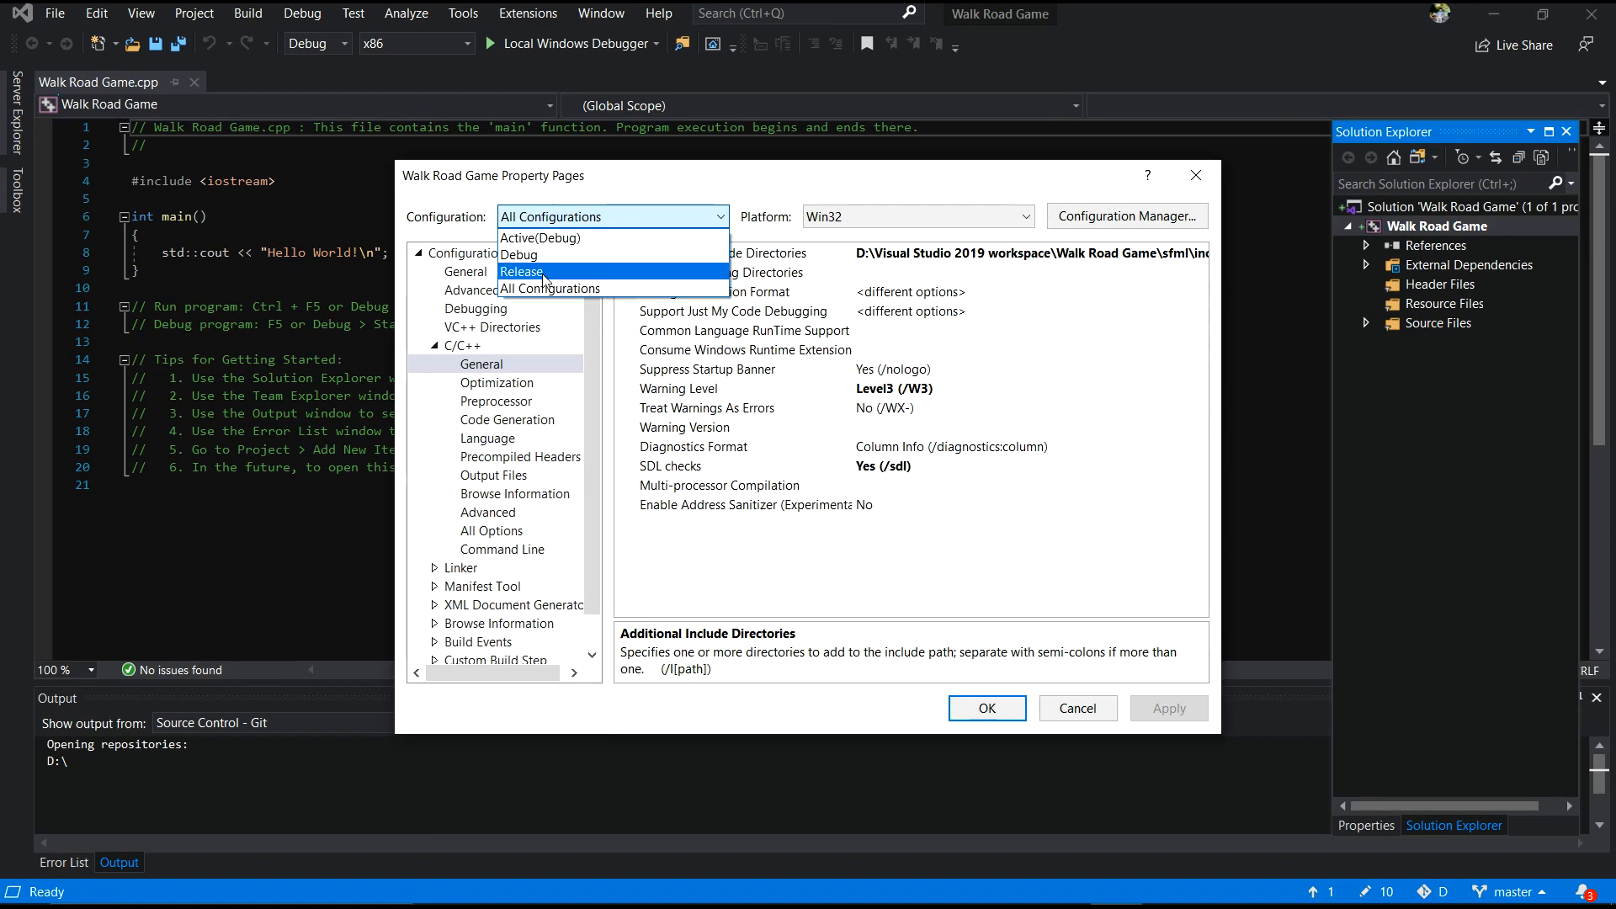
left_click(520, 271)
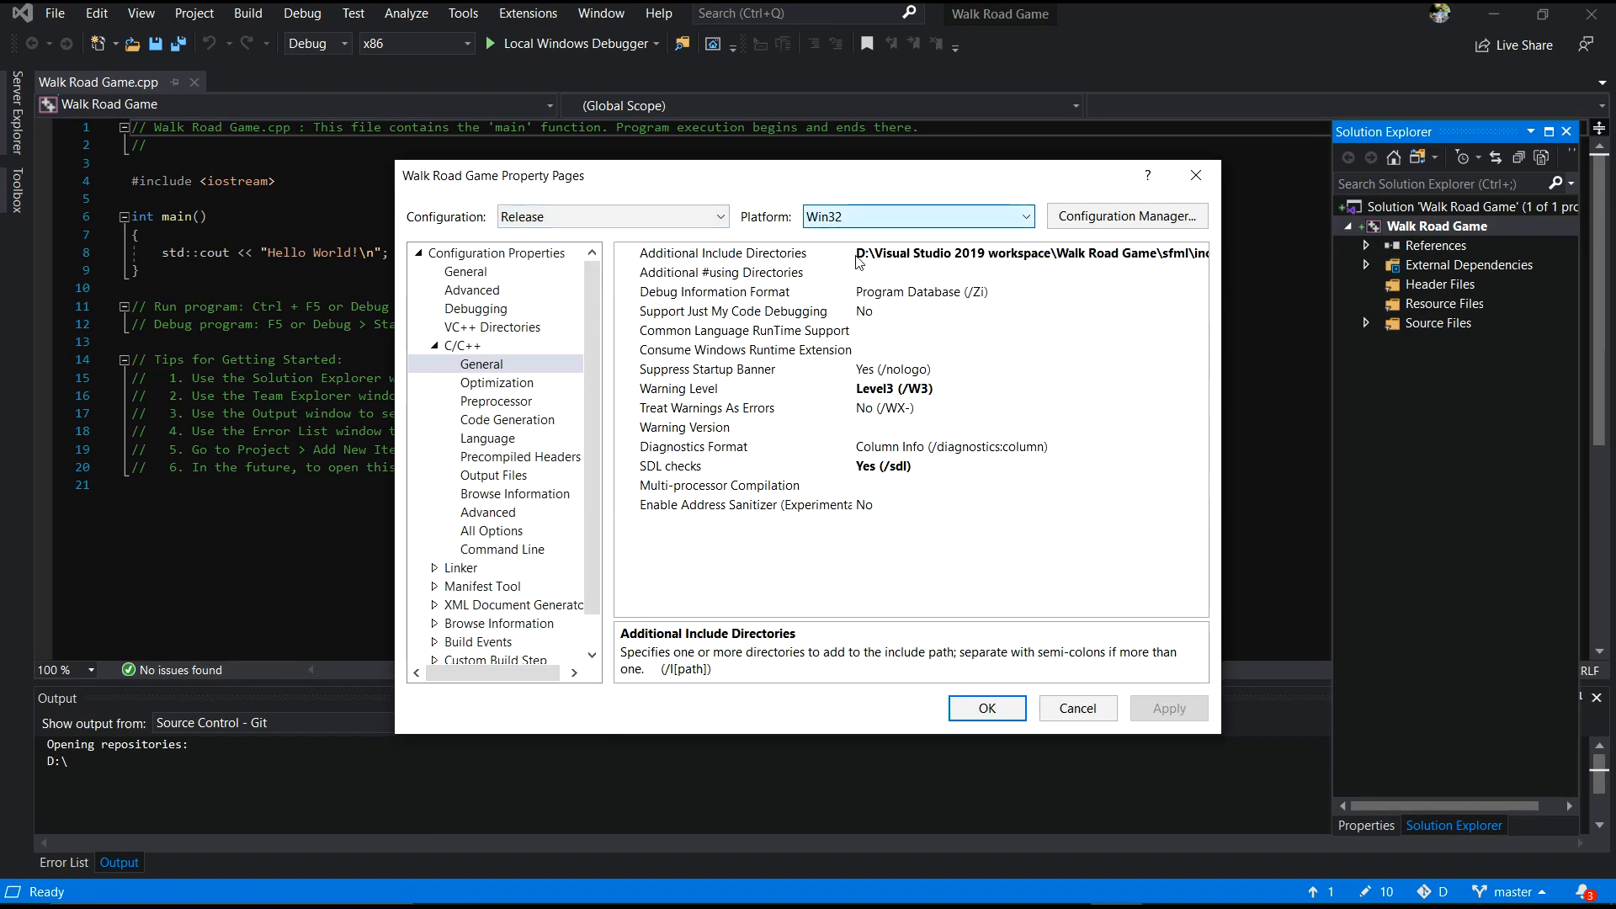
left_click(1075, 708)
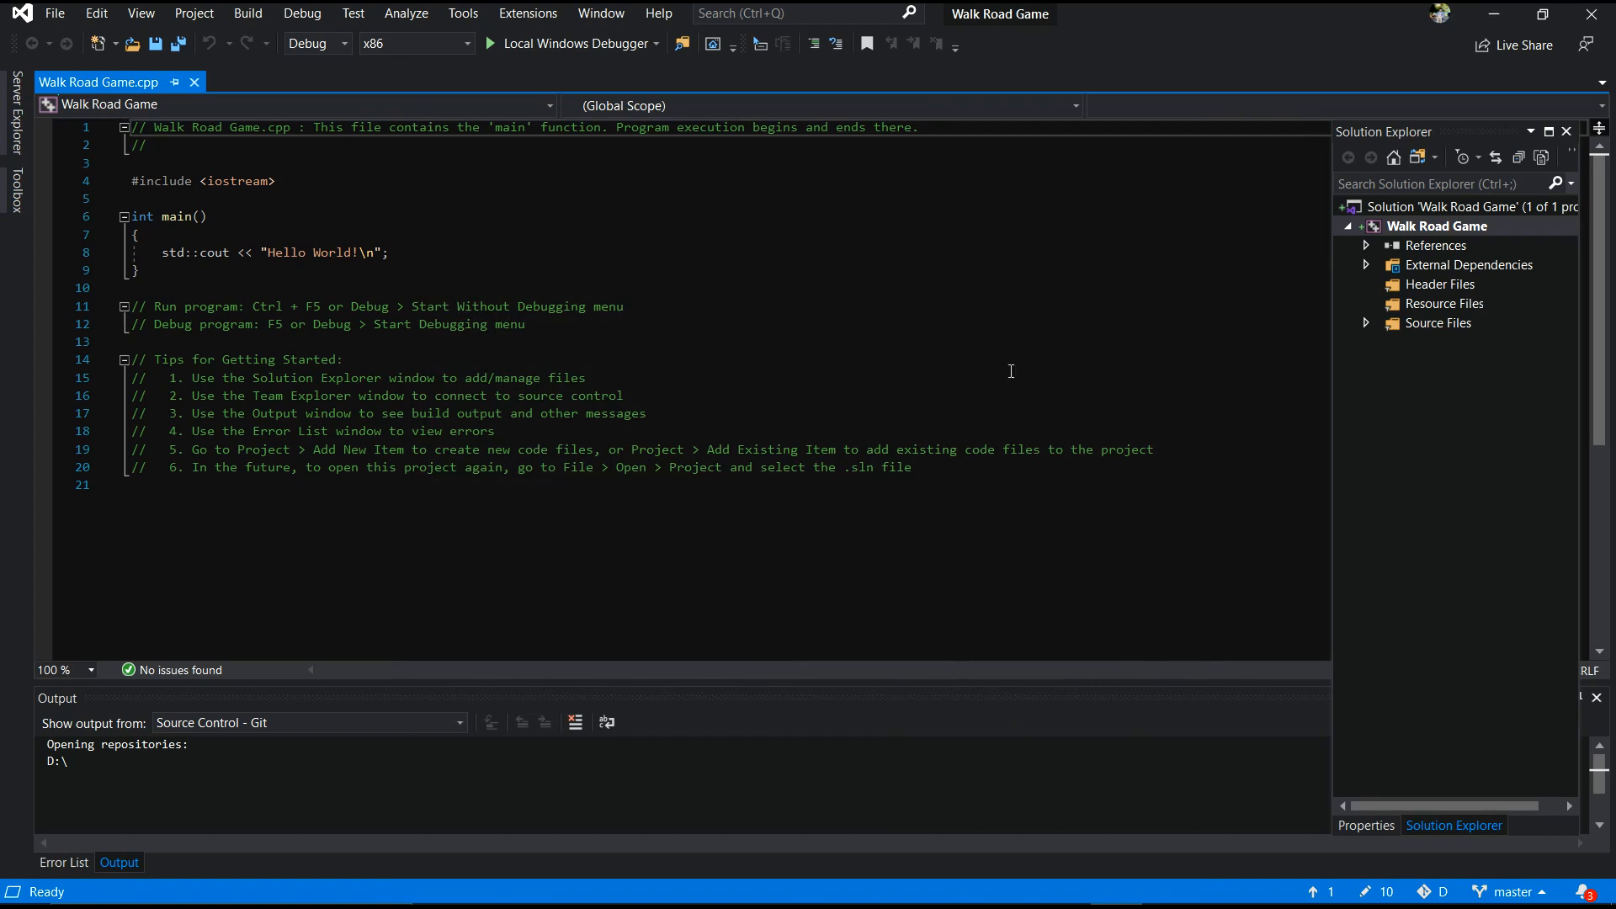
mouse_move(863, 378)
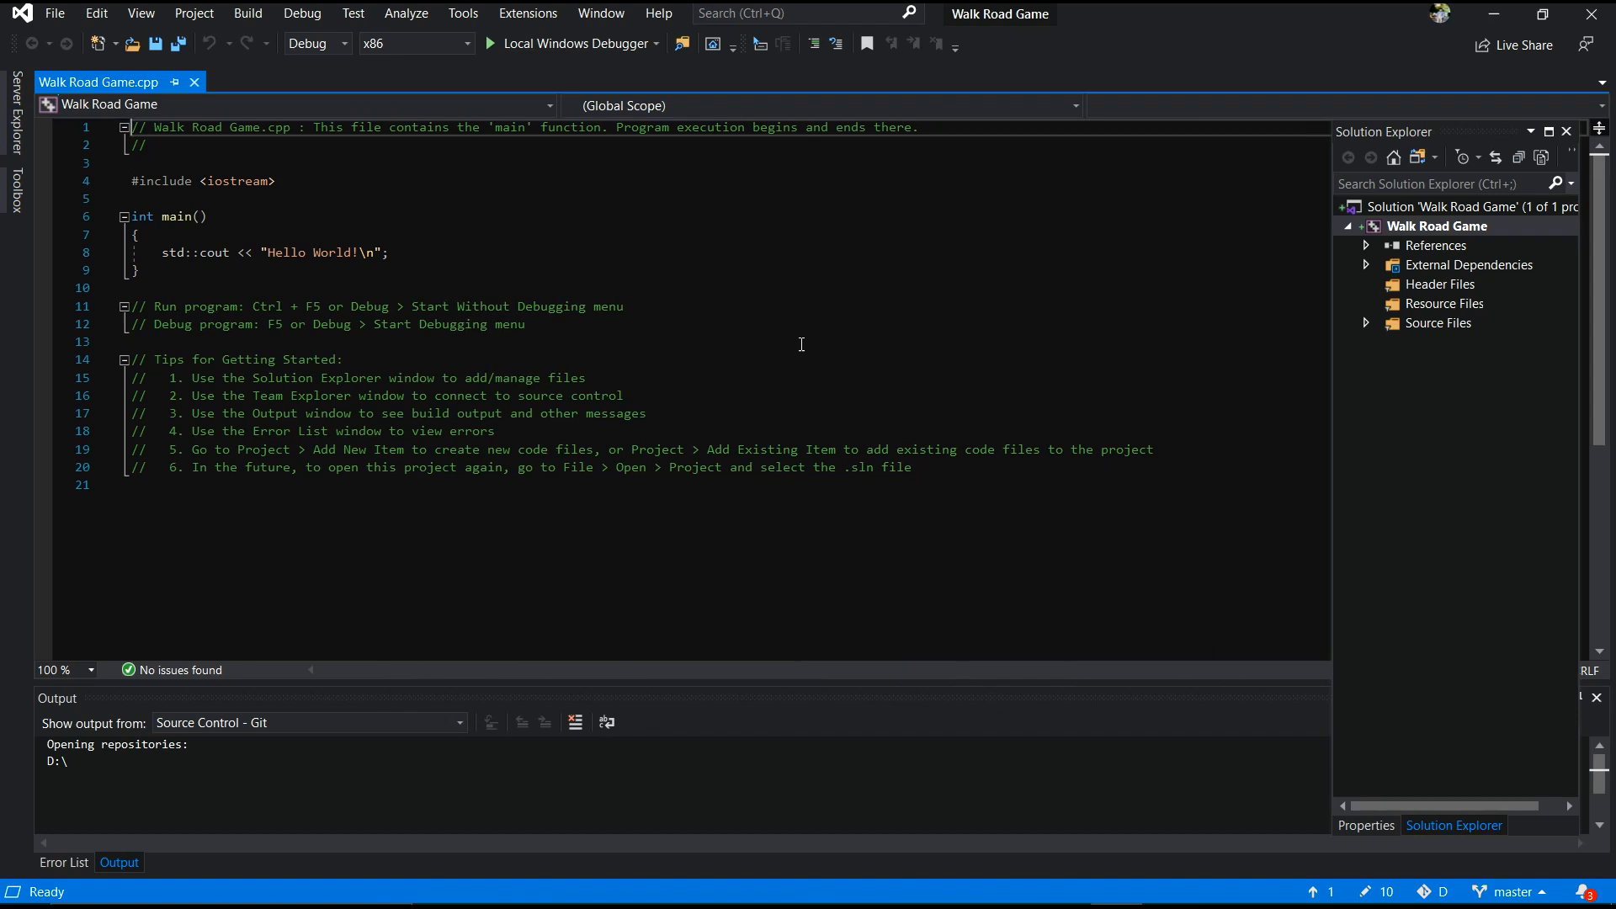
mouse_move(593, 78)
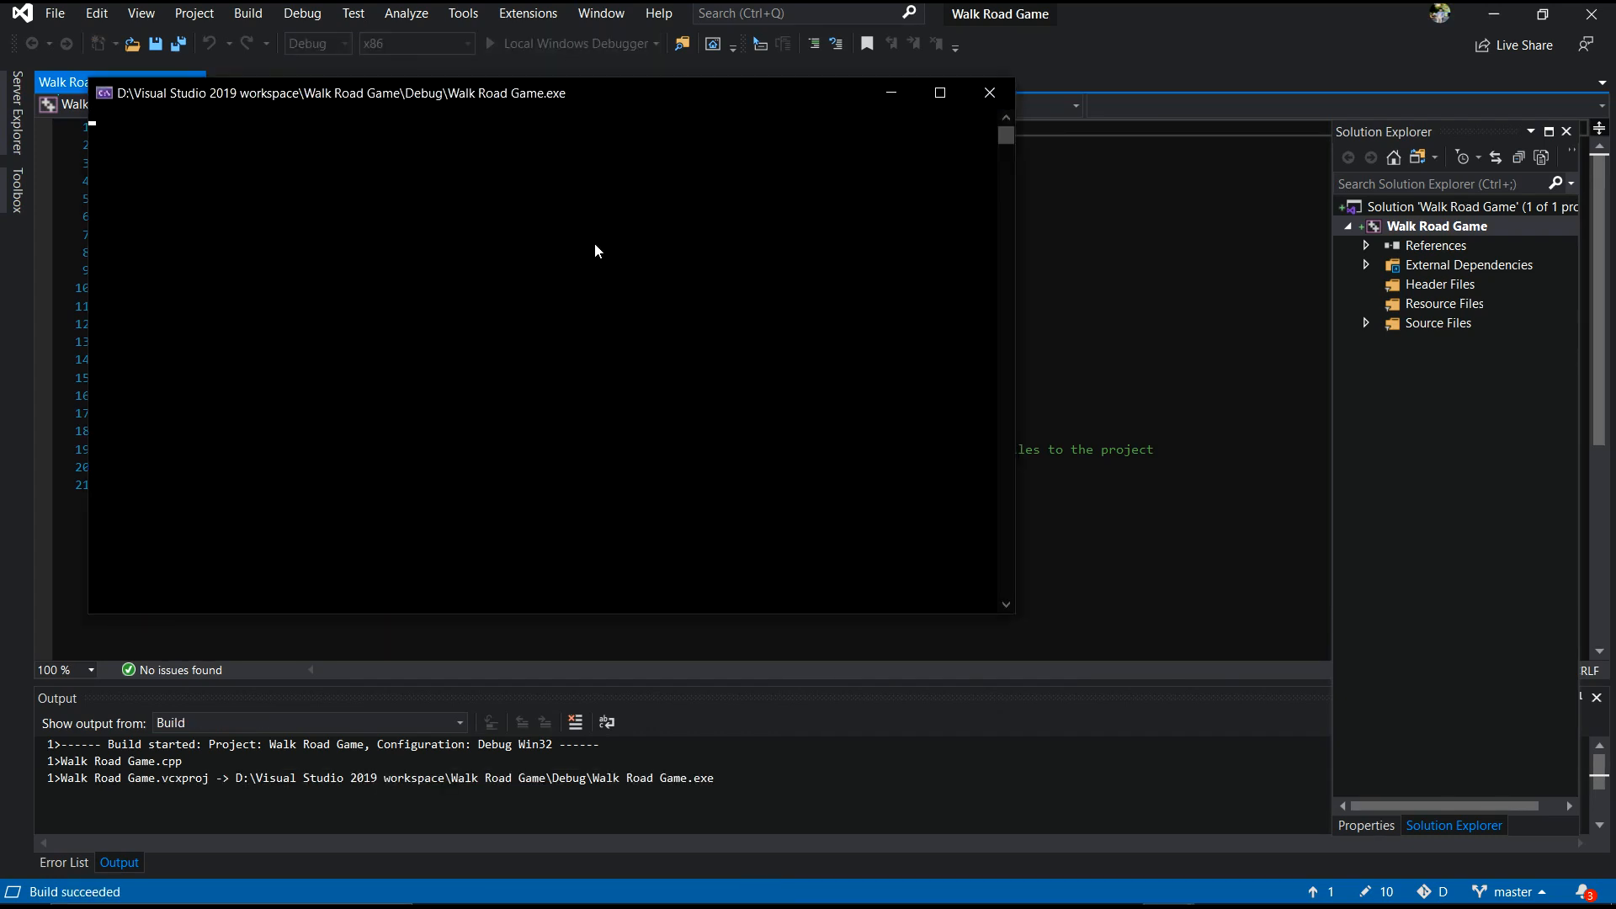
Run the Hello World program and close its console window
left_click(507, 42)
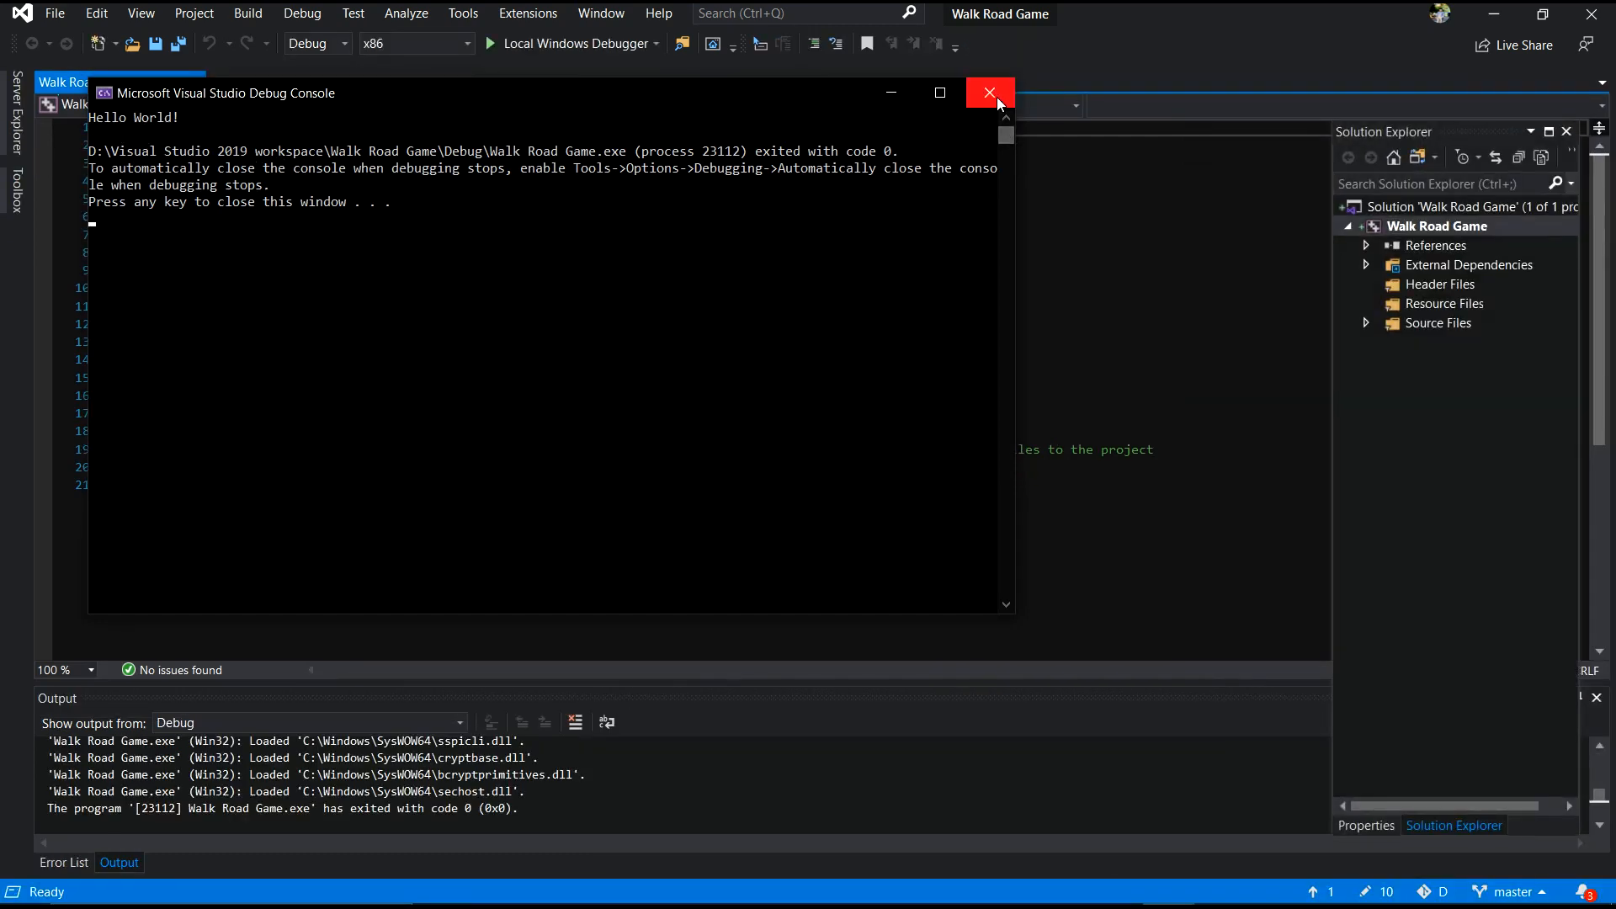
left_click(987, 93)
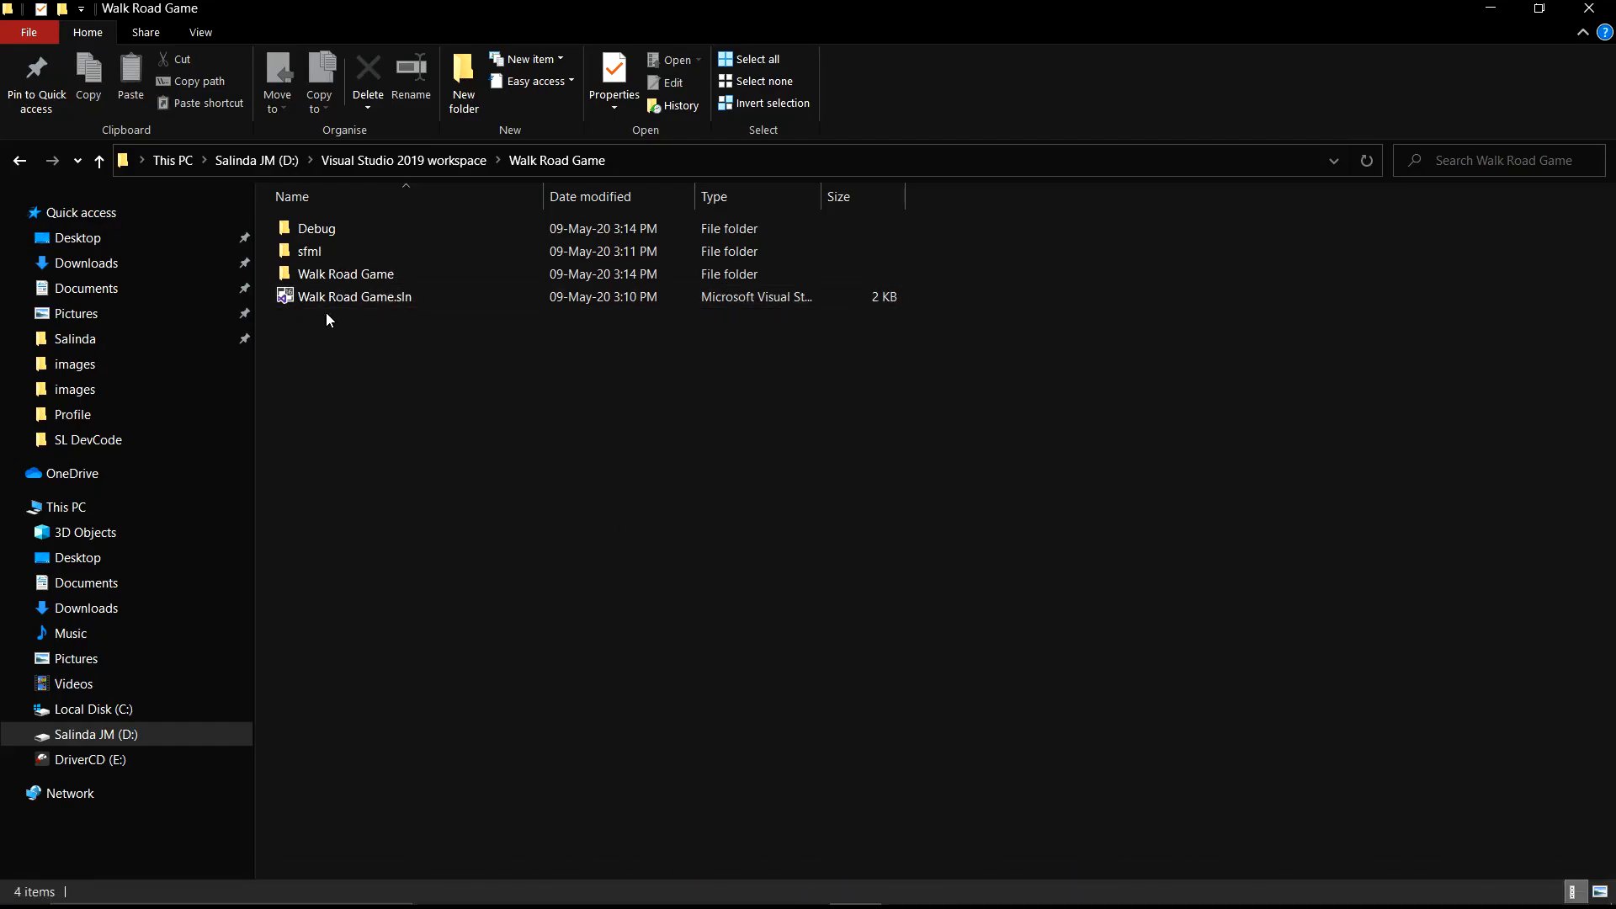
Copy openal32.dll and the SFML -d-2 debug DLLs from sfml\bin into the Debug folder
double_click(309, 250)
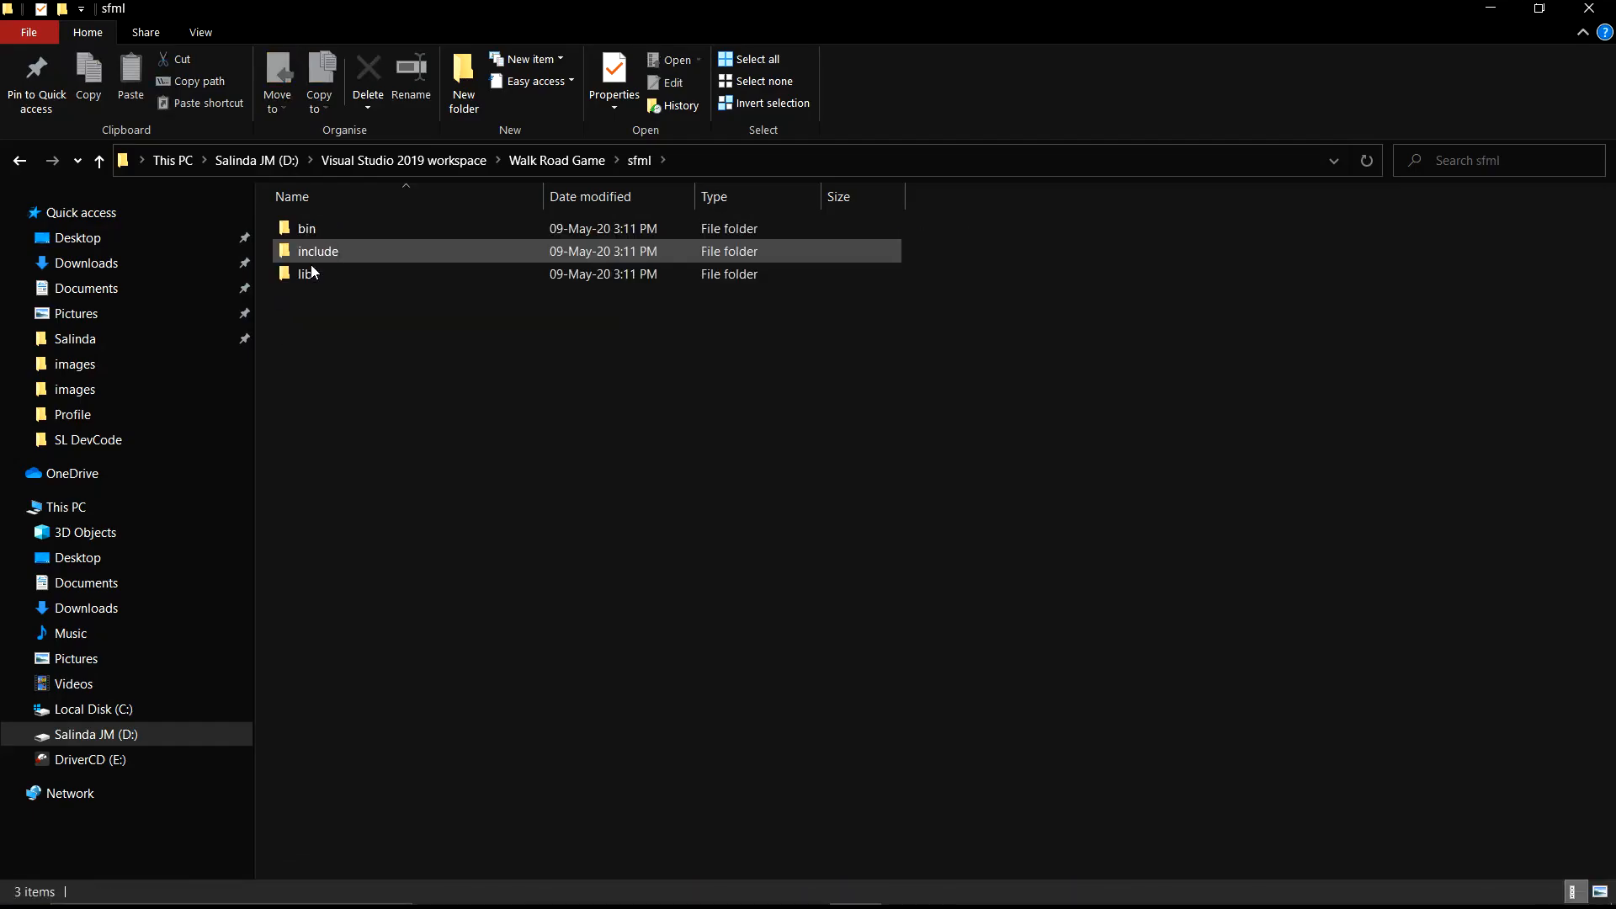
double_click(307, 228)
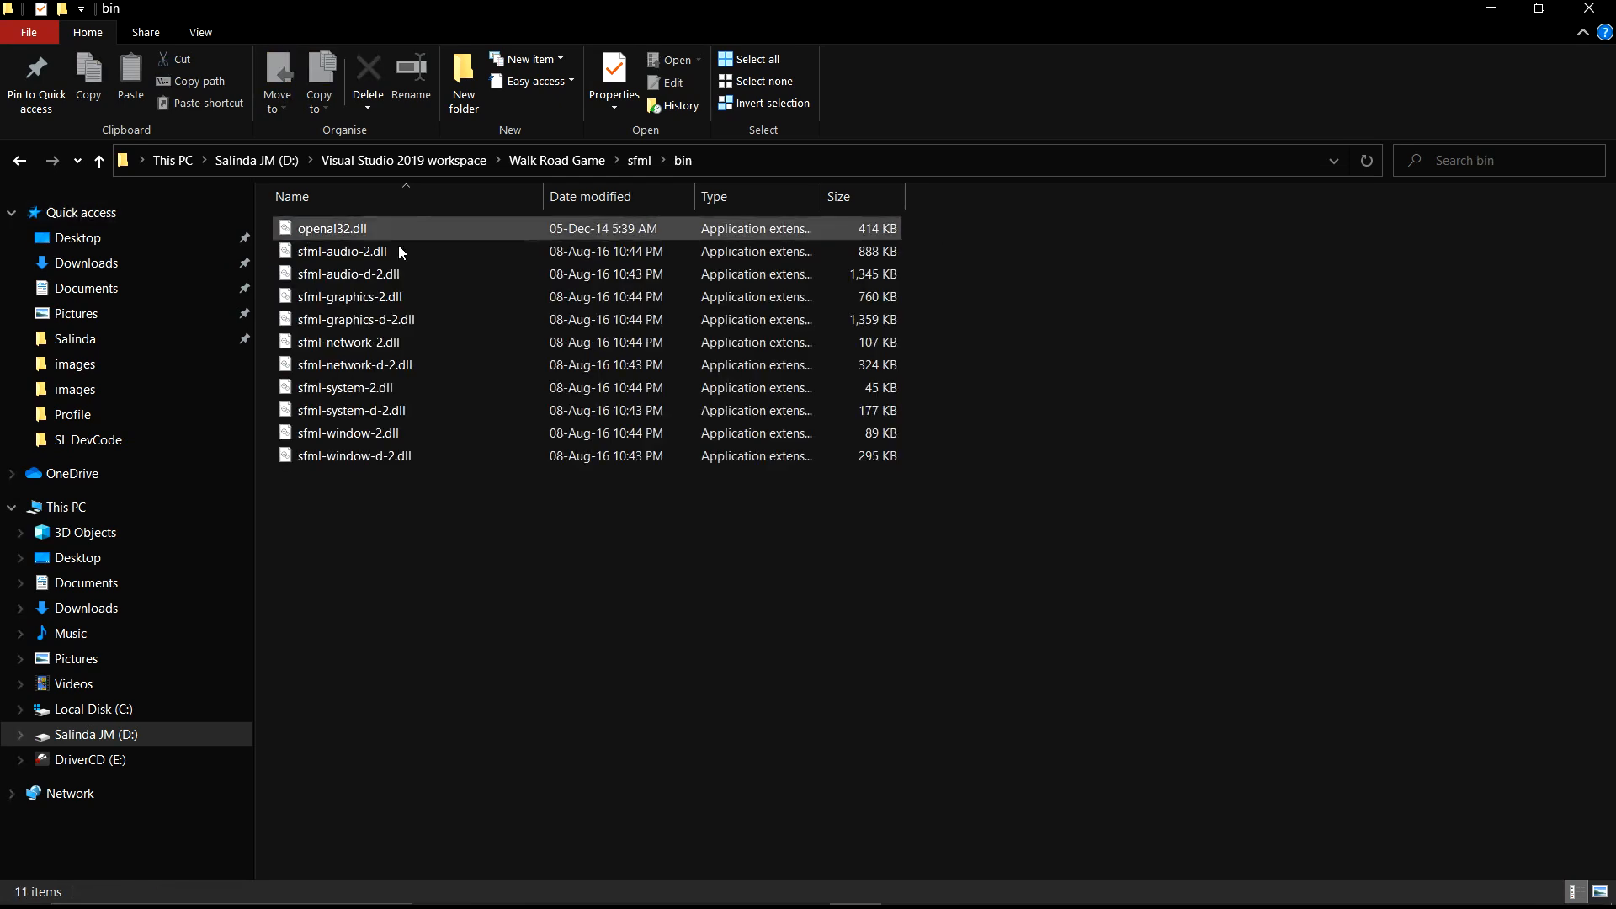
left_click(331, 228)
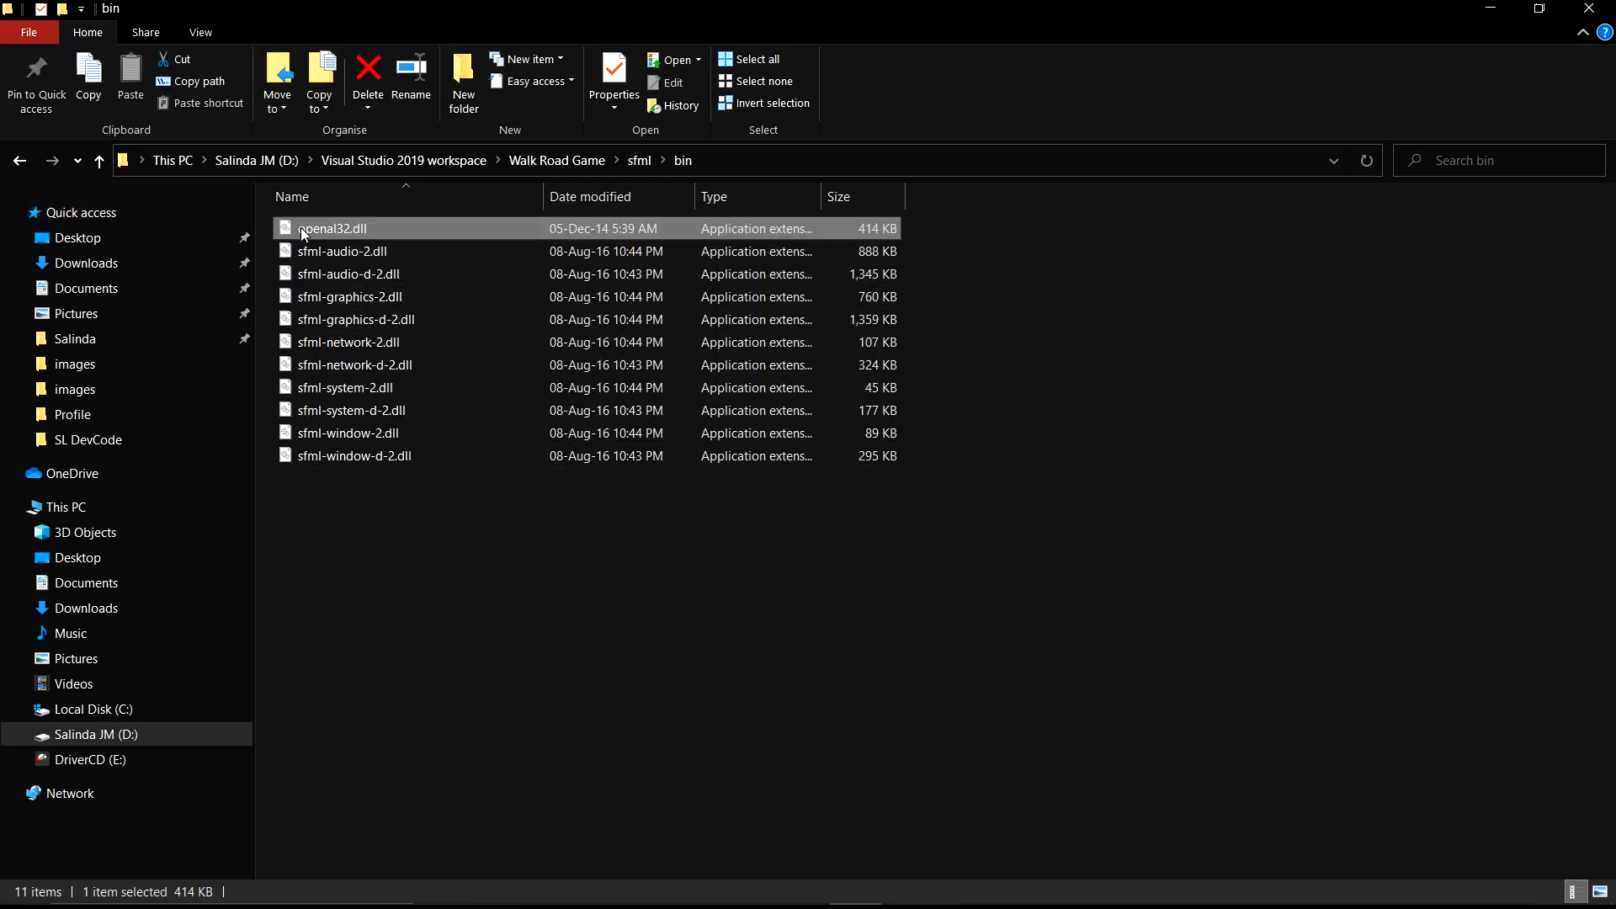
left_click(355, 320)
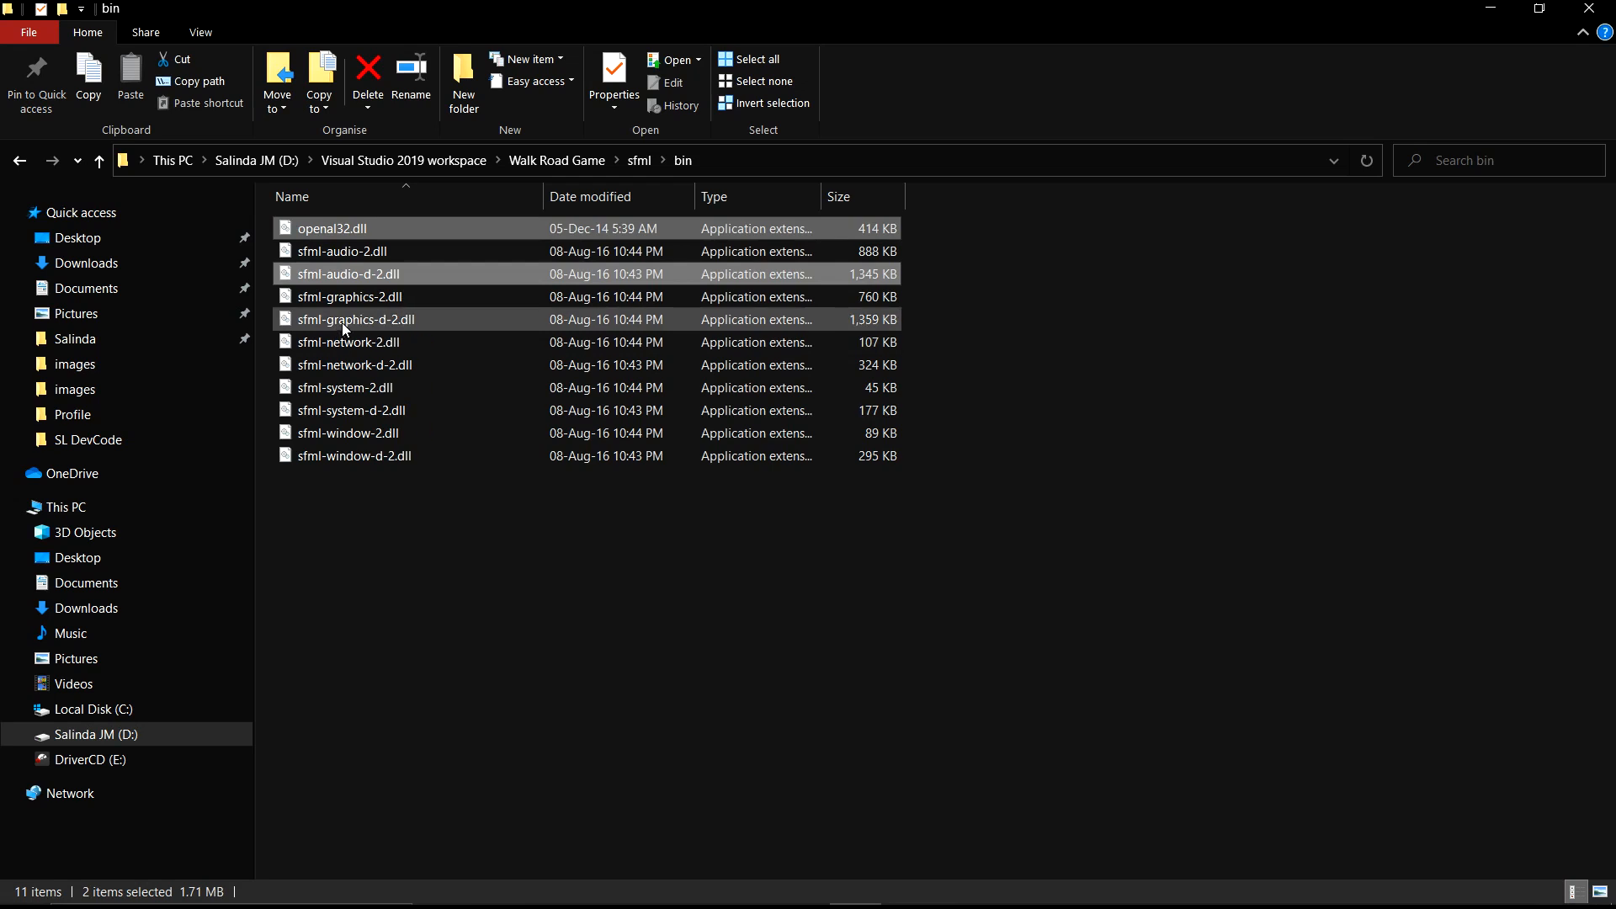
left_click(361, 410)
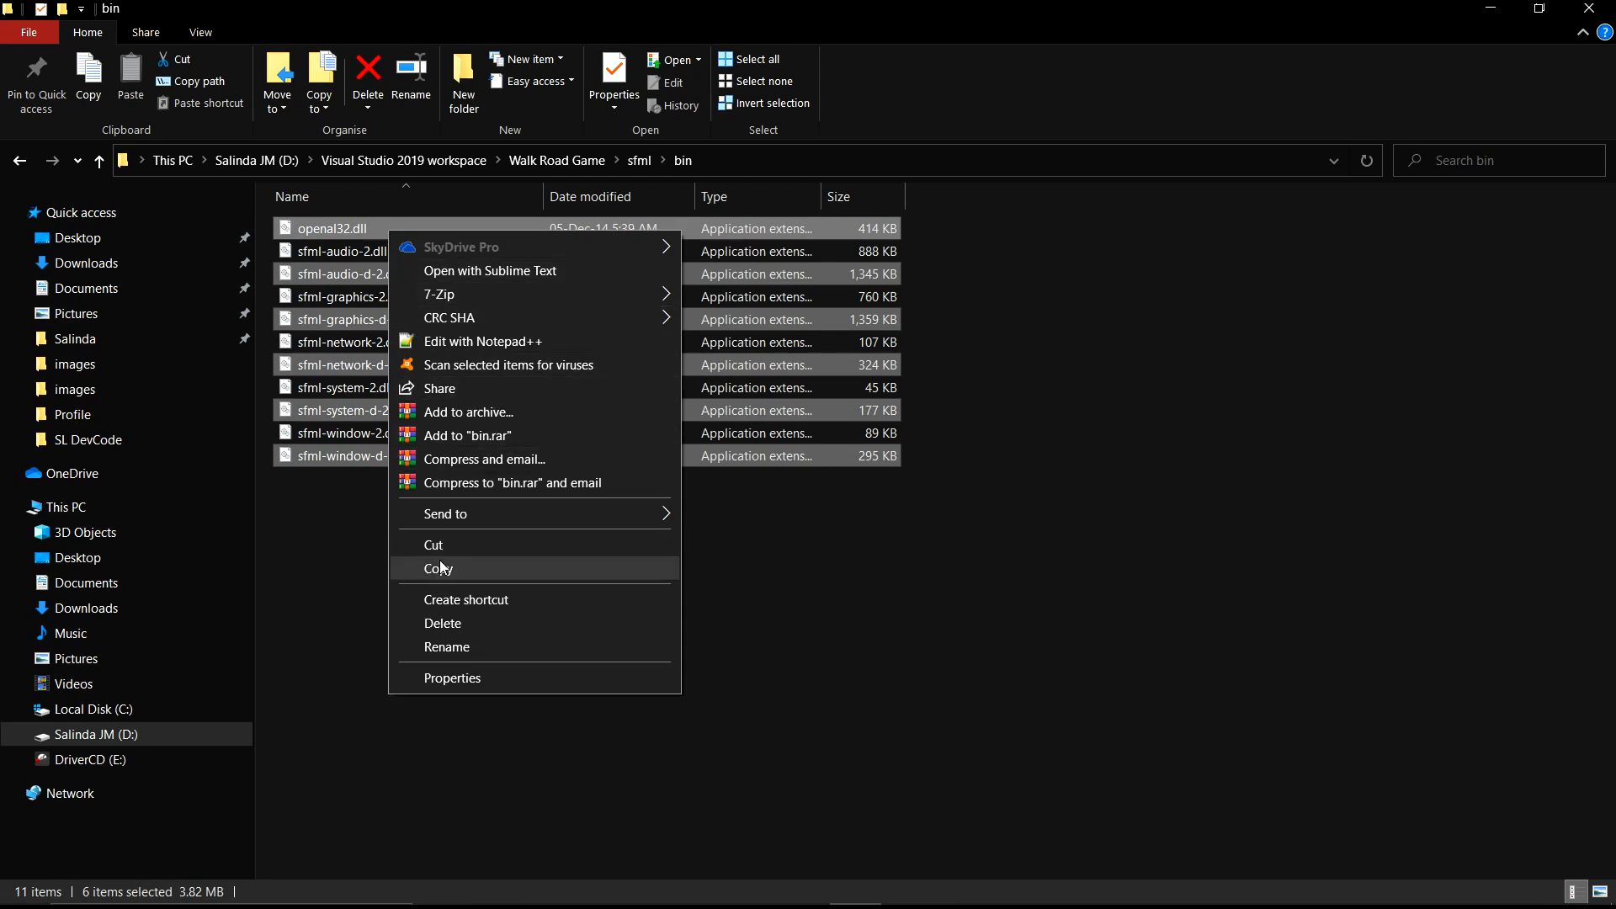
left_click(437, 568)
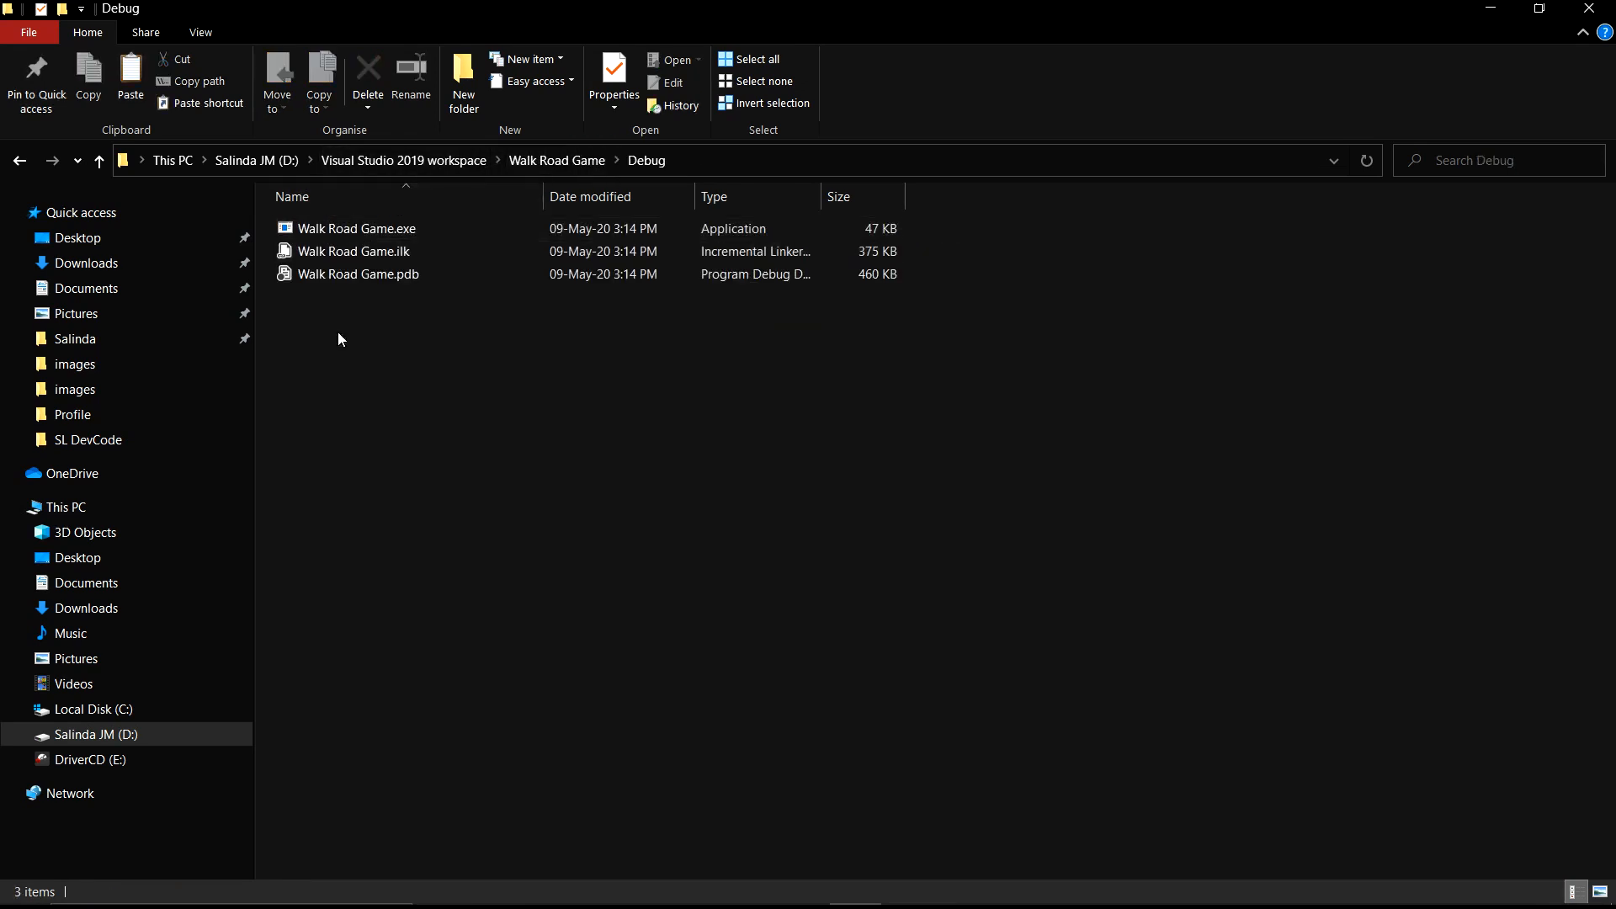
right_click(340, 339)
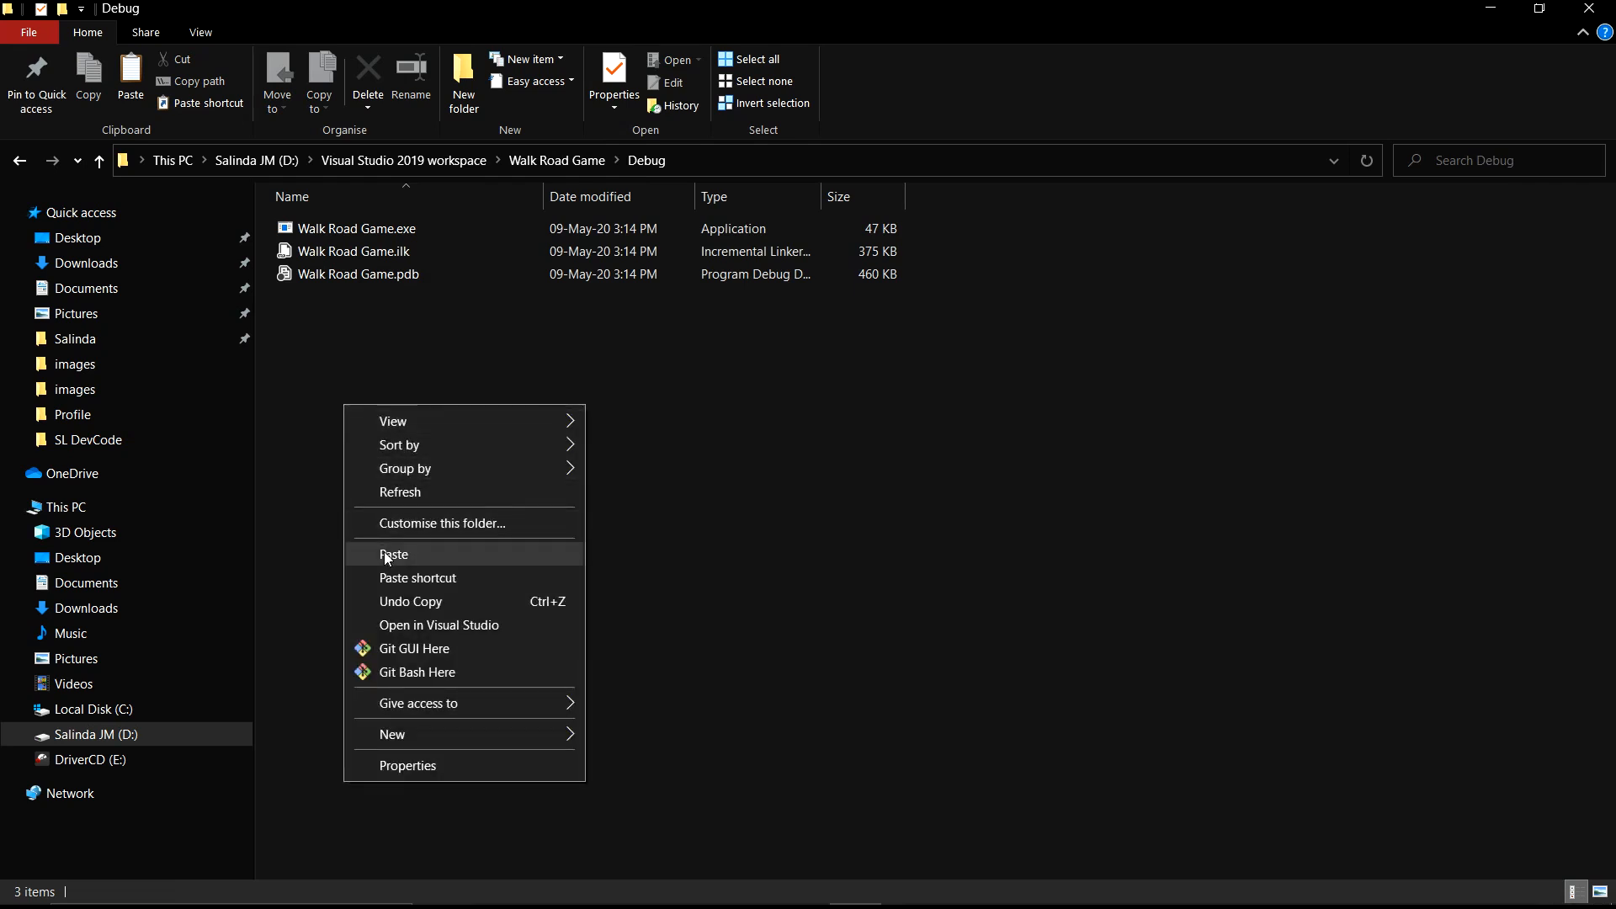
left_click(394, 555)
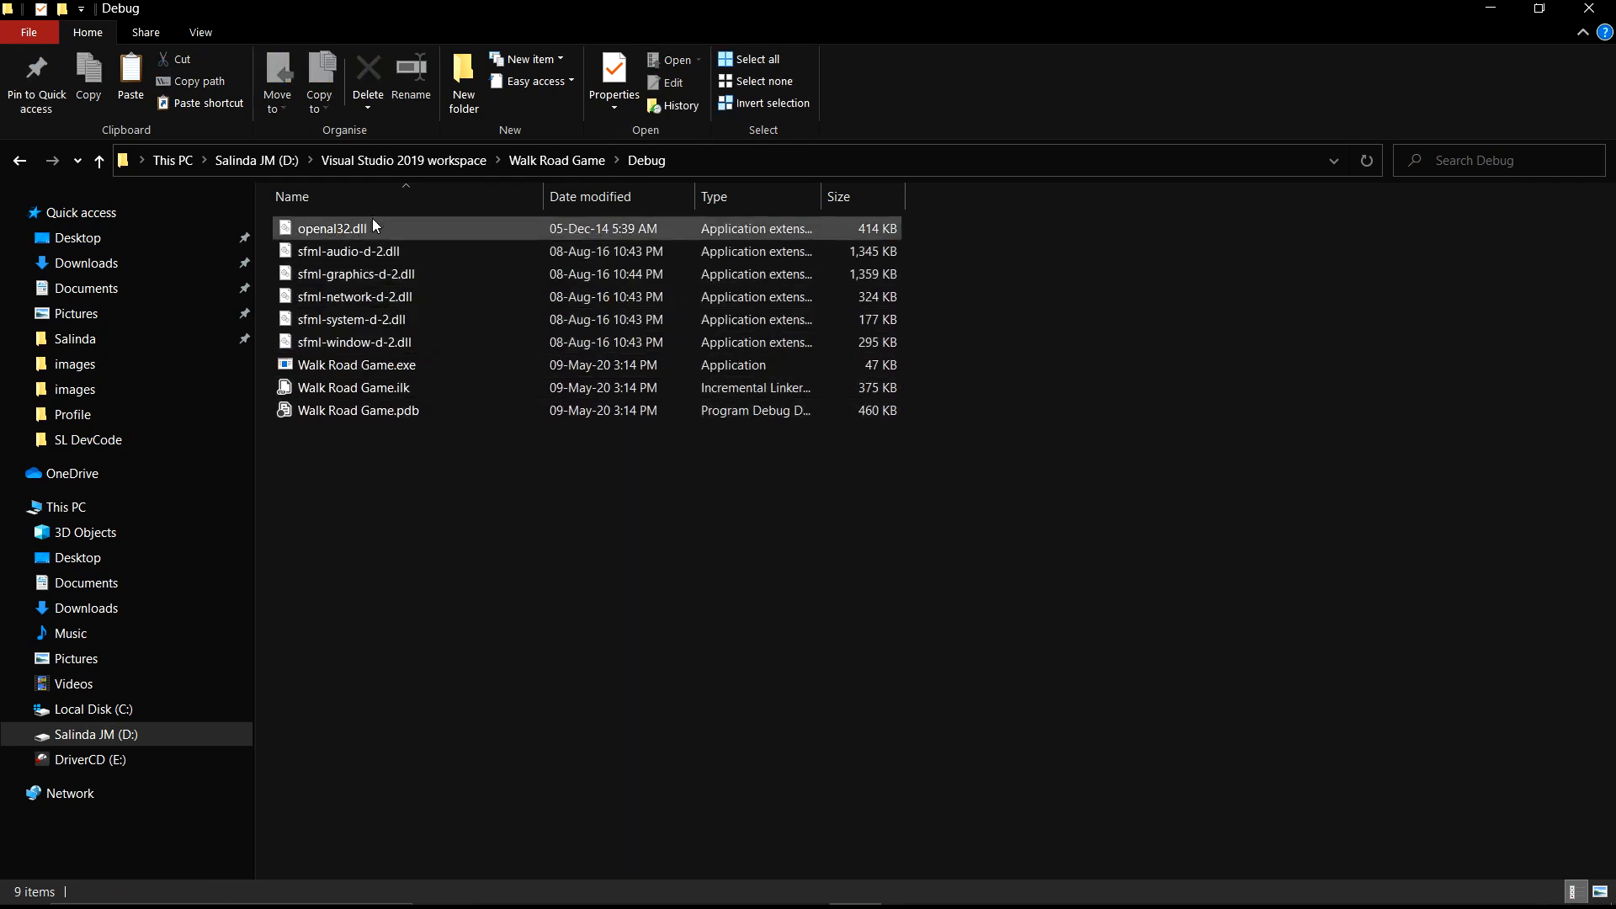
left_click(490, 496)
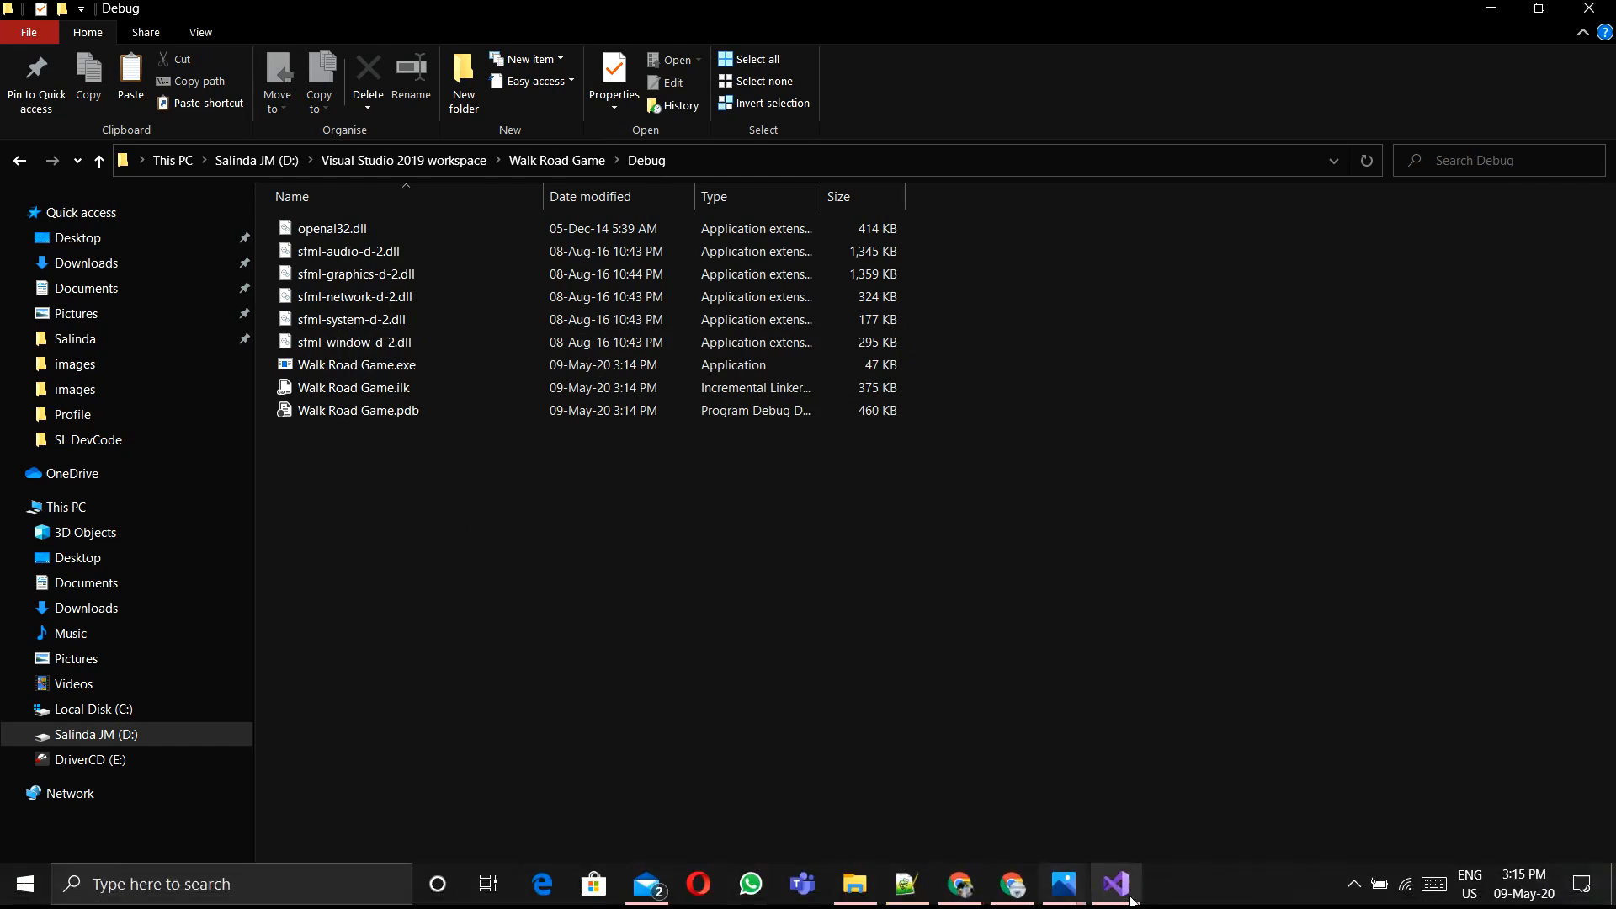
Delete the template comments and Hello World line from Walk Road Game.cpp
left_click(1115, 884)
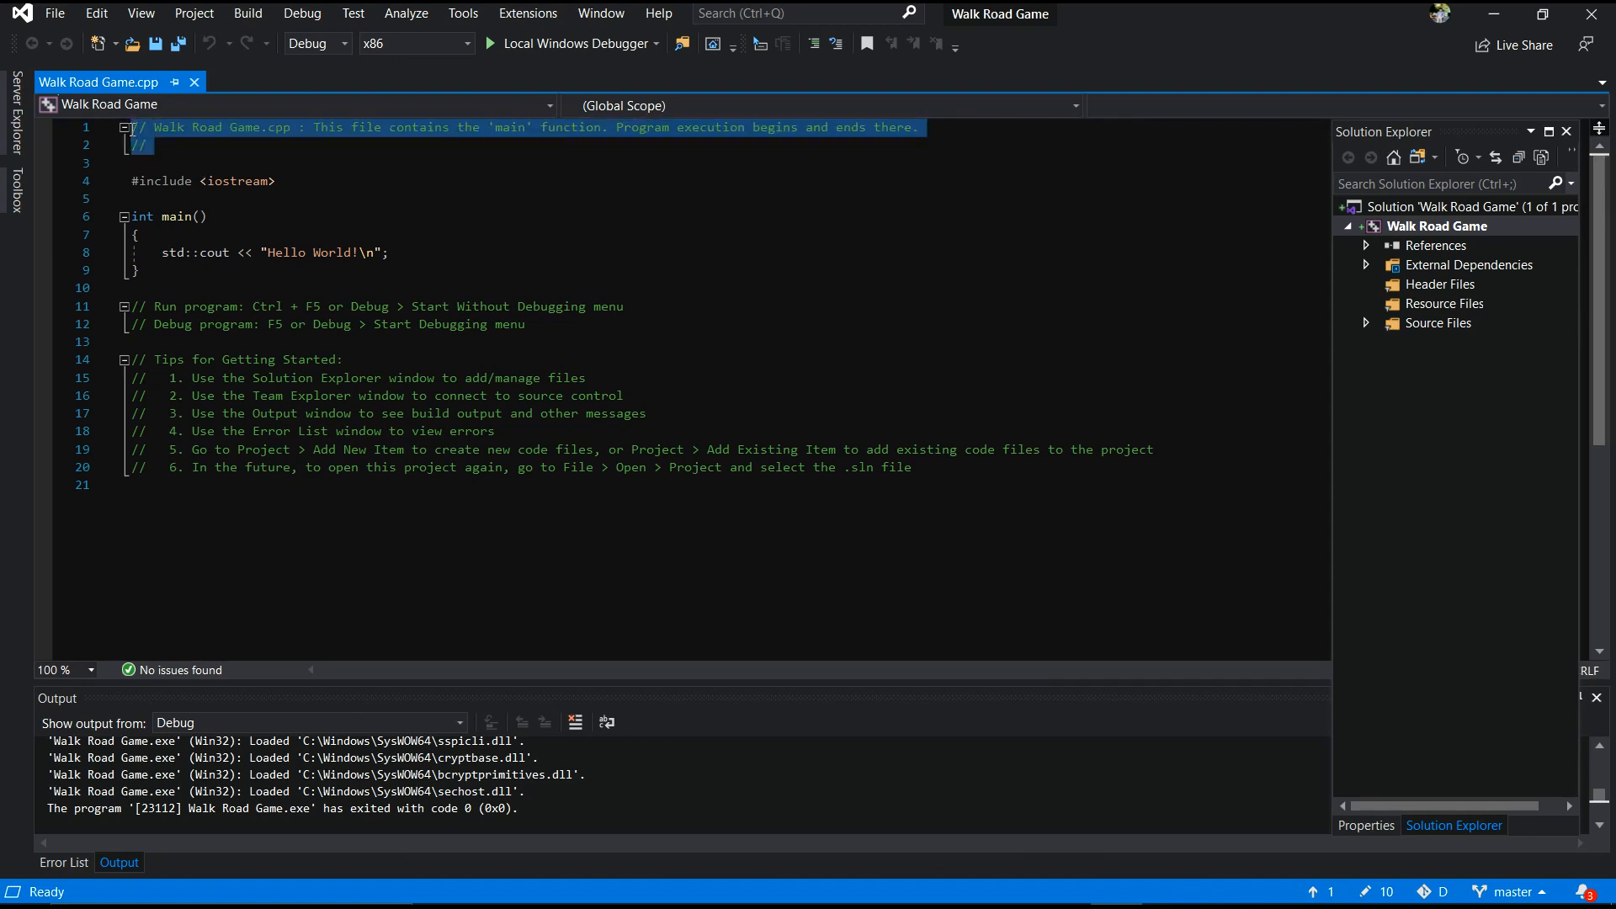
key("Delete")
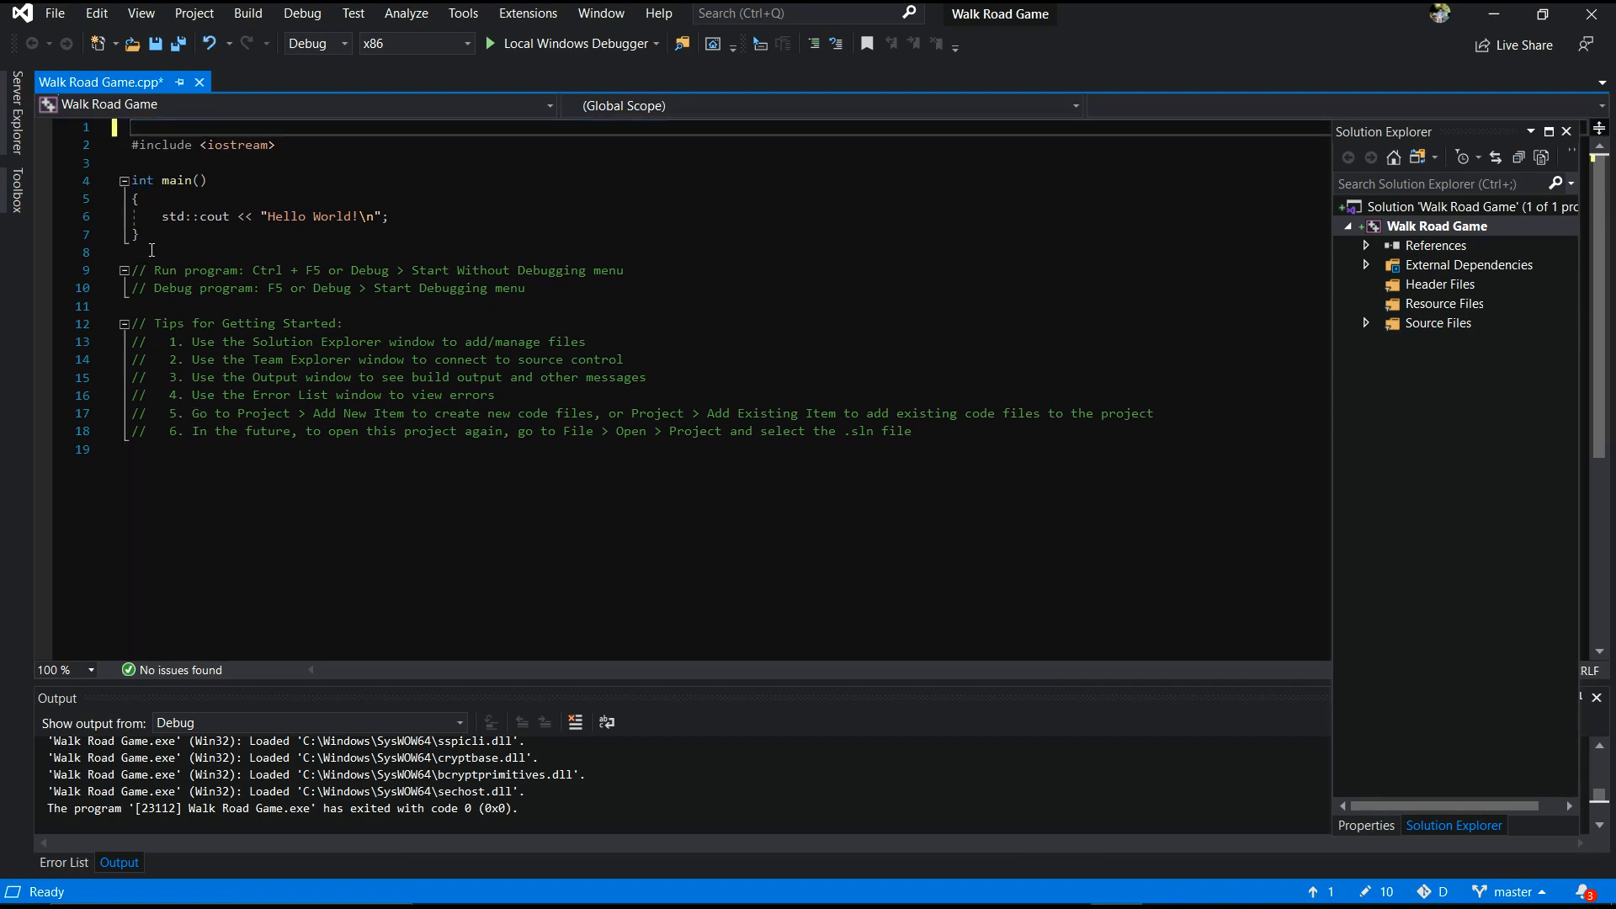
triple_click(257, 217)
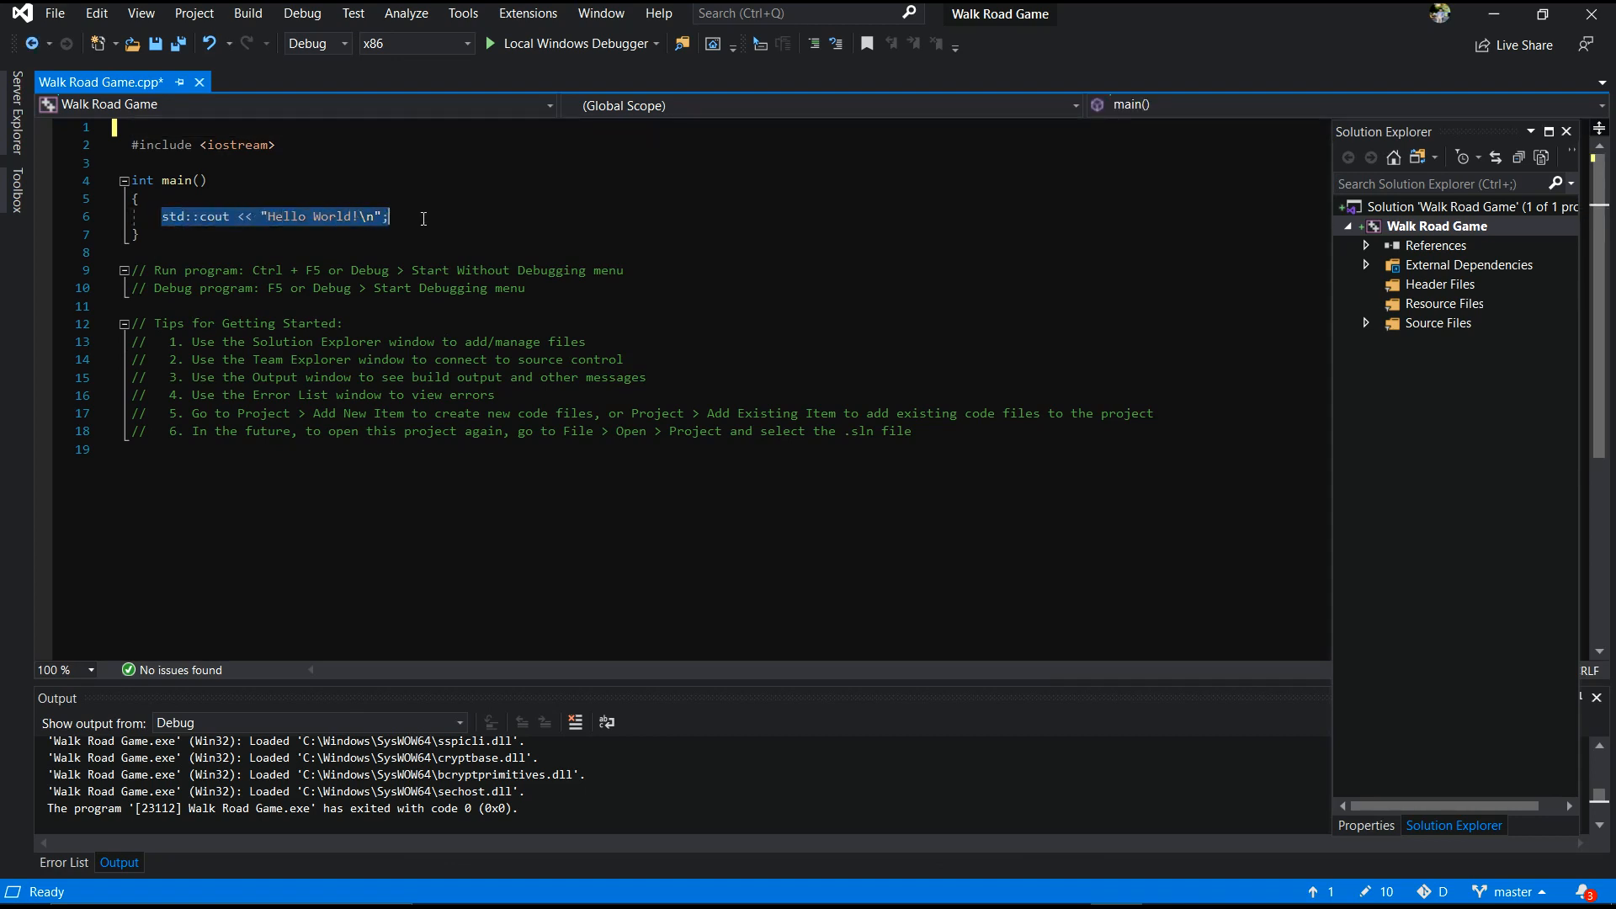
key("Delete")
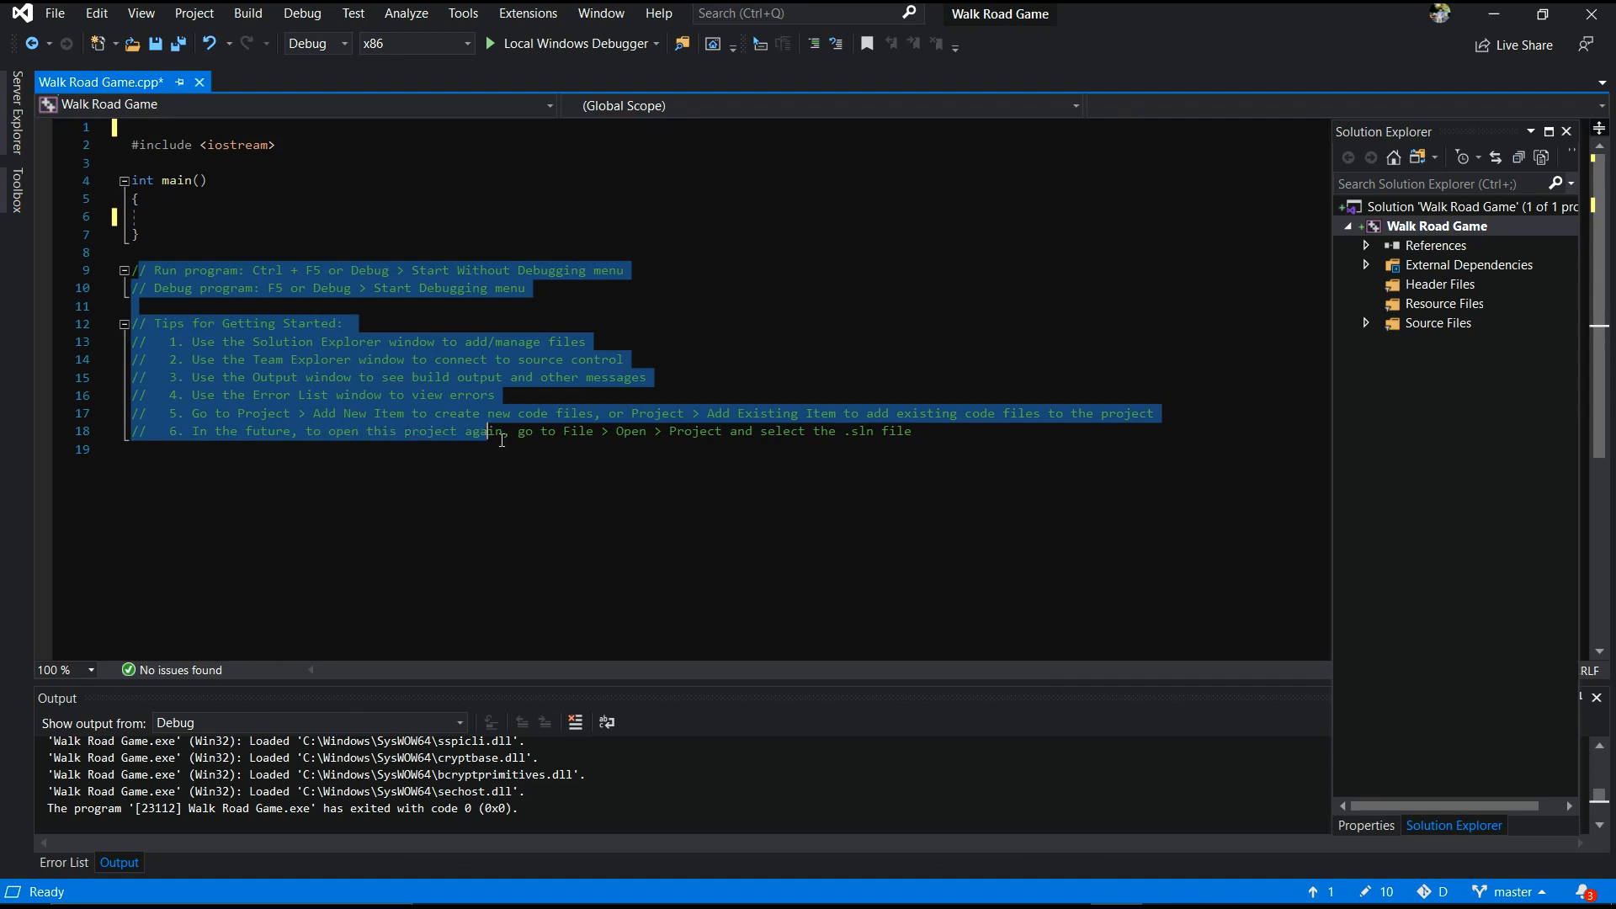
key("Delete")
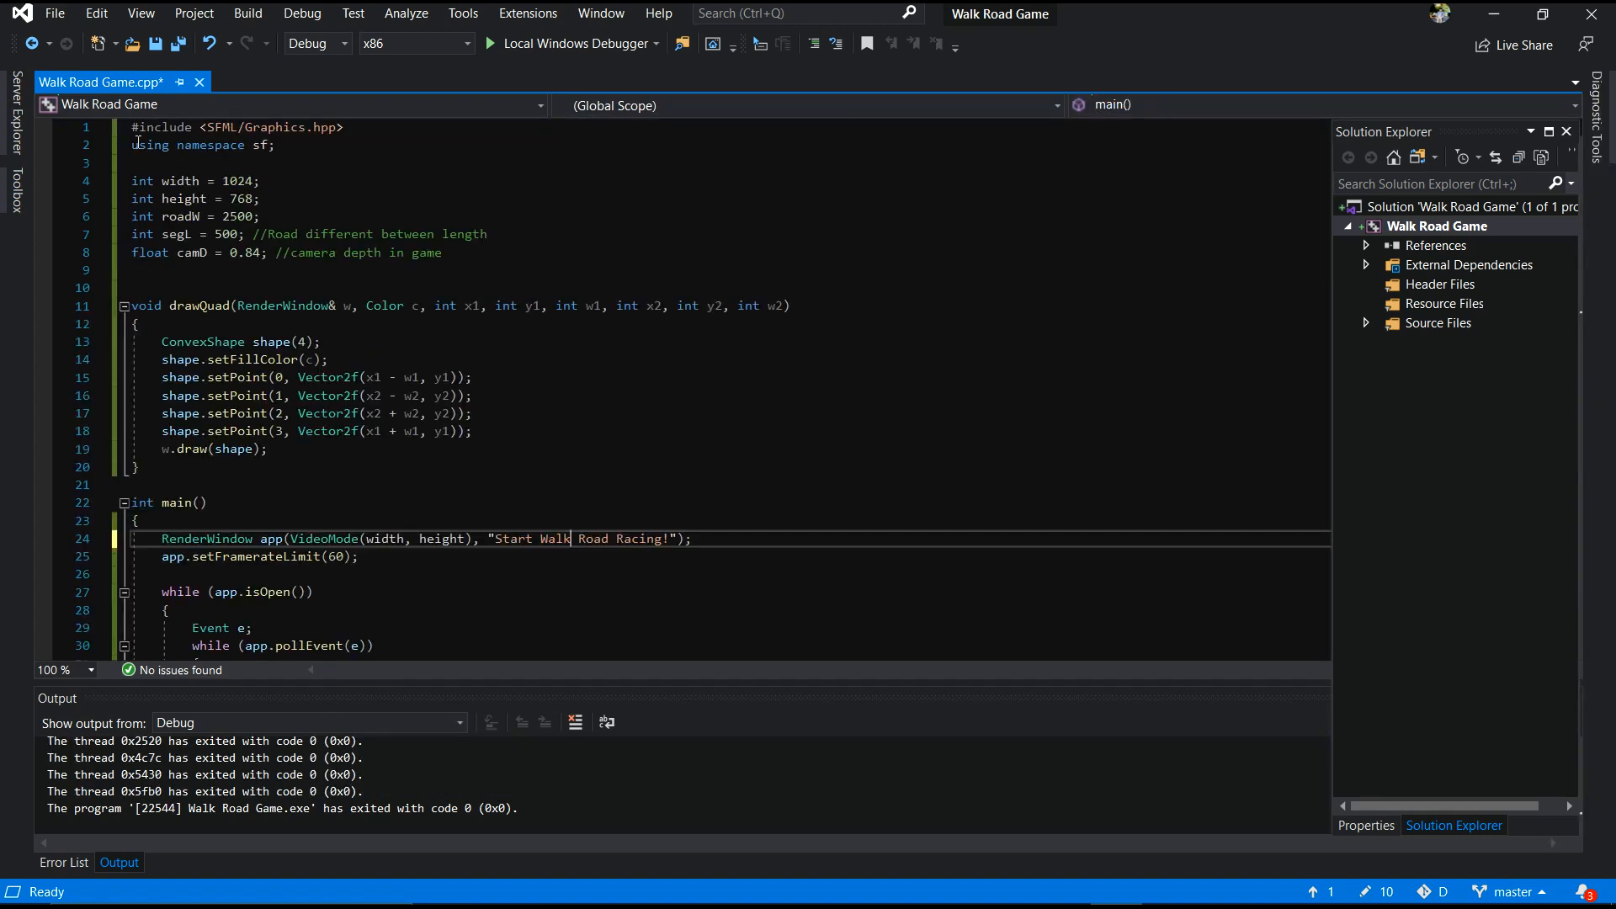
left_click_drag(132, 127, 132, 269)
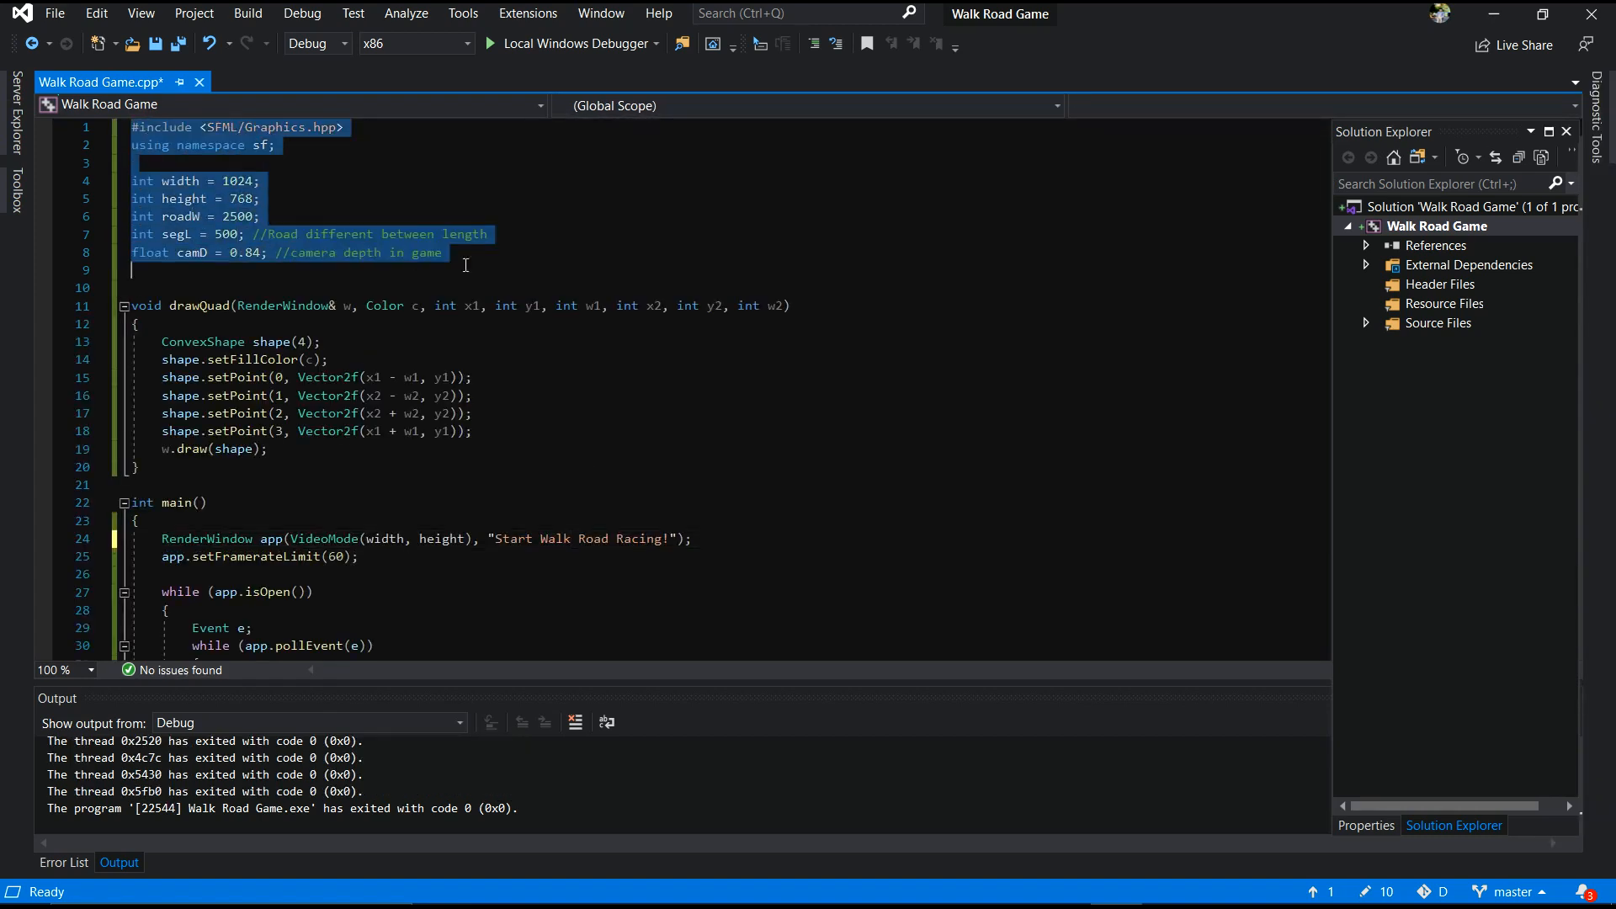
scroll("down", 3)
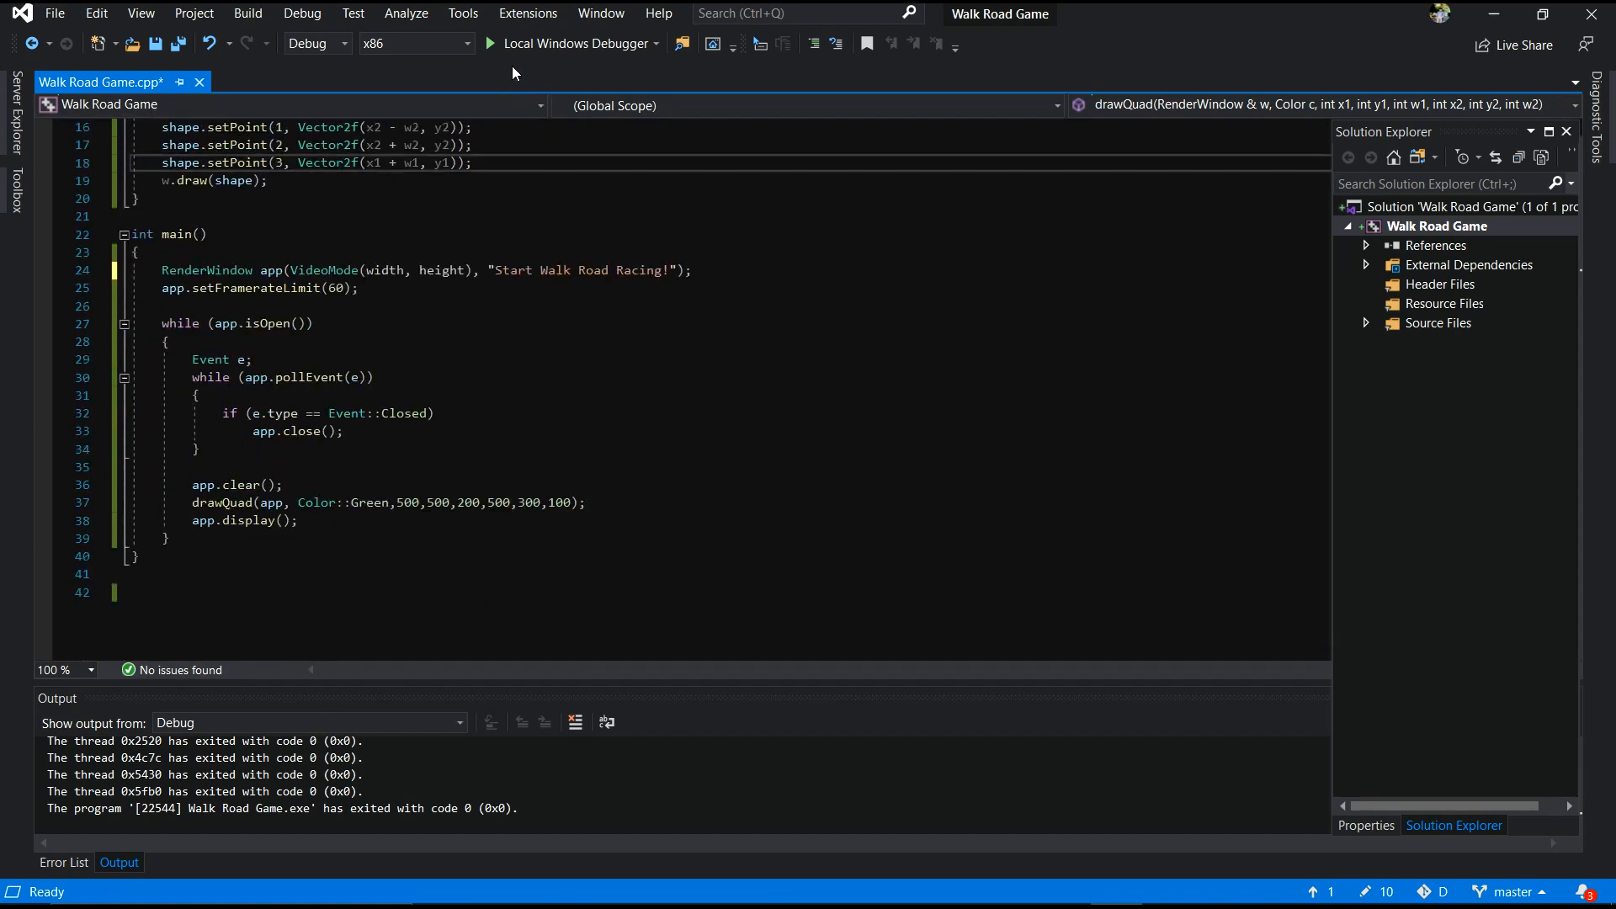
Run the game with Local Windows Debugger, view the green trapezoid, then close it
left_click(573, 43)
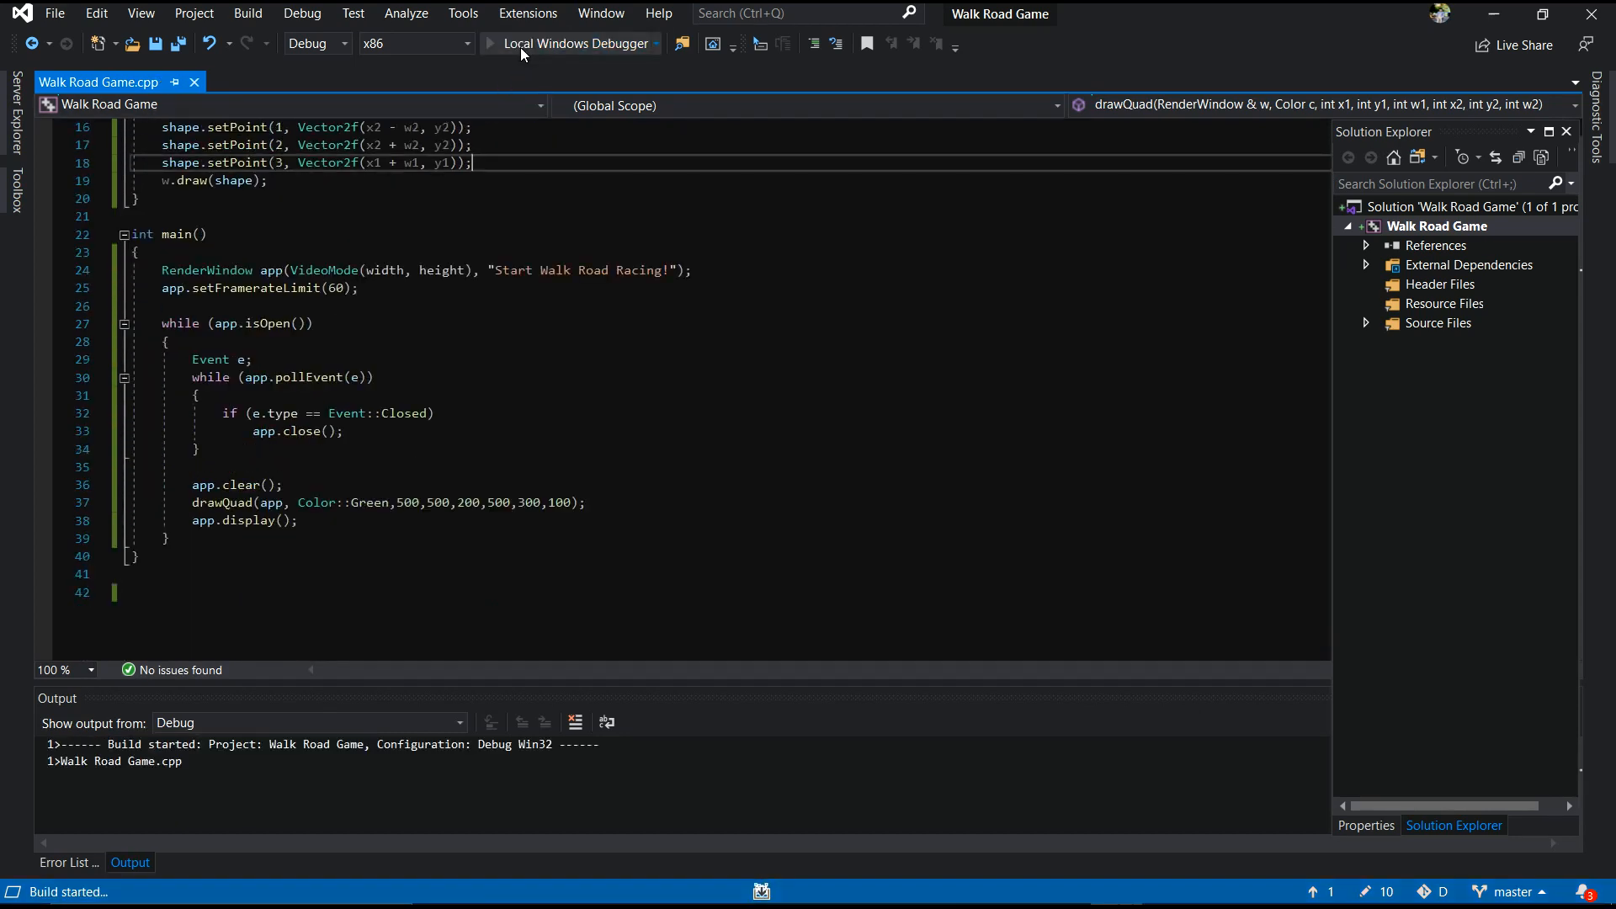
left_click(577, 43)
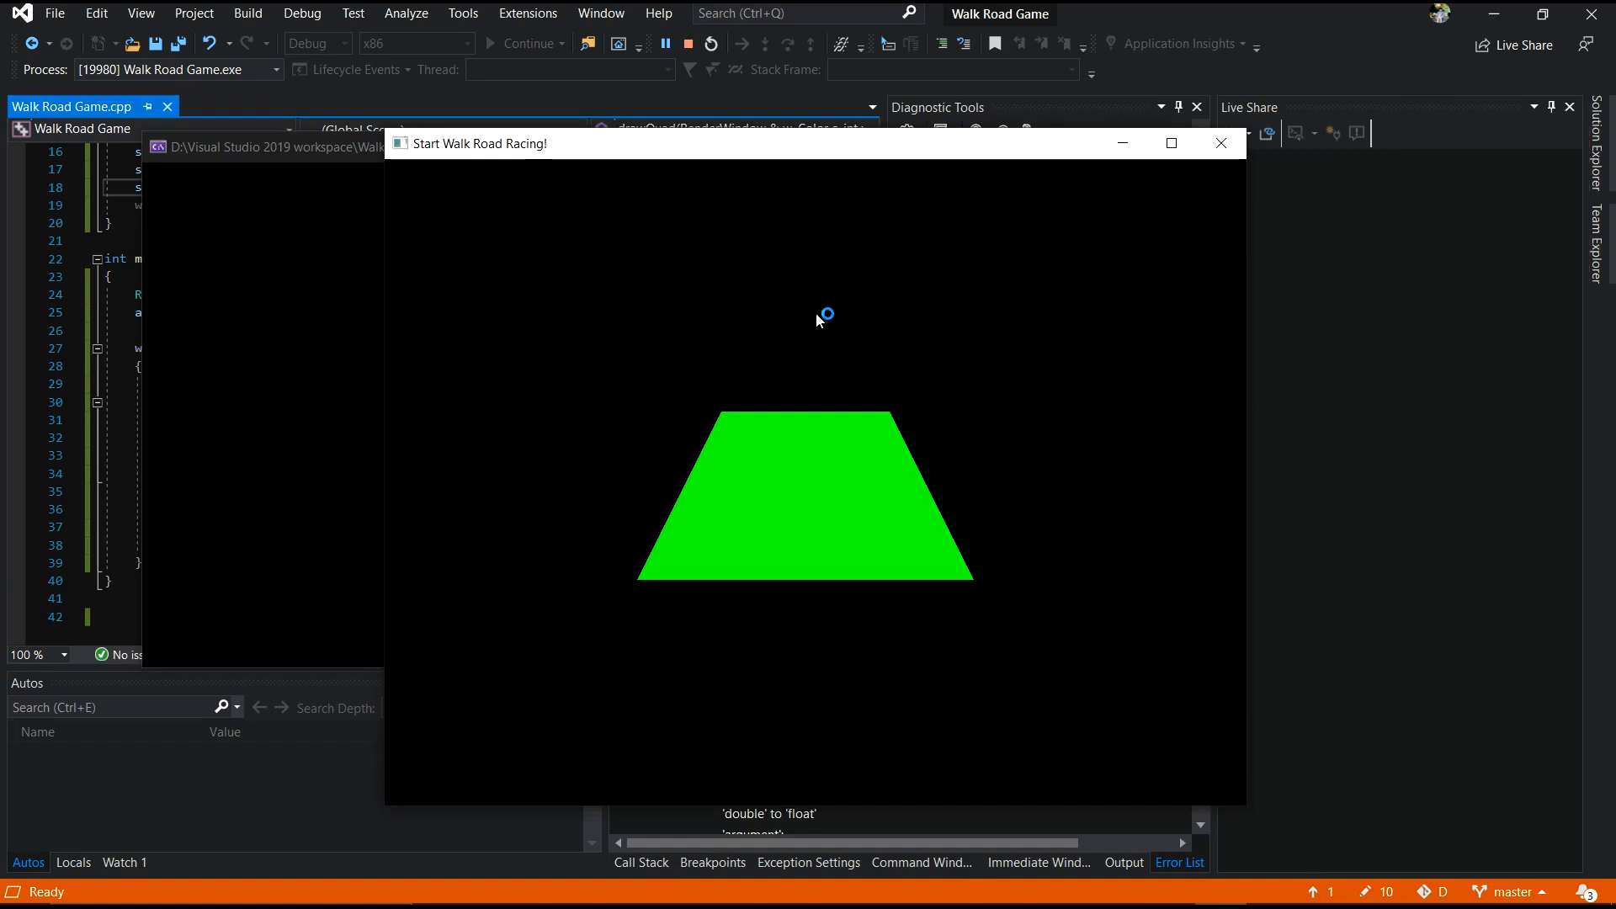
mouse_move(601, 156)
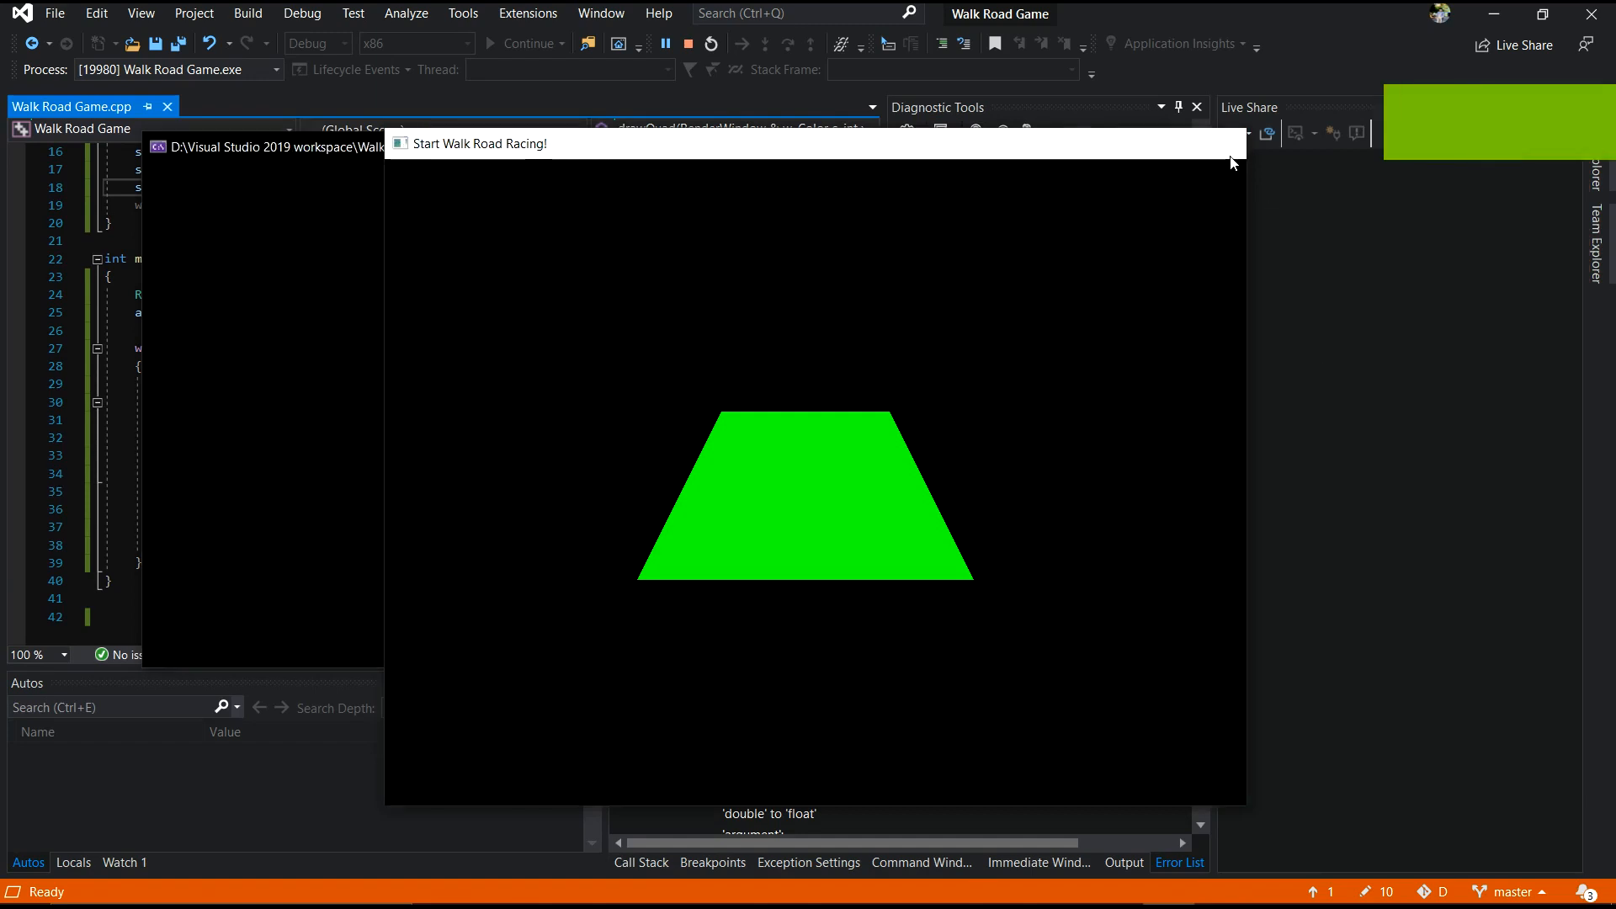
left_click(688, 43)
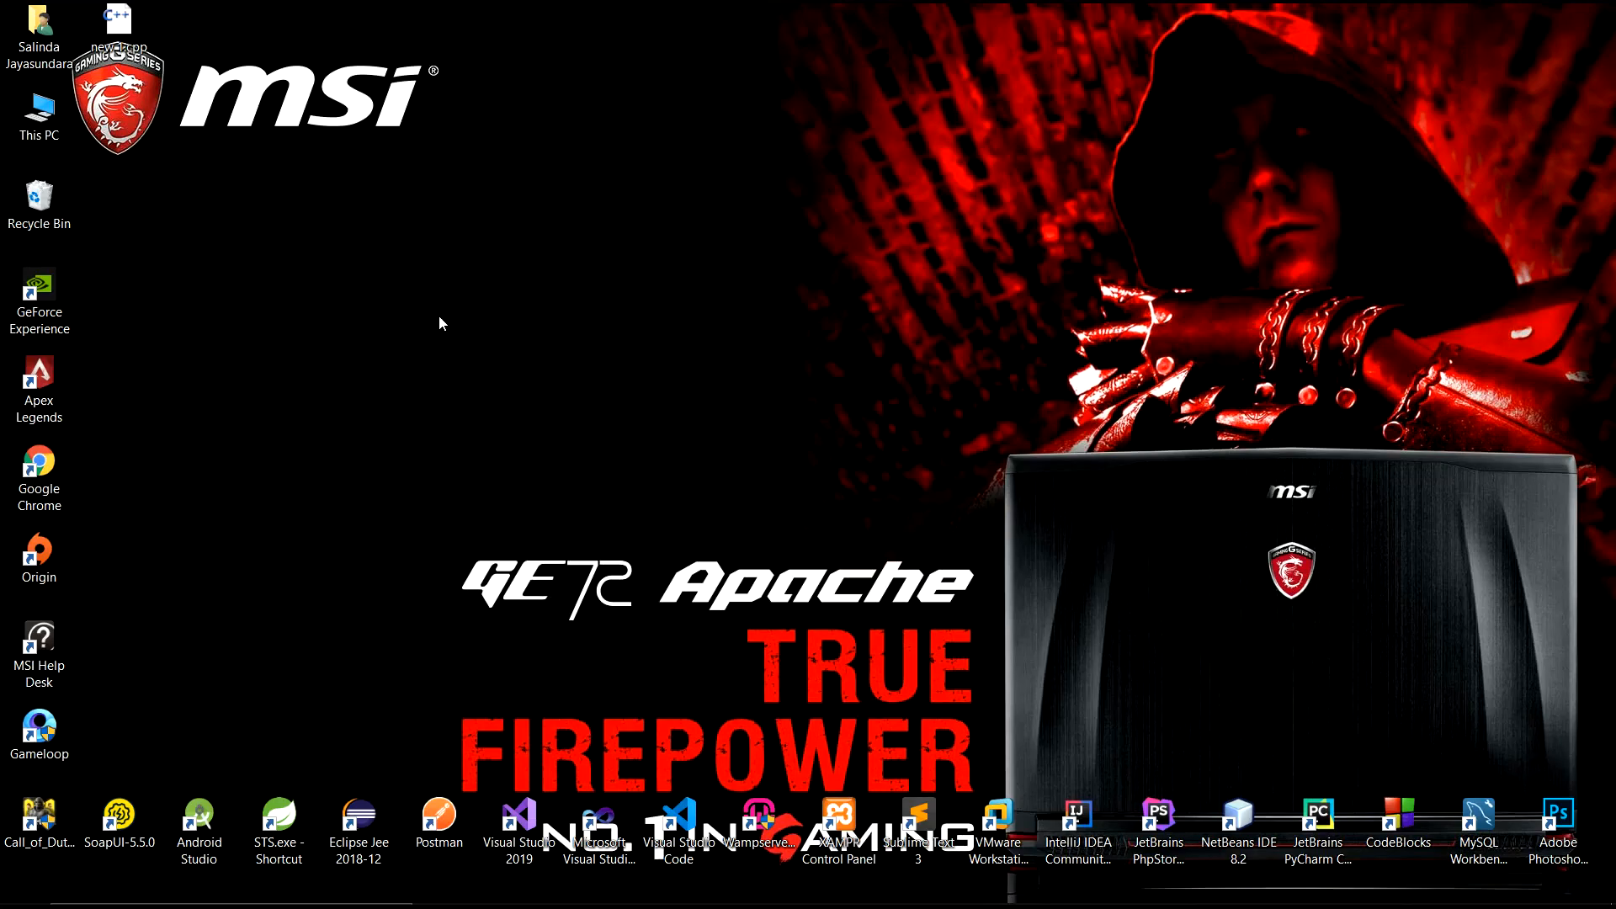
Browse D: > Visual Studio 2019 > Walk Road Game, then close the images folder window
double_click(38, 109)
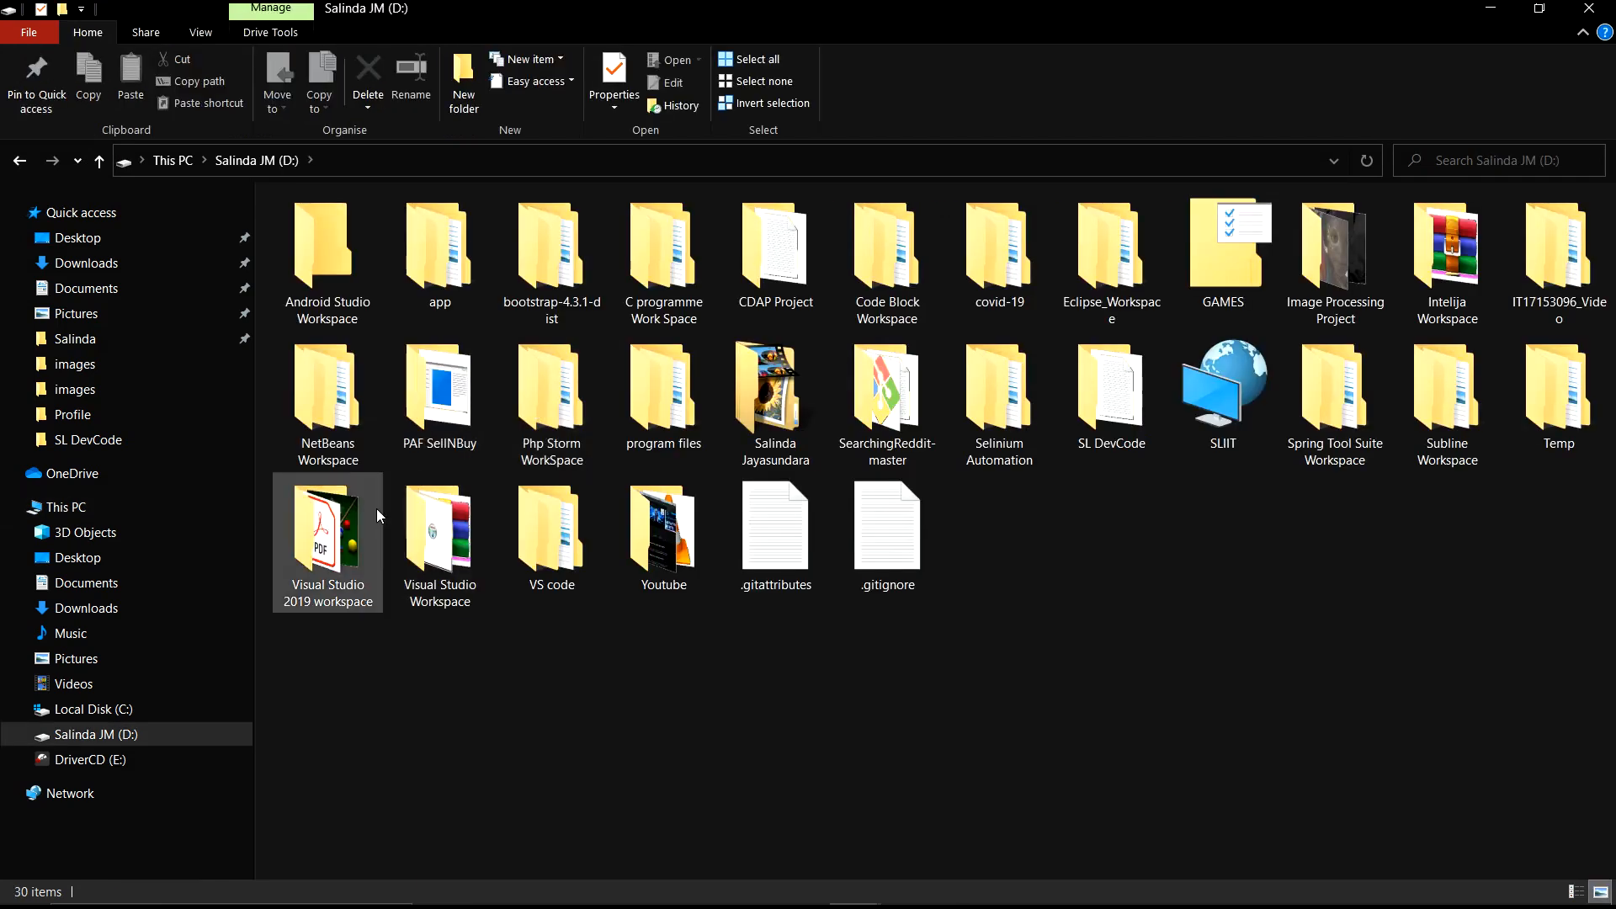
double_click(326, 526)
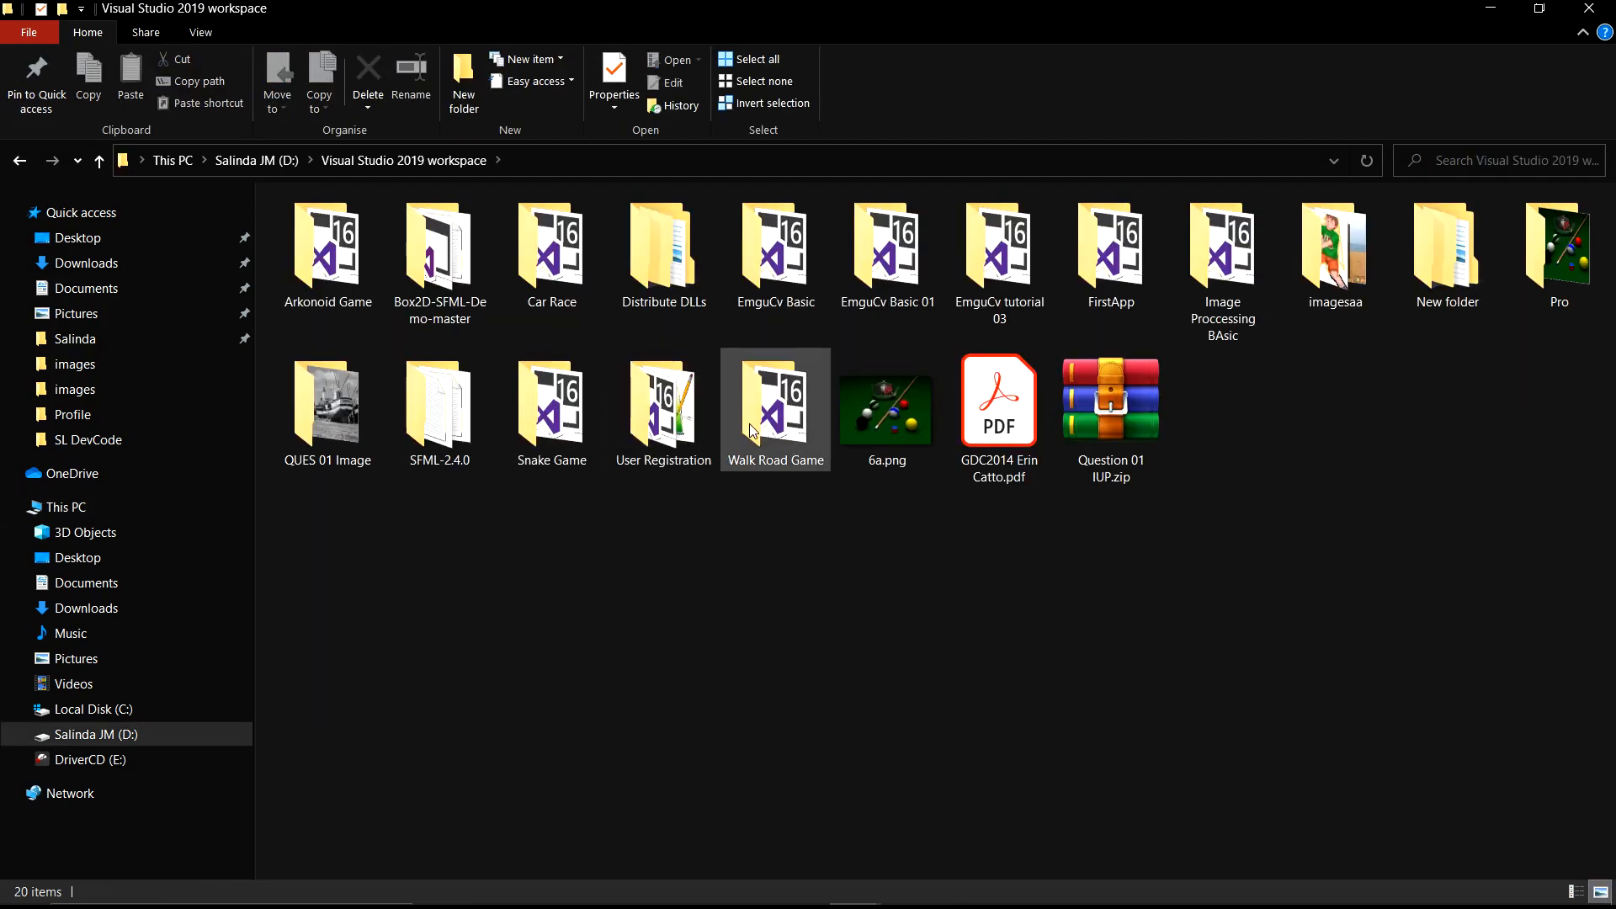
double_click(775, 402)
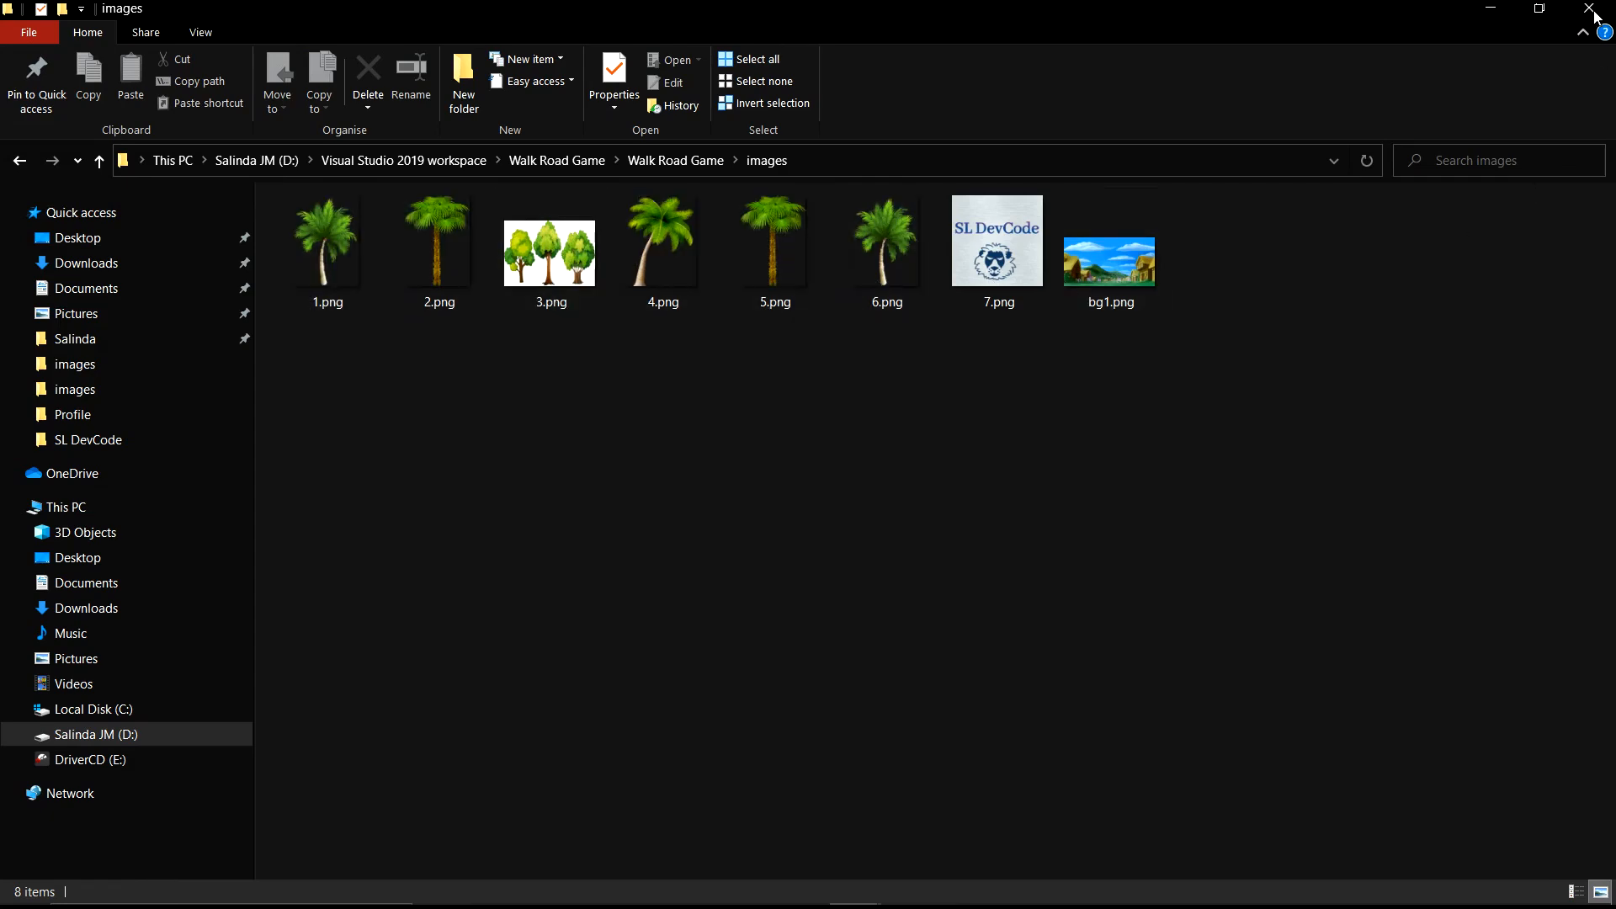
left_click(1596, 11)
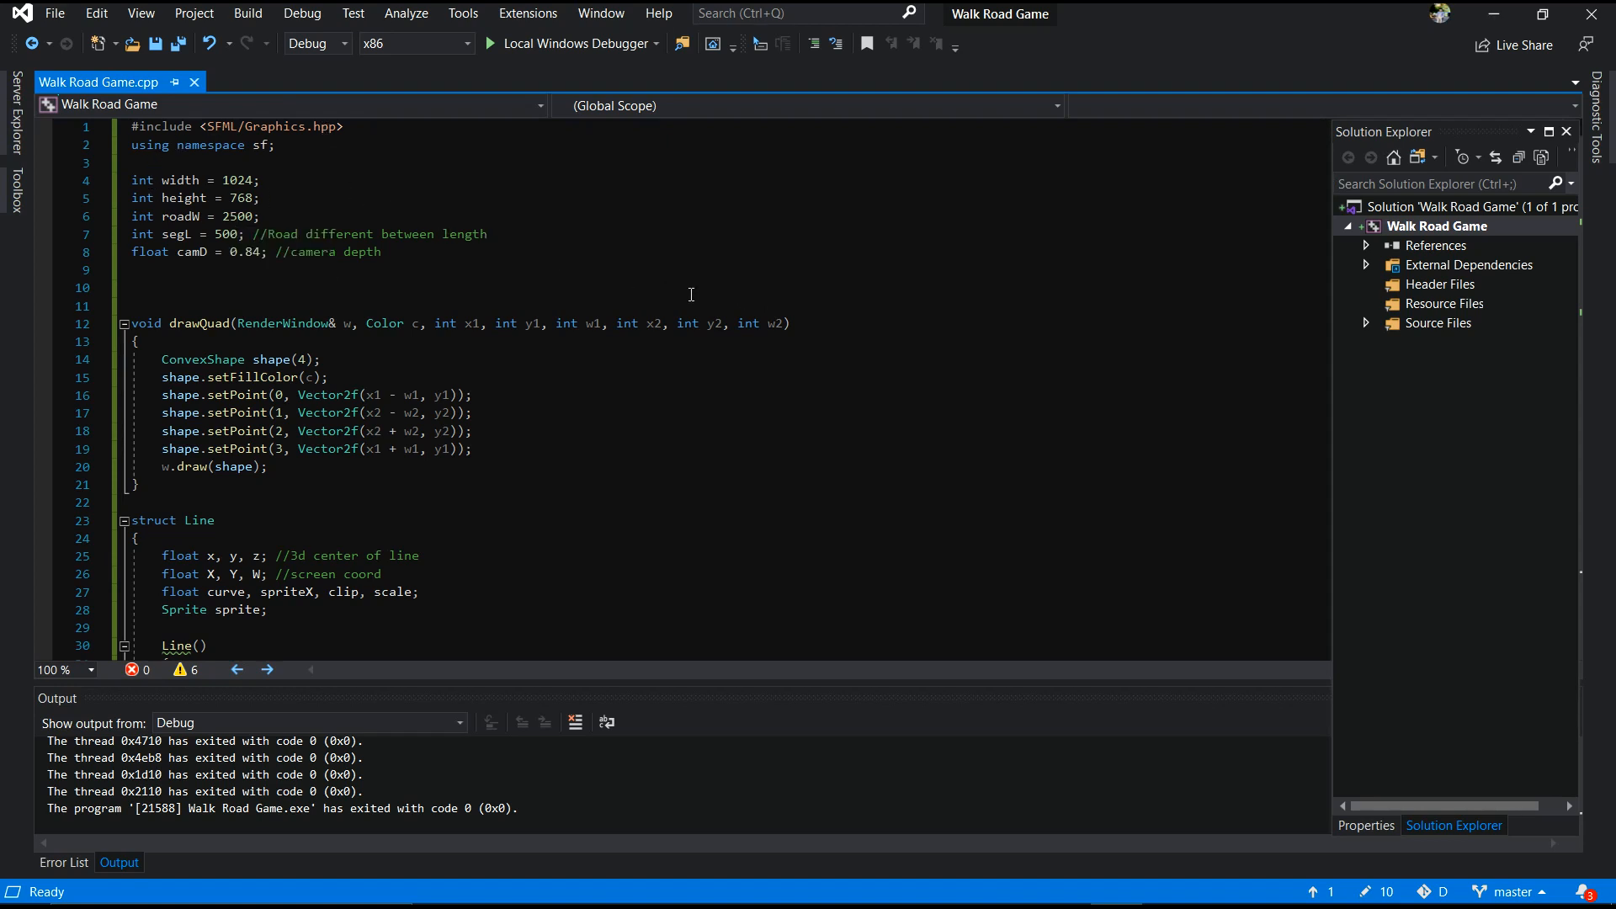
mouse_move(694, 390)
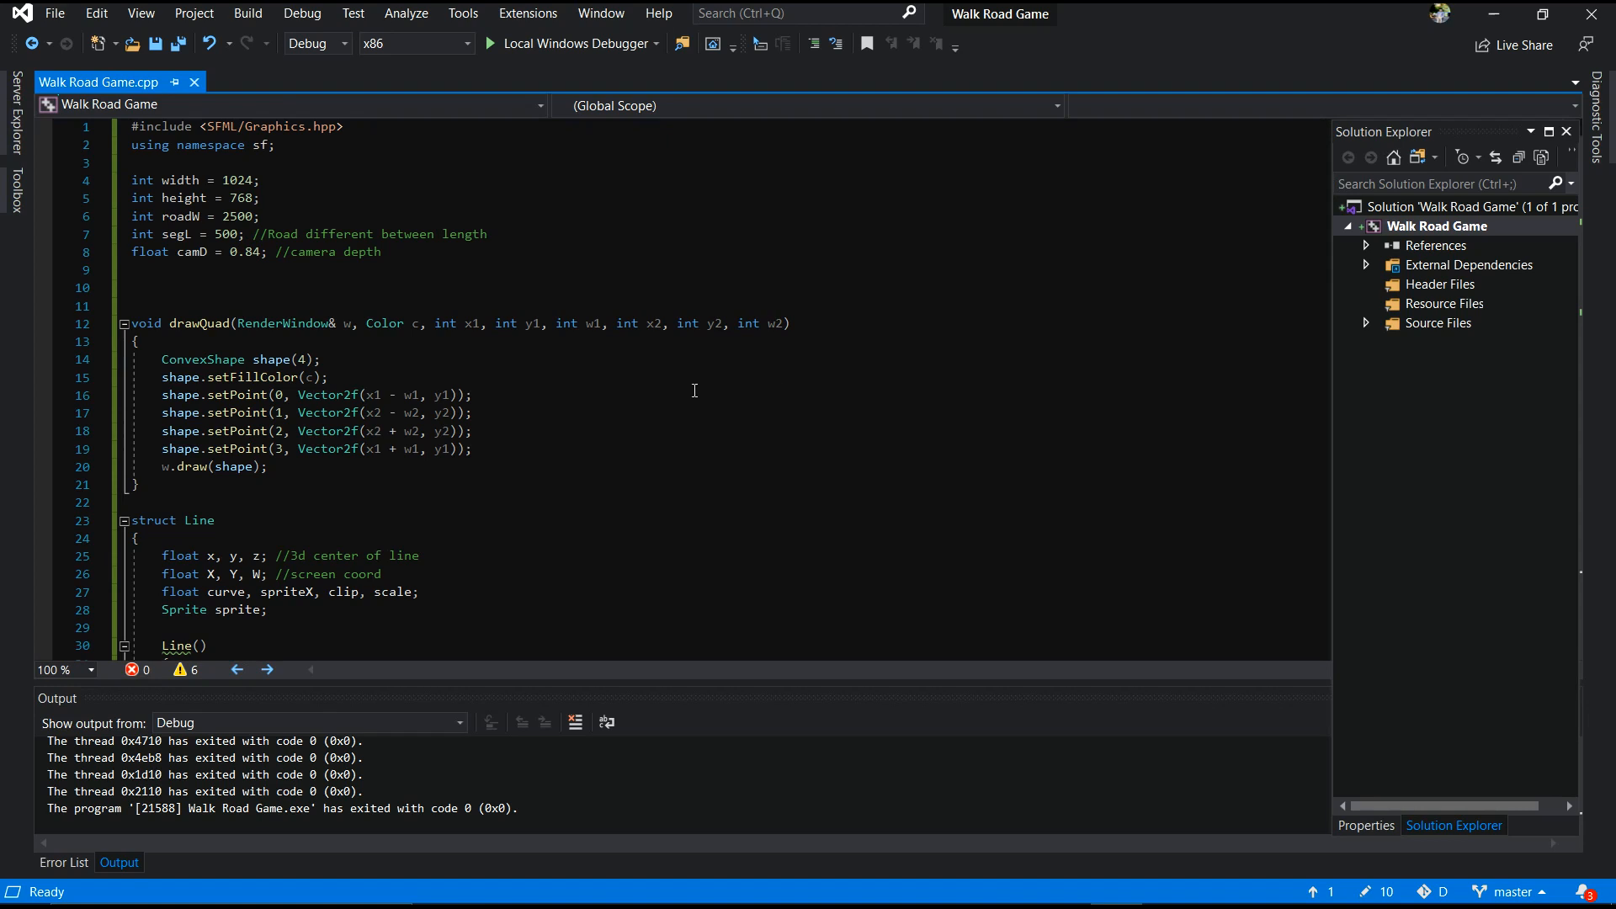
Review Walk Road Game.cpp to the end and launch it with Local Windows Debugger
scroll("down", 3)
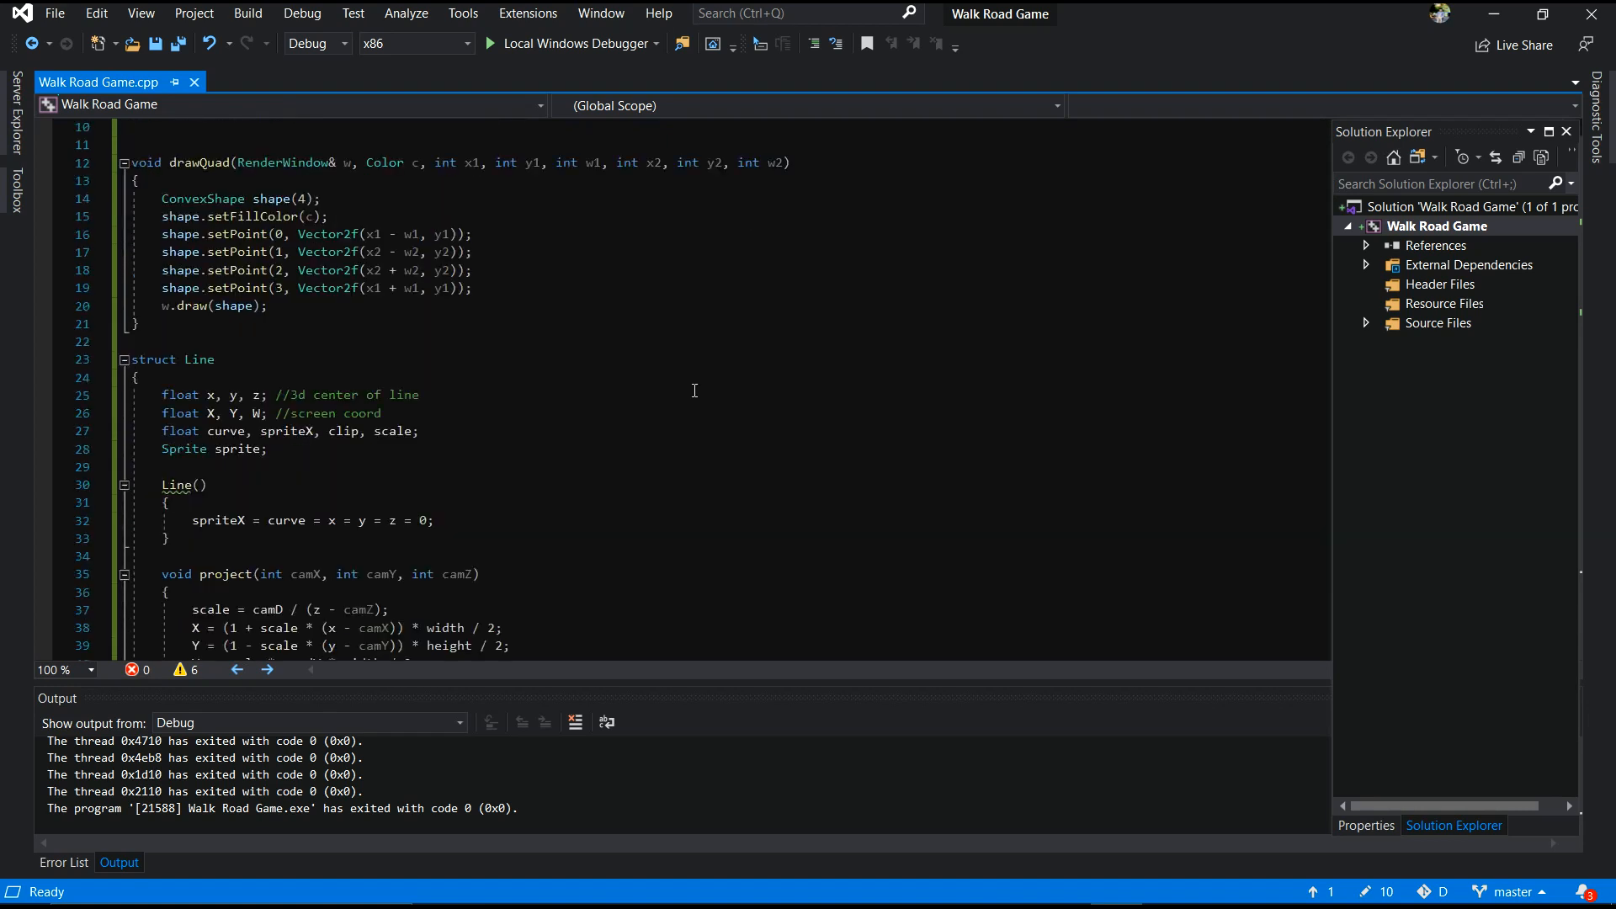
scroll("down", 3)
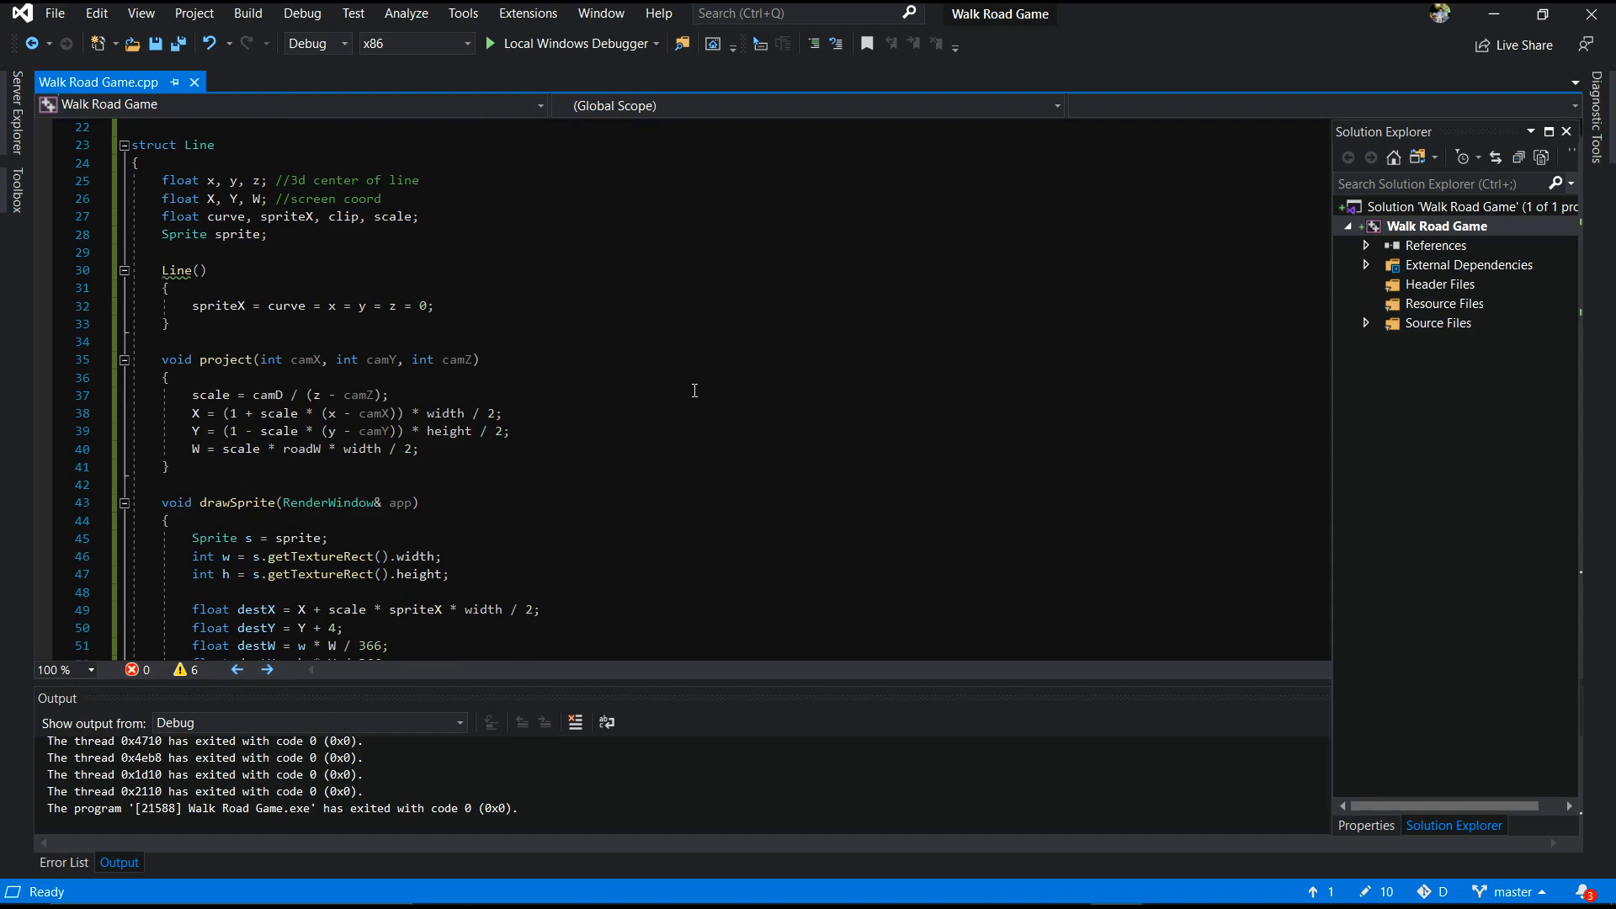
scroll("down", 3)
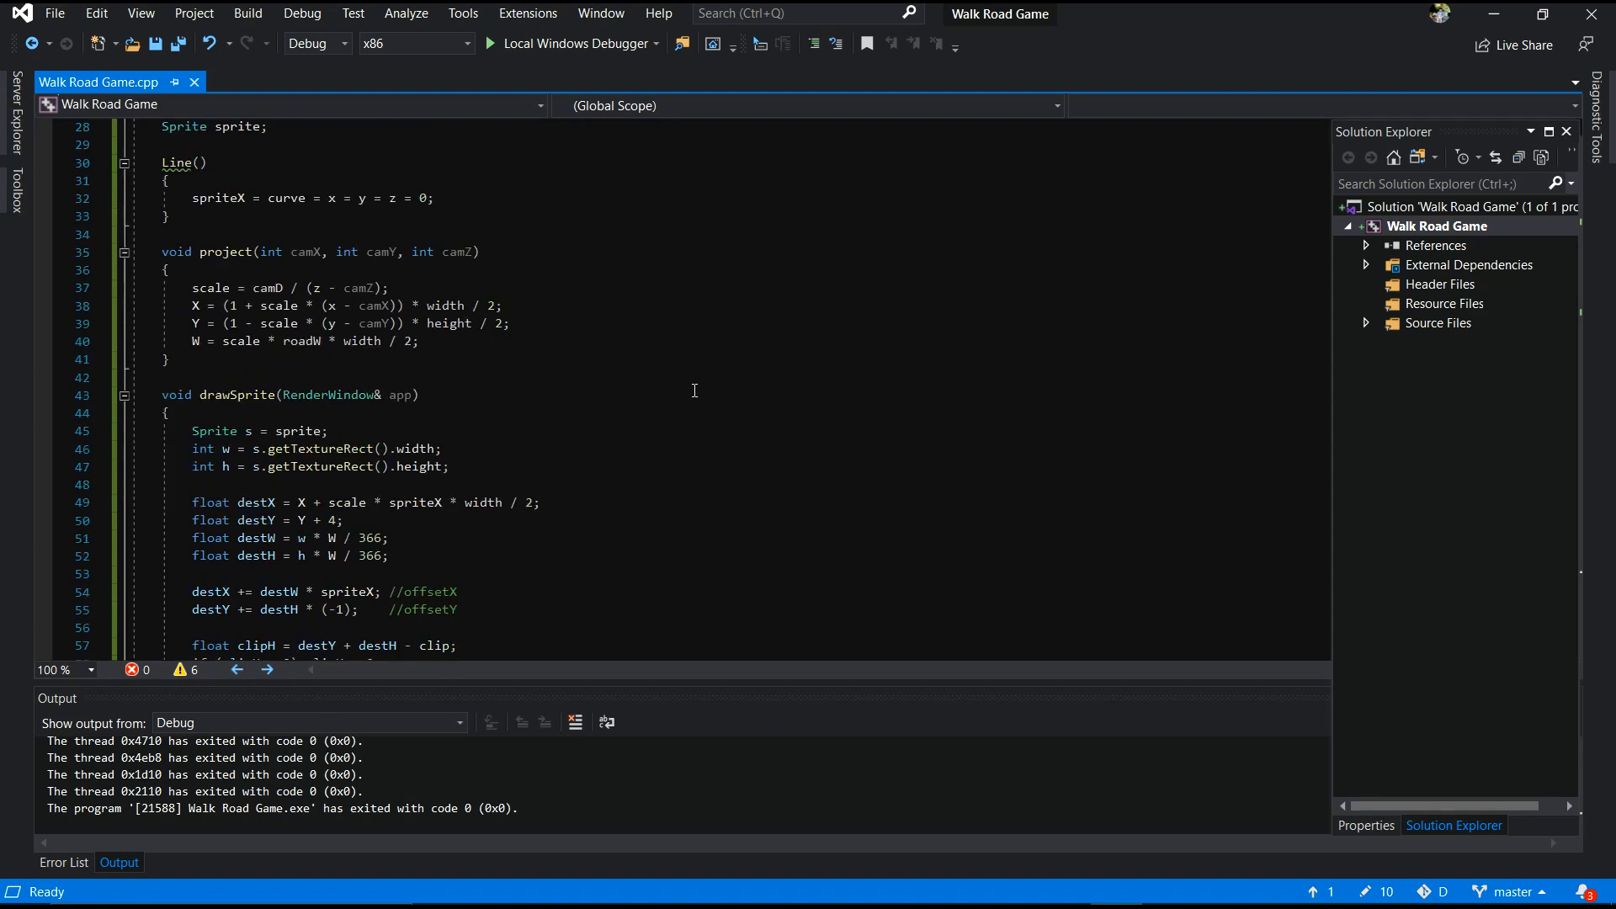
scroll("down", 3)
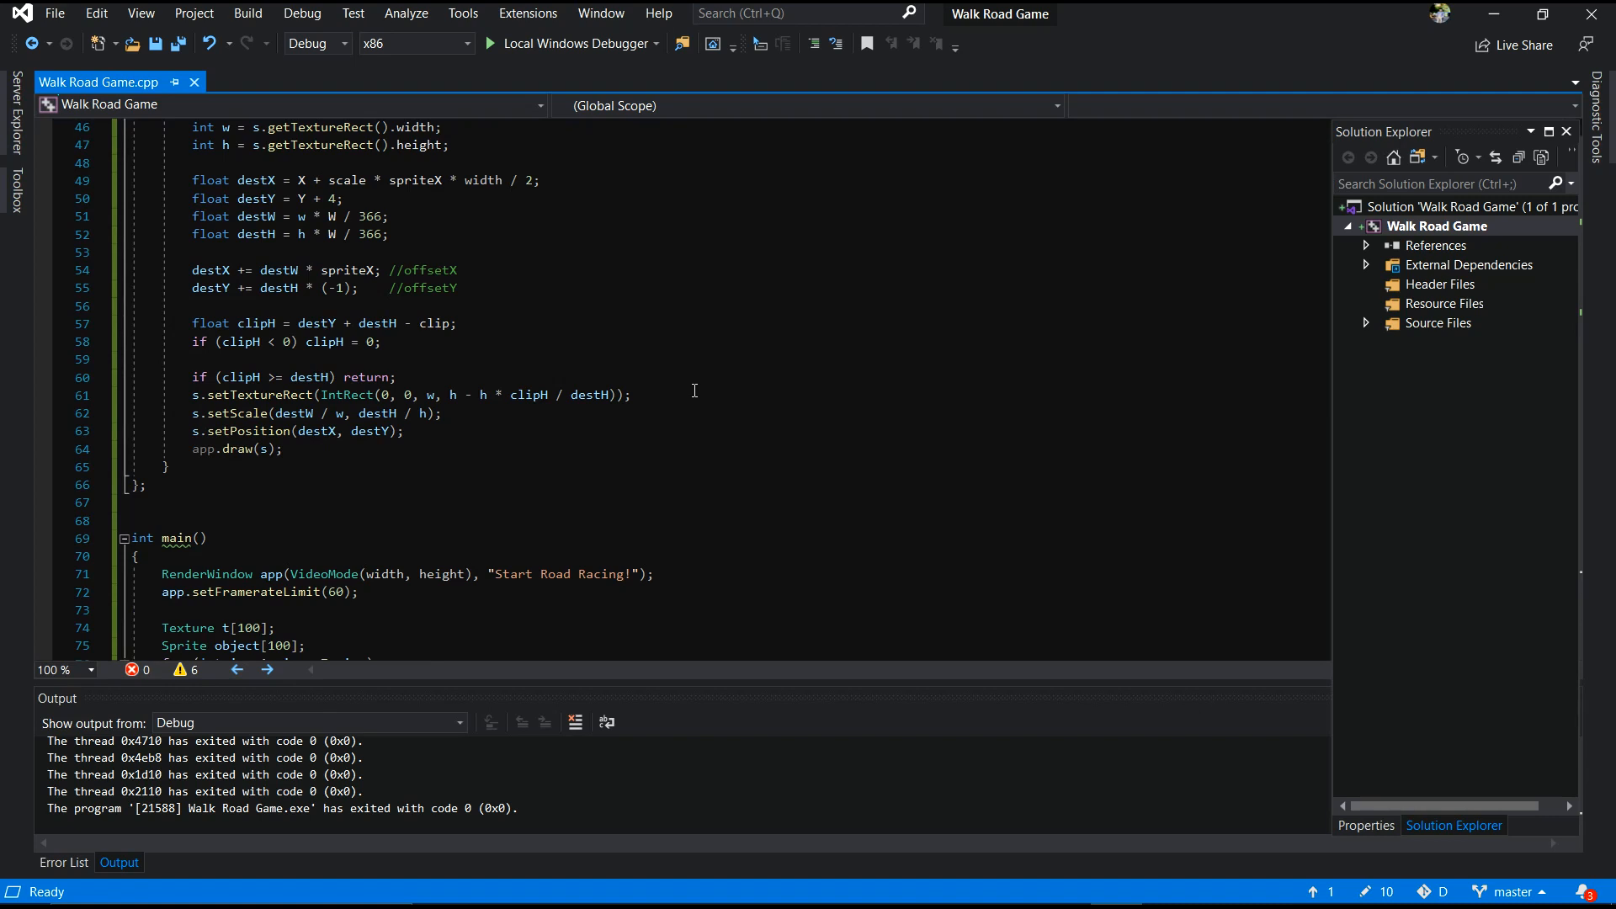
scroll("down", 3)
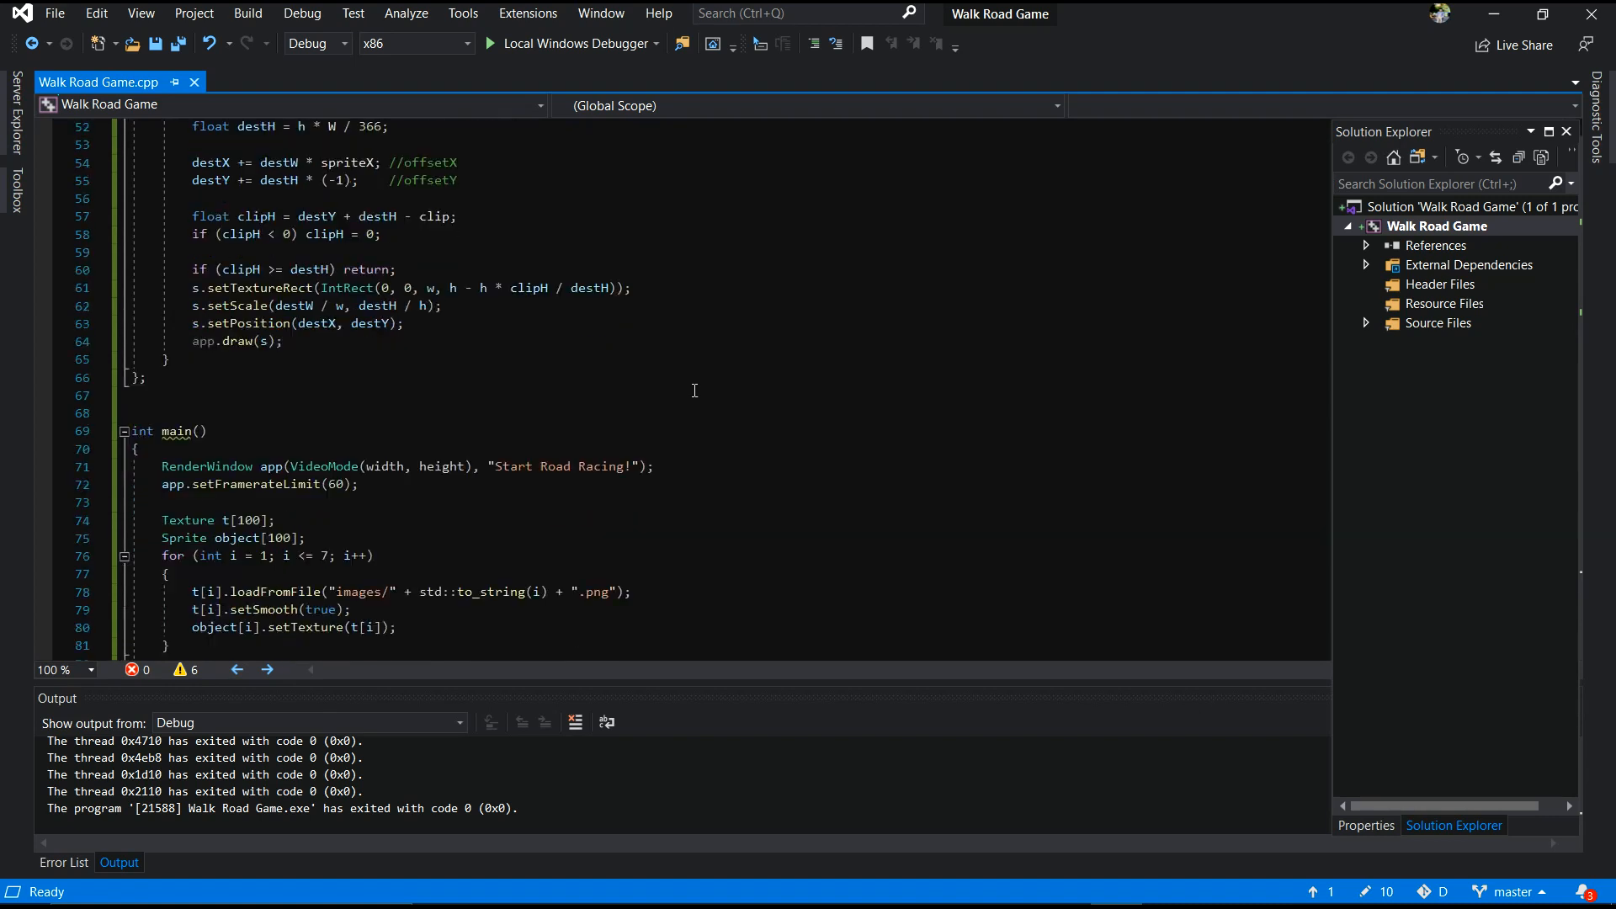
scroll("down", 3)
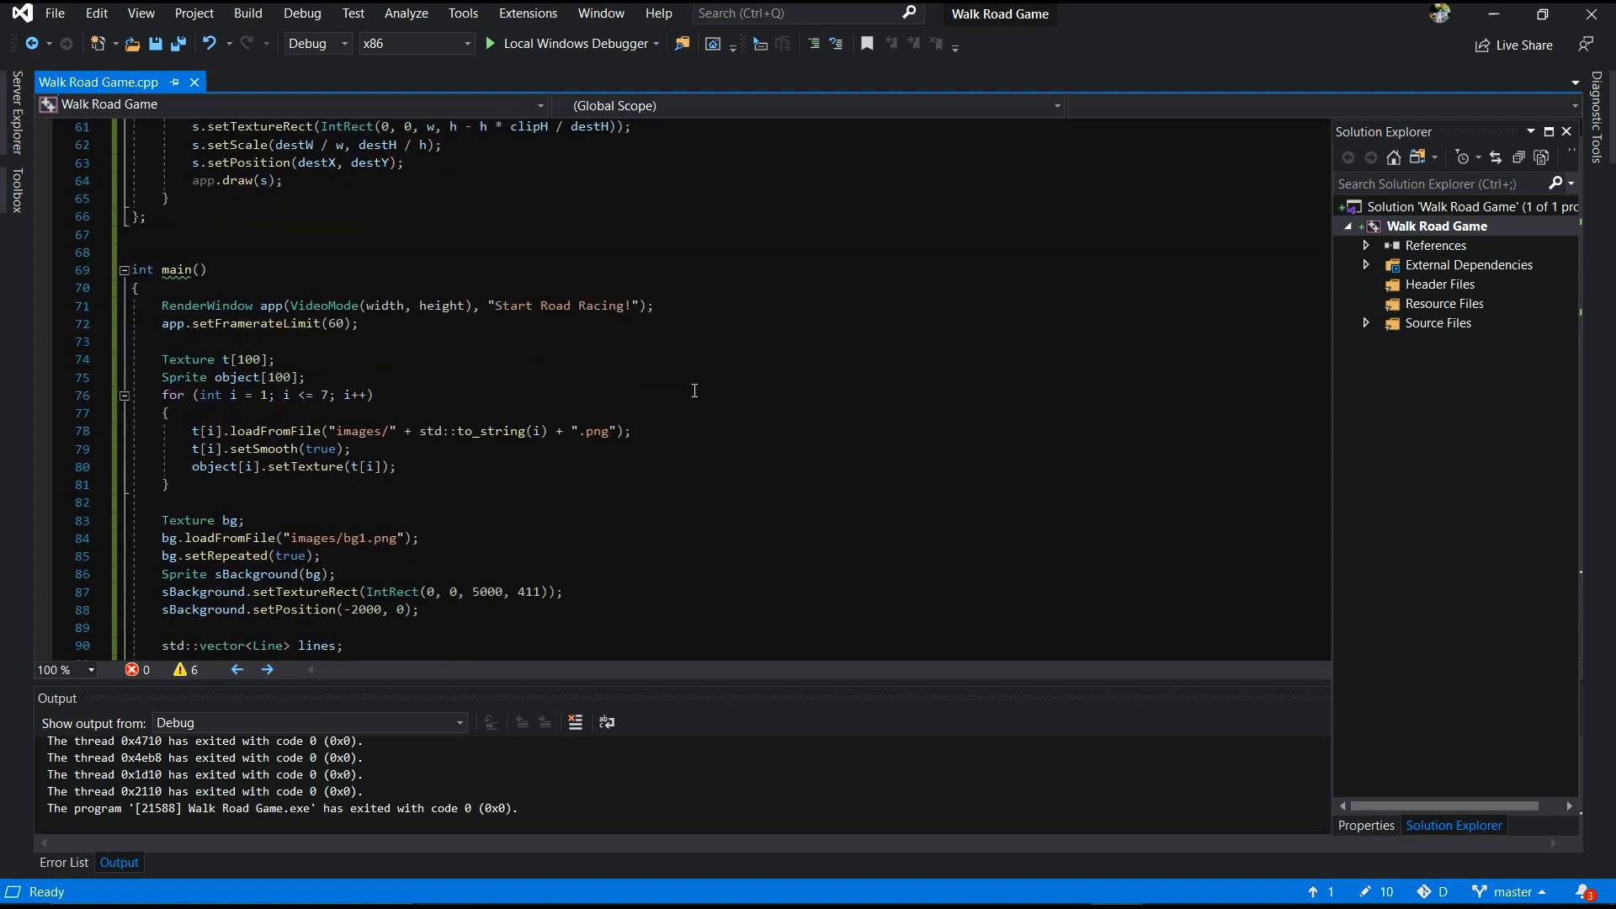
scroll("down", 3)
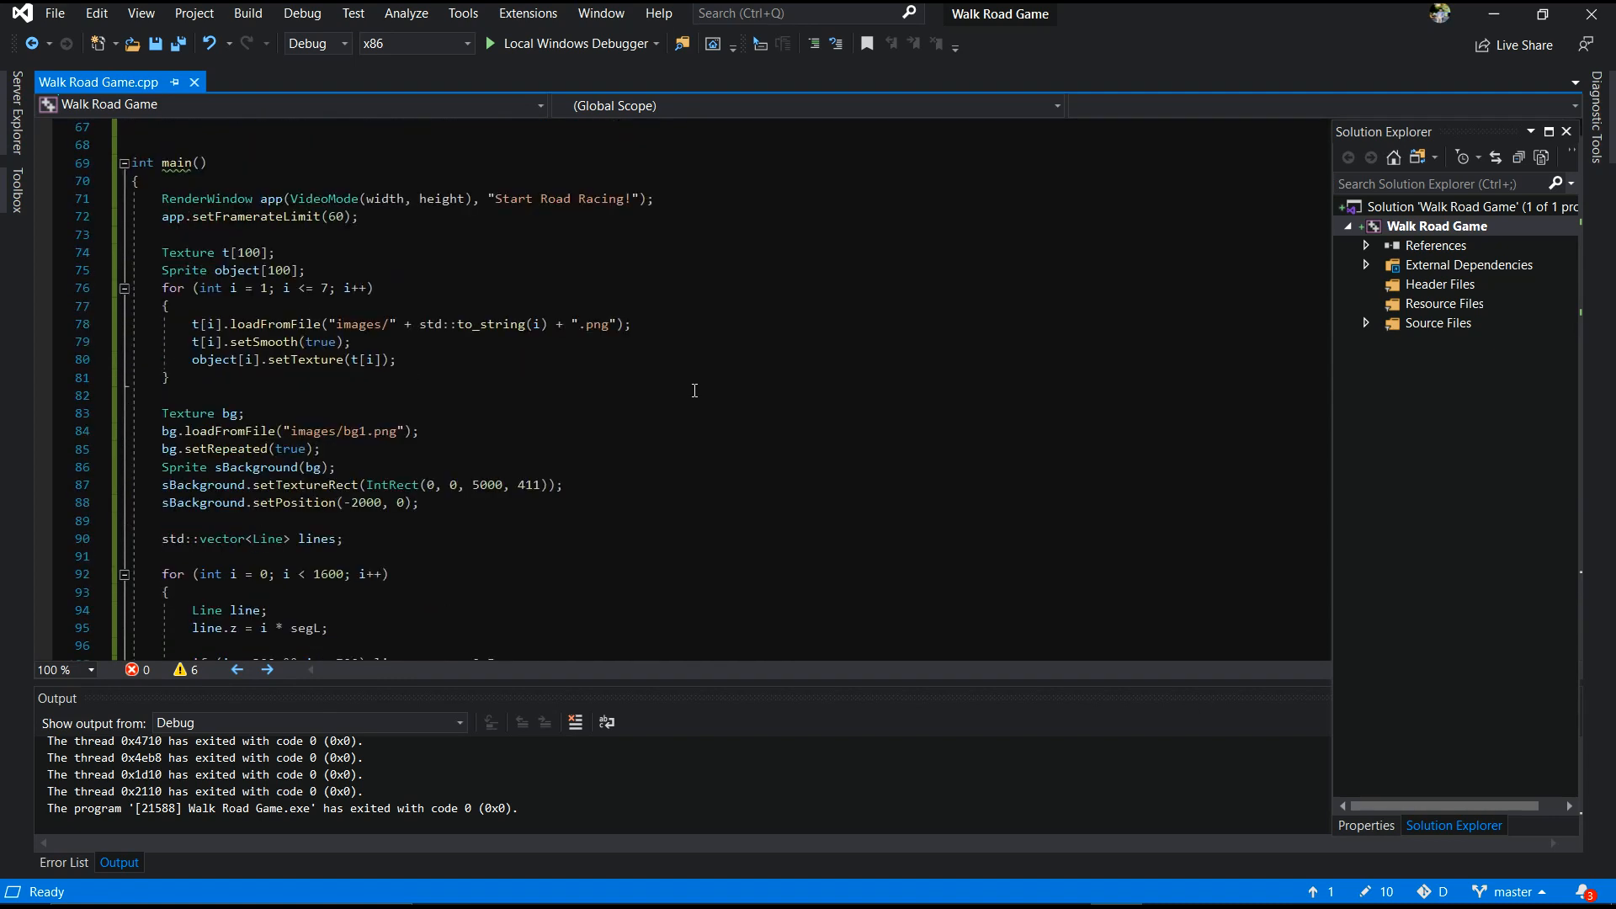
mouse_move(939, 382)
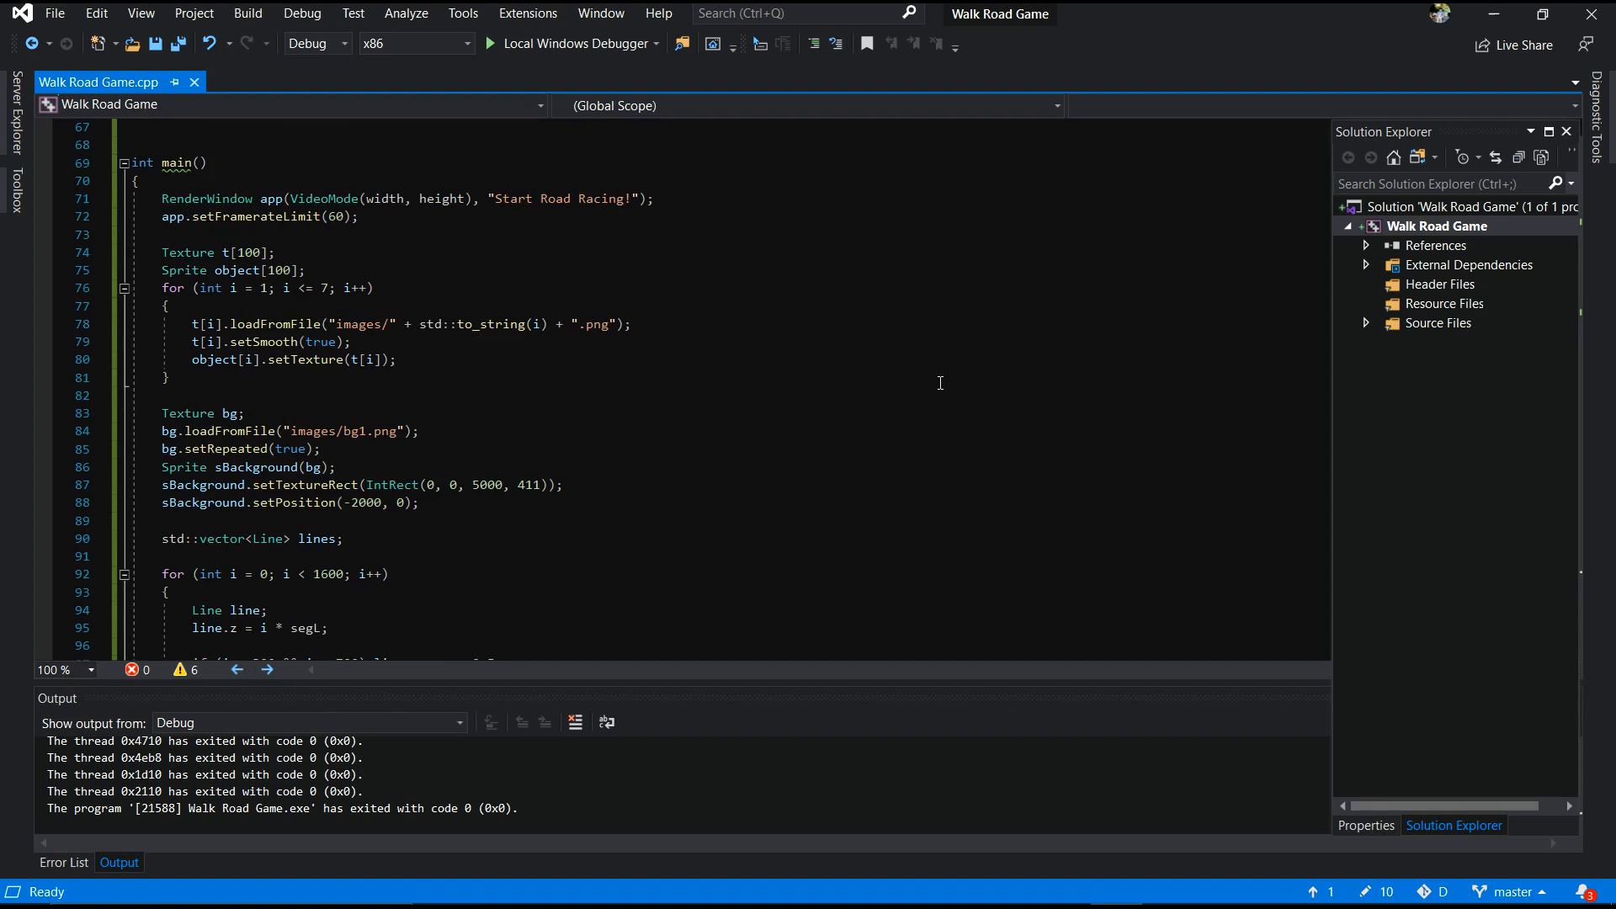
scroll("down", 3)
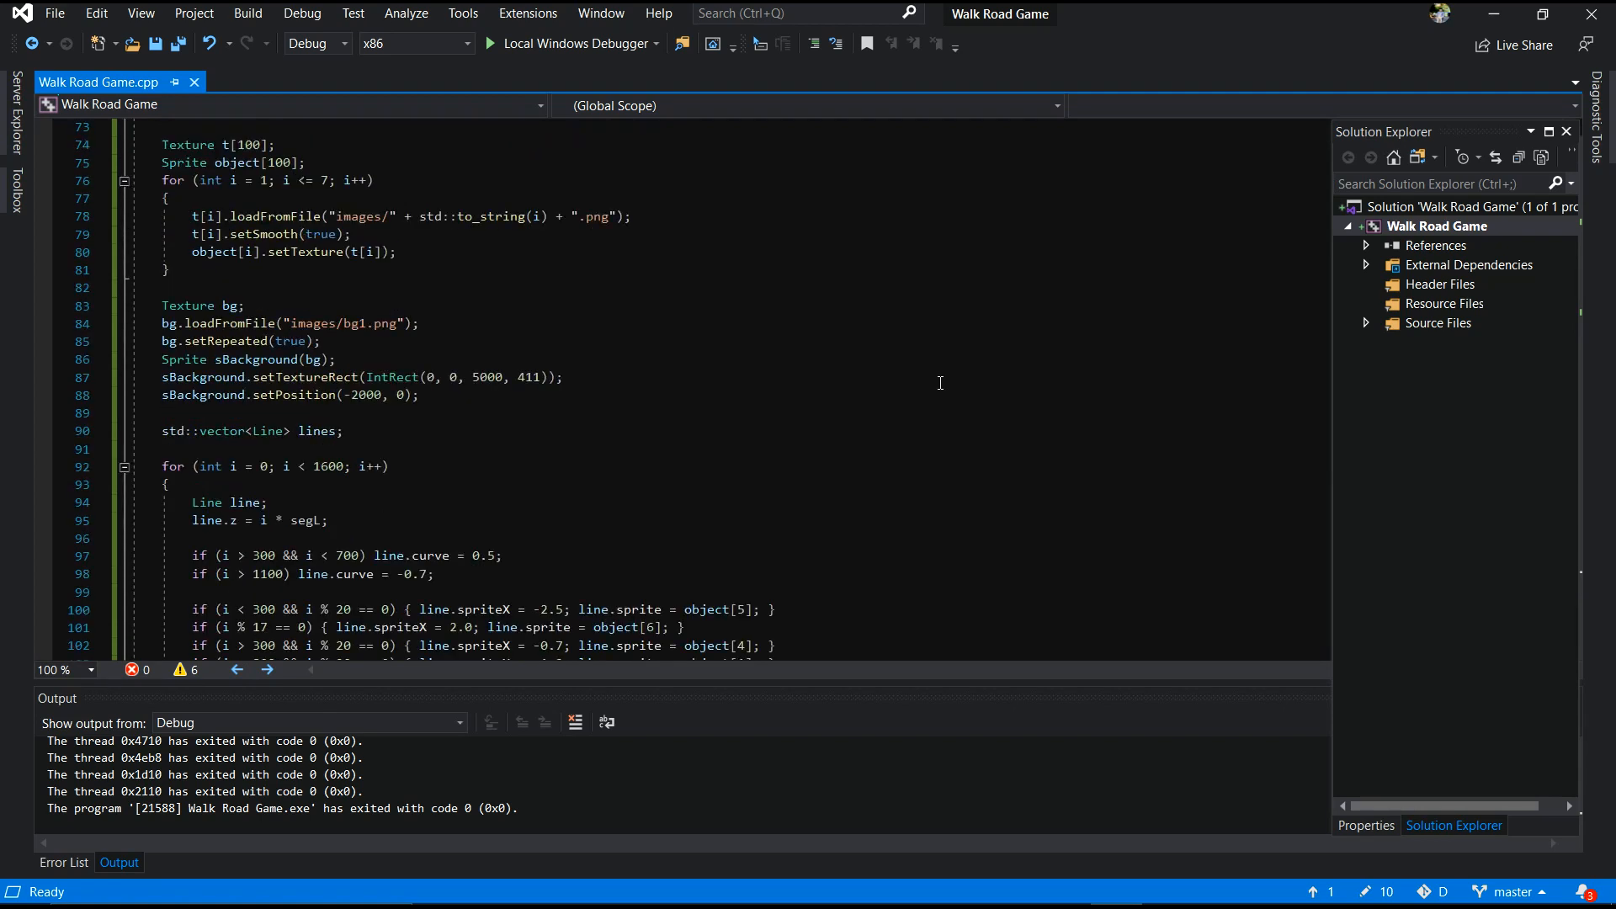
scroll("down", 3)
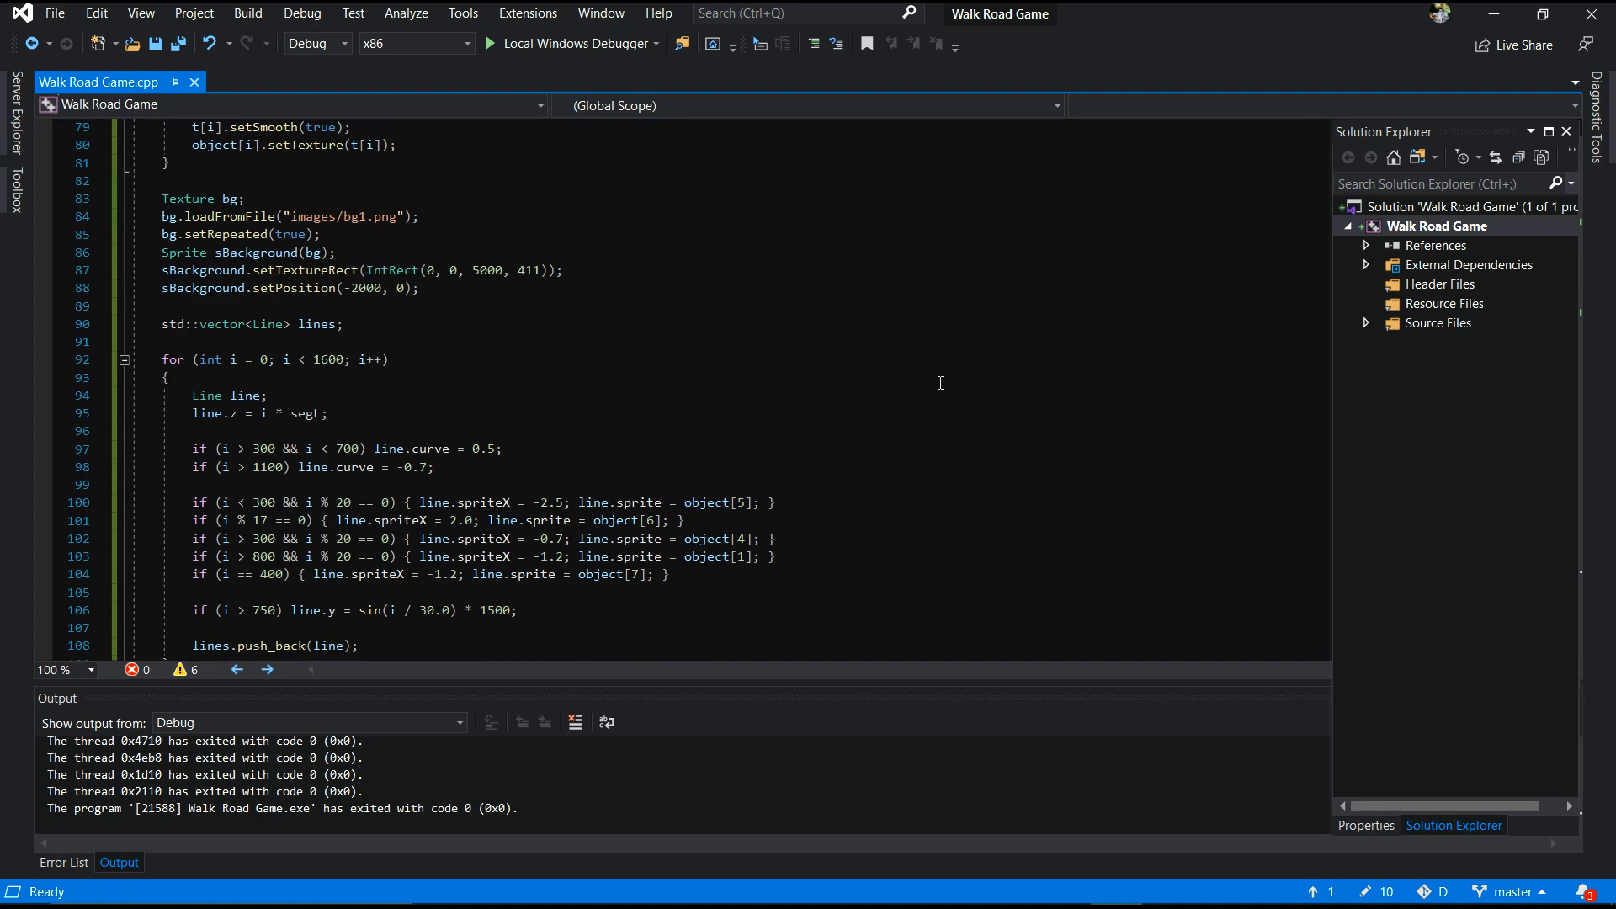
scroll("down", 3)
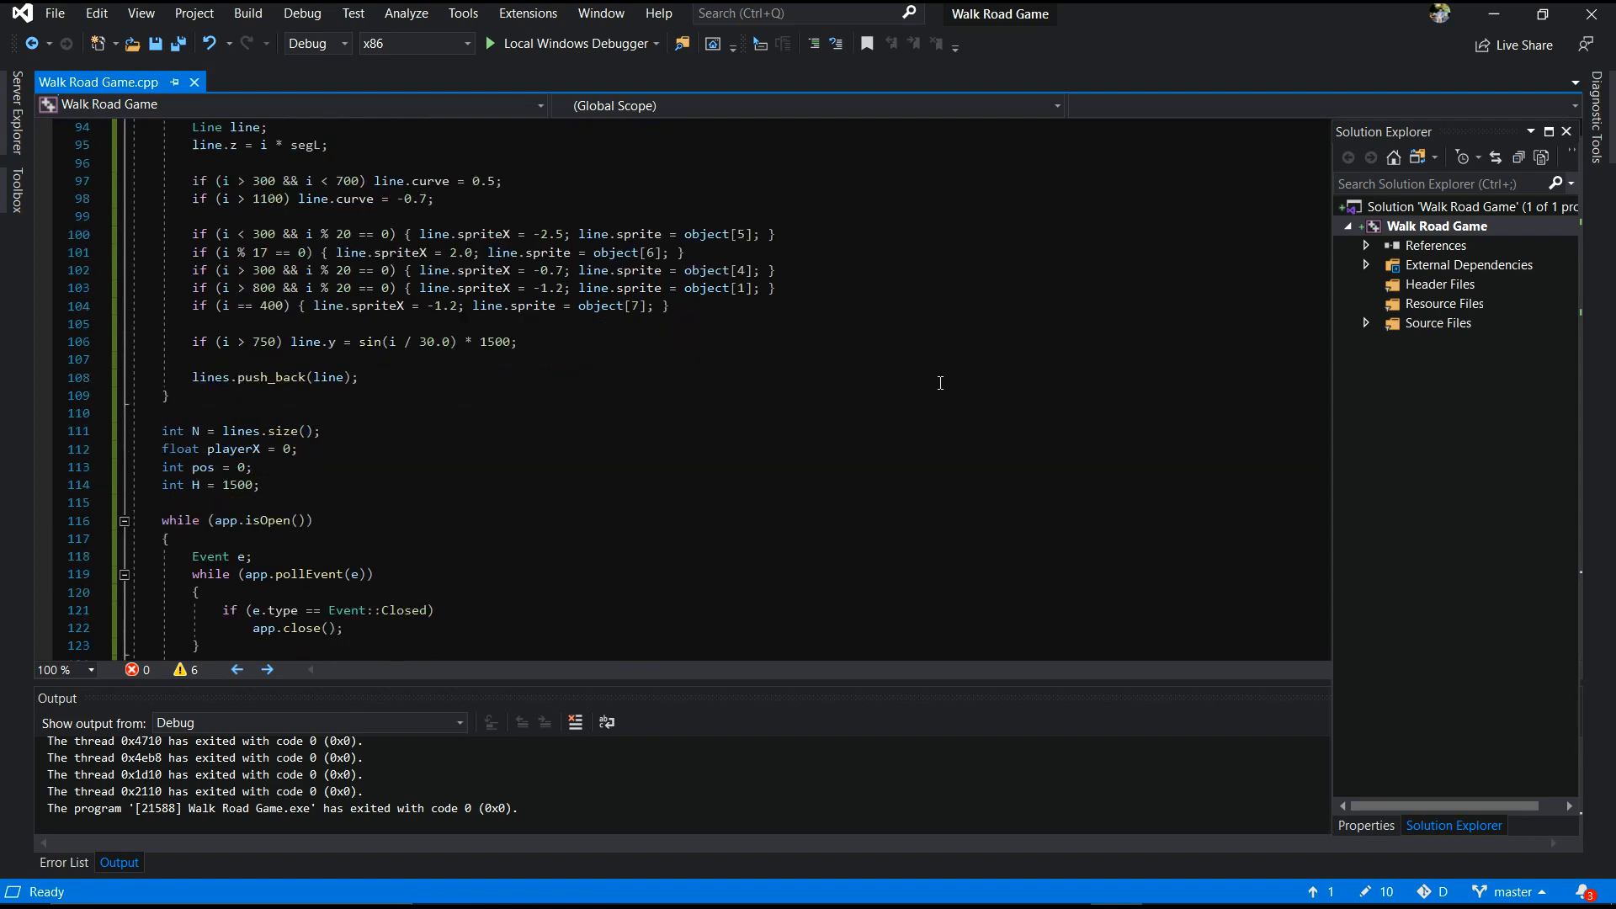
scroll("down", 3)
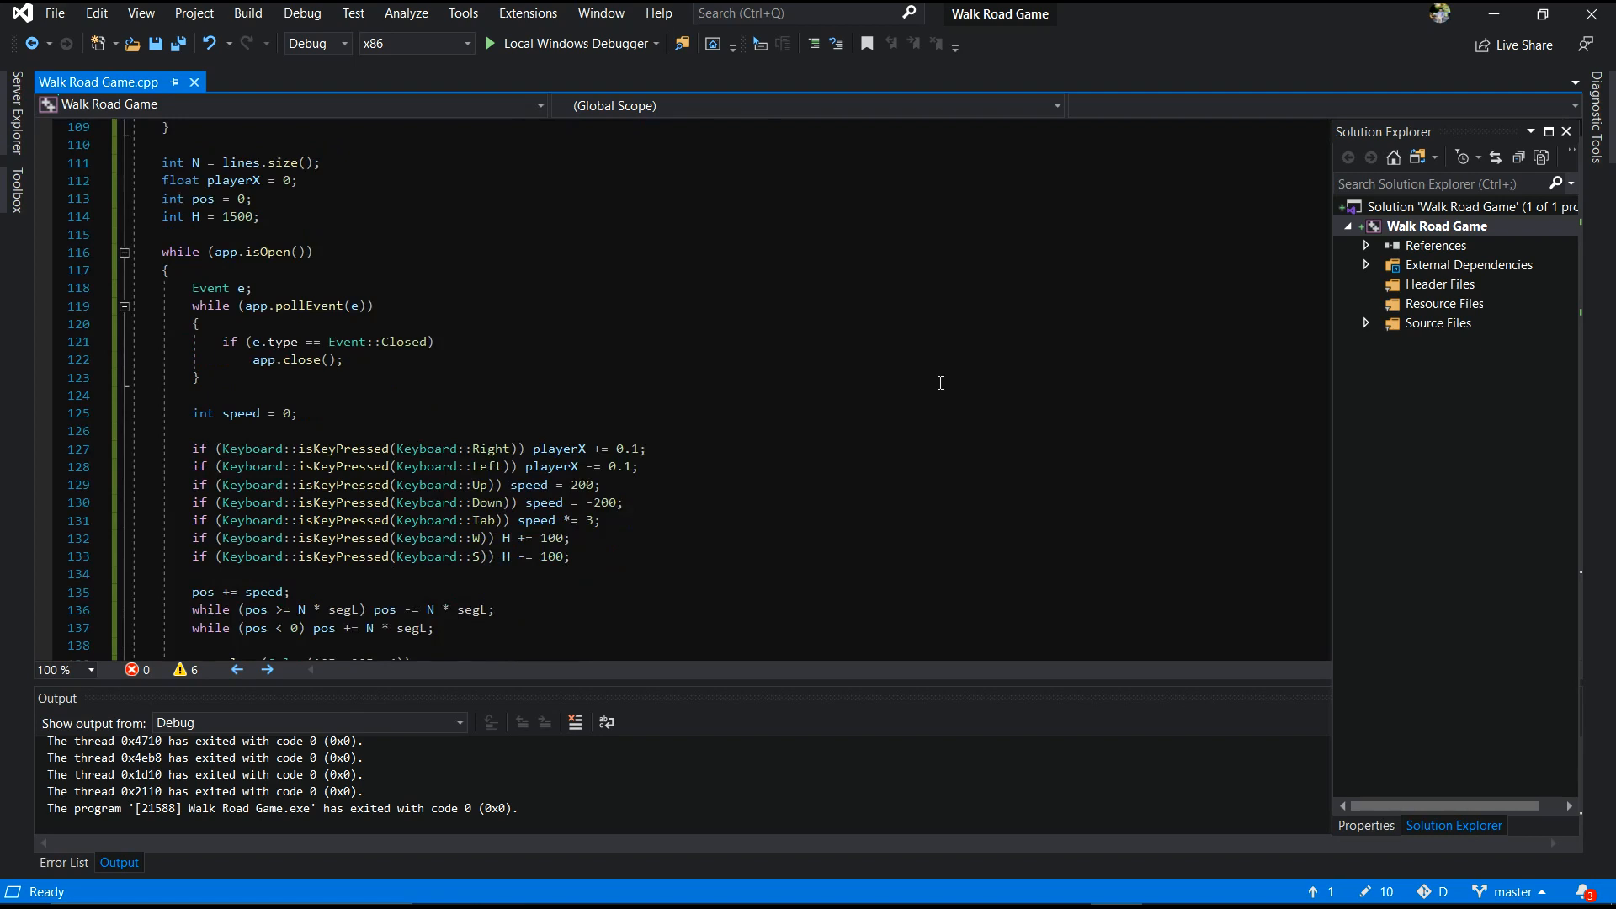
scroll("down", 3)
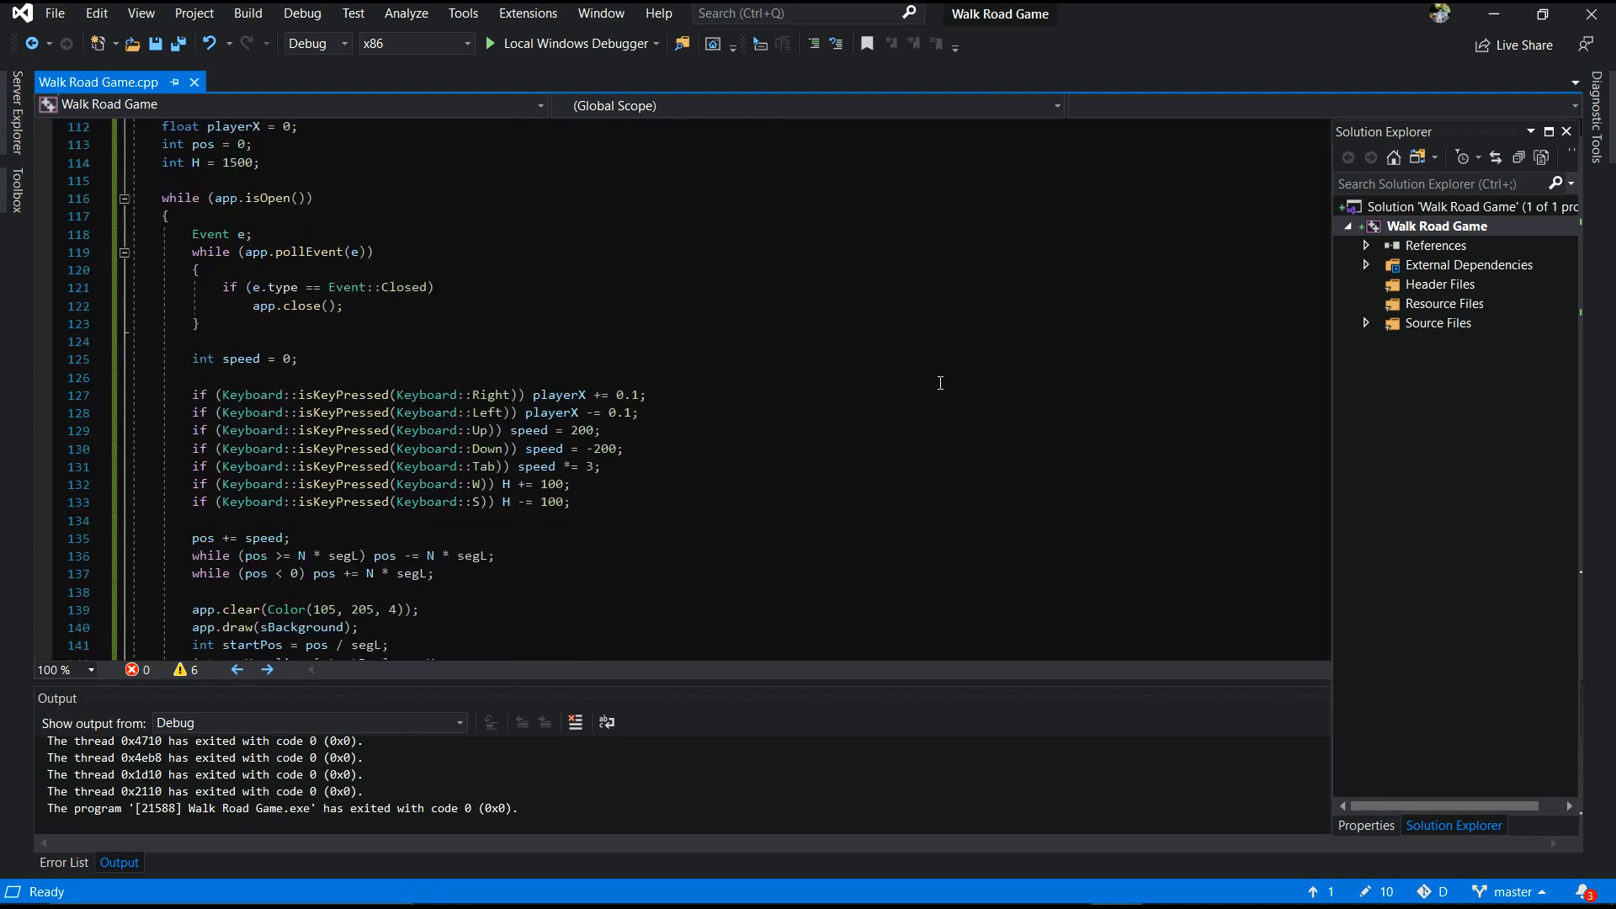
scroll("down", 3)
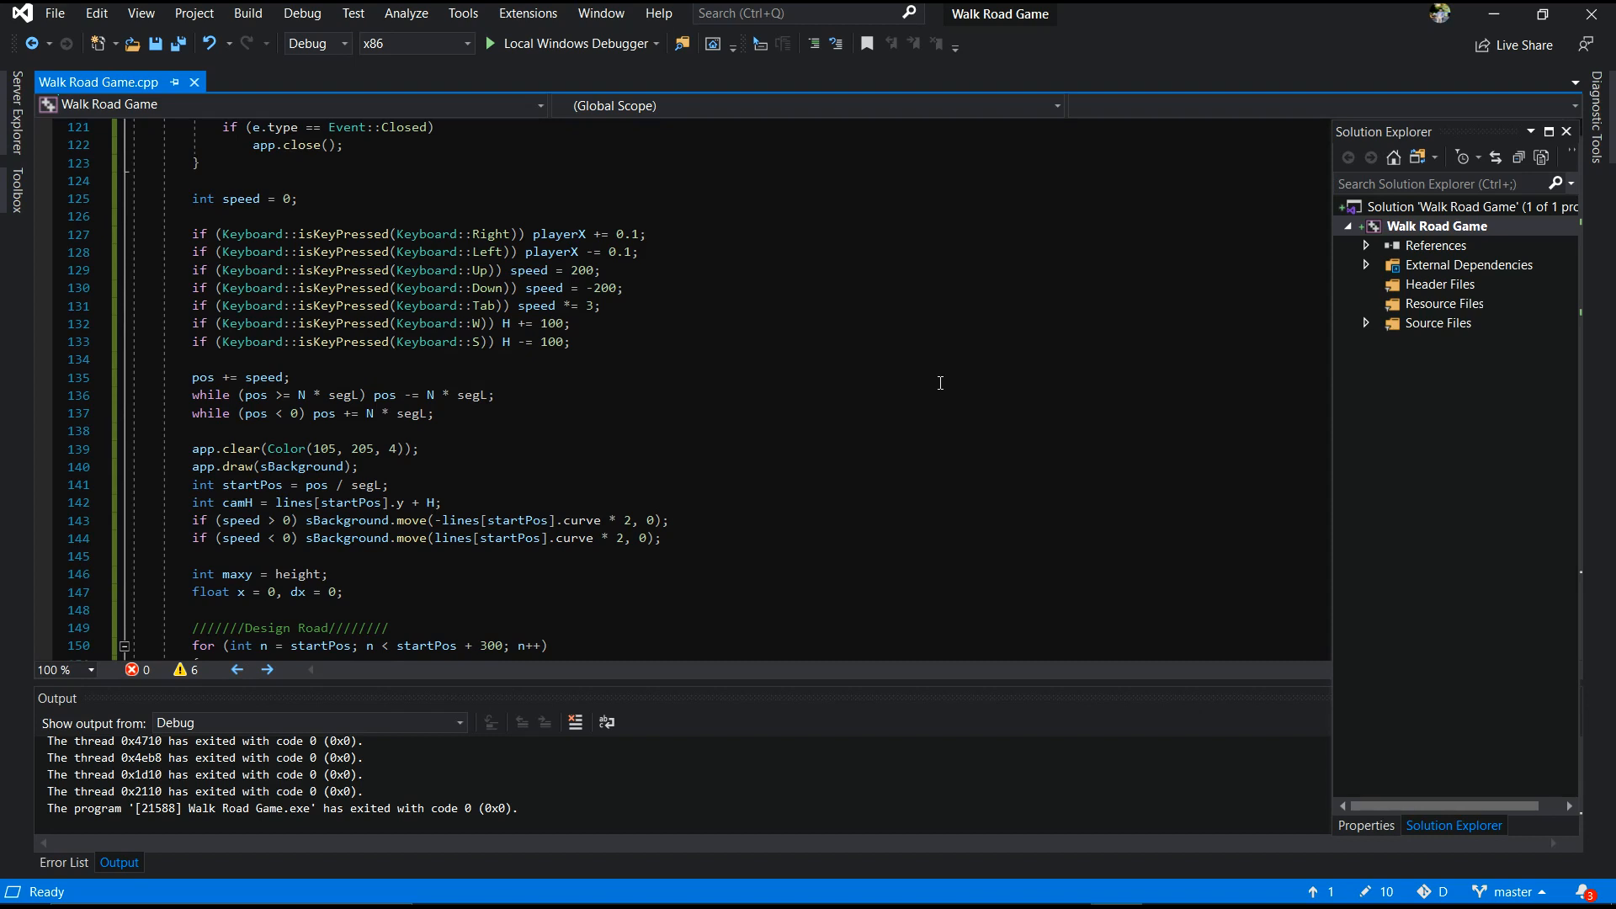
scroll("down", 3)
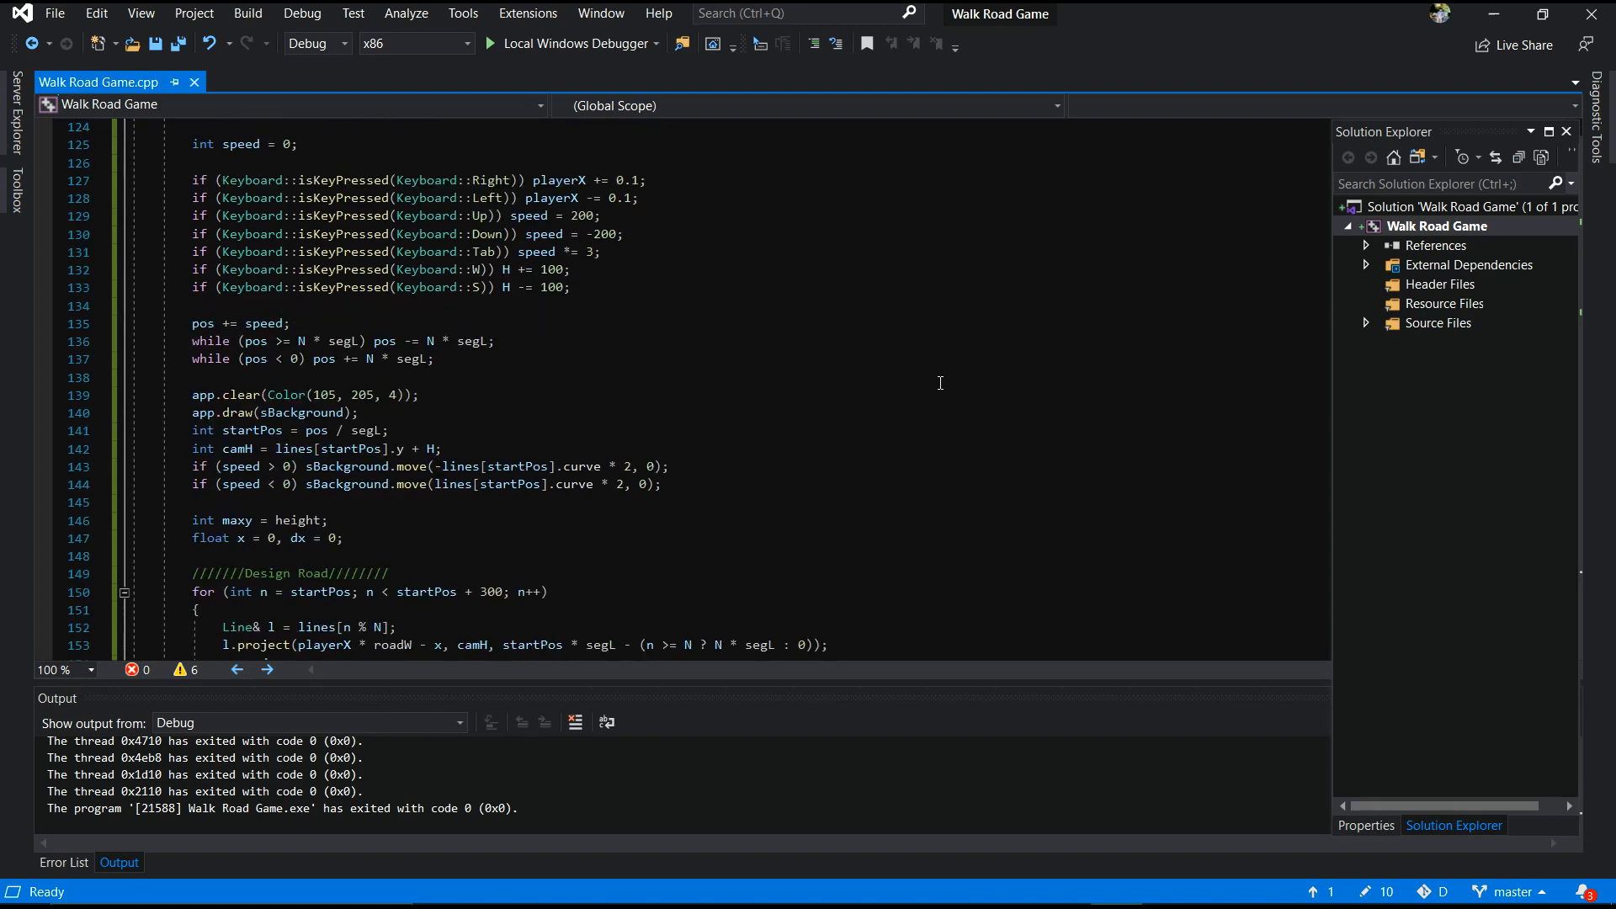
scroll("down", 3)
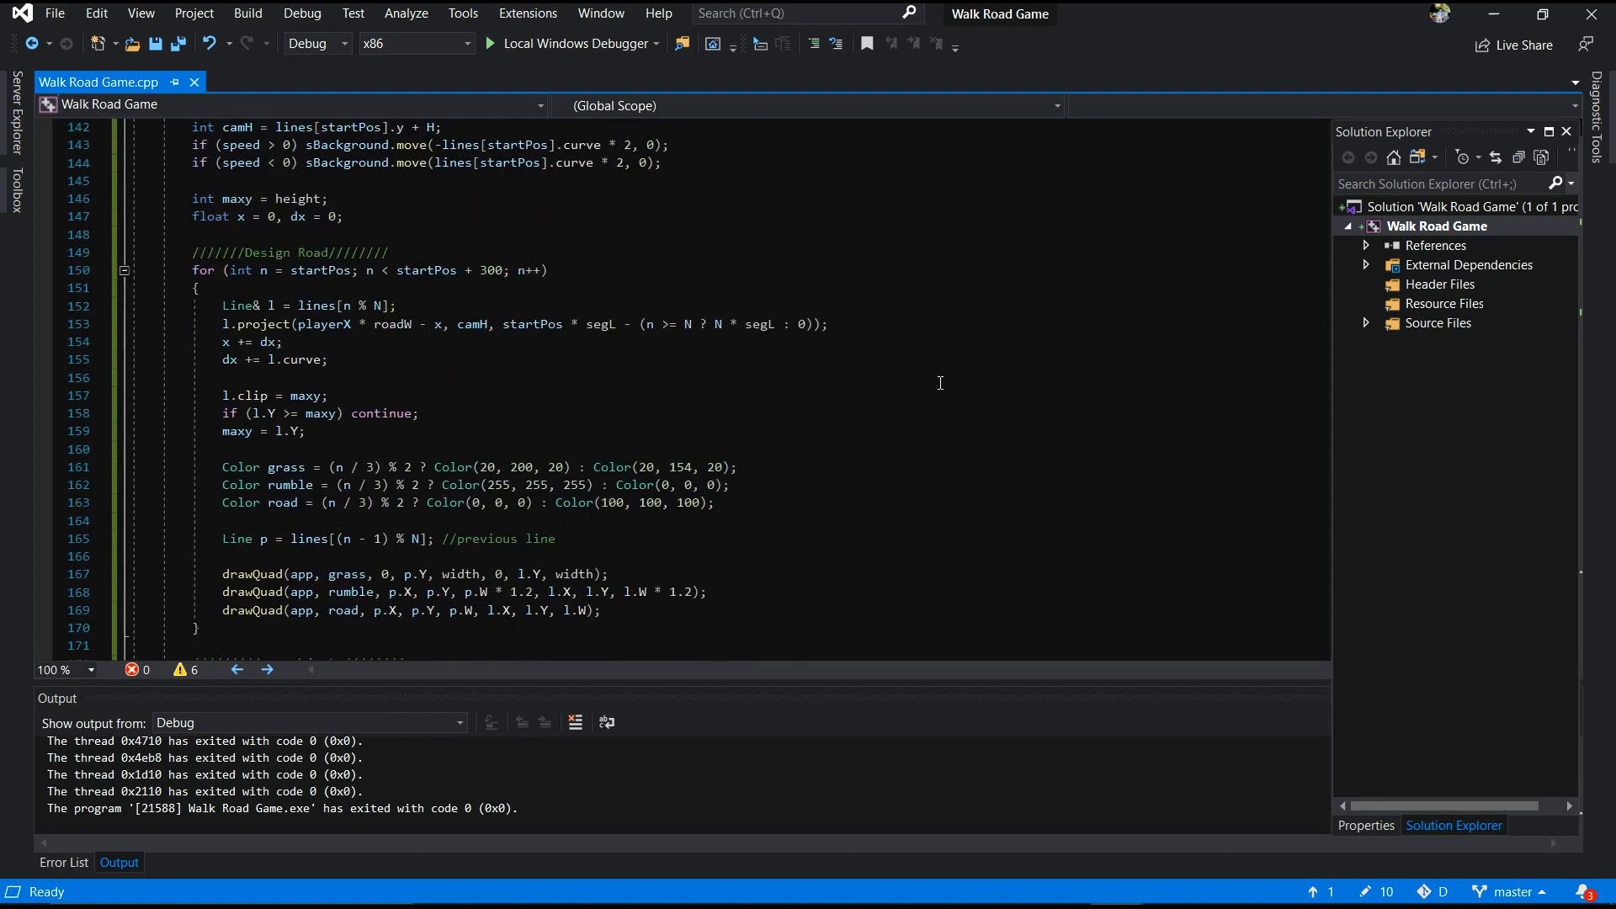
scroll("down", 3)
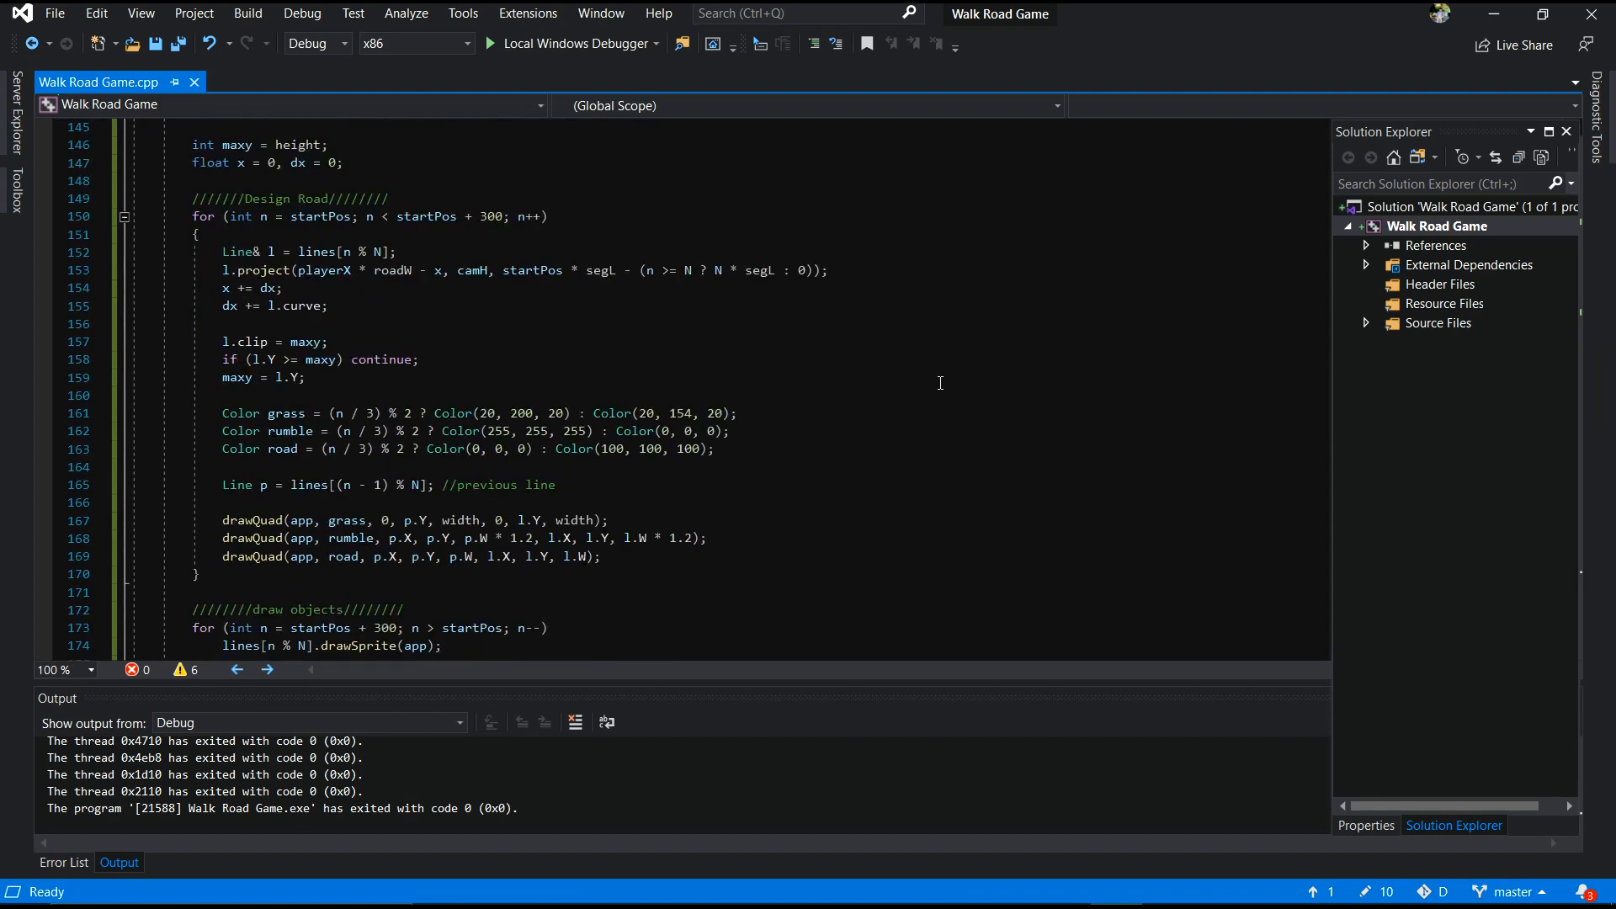
scroll("down", 3)
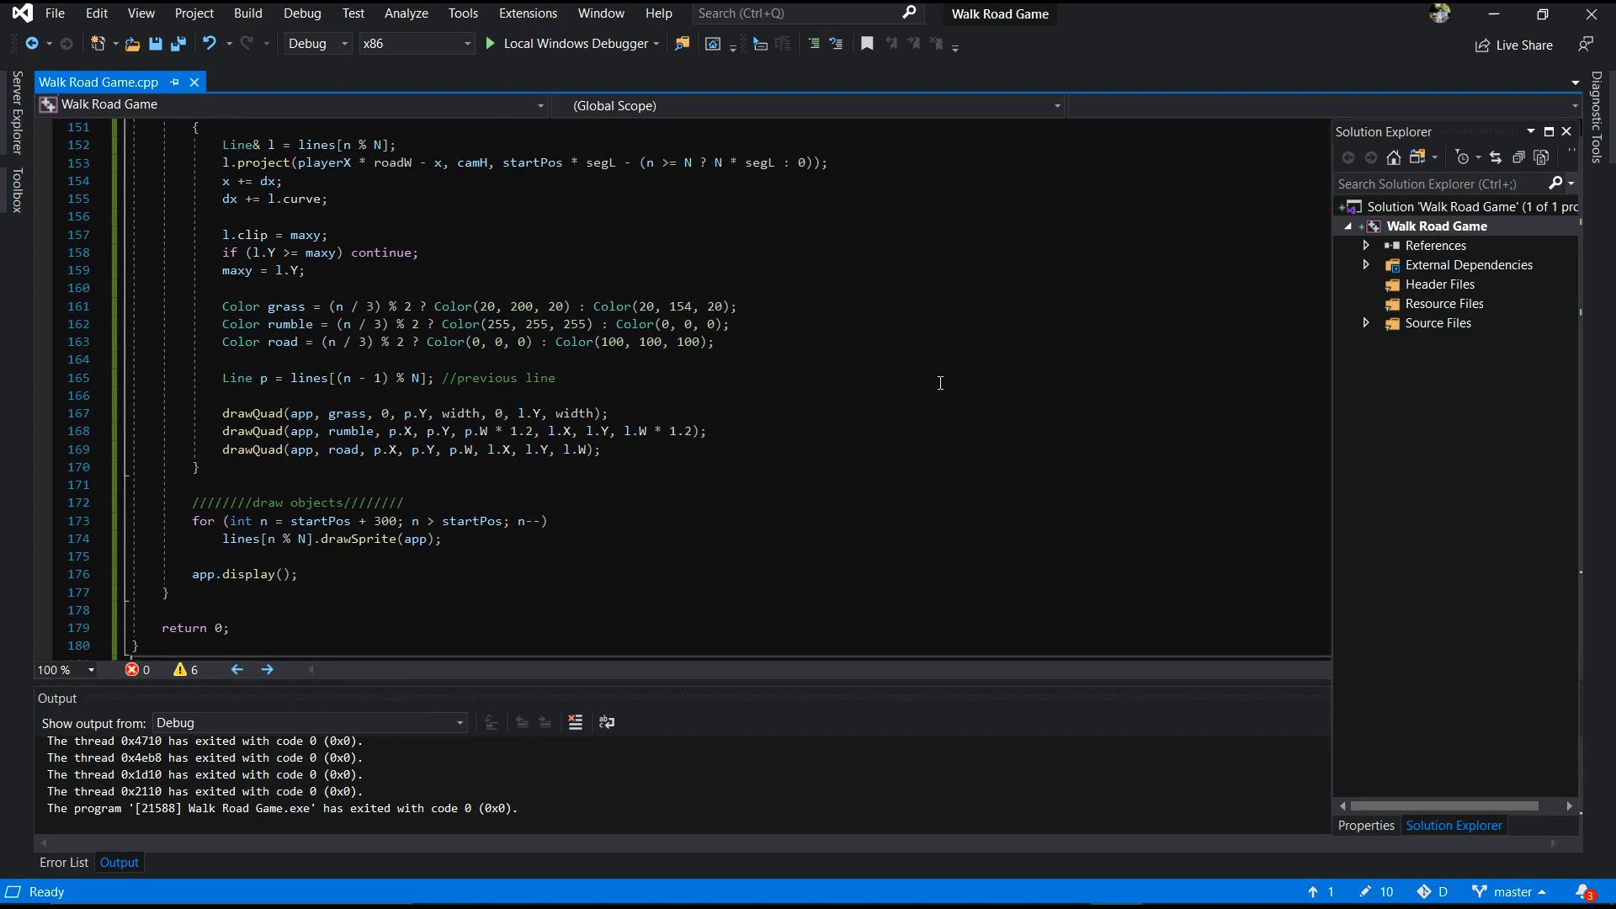
scroll("down", 3)
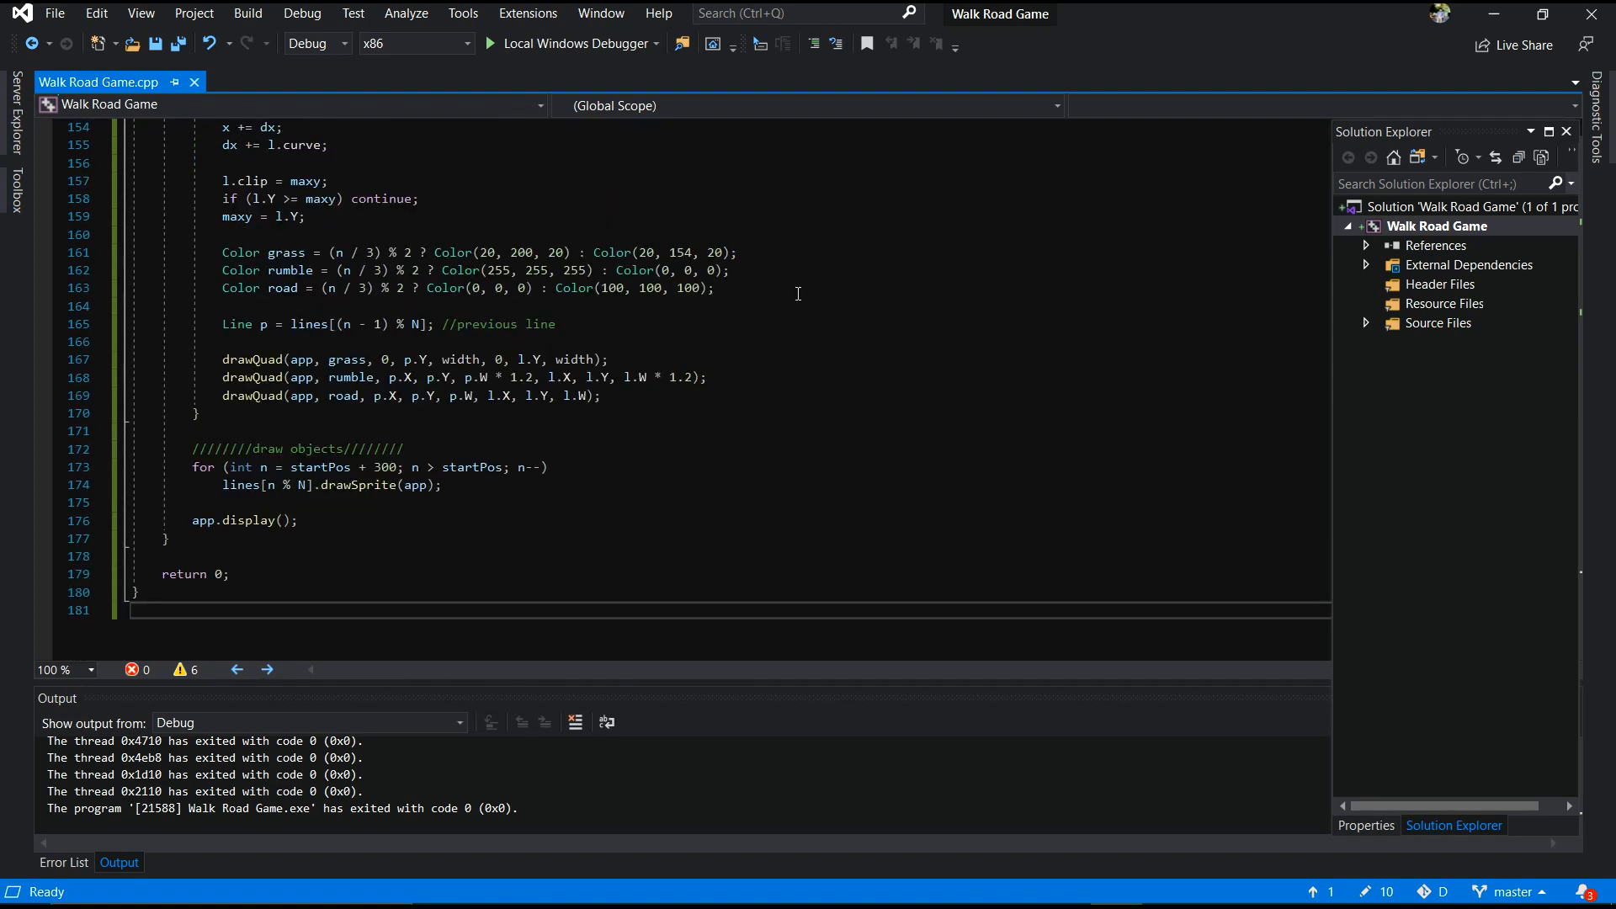
mouse_move(573, 43)
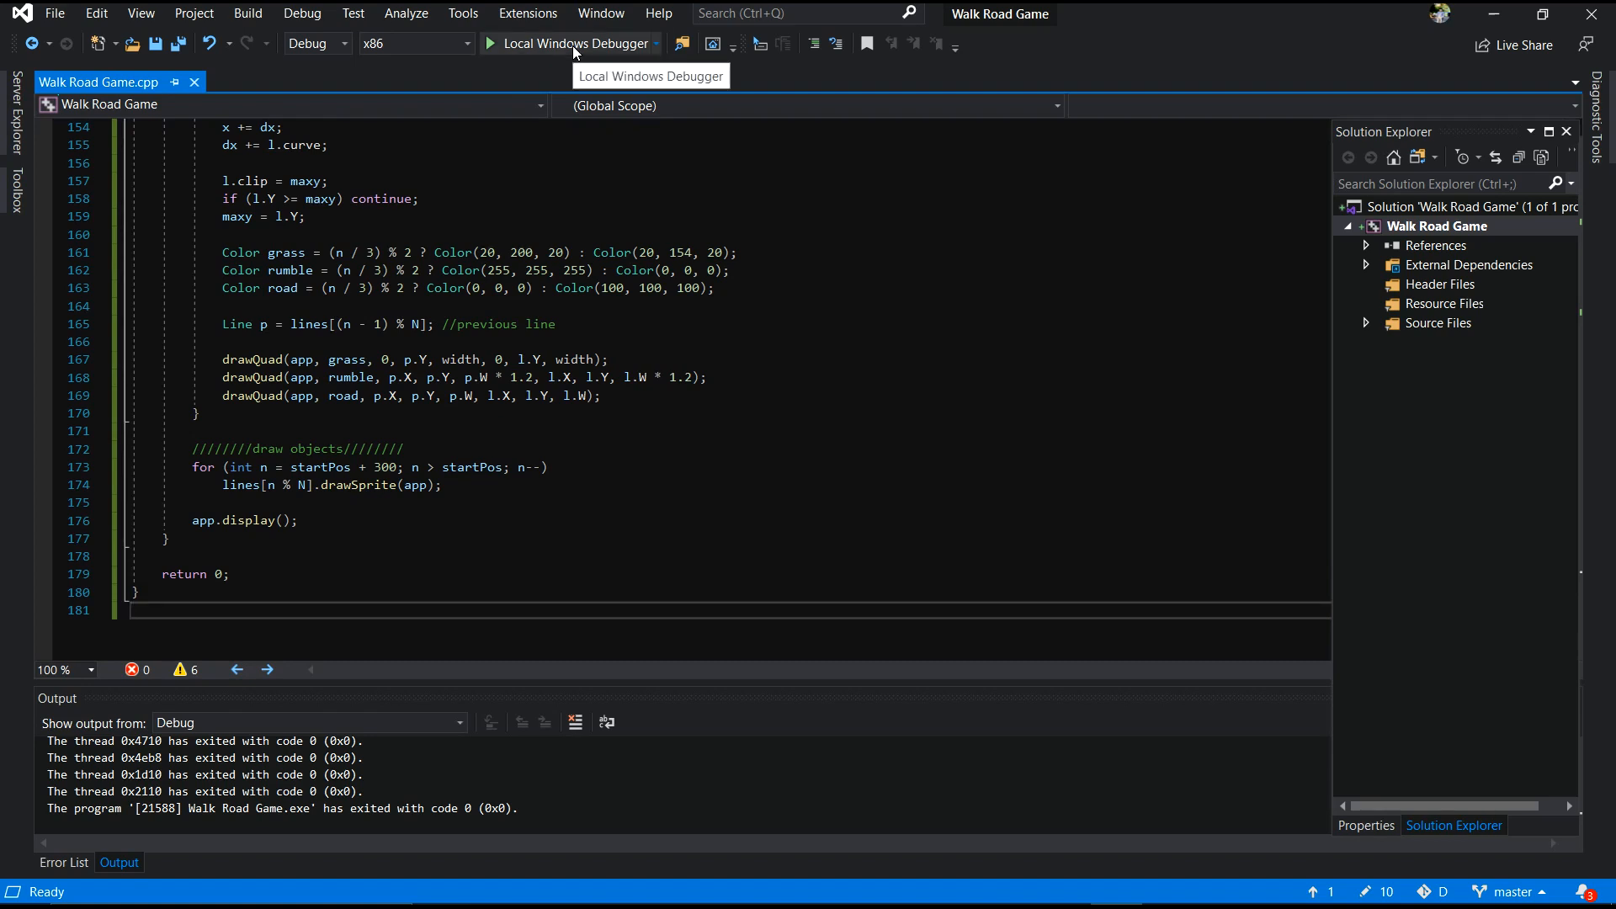
left_click(564, 43)
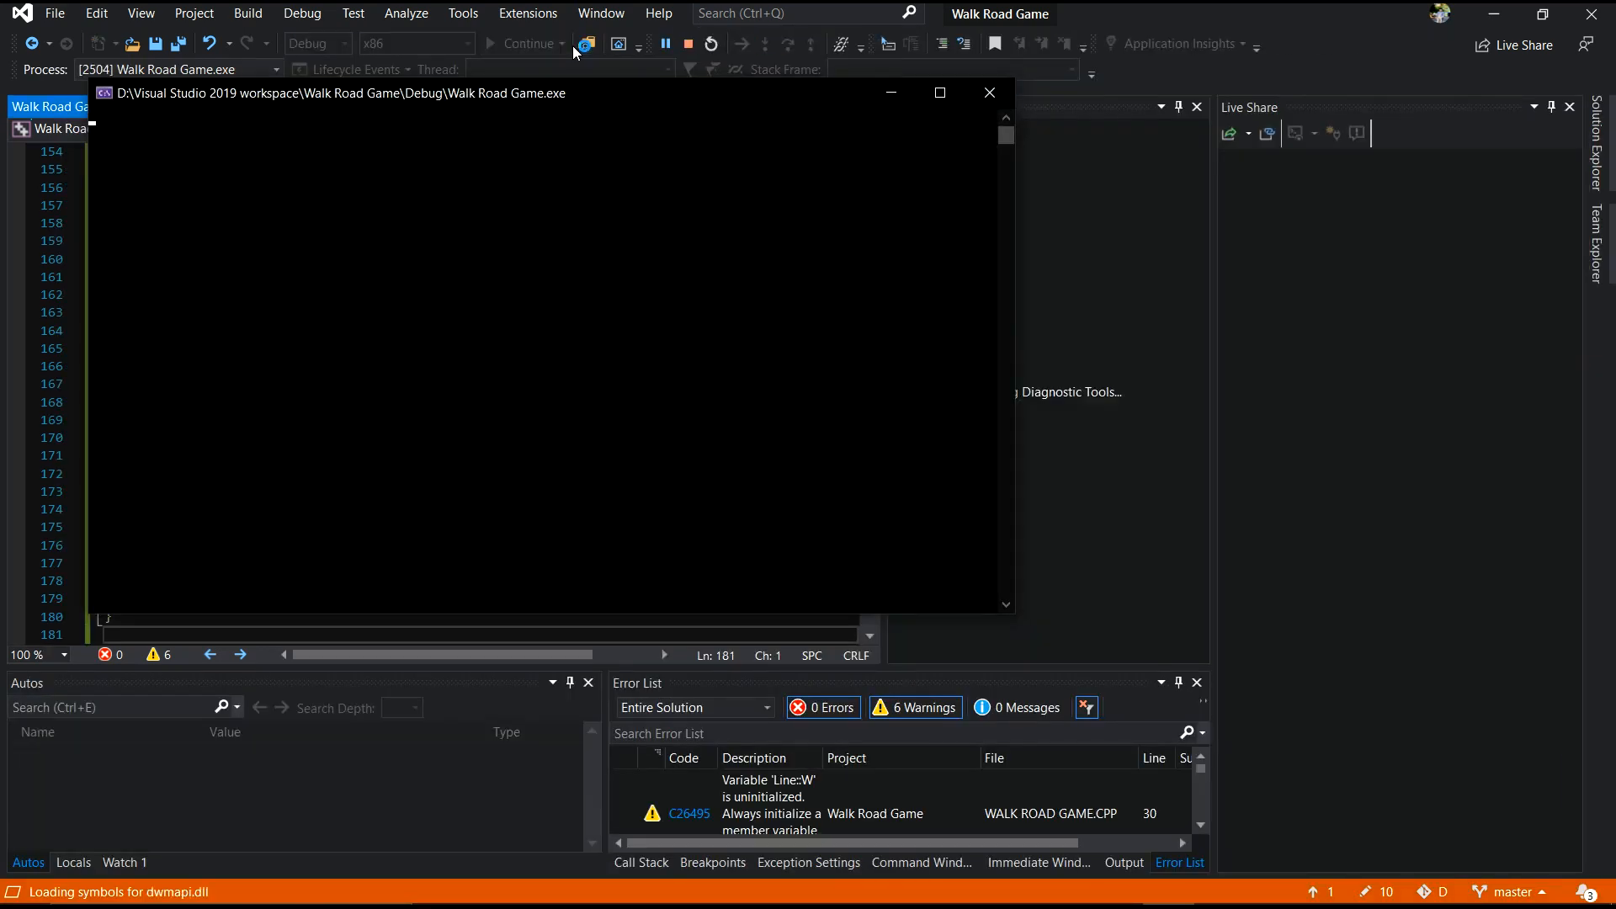